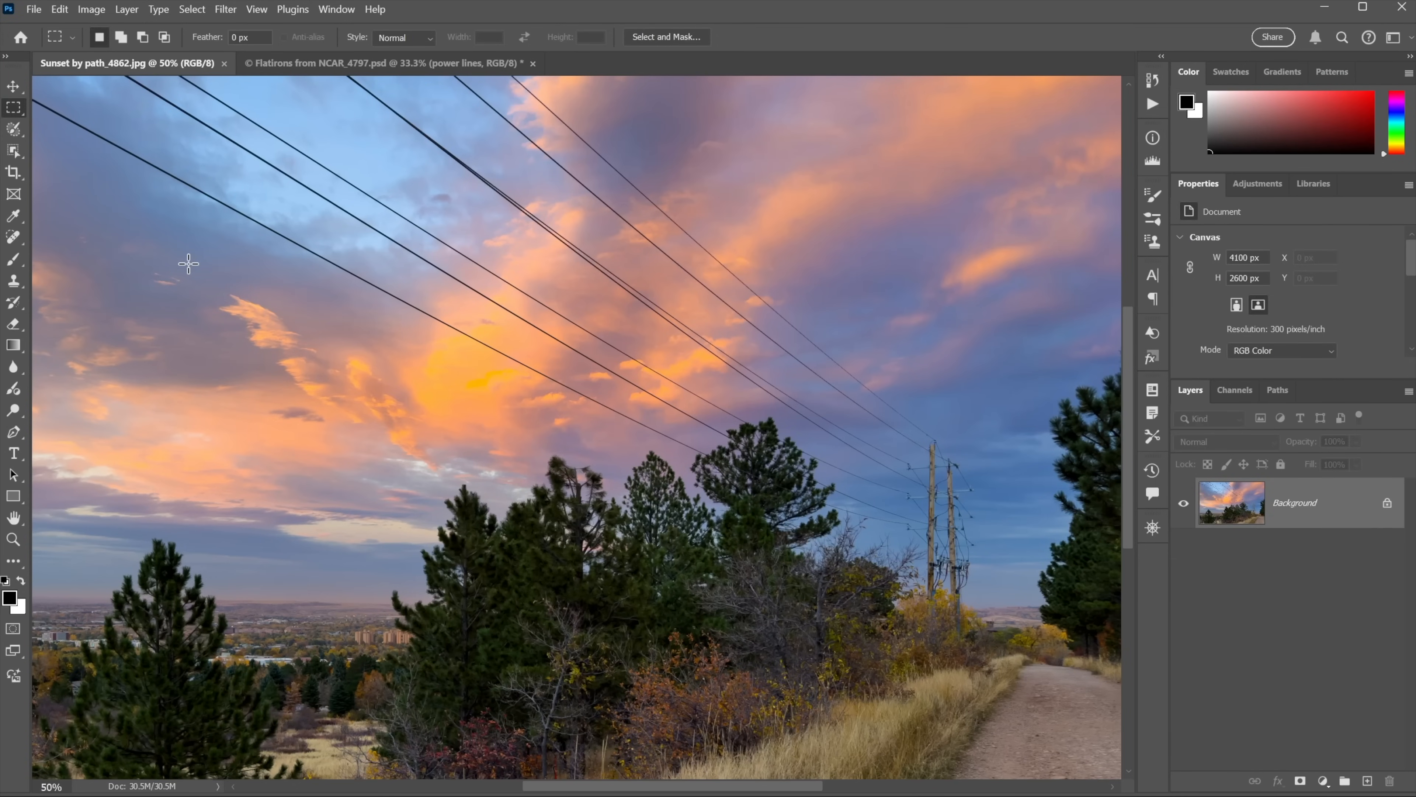
- Activate the Remove tool from the healing flyout and reveal its Find distractions options
click(14, 247)
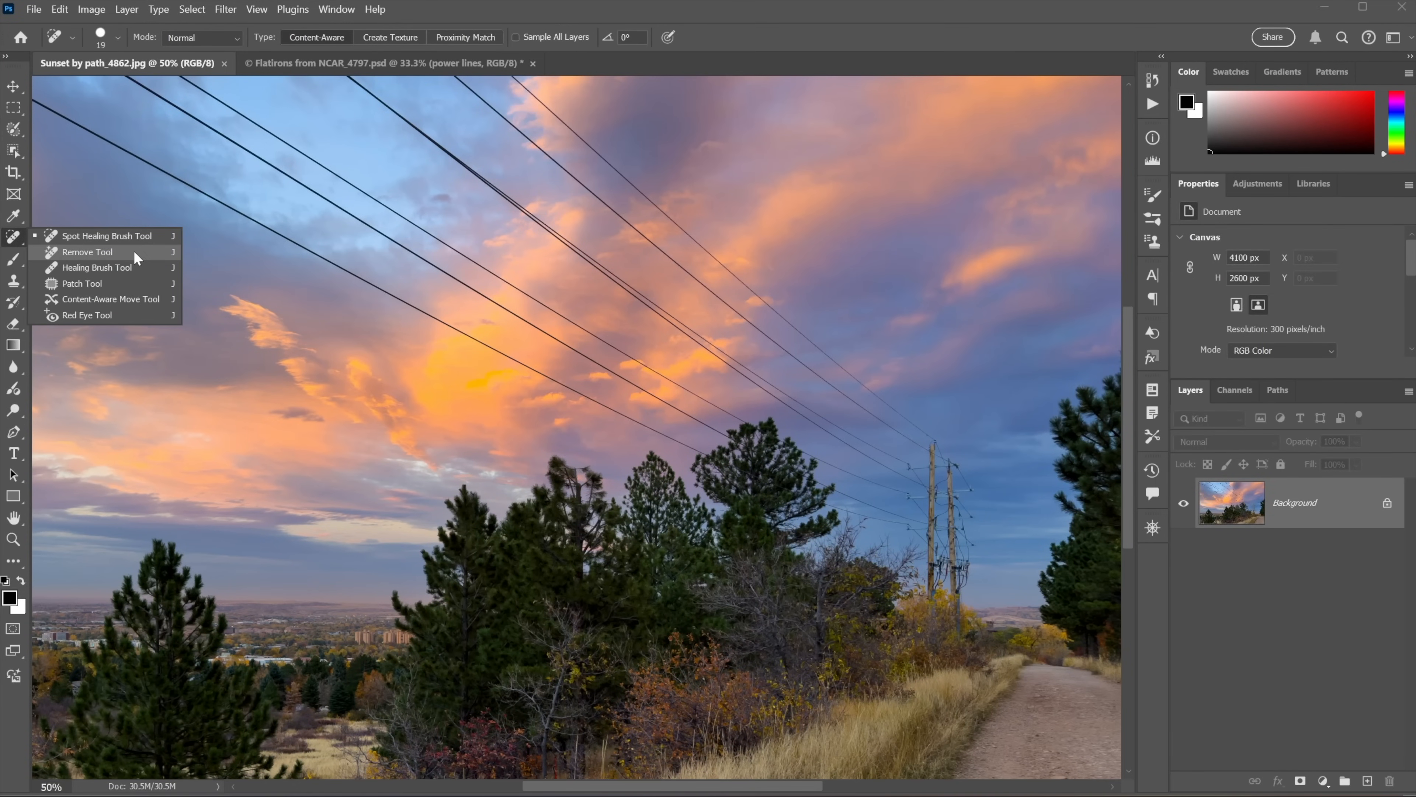
click(88, 252)
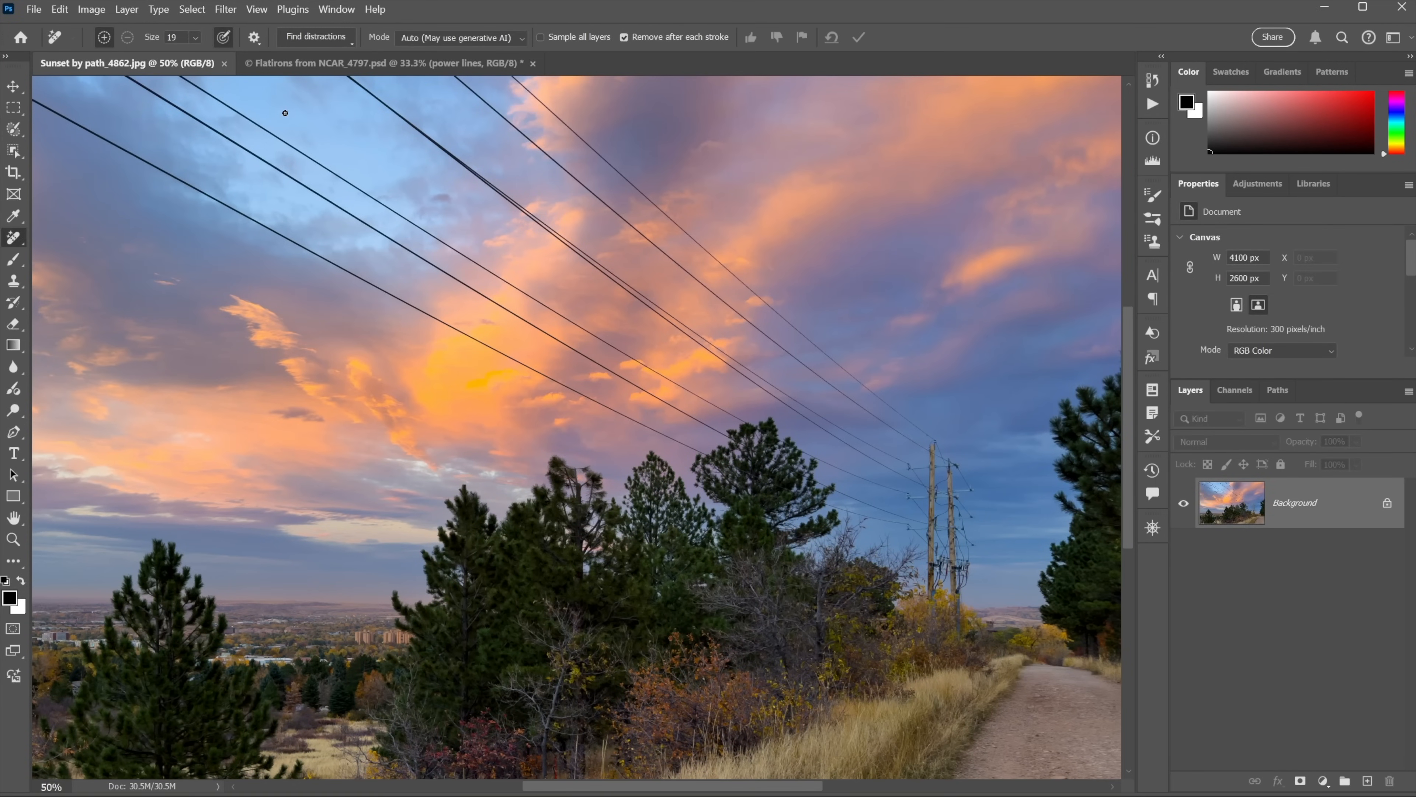
click(315, 36)
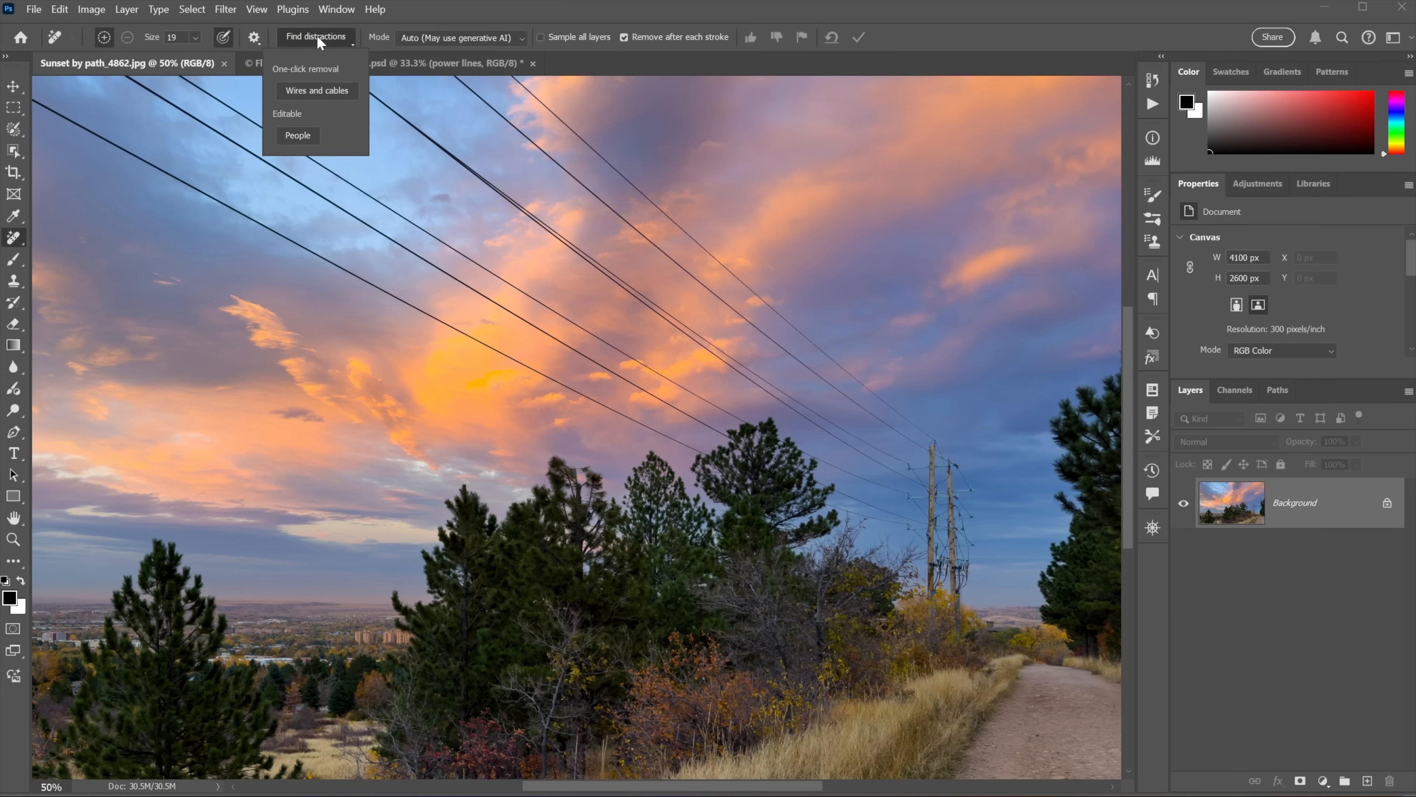
mouse_move(325, 142)
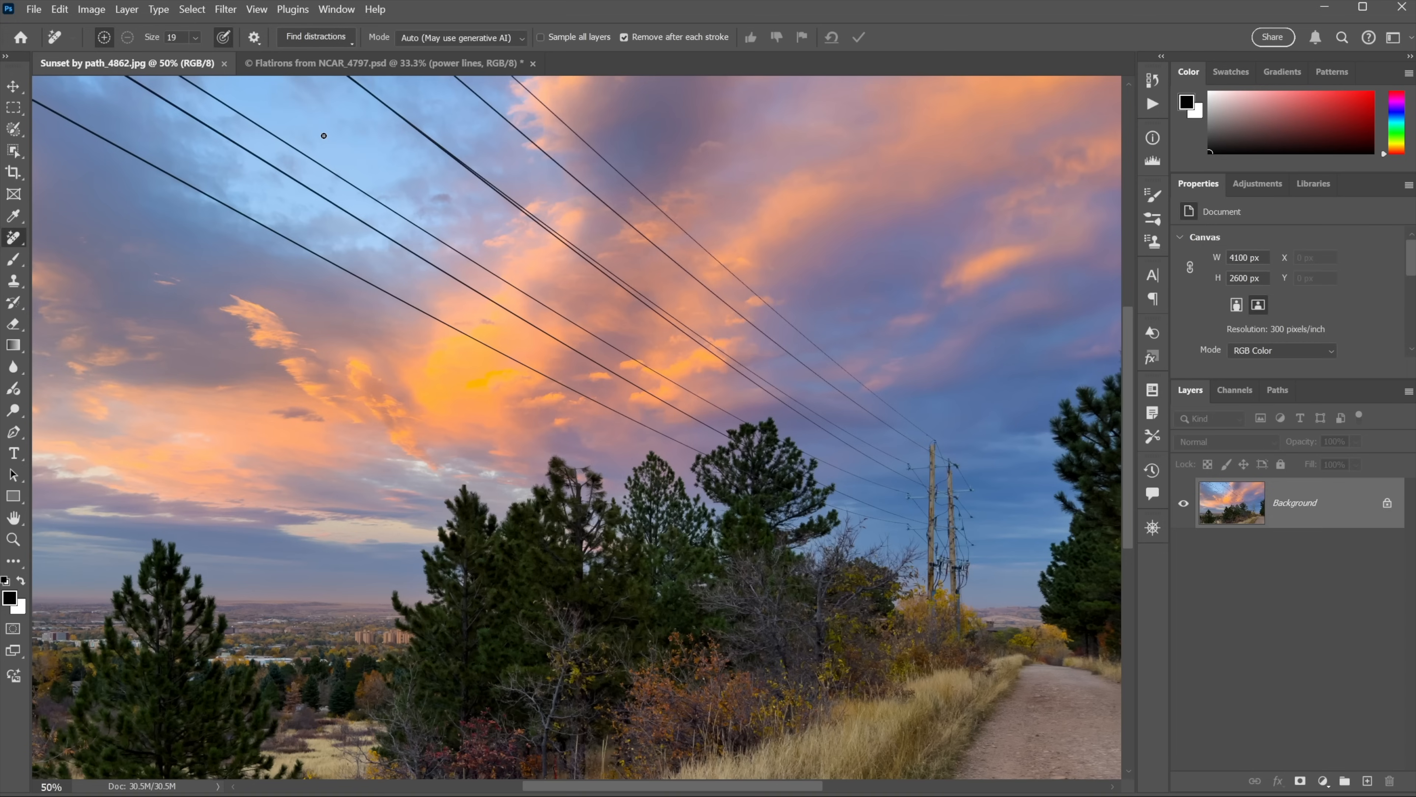
mouse_move(859, 363)
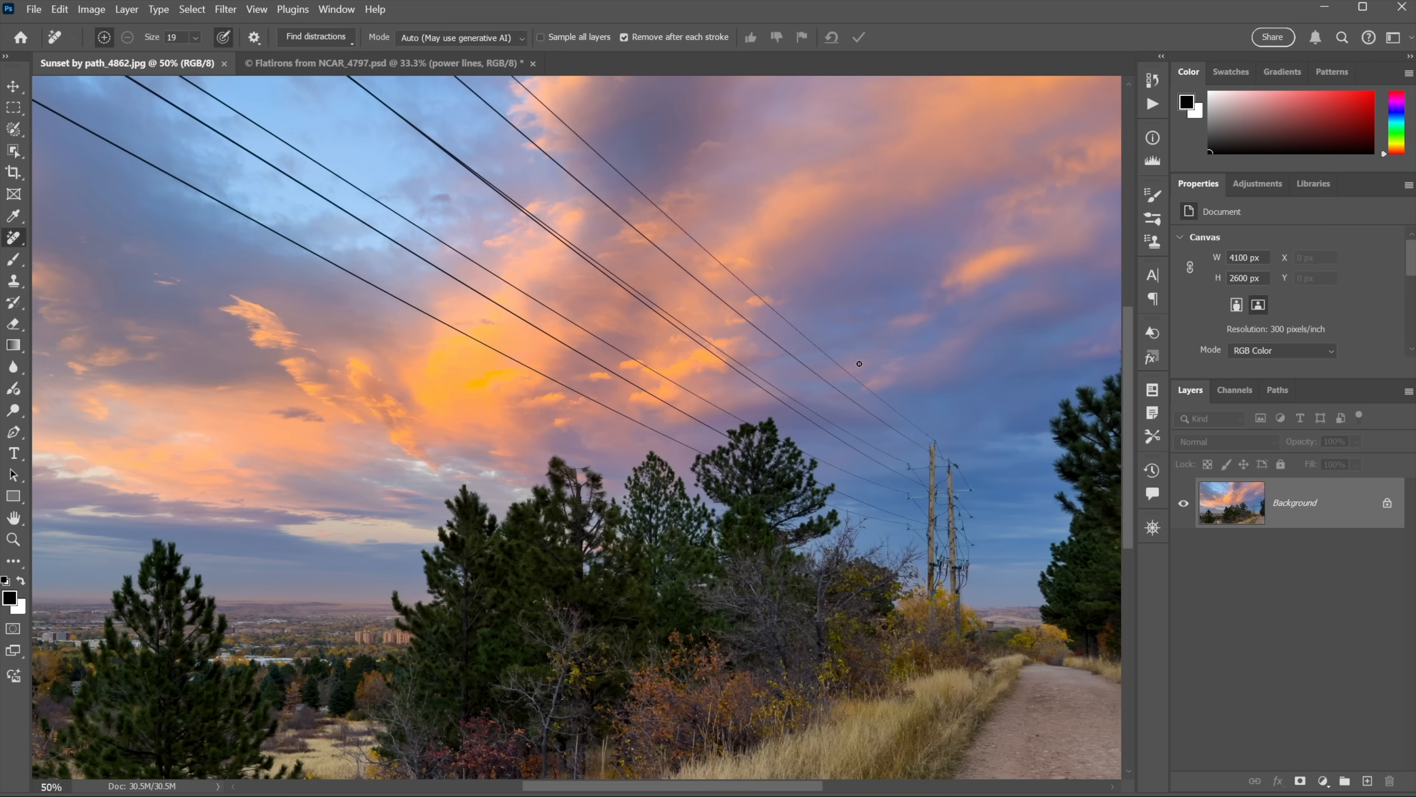
mouse_move(852, 454)
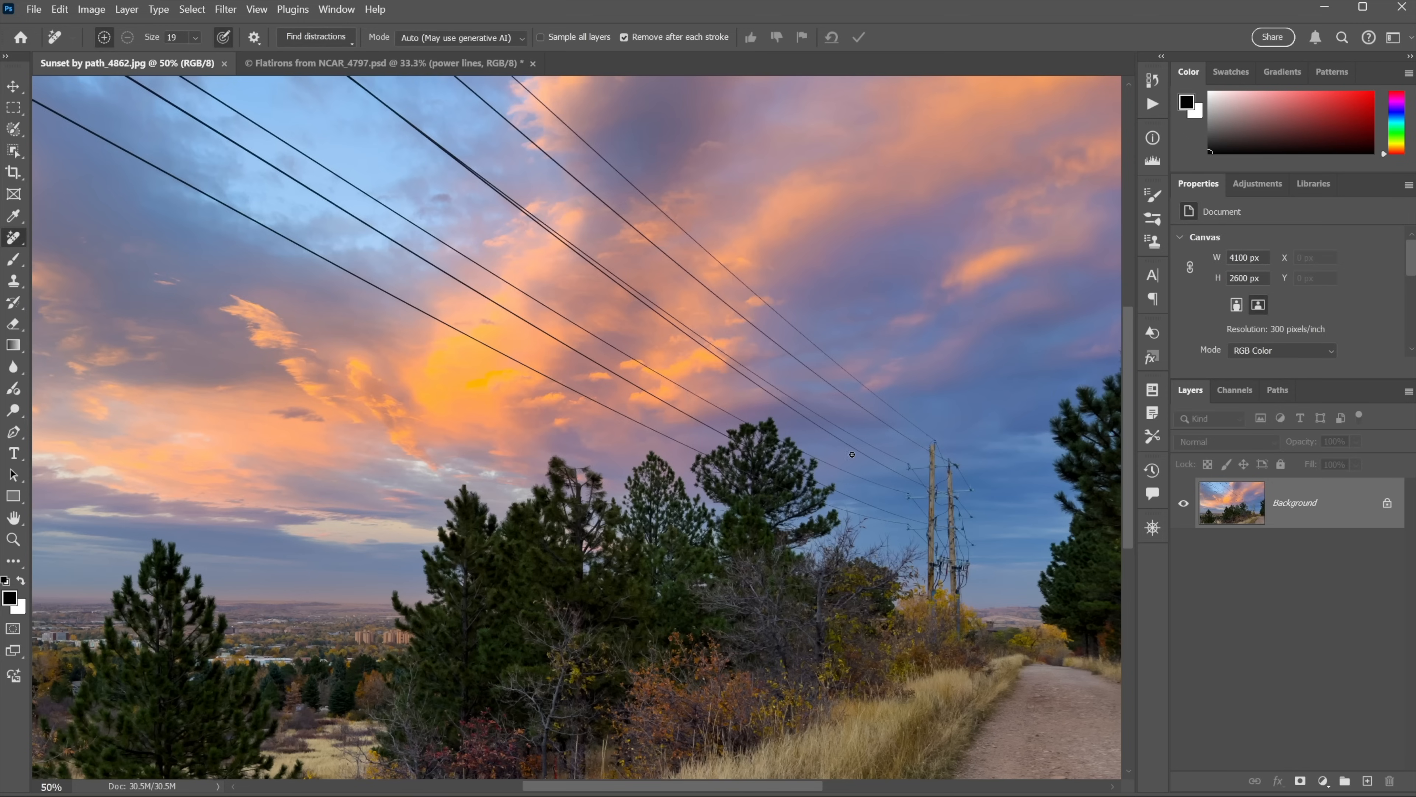
mouse_move(890, 366)
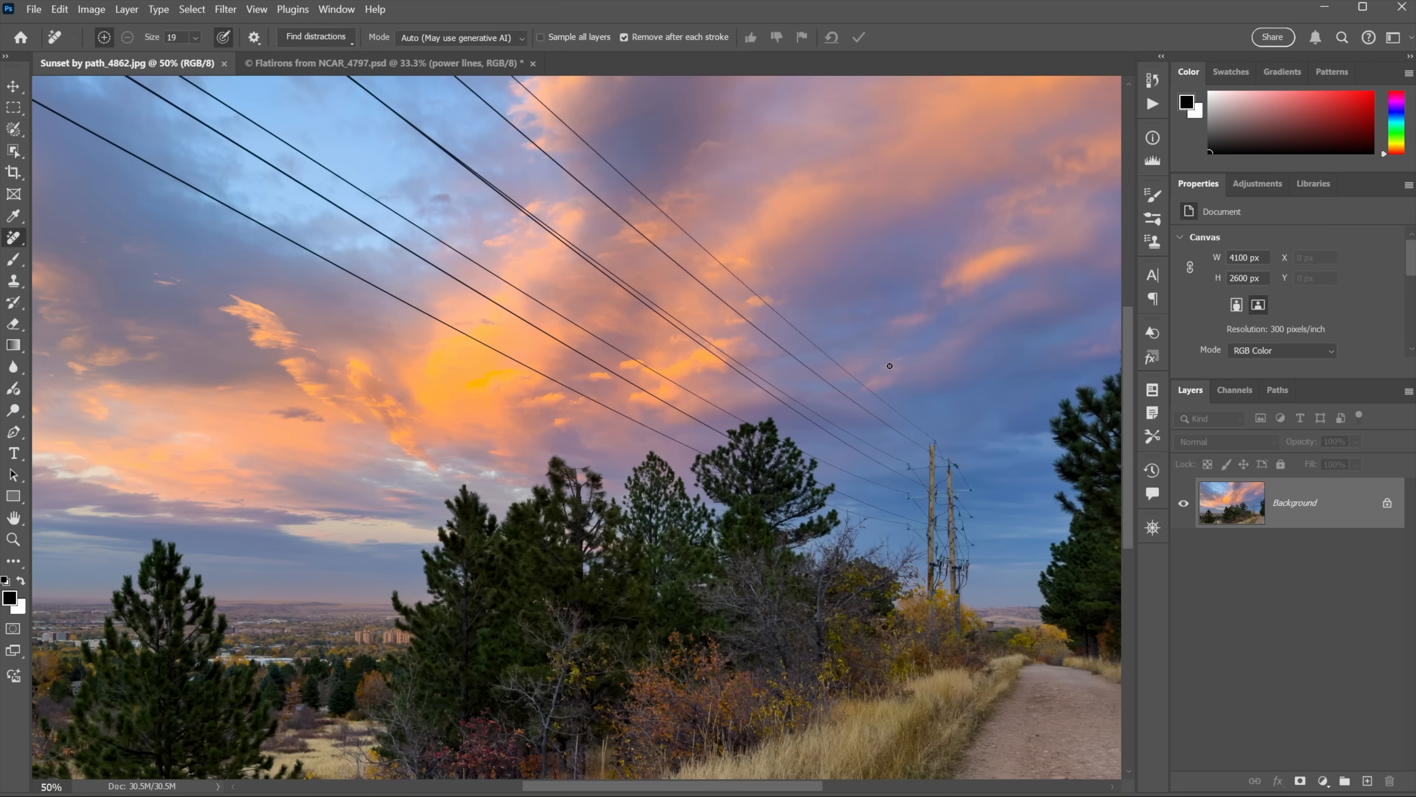
mouse_move(899, 378)
text(power lines)
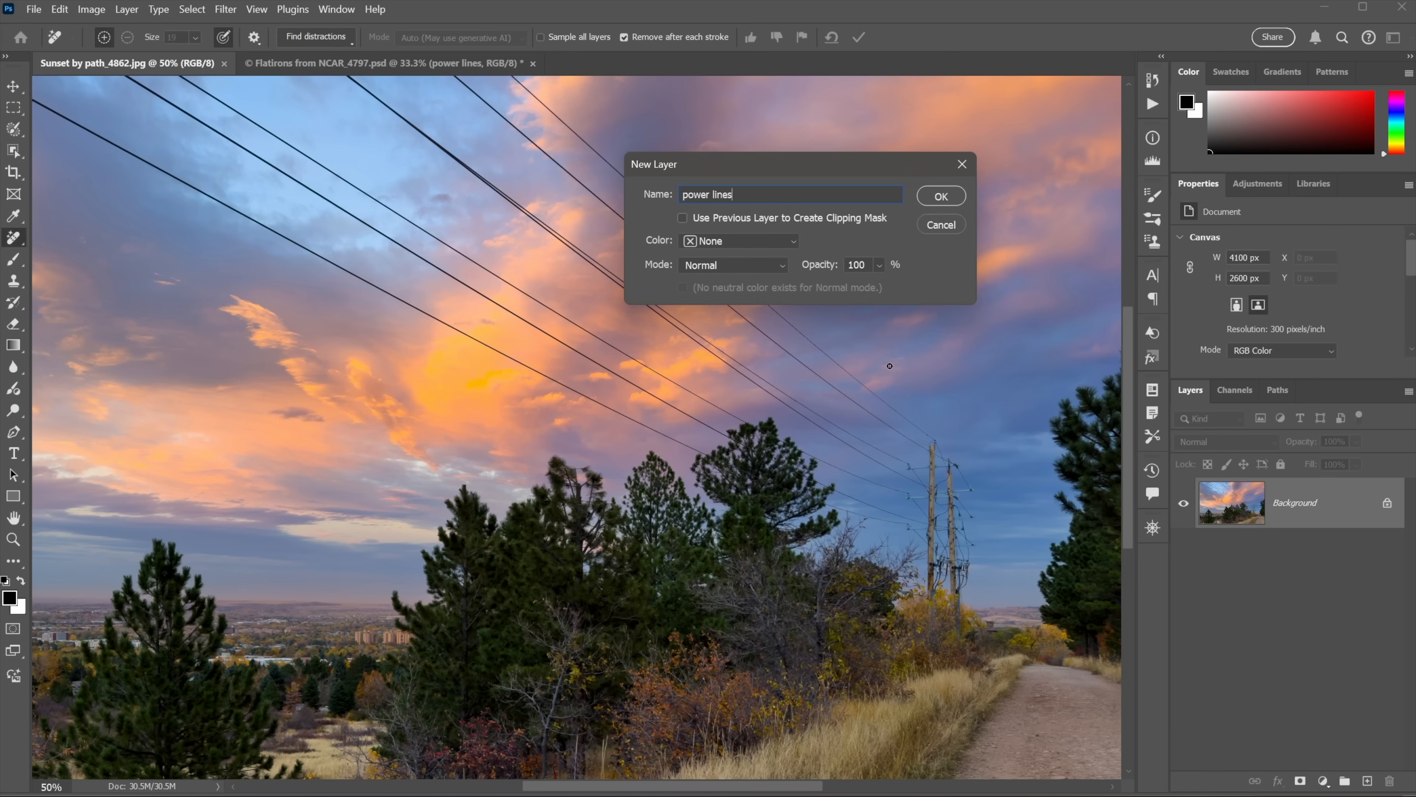
- Create the power lines layer and run Wires and cables removal across the sunset sky
click(939, 197)
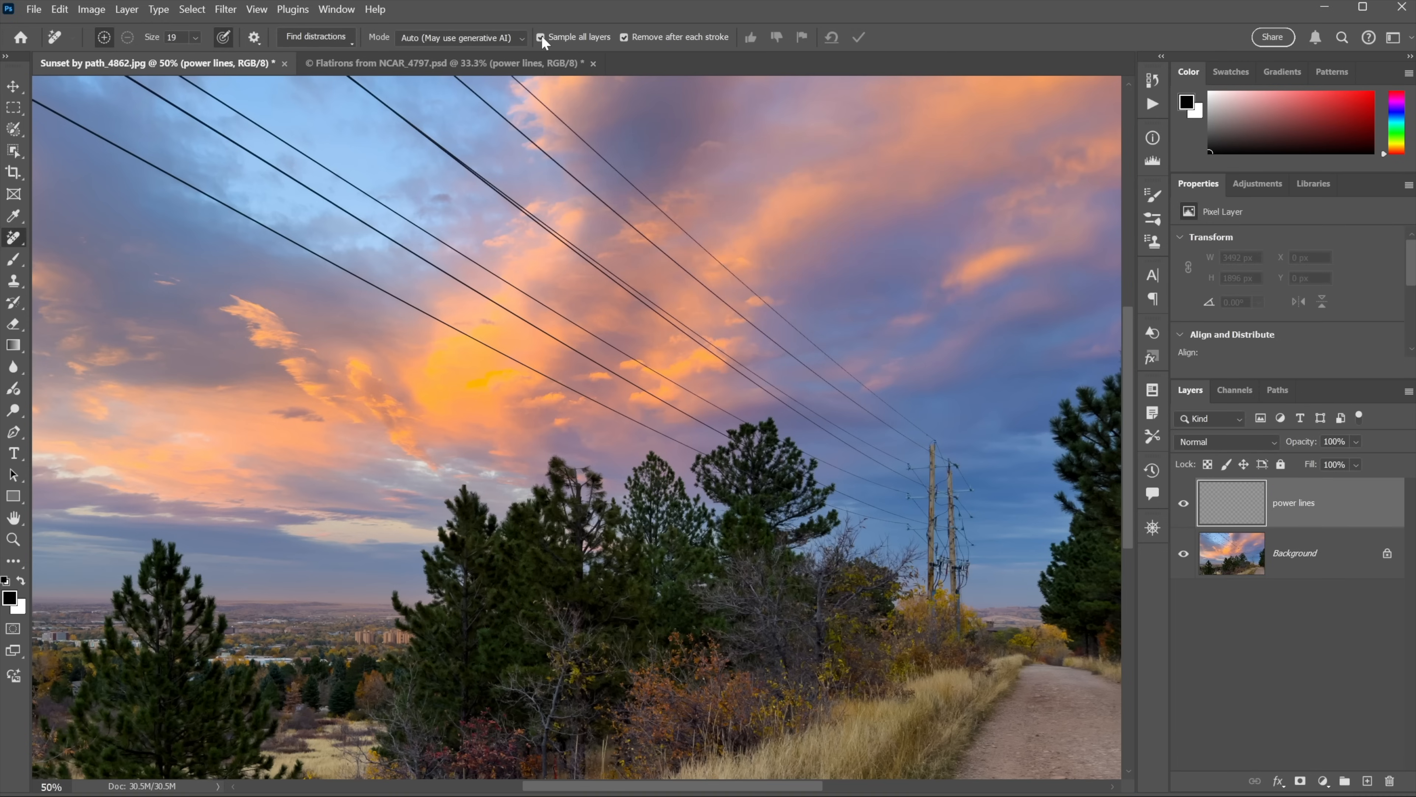
mouse_move(379, 49)
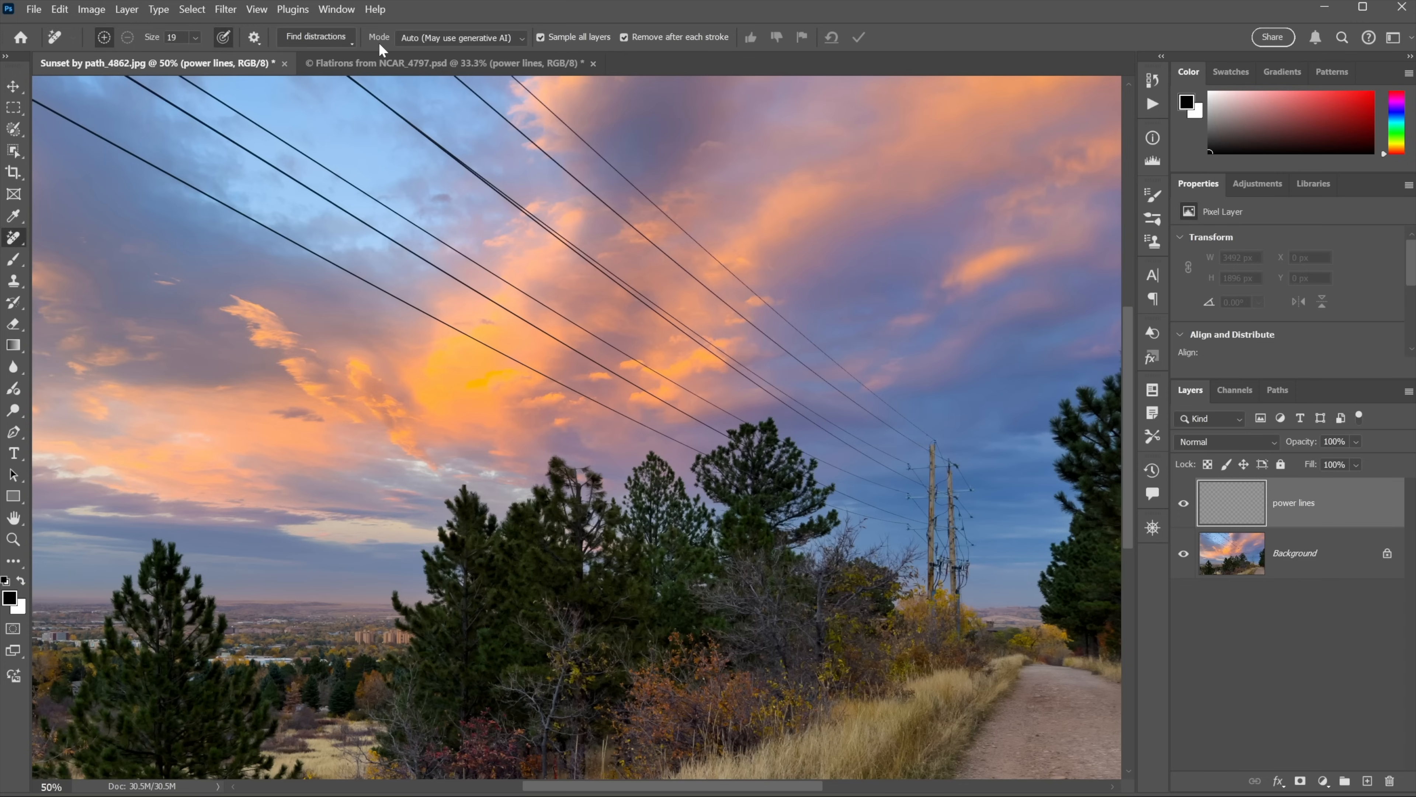
mouse_move(394, 54)
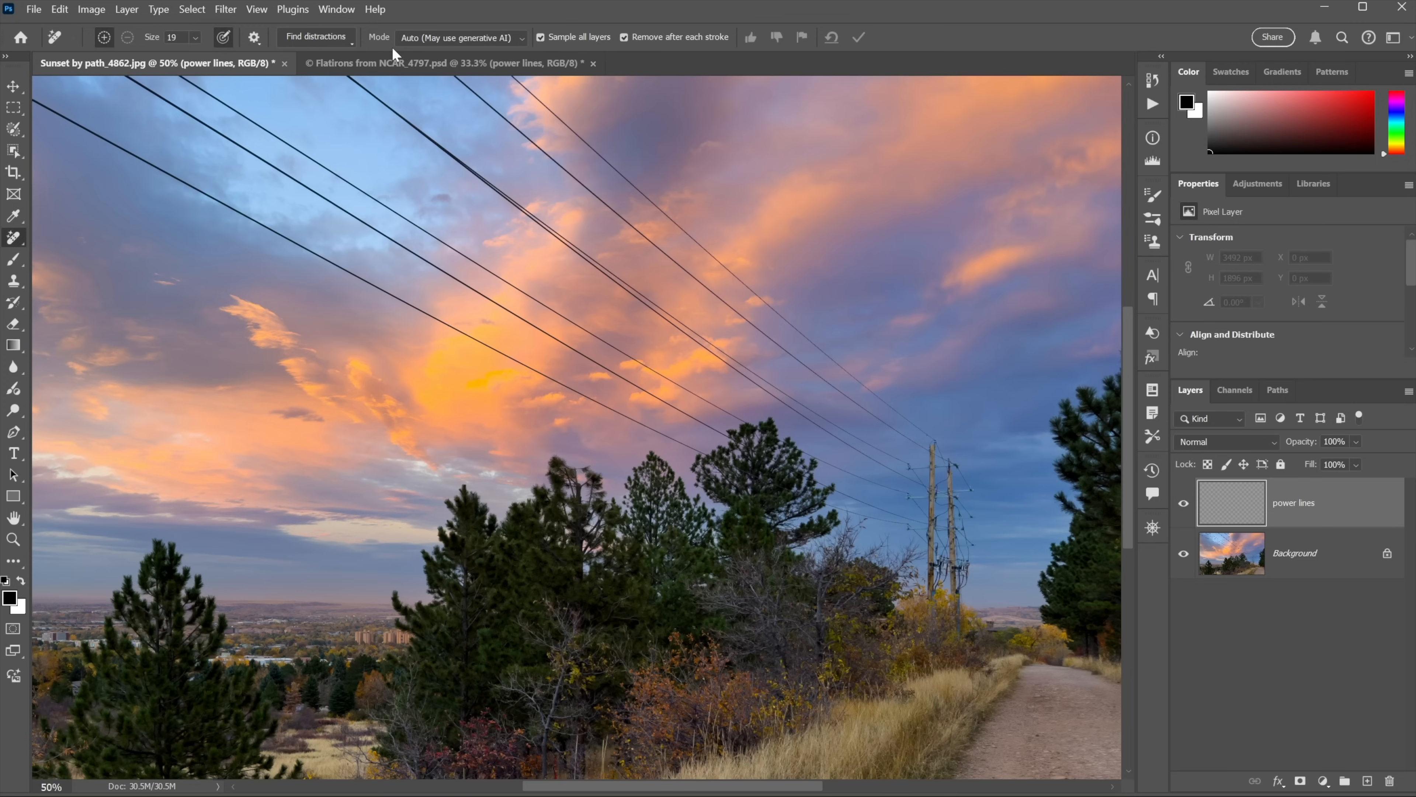
click(316, 37)
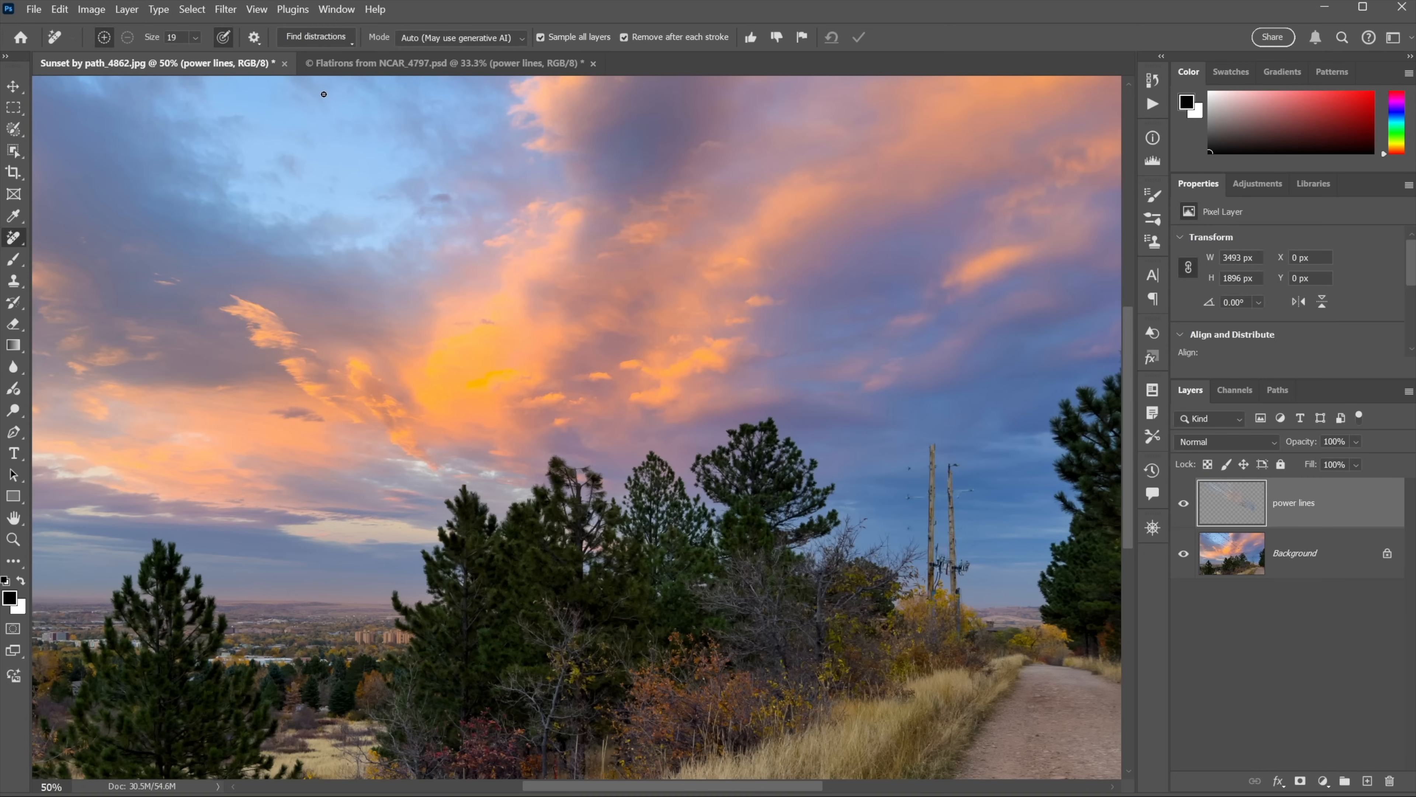
mouse_move(450, 309)
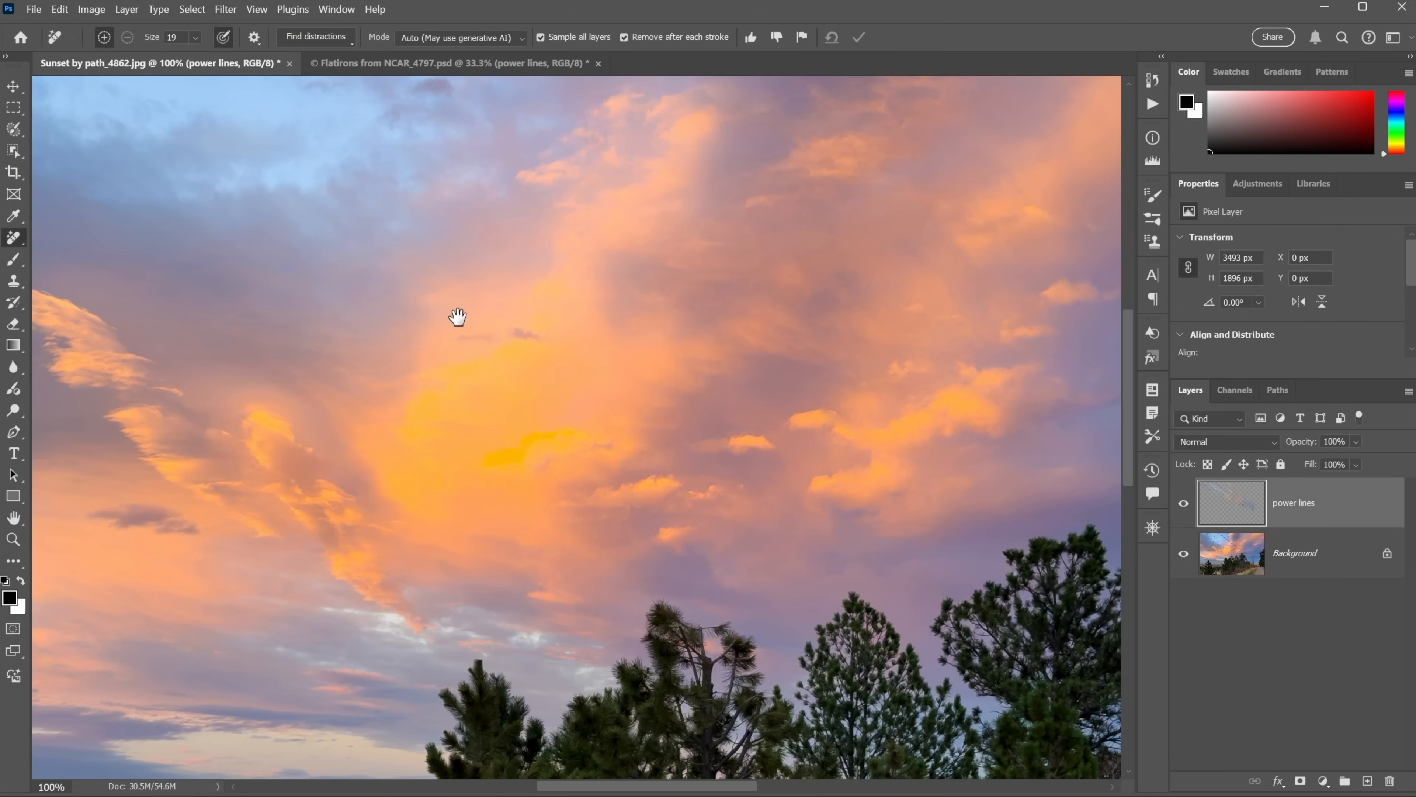
mouse_move(427, 429)
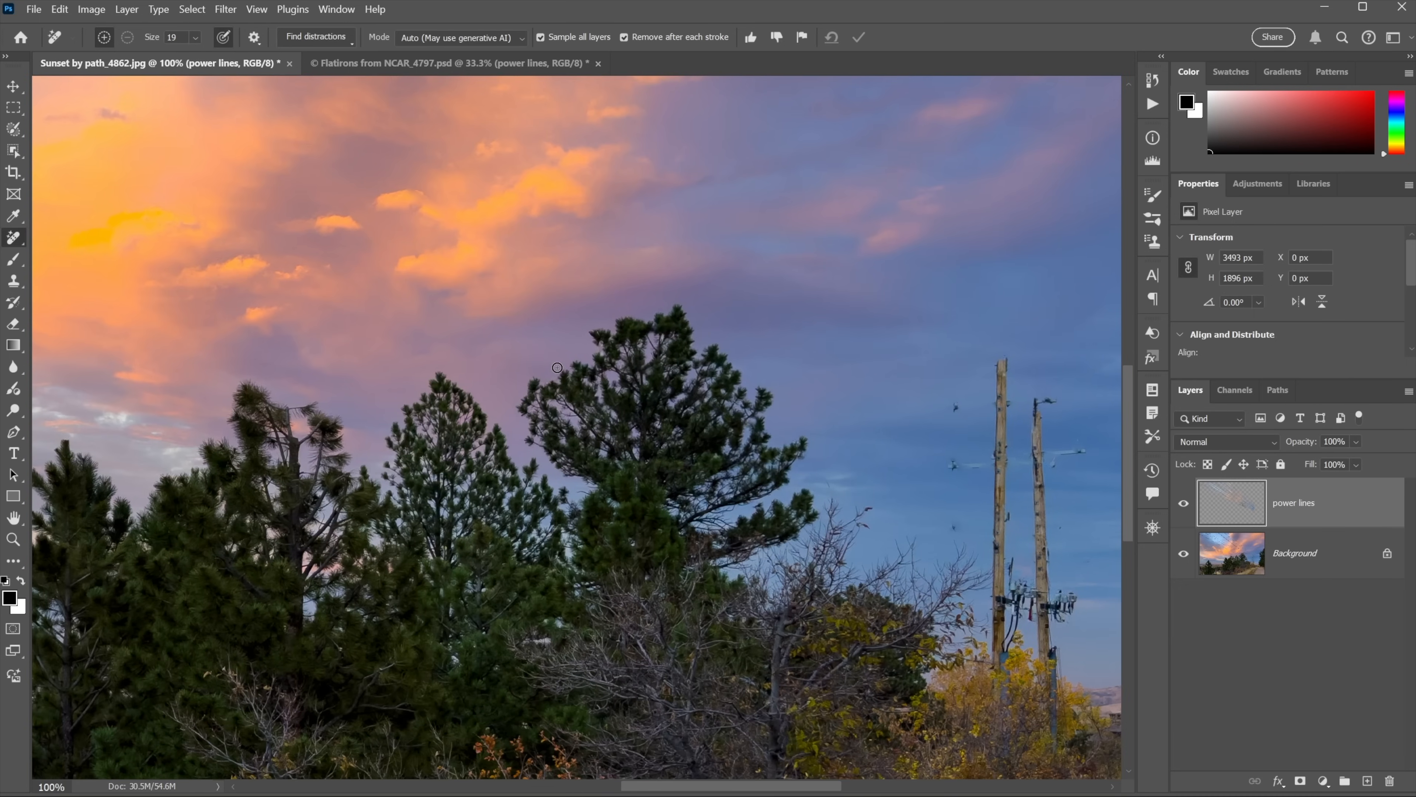
mouse_move(1097, 491)
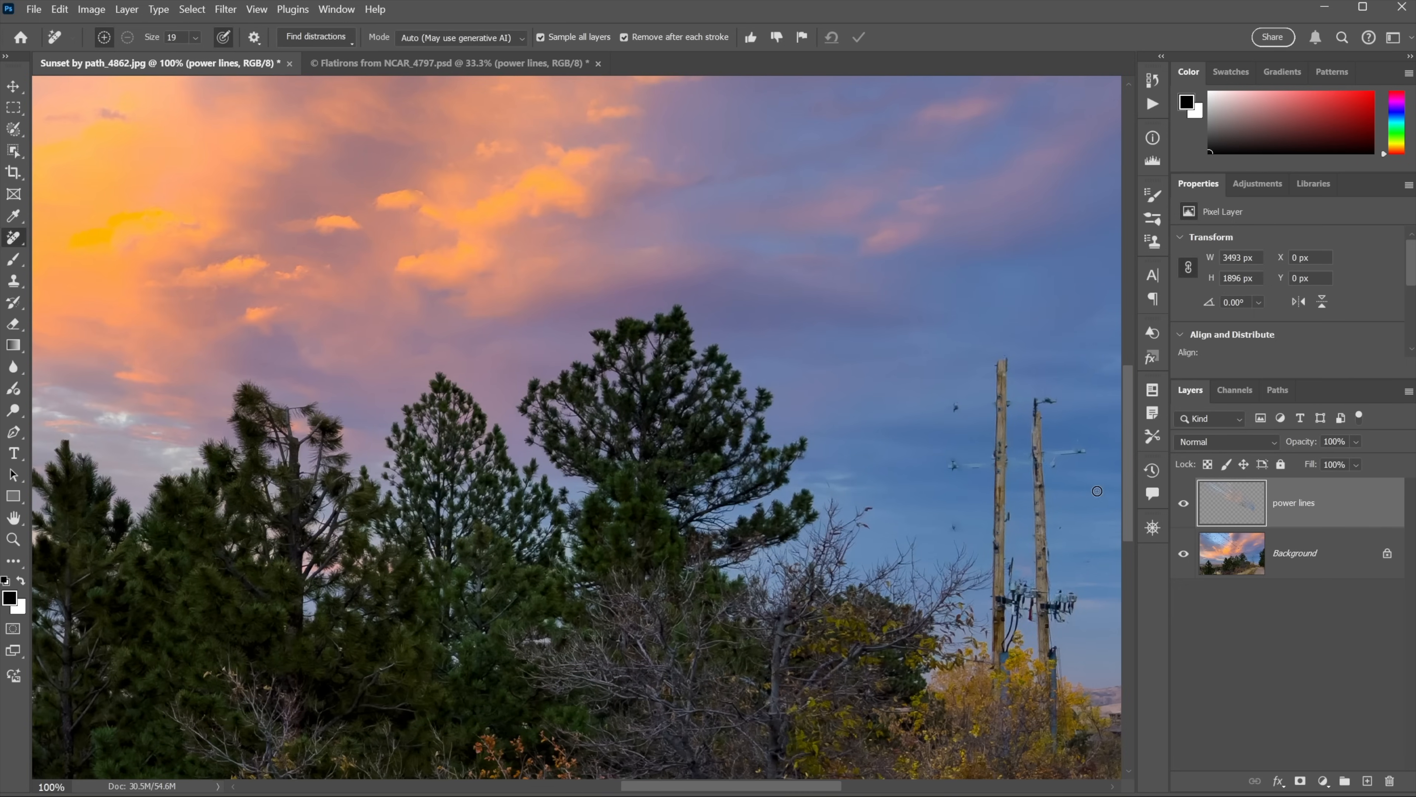
click(1184, 504)
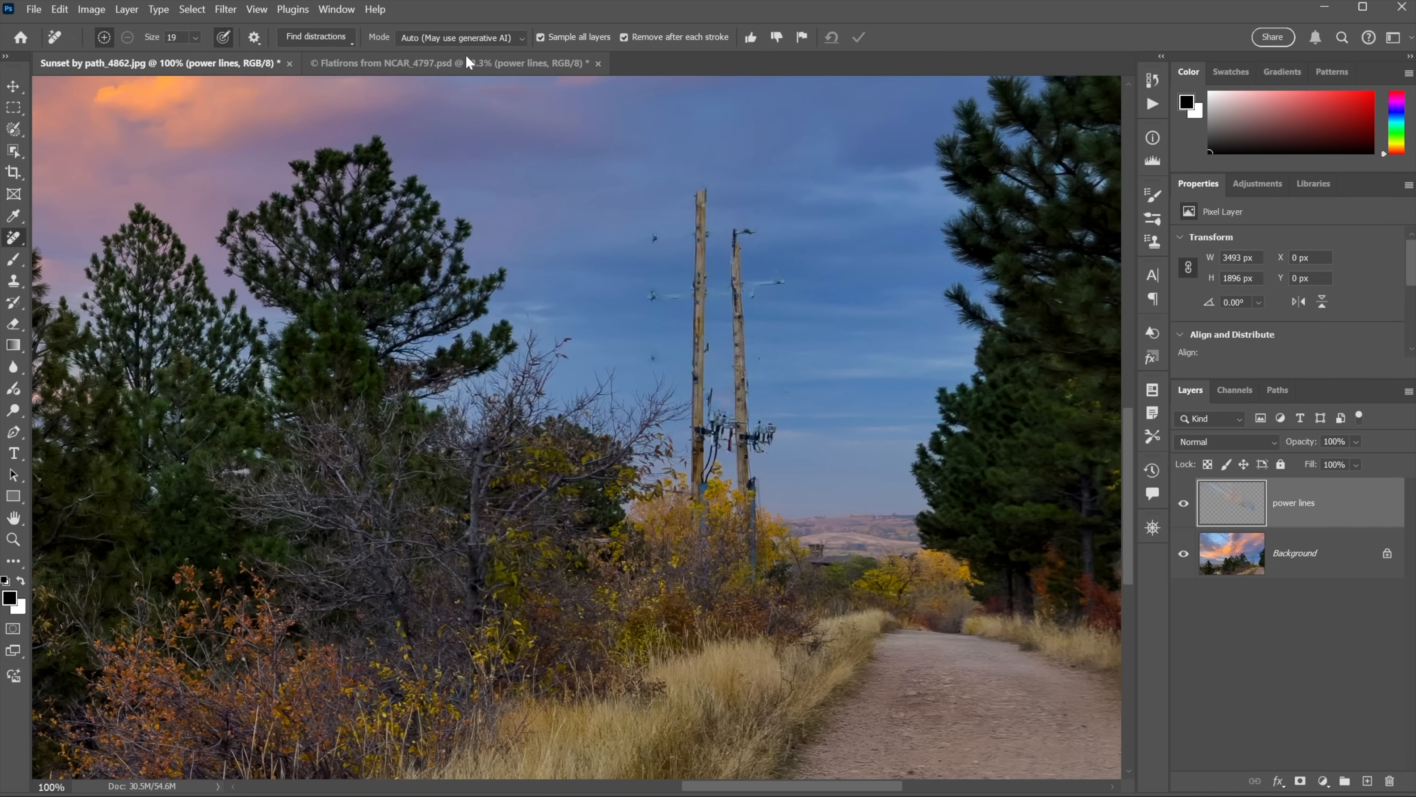
- Switch to the Flatirons photo and zoom in on the wires over the trees
click(389, 64)
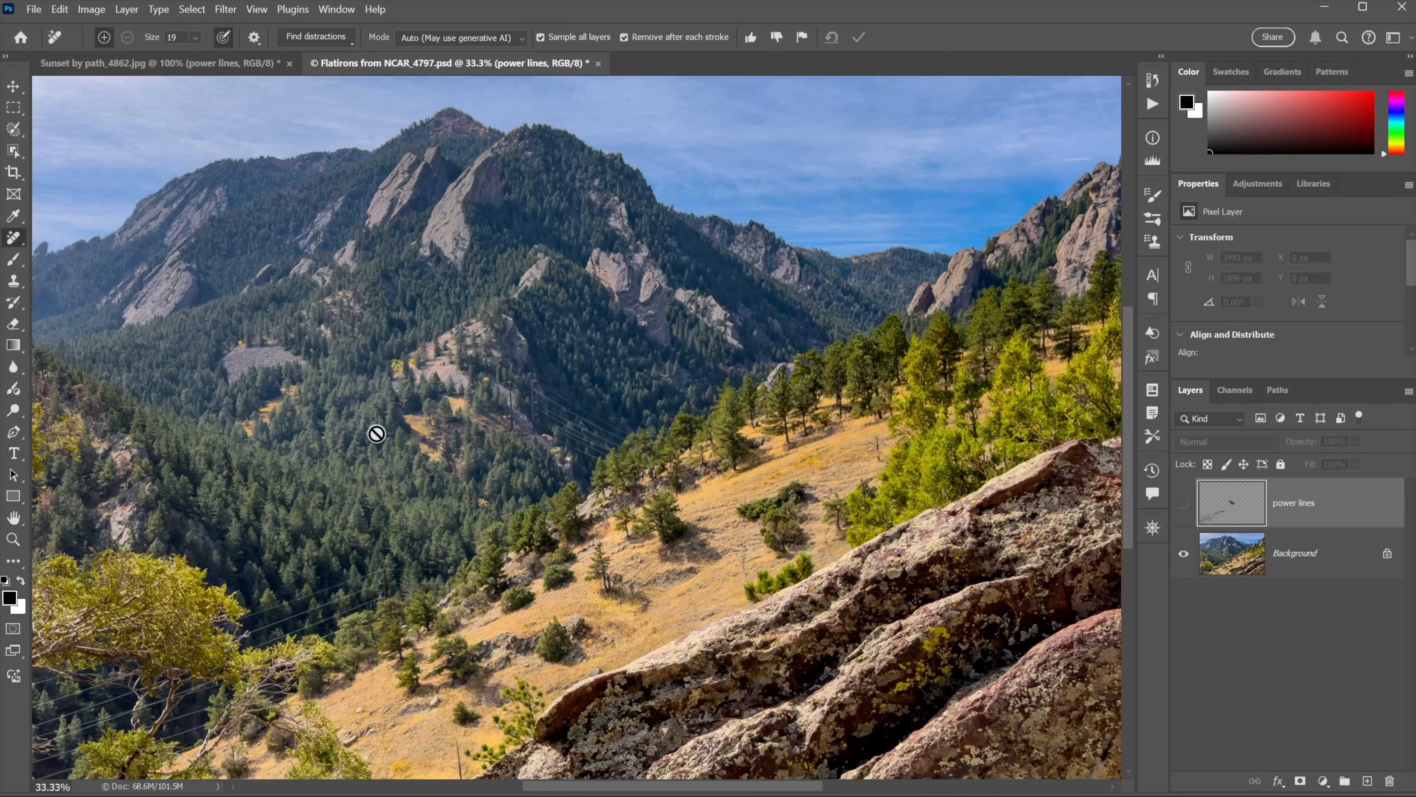
mouse_move(921, 455)
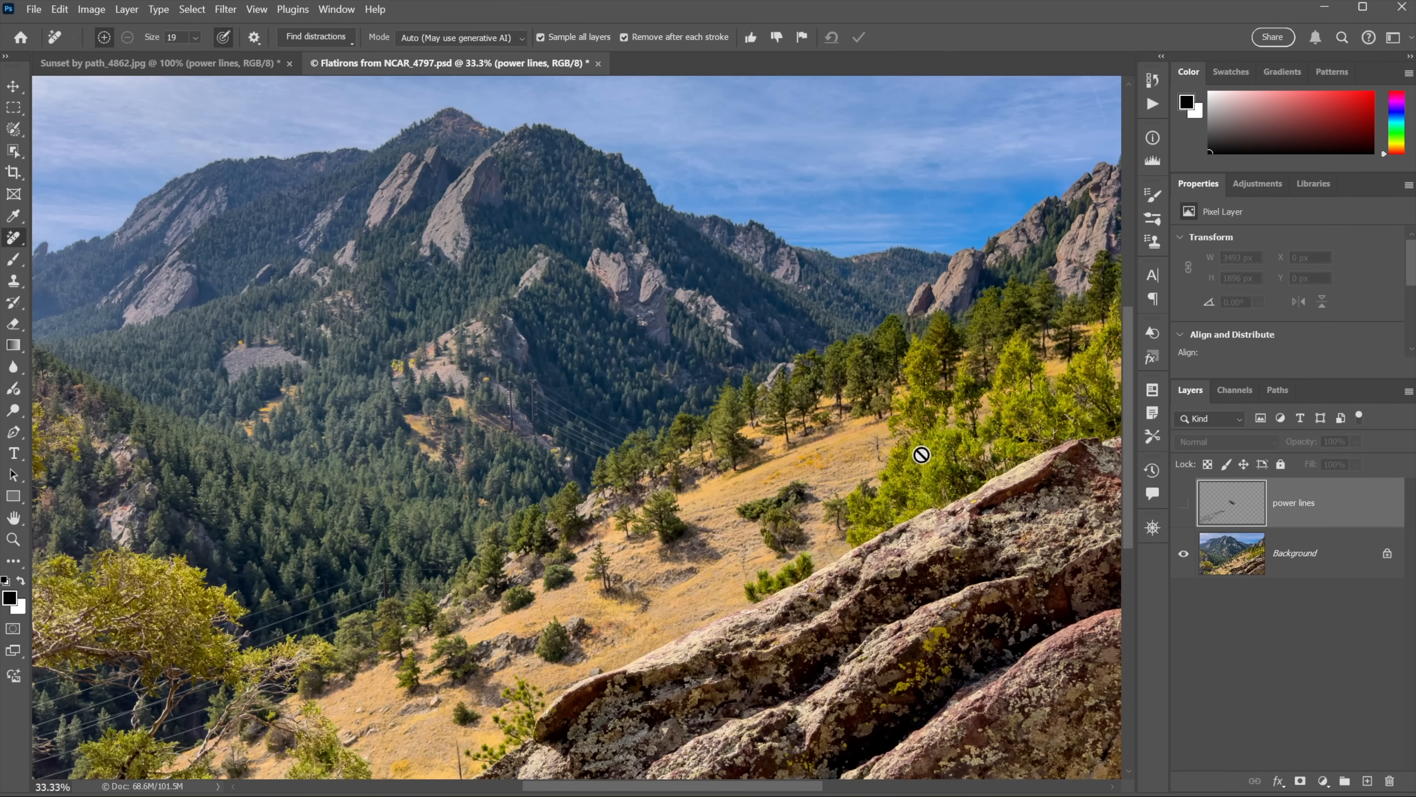
mouse_move(924, 454)
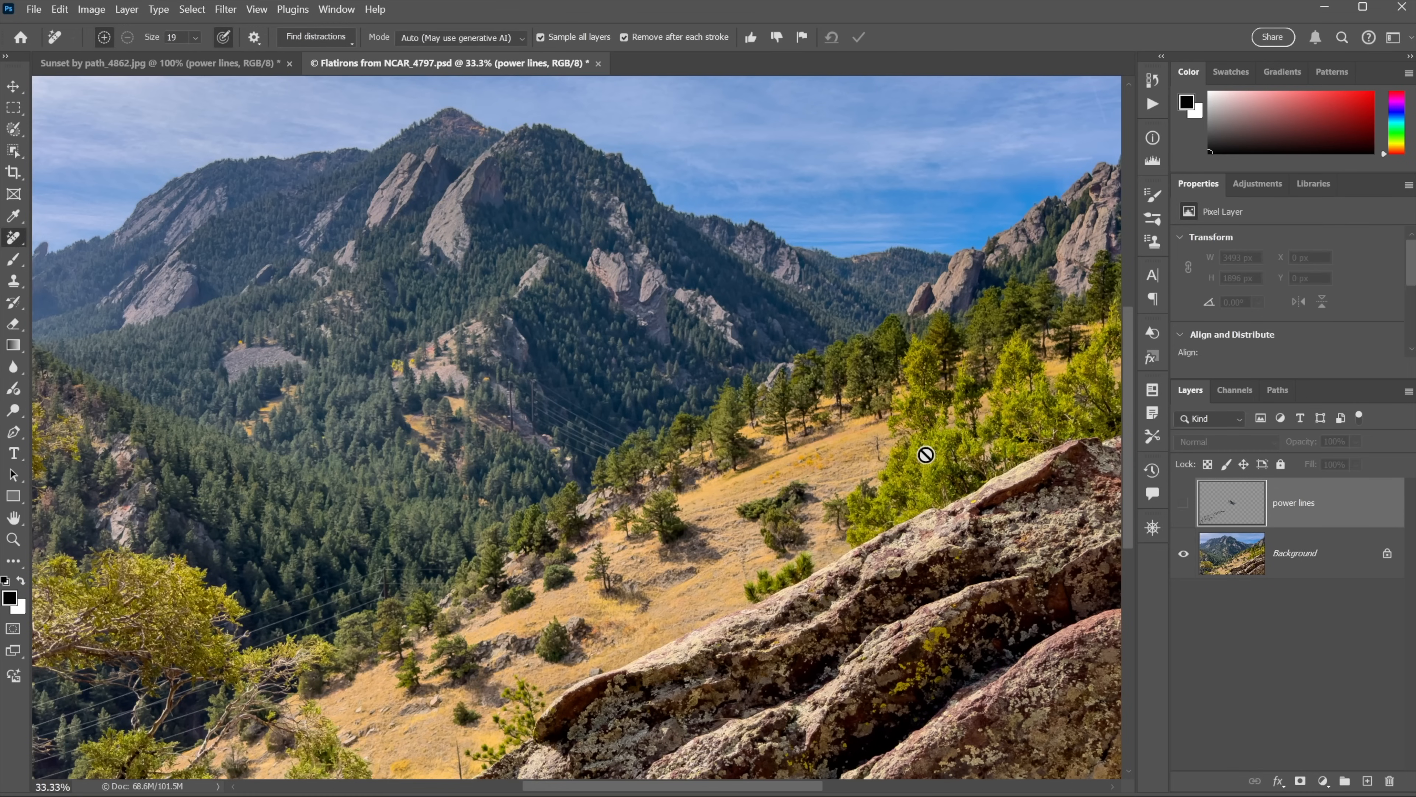
mouse_move(434, 548)
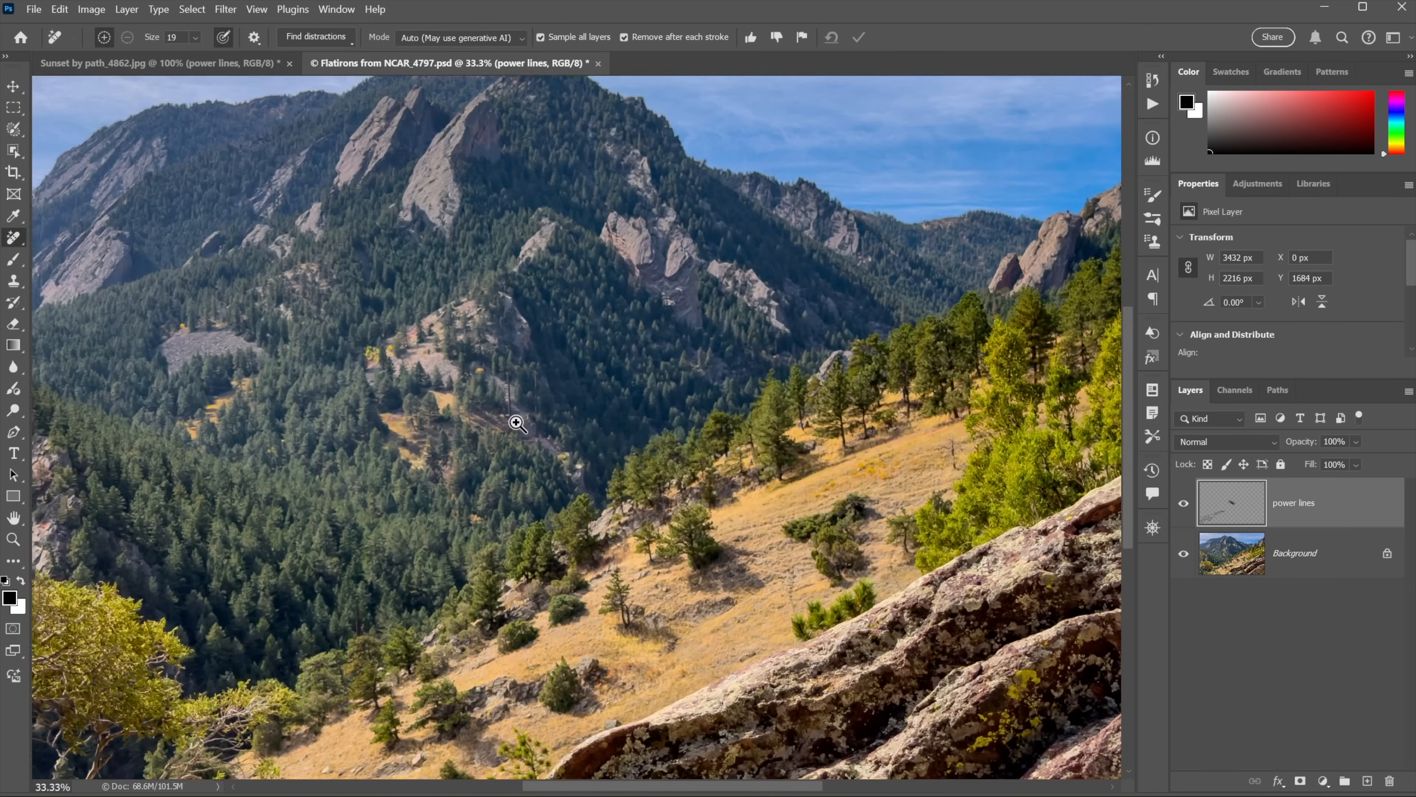
click(517, 423)
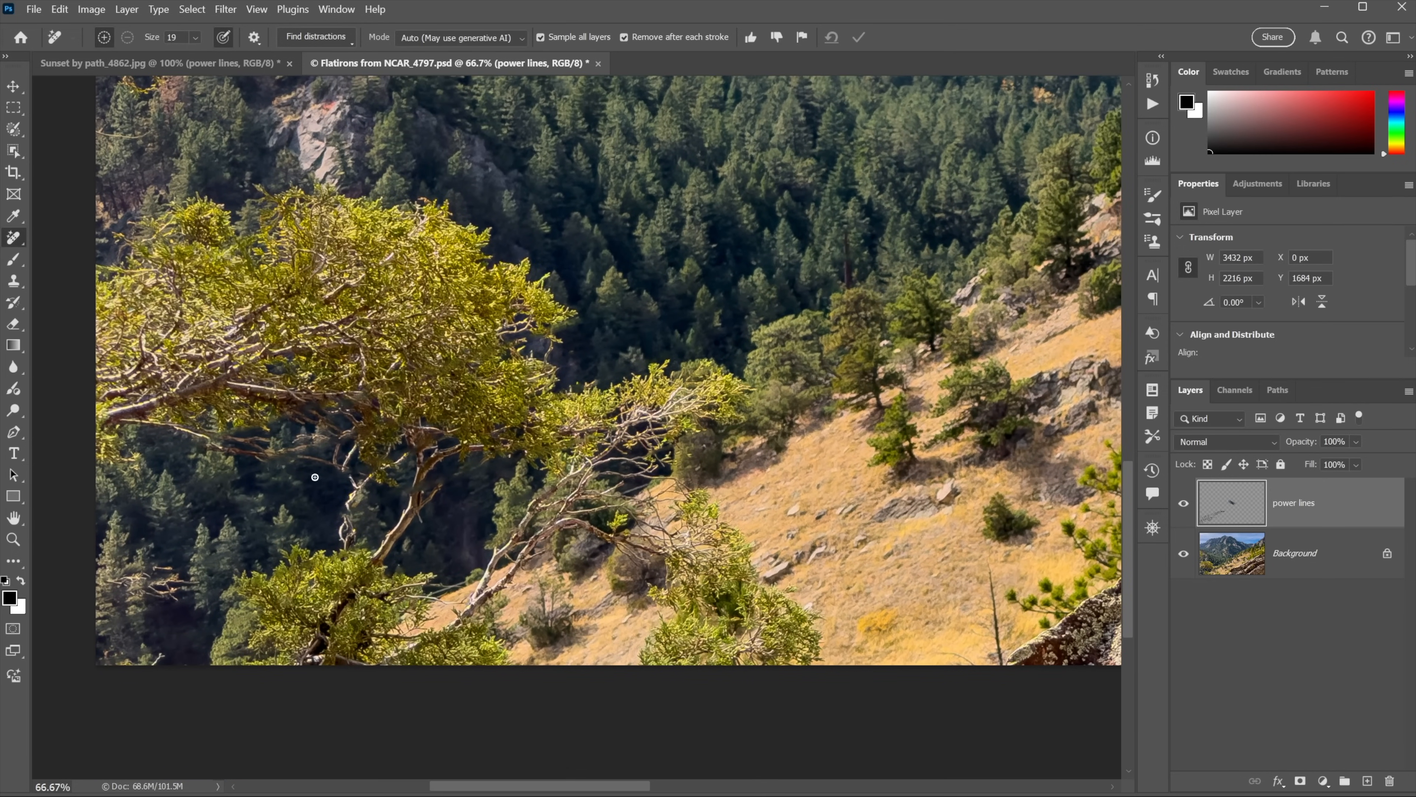
mouse_move(750, 440)
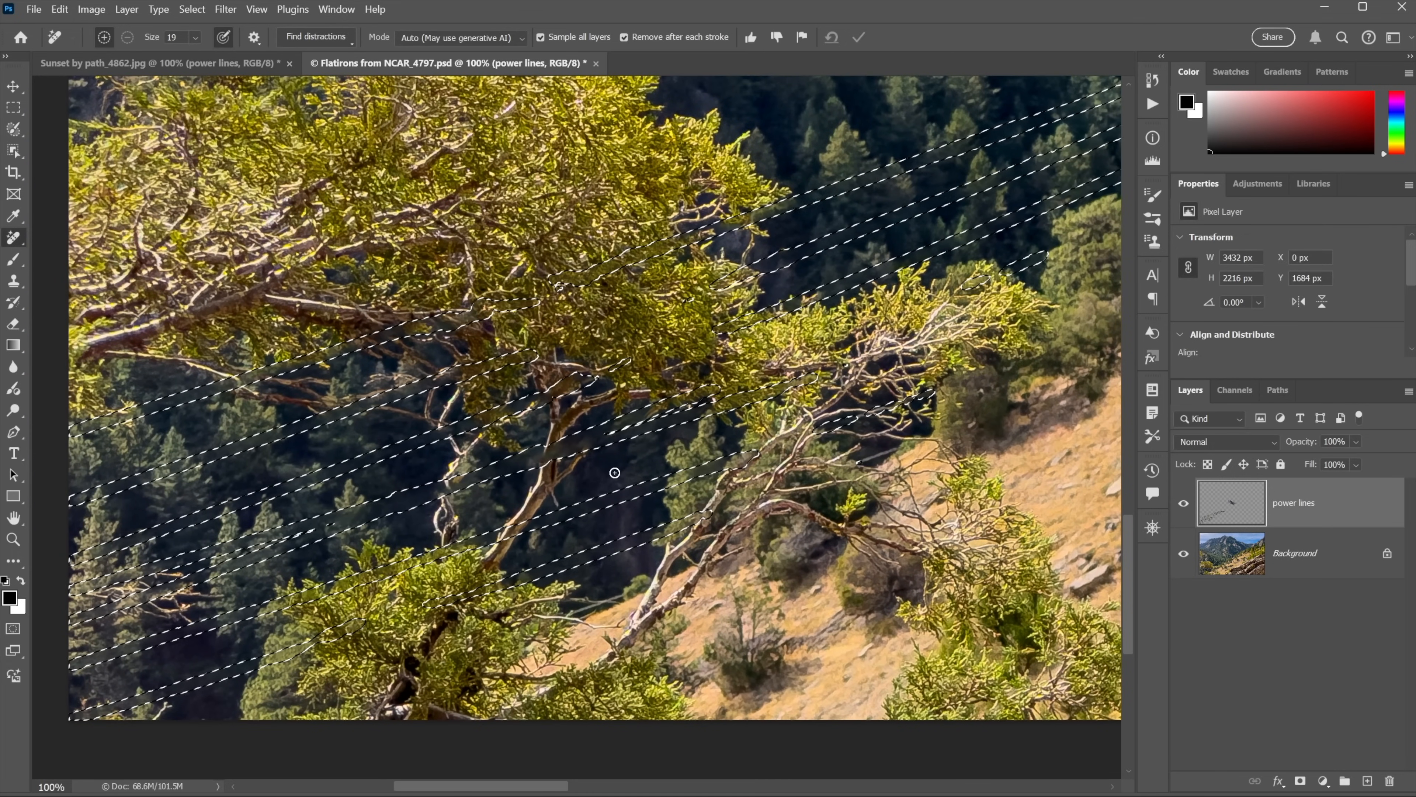
- Switch to the crowded street photo and keep the Remove tool's generative AI mode on Auto
click(663, 64)
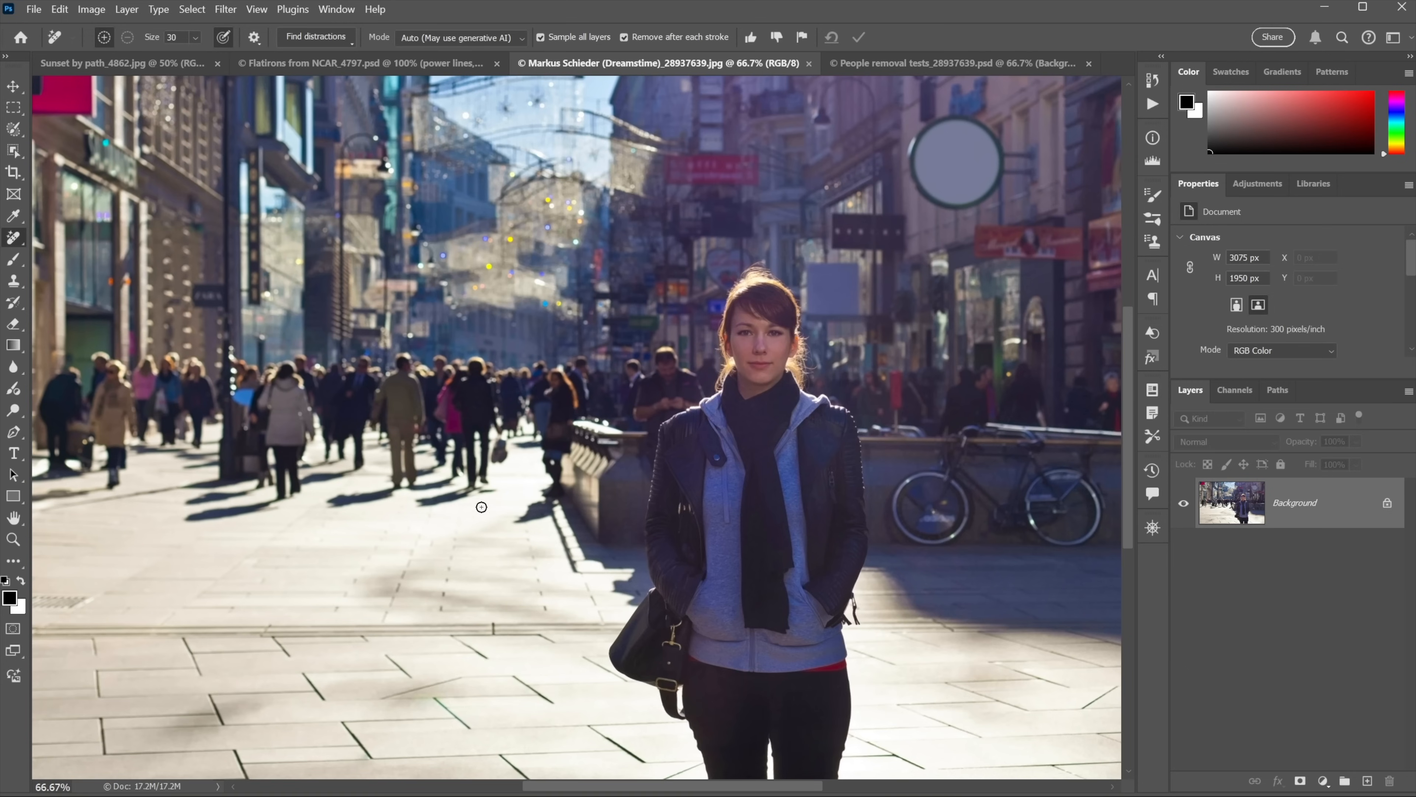
mouse_move(539, 457)
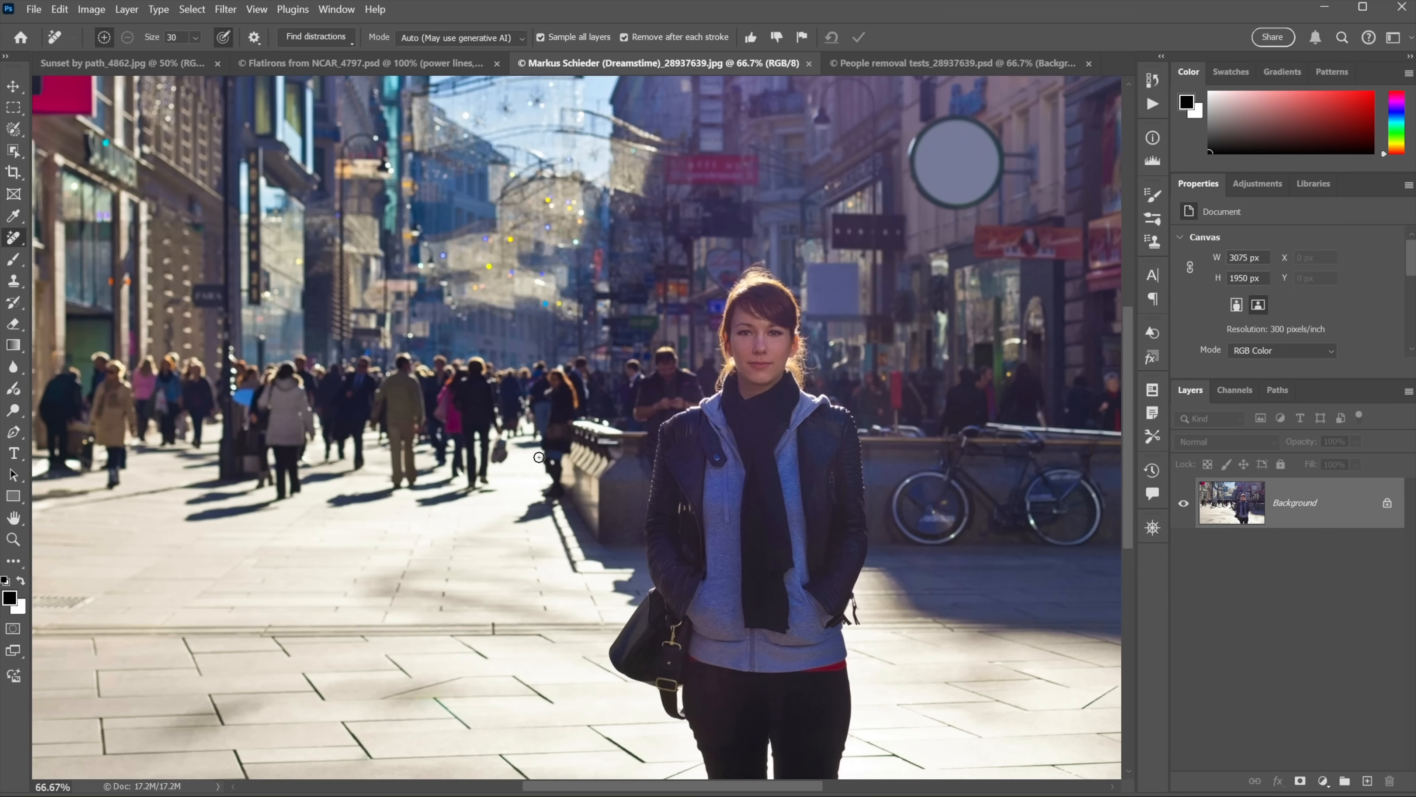
mouse_move(492, 442)
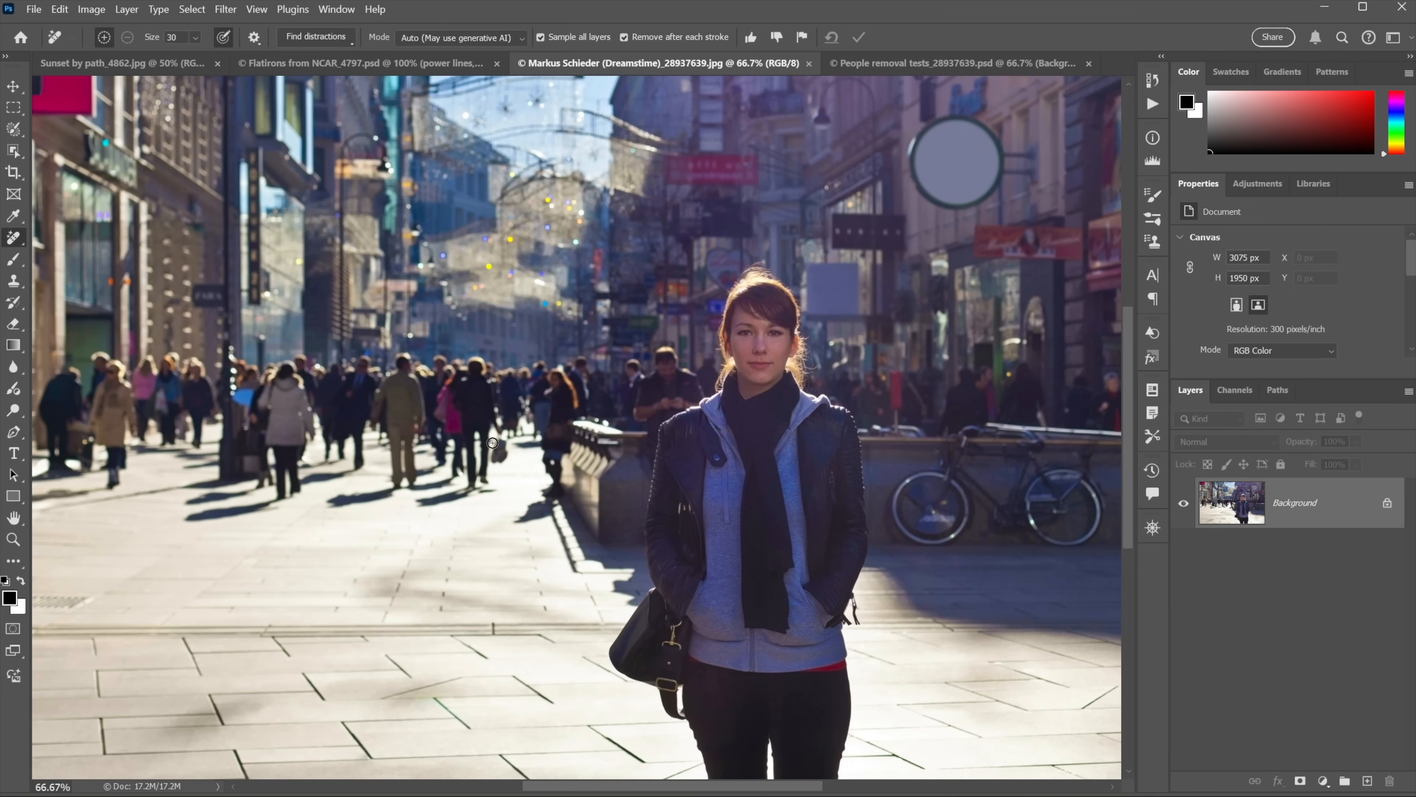
click(459, 37)
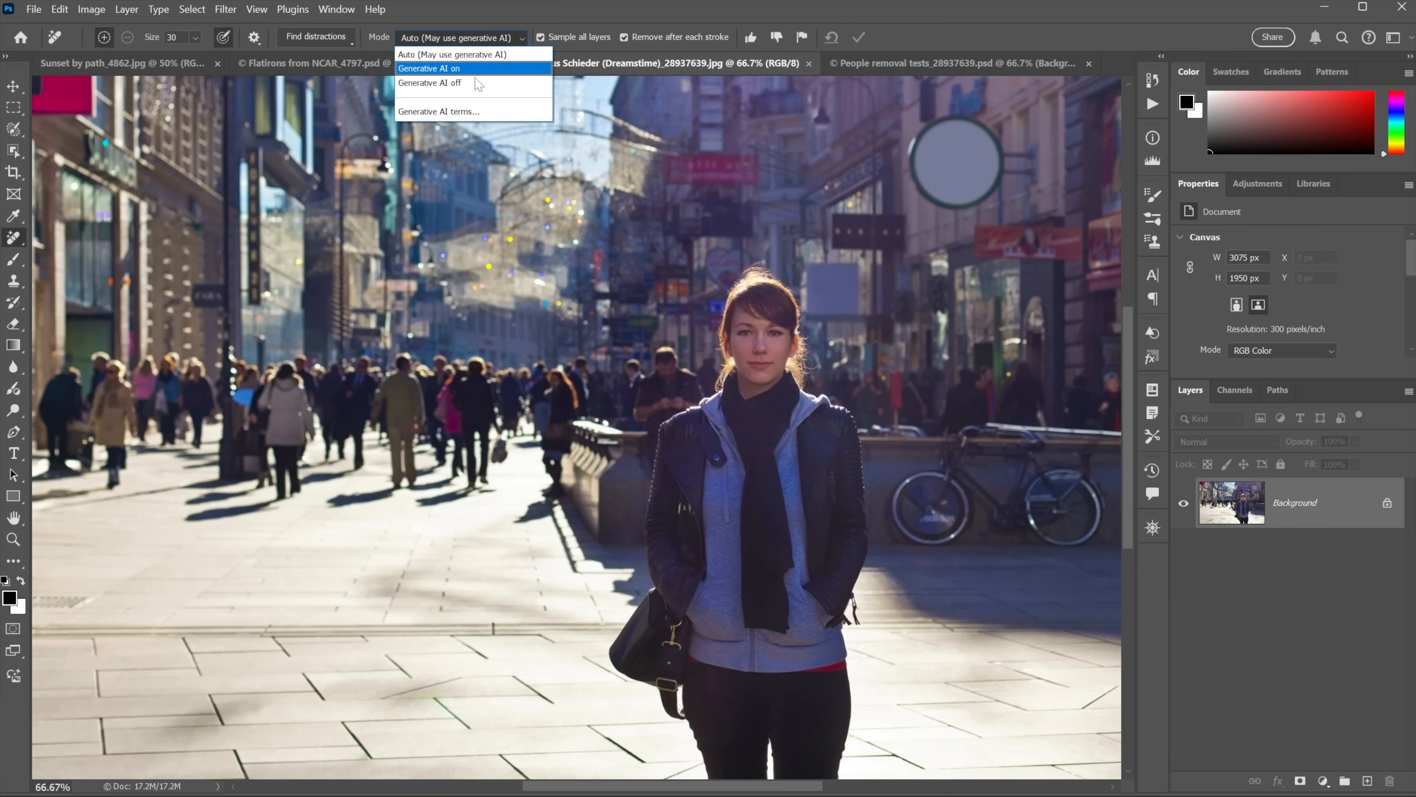
mouse_move(451, 54)
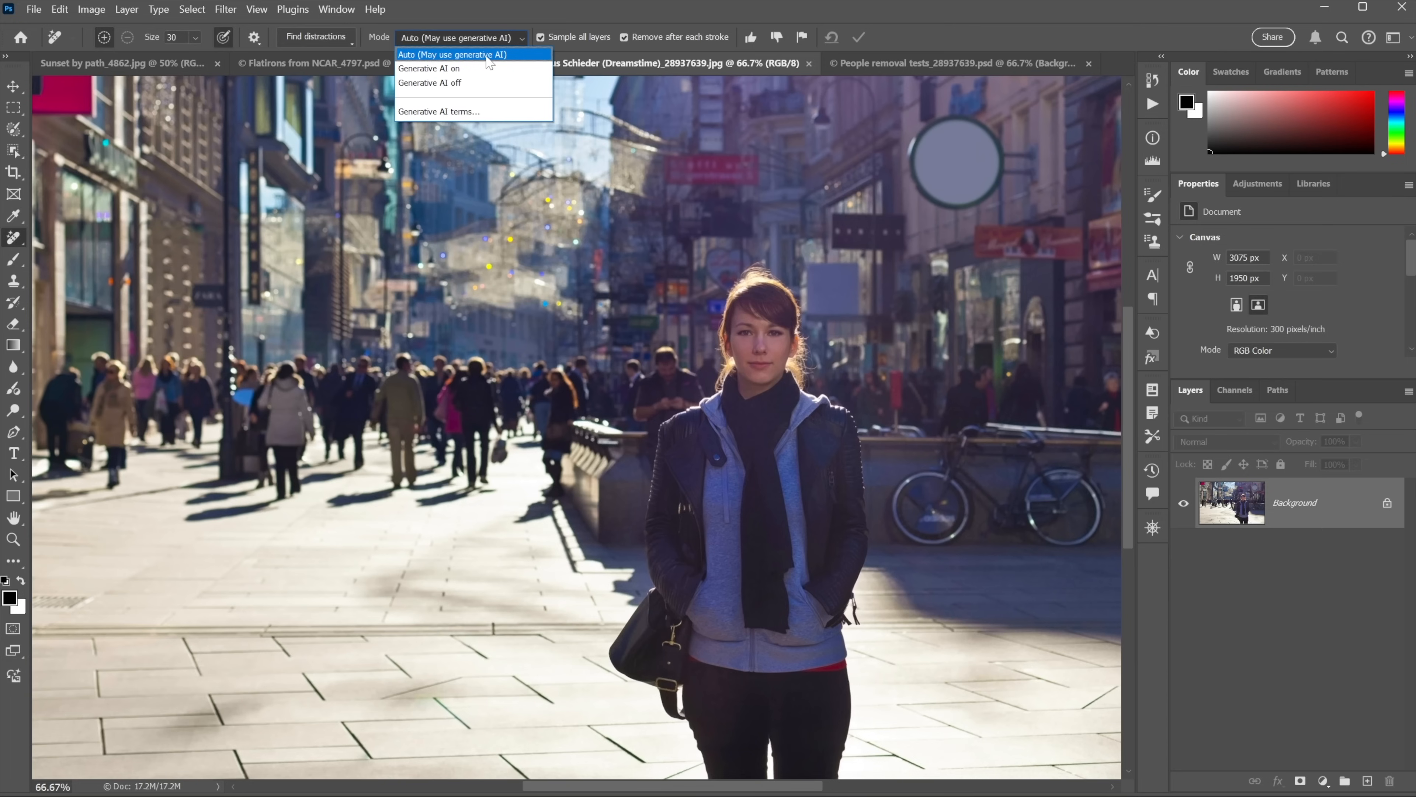
click(451, 54)
text(people)
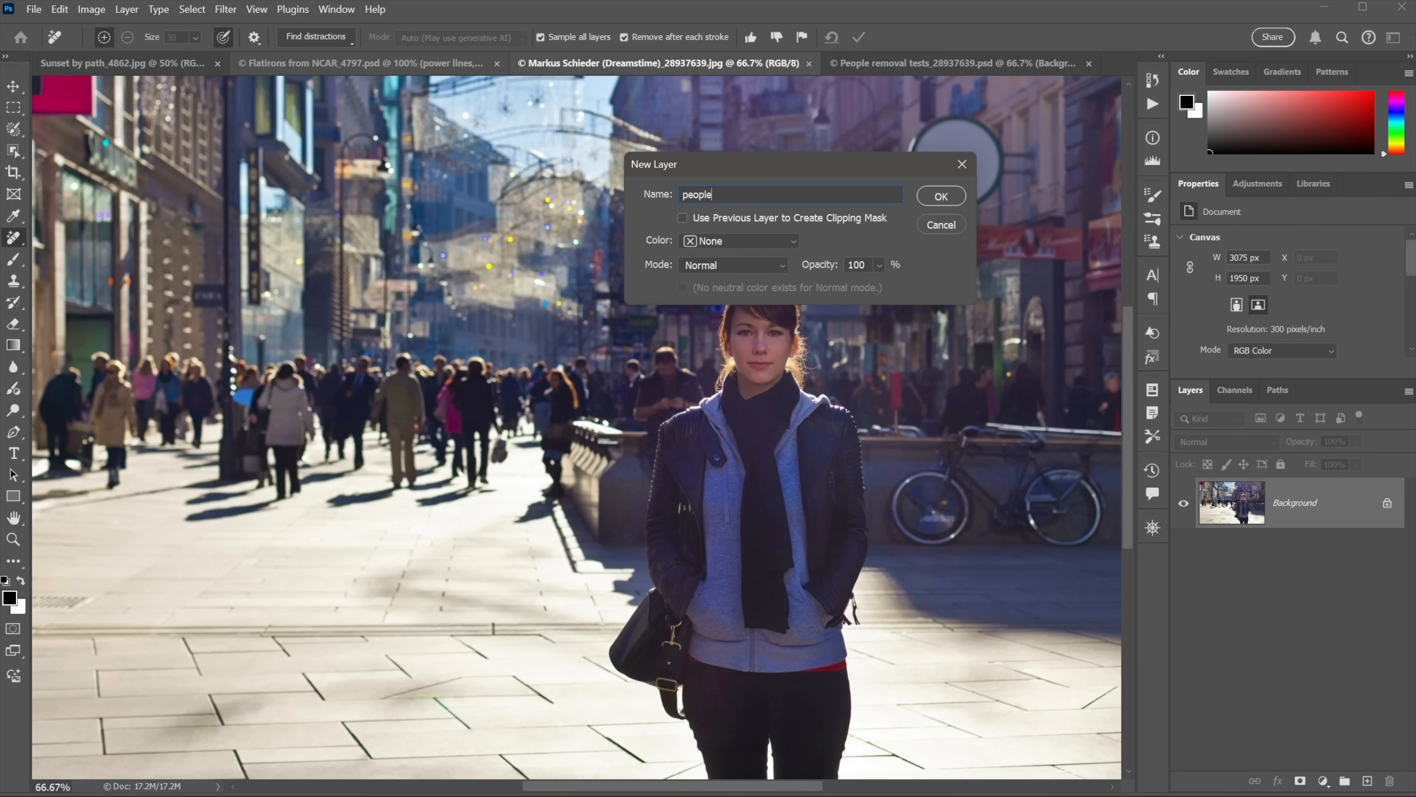
- Create the people layer and run Find distractions > People to mark the crowd
click(939, 196)
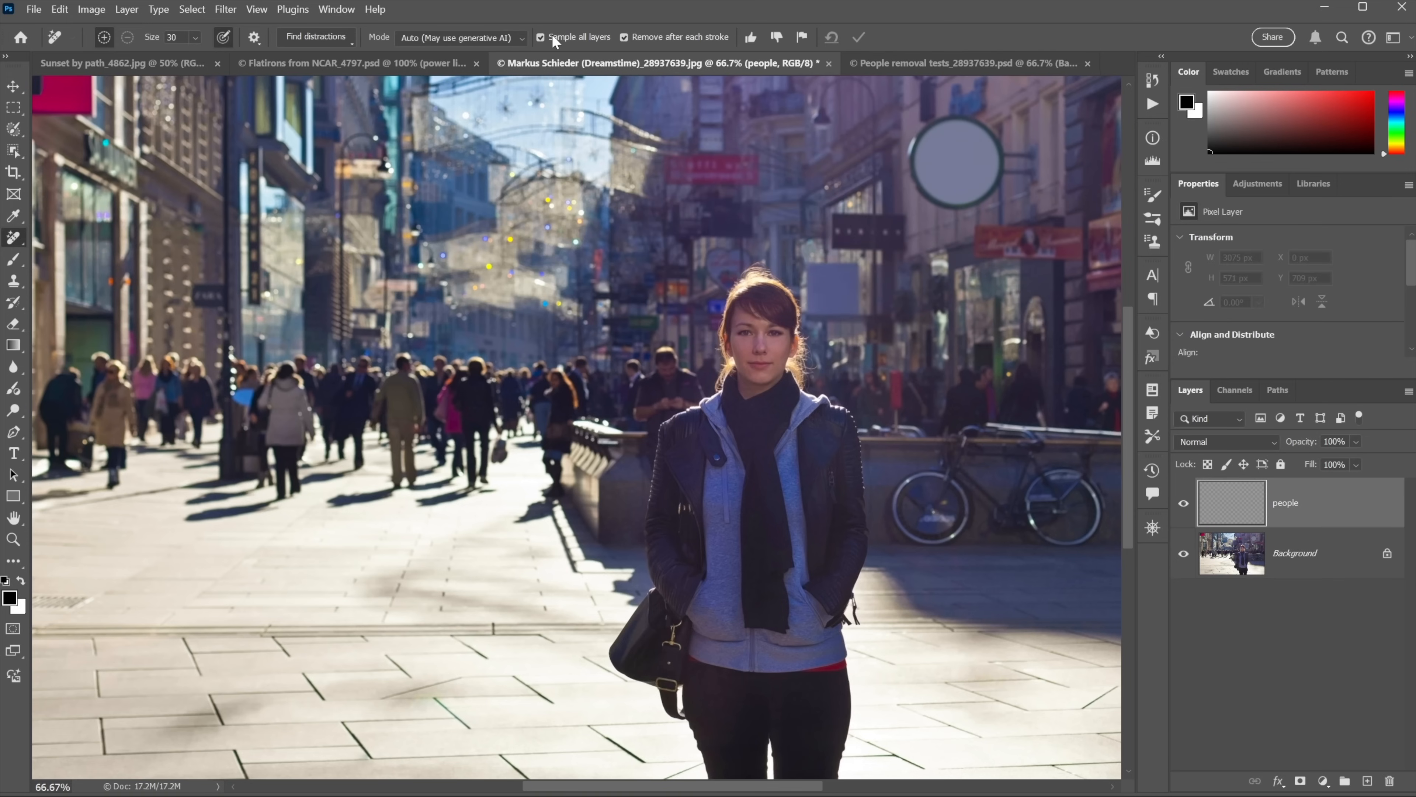
click(317, 37)
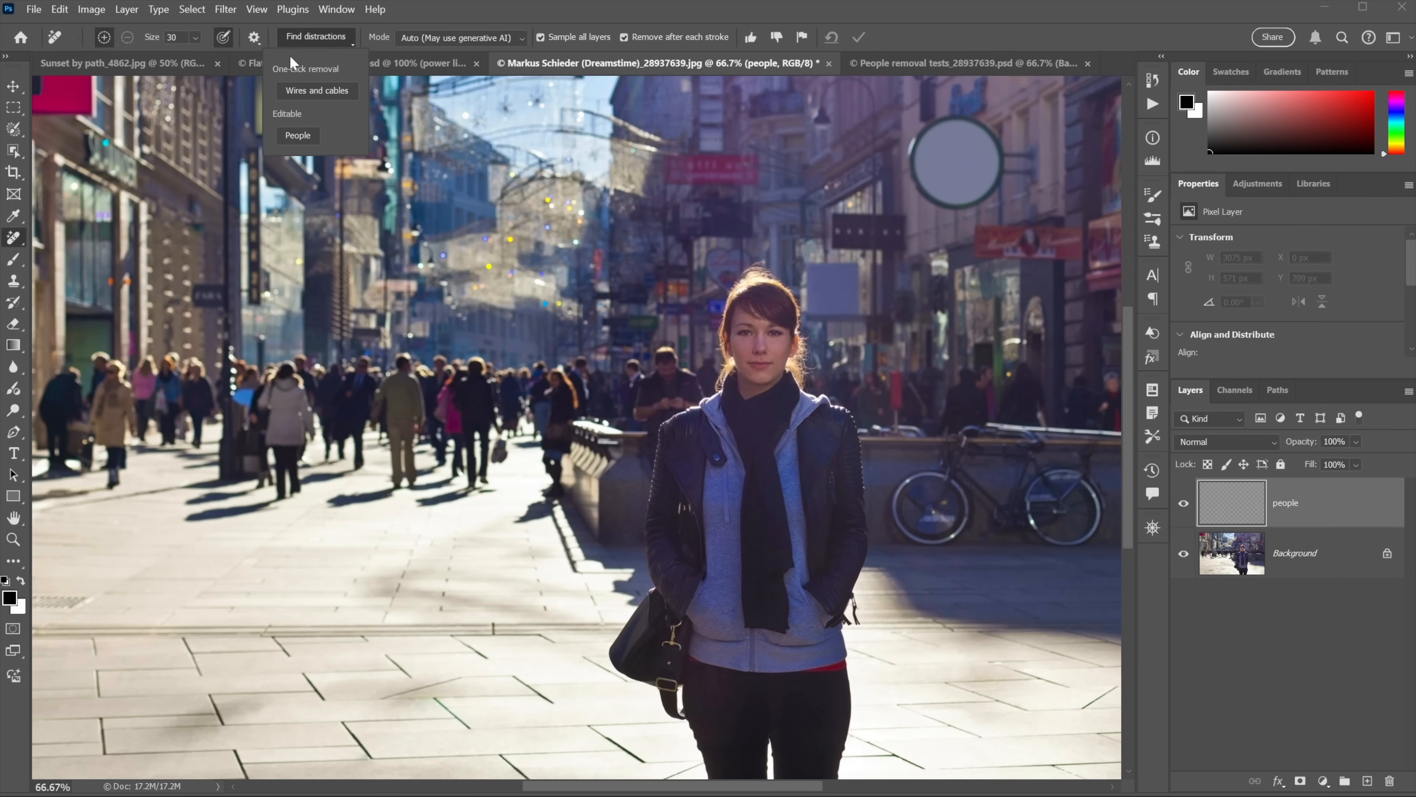
click(298, 134)
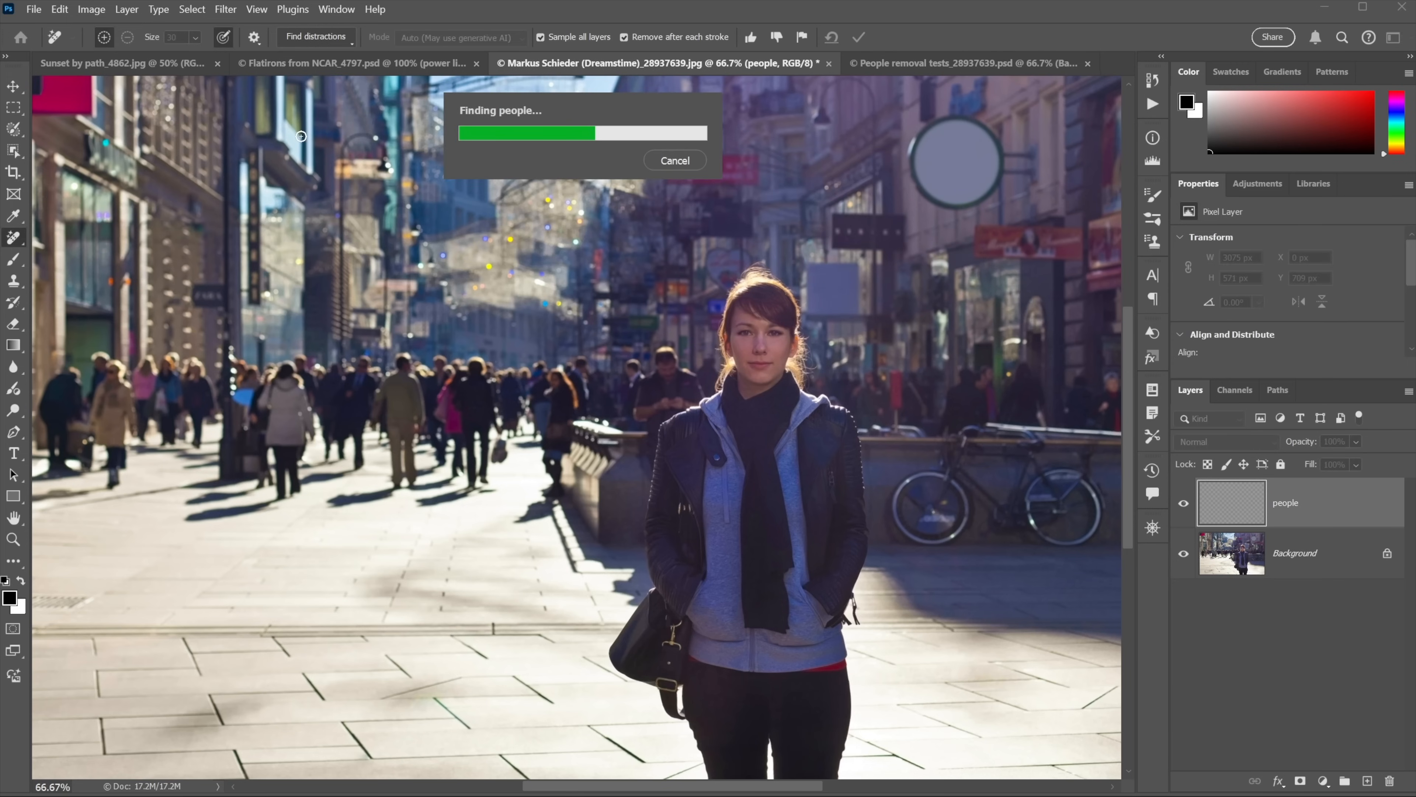
mouse_move(572, 288)
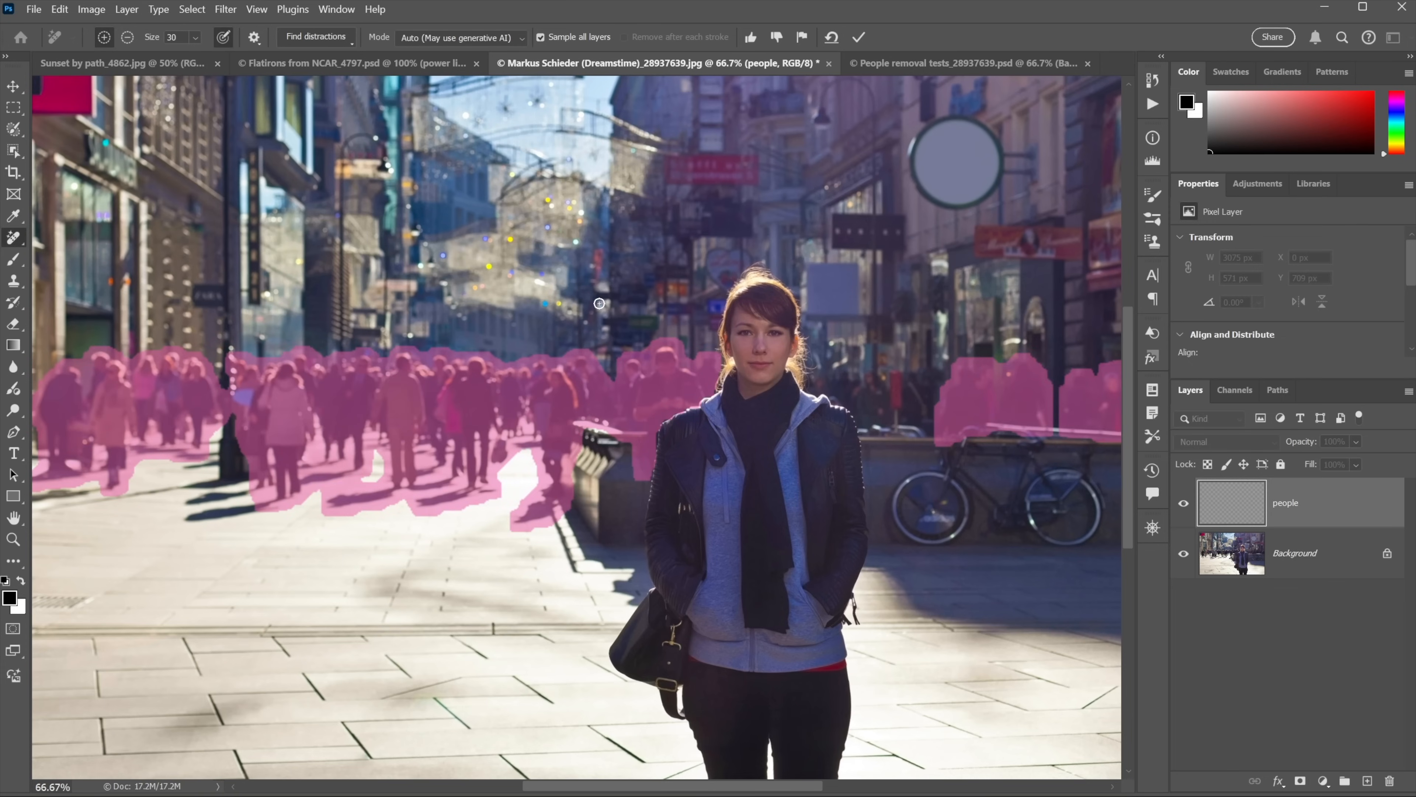
mouse_move(415, 483)
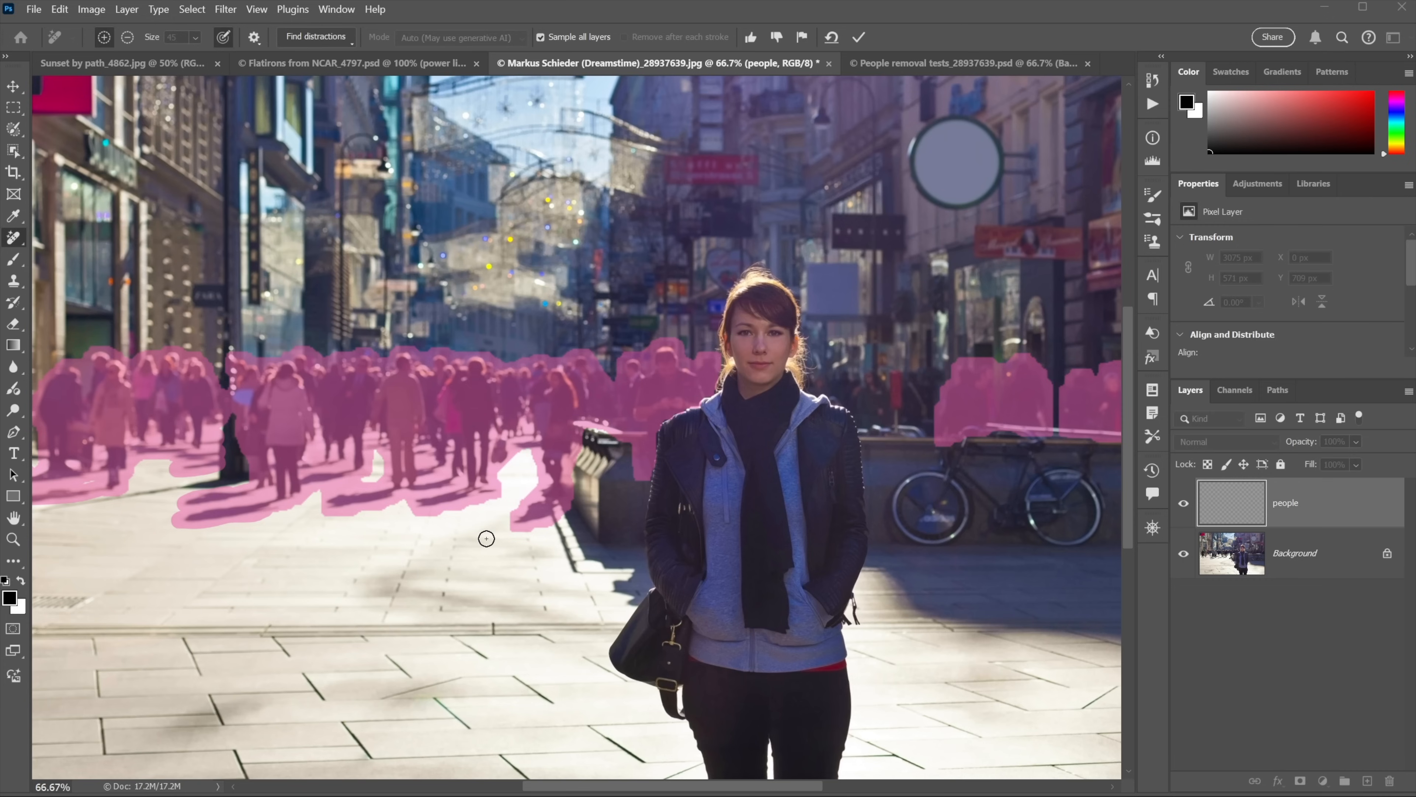
- Apply the removal to erase the marked pedestrians from the street
click(858, 37)
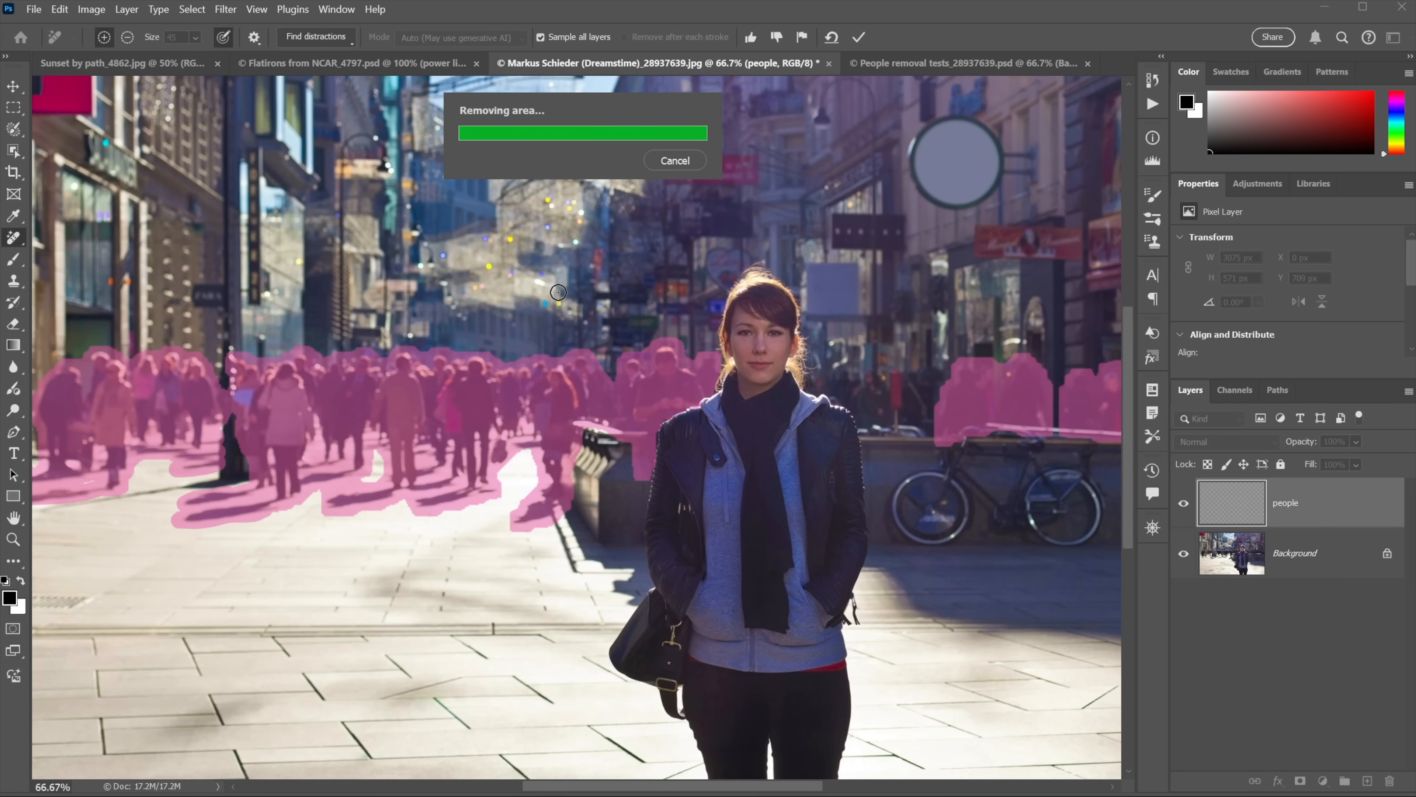
mouse_move(679, 400)
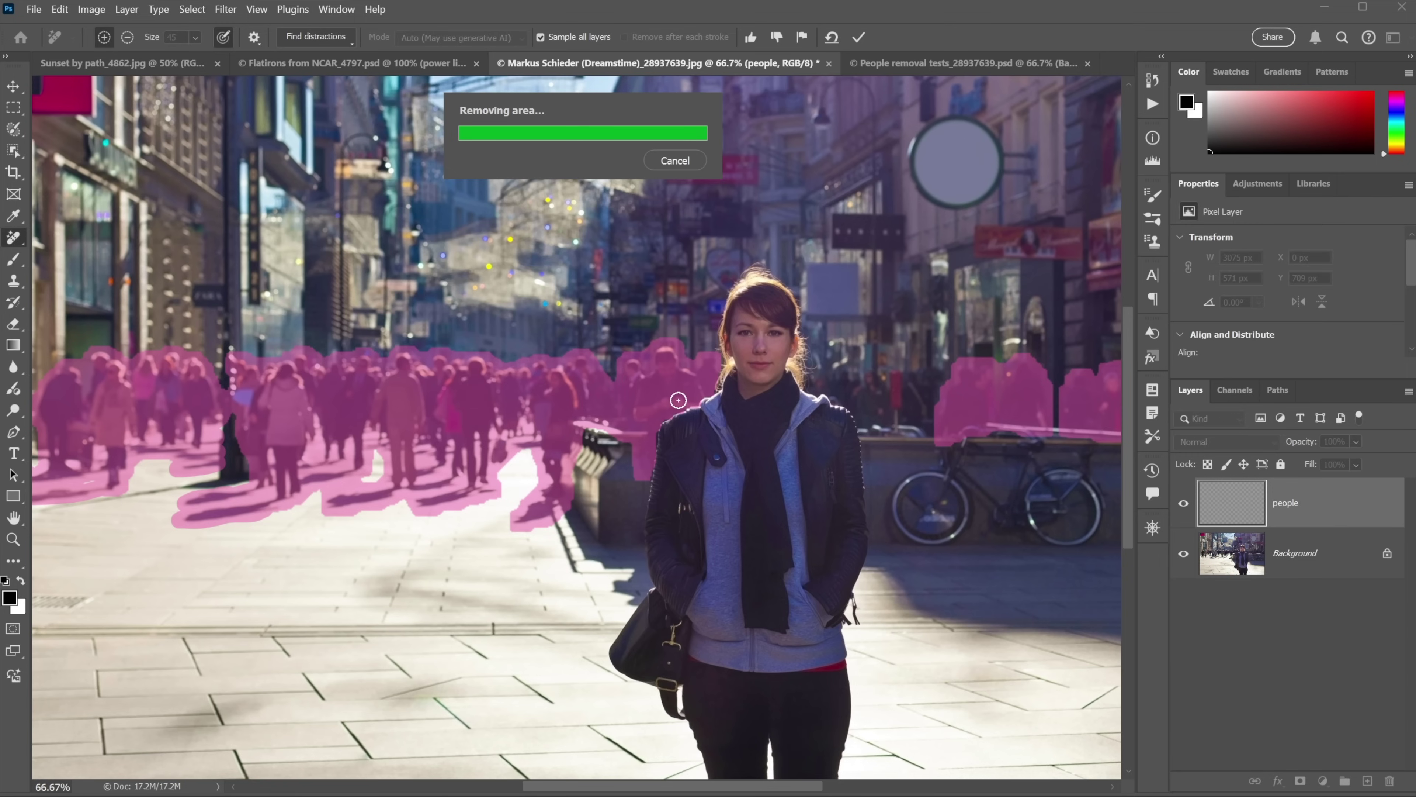
mouse_move(555, 303)
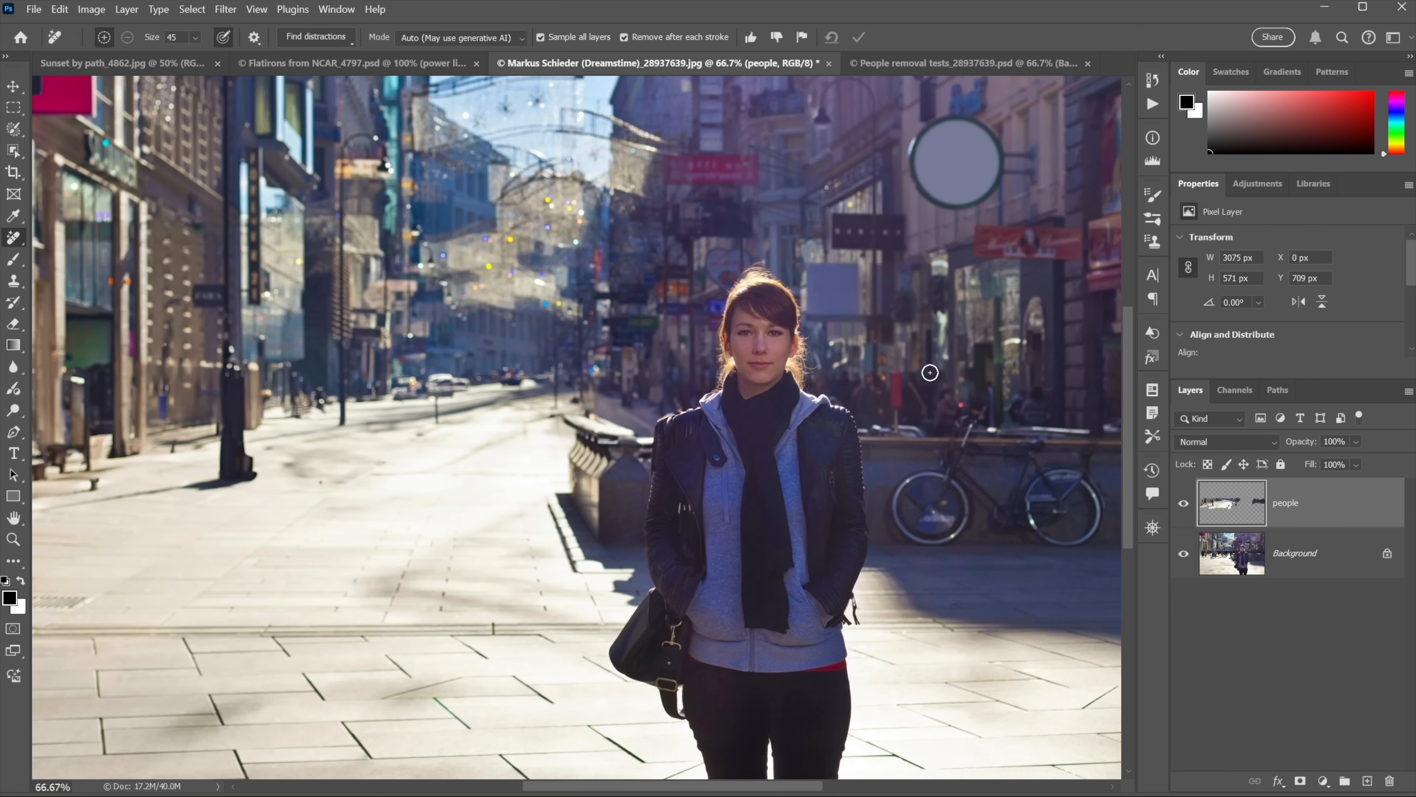
mouse_move(1026, 433)
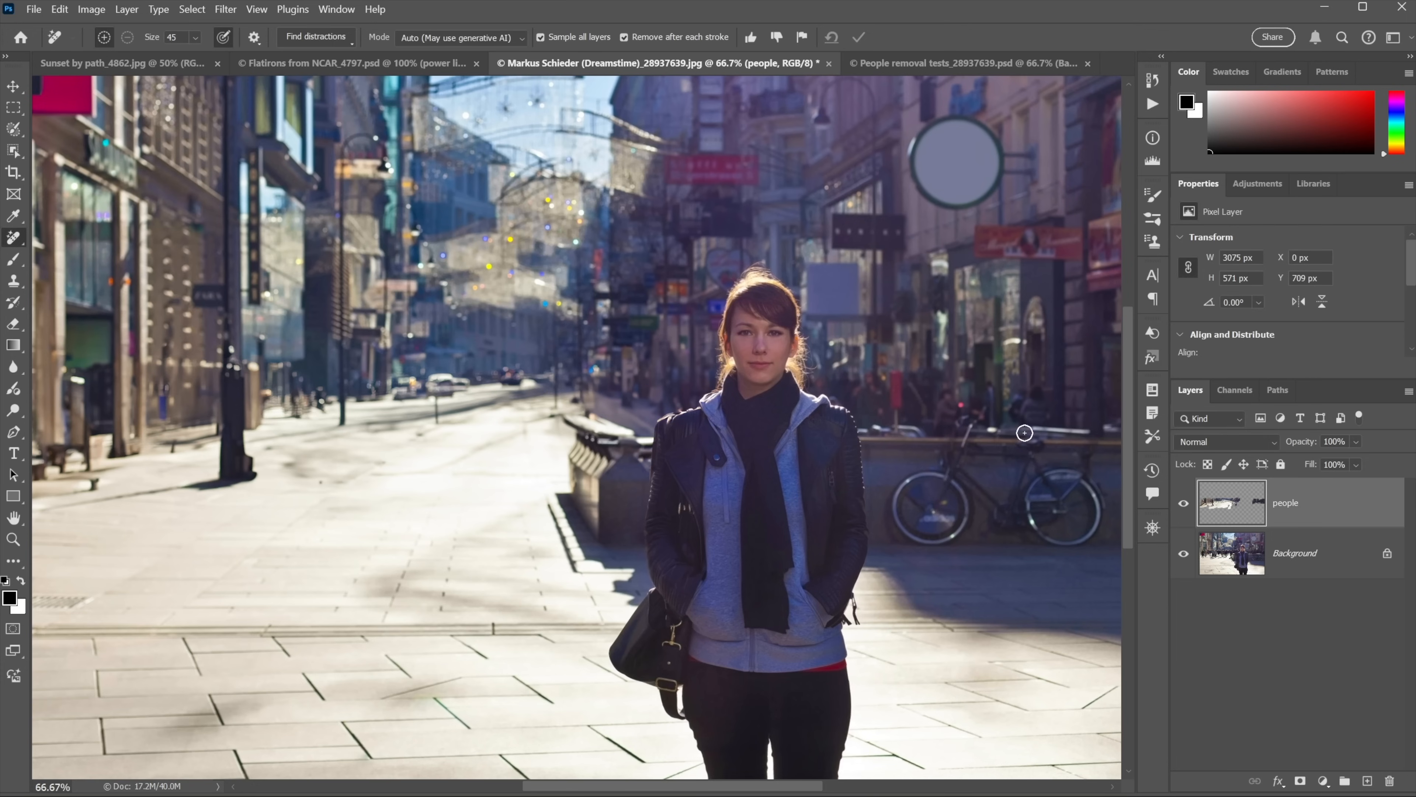
- Toggle the people layer to compare with the original crowd, then switch to the People removal tests document
click(1183, 503)
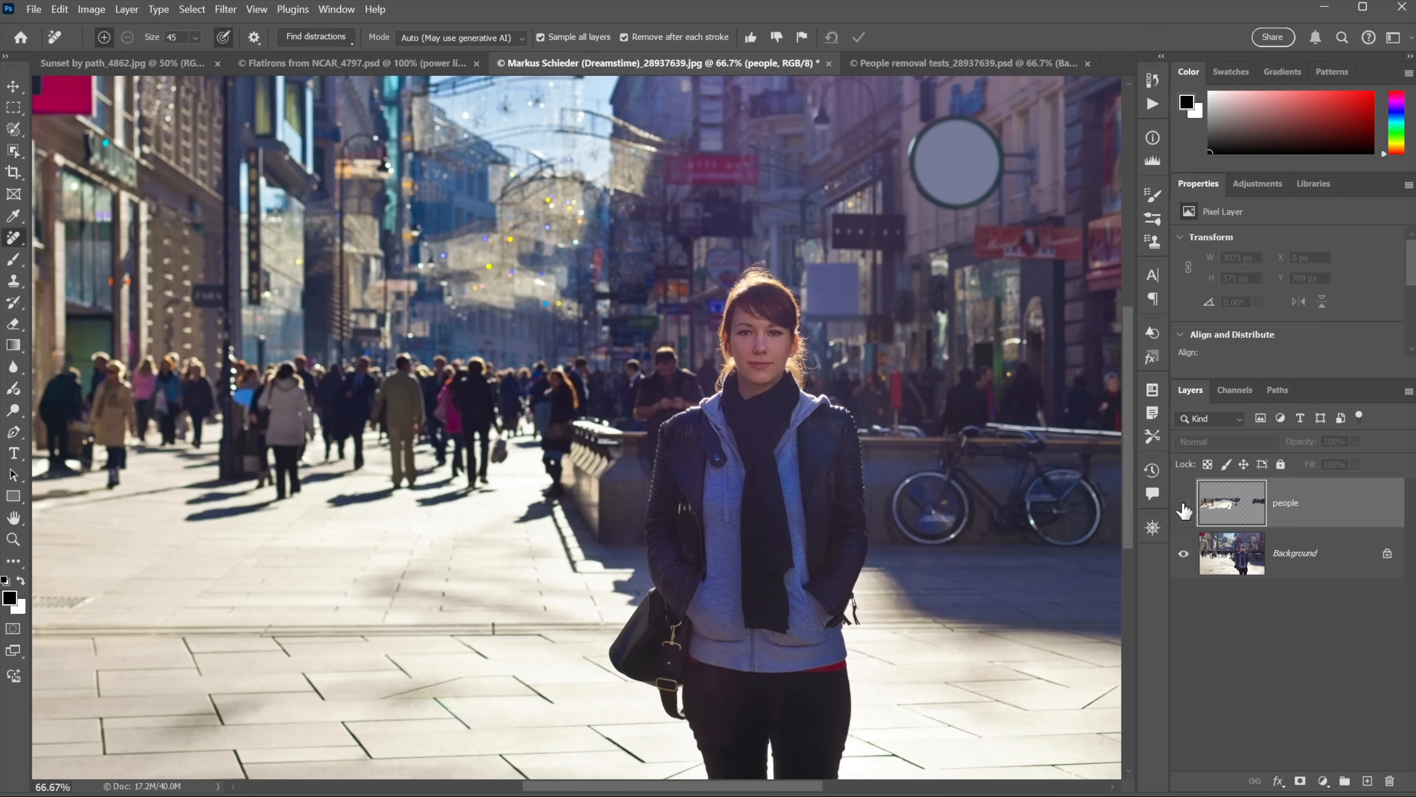
click(1183, 503)
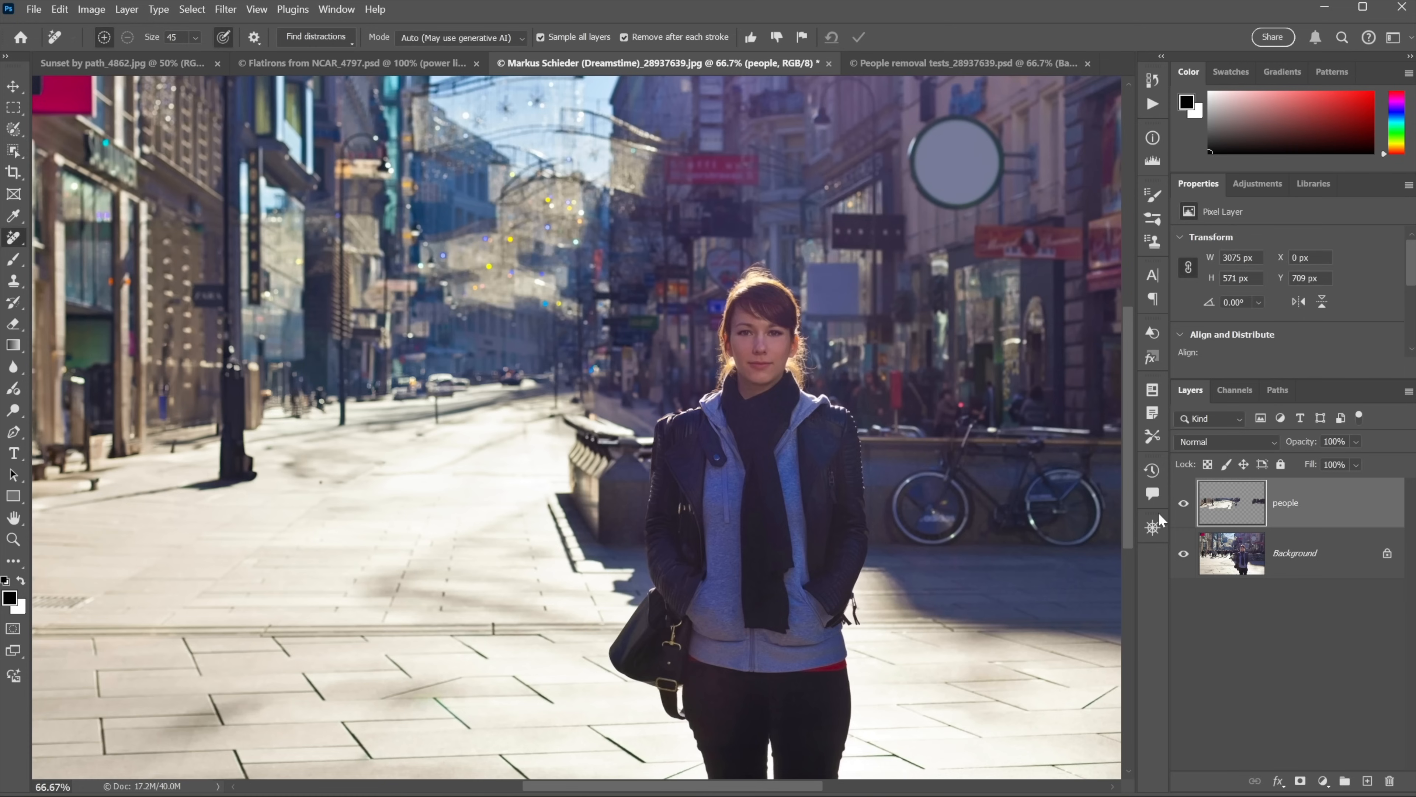
mouse_move(897, 103)
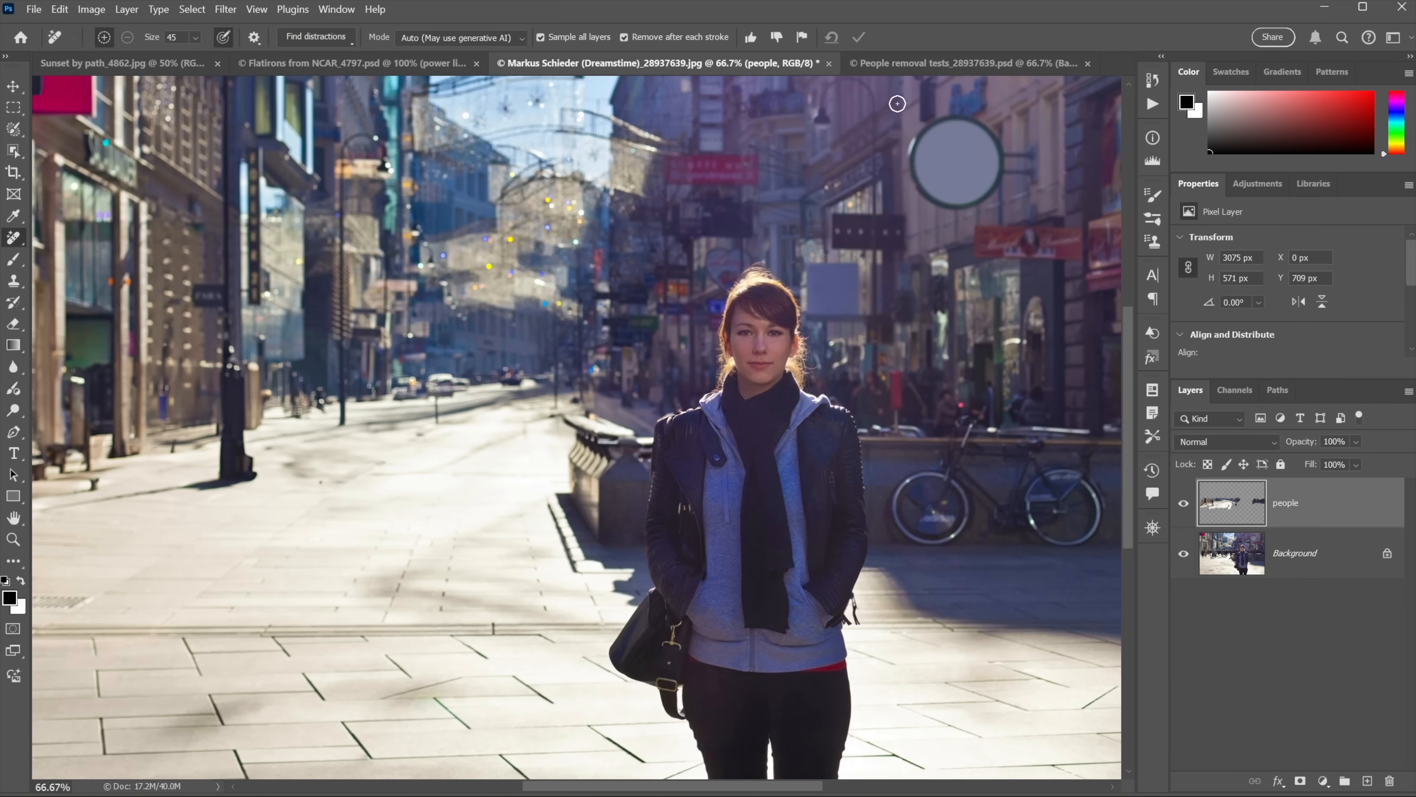
click(921, 63)
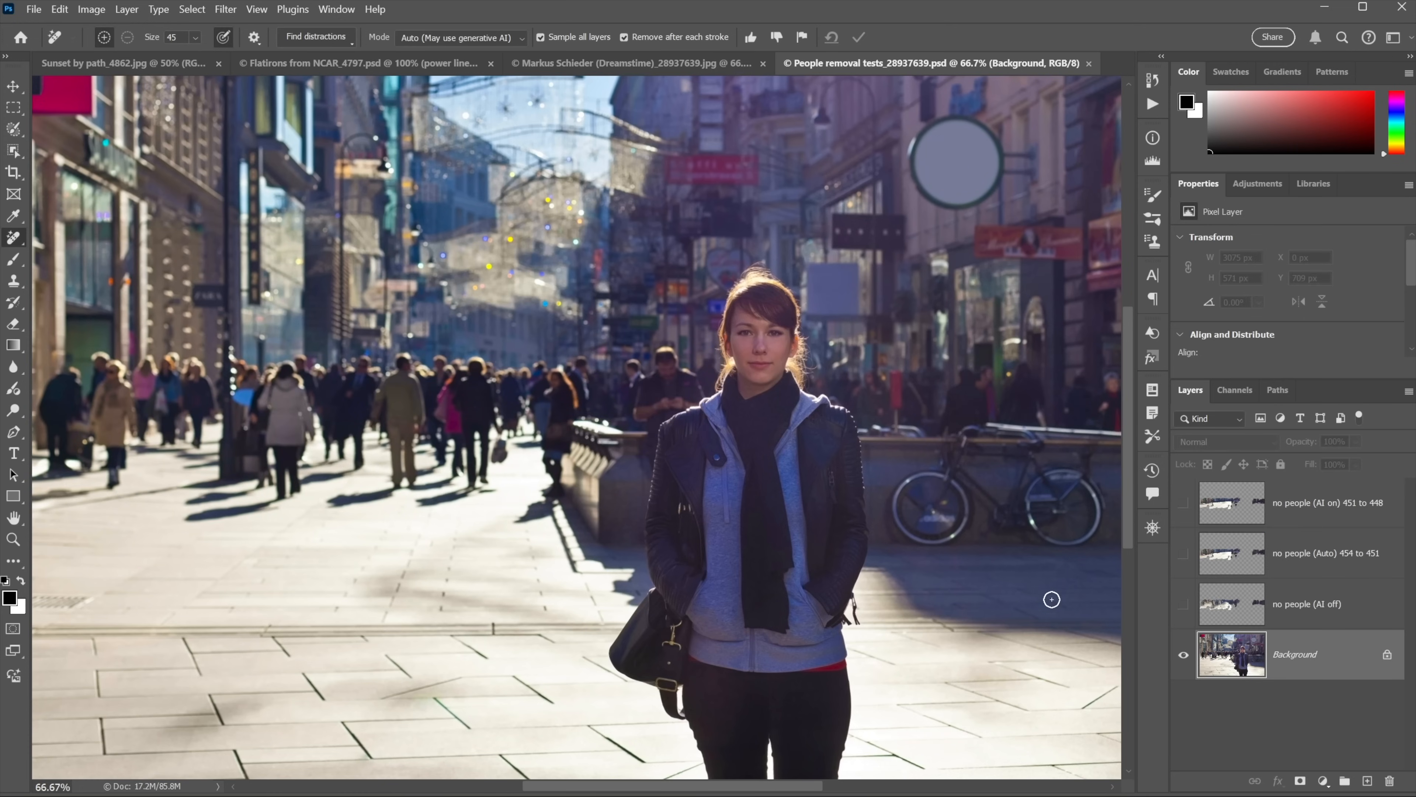
mouse_move(1168, 599)
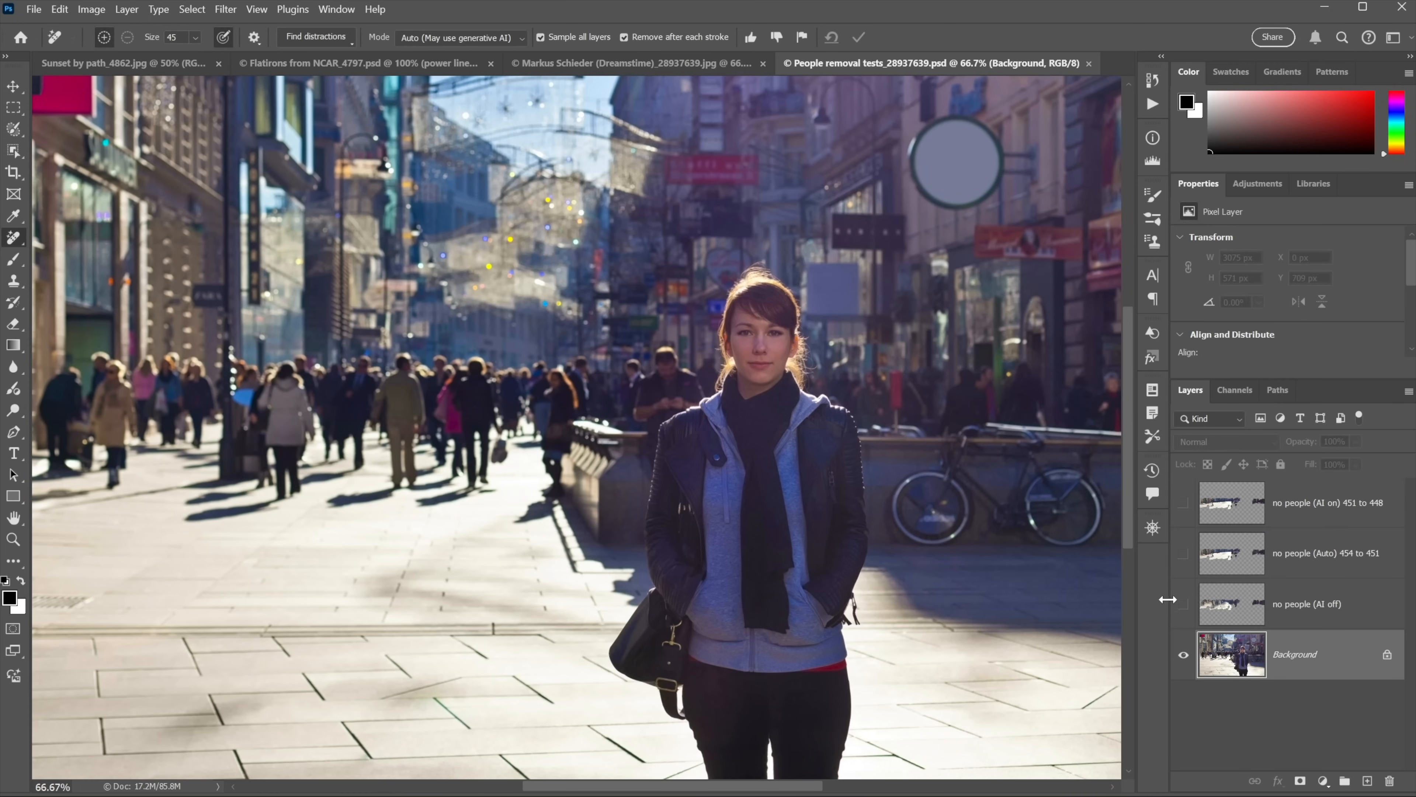
- Compare the no people AI off, Auto and AI on layers, ending with the AI on version visible
click(1183, 603)
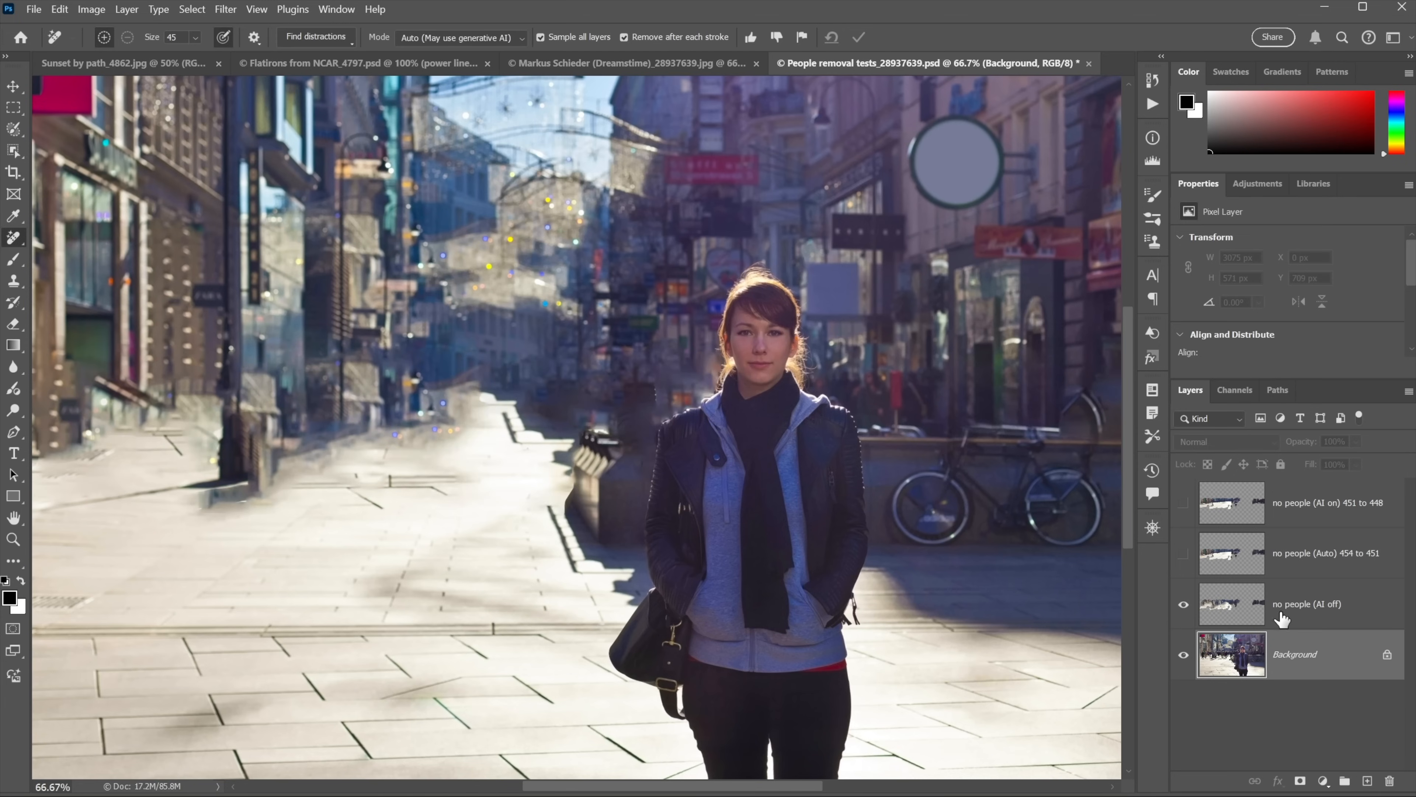
mouse_move(1352, 621)
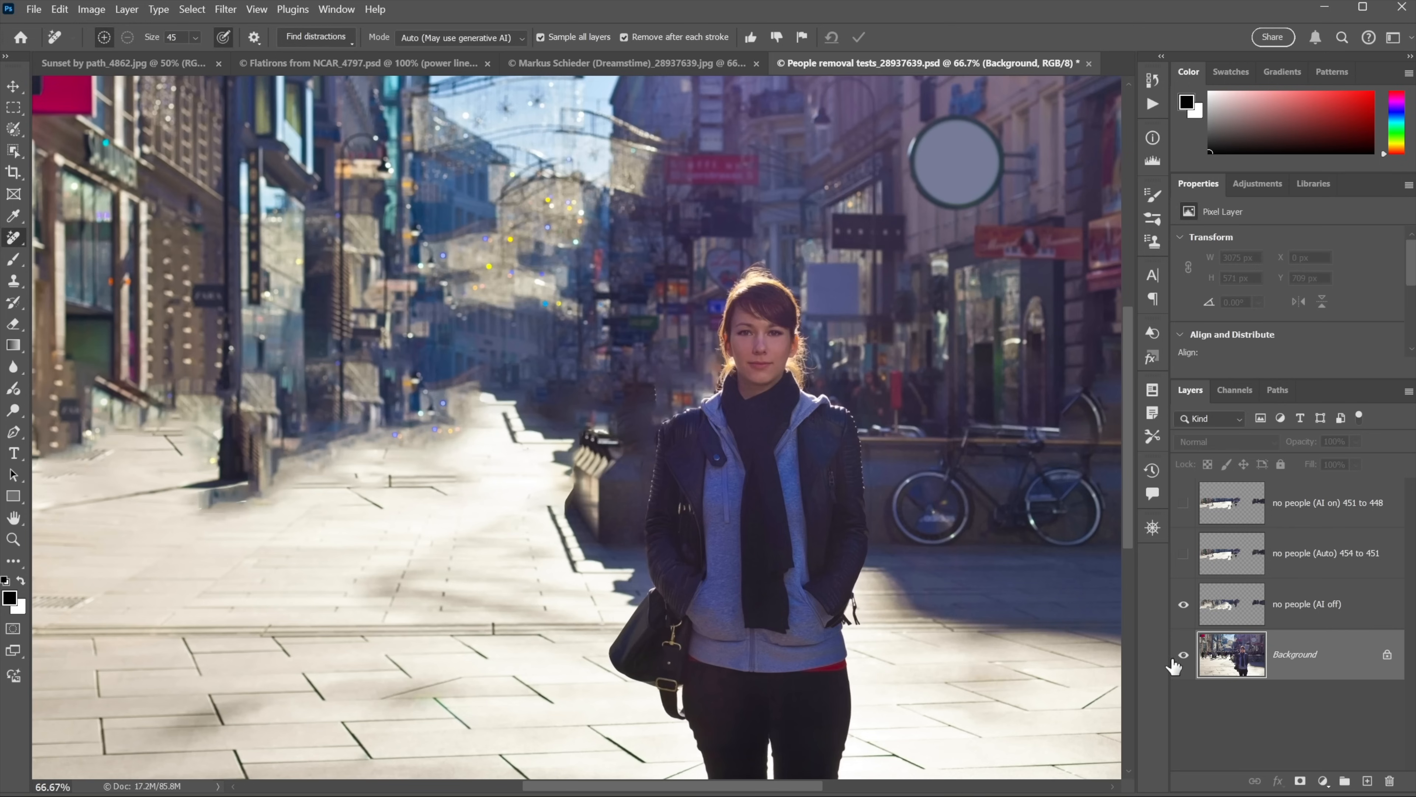
click(1184, 654)
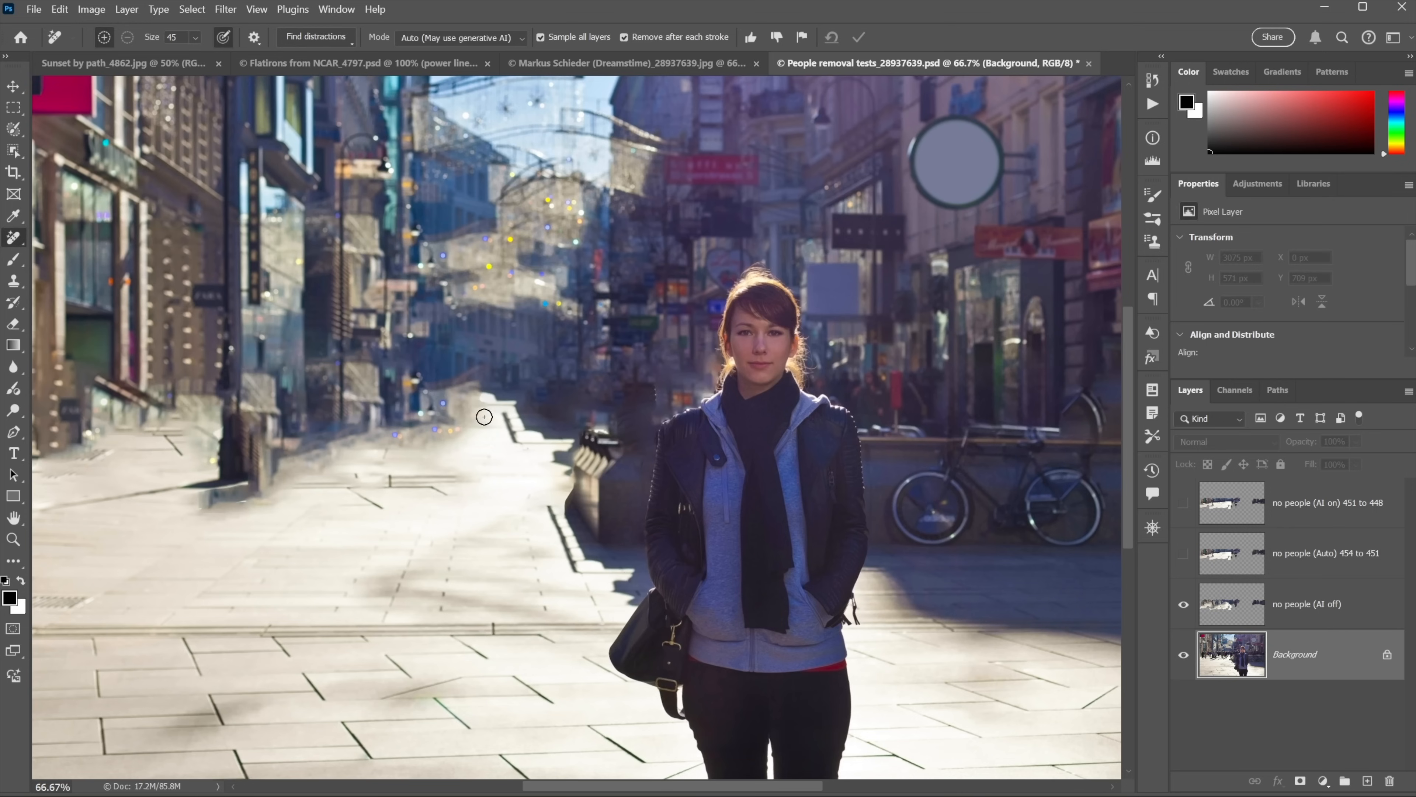
mouse_move(987, 479)
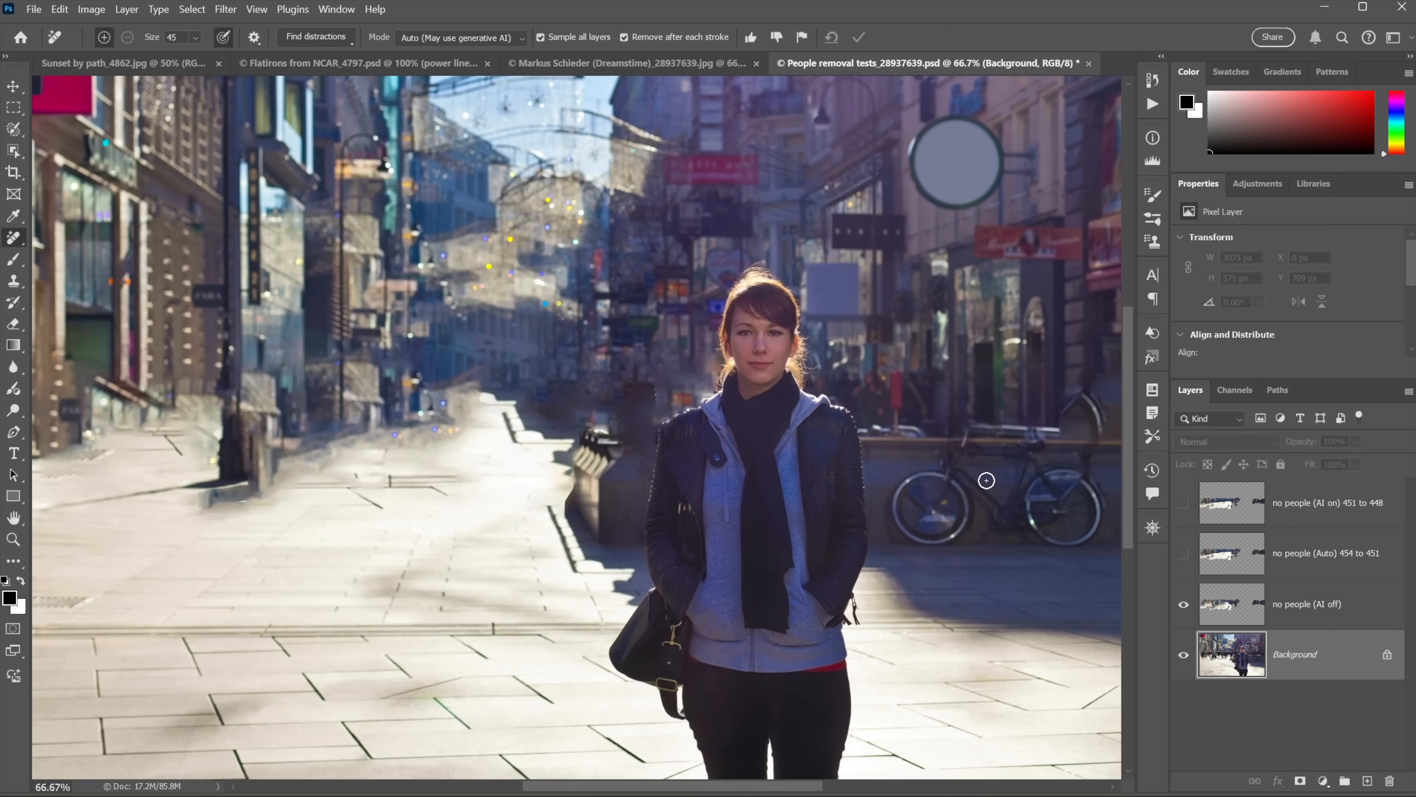
click(1184, 603)
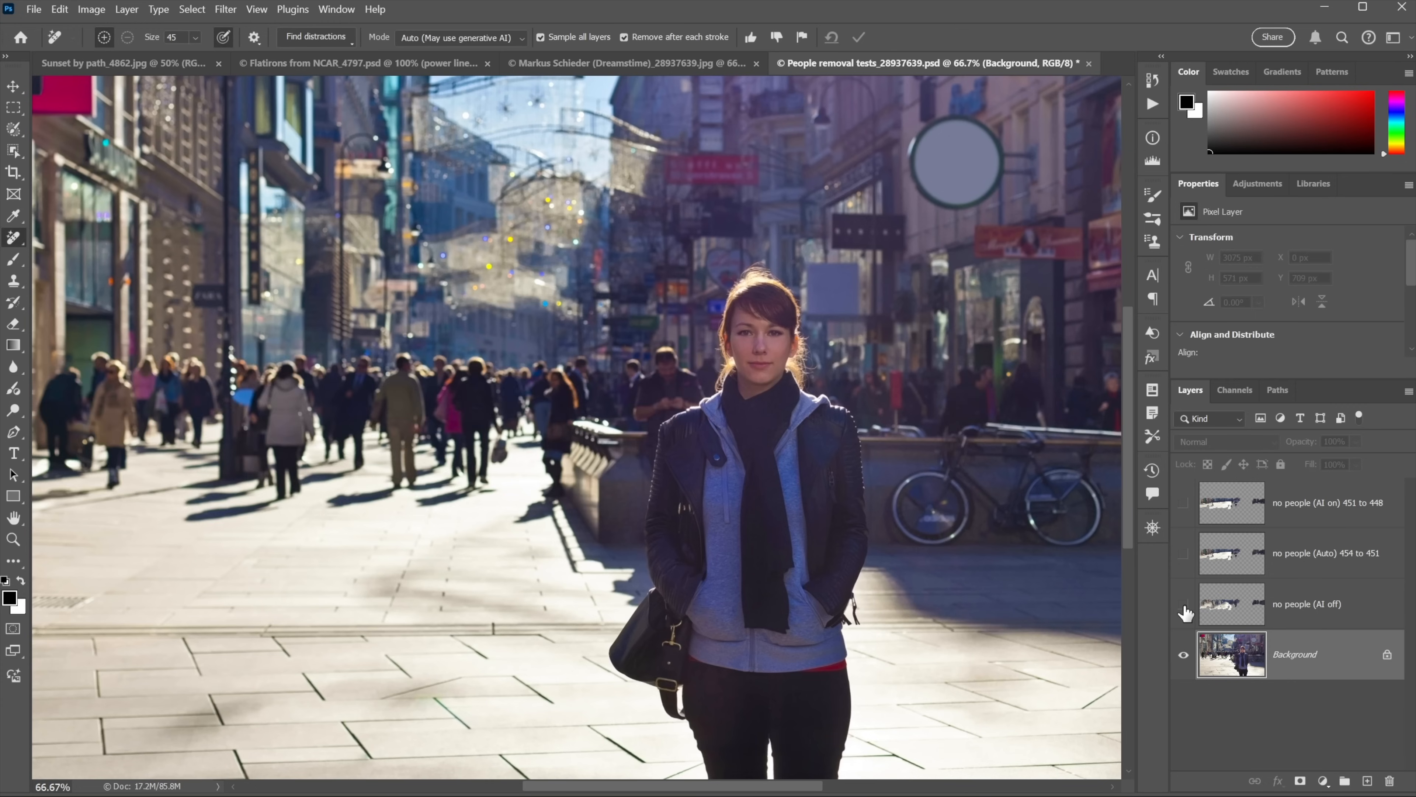
click(1183, 610)
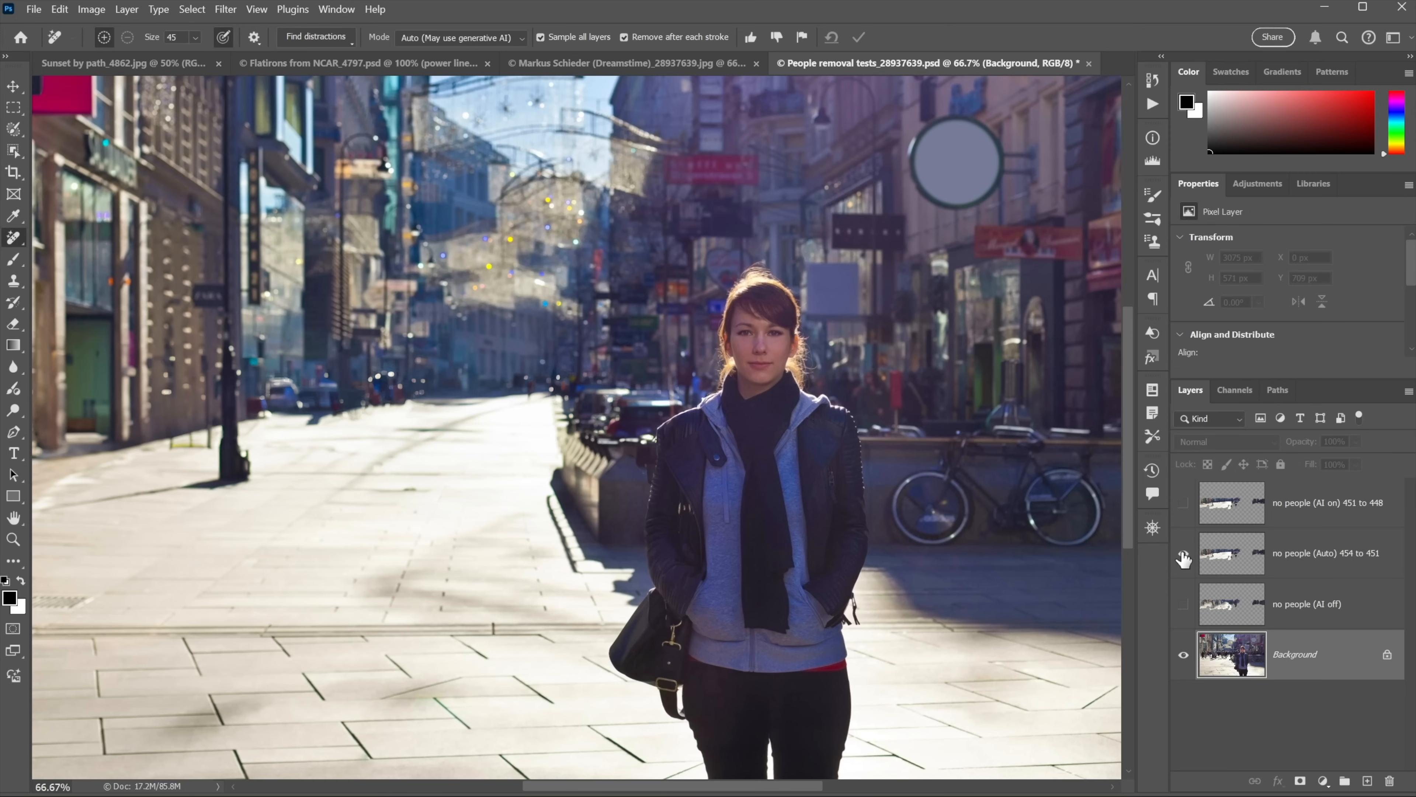
click(1183, 553)
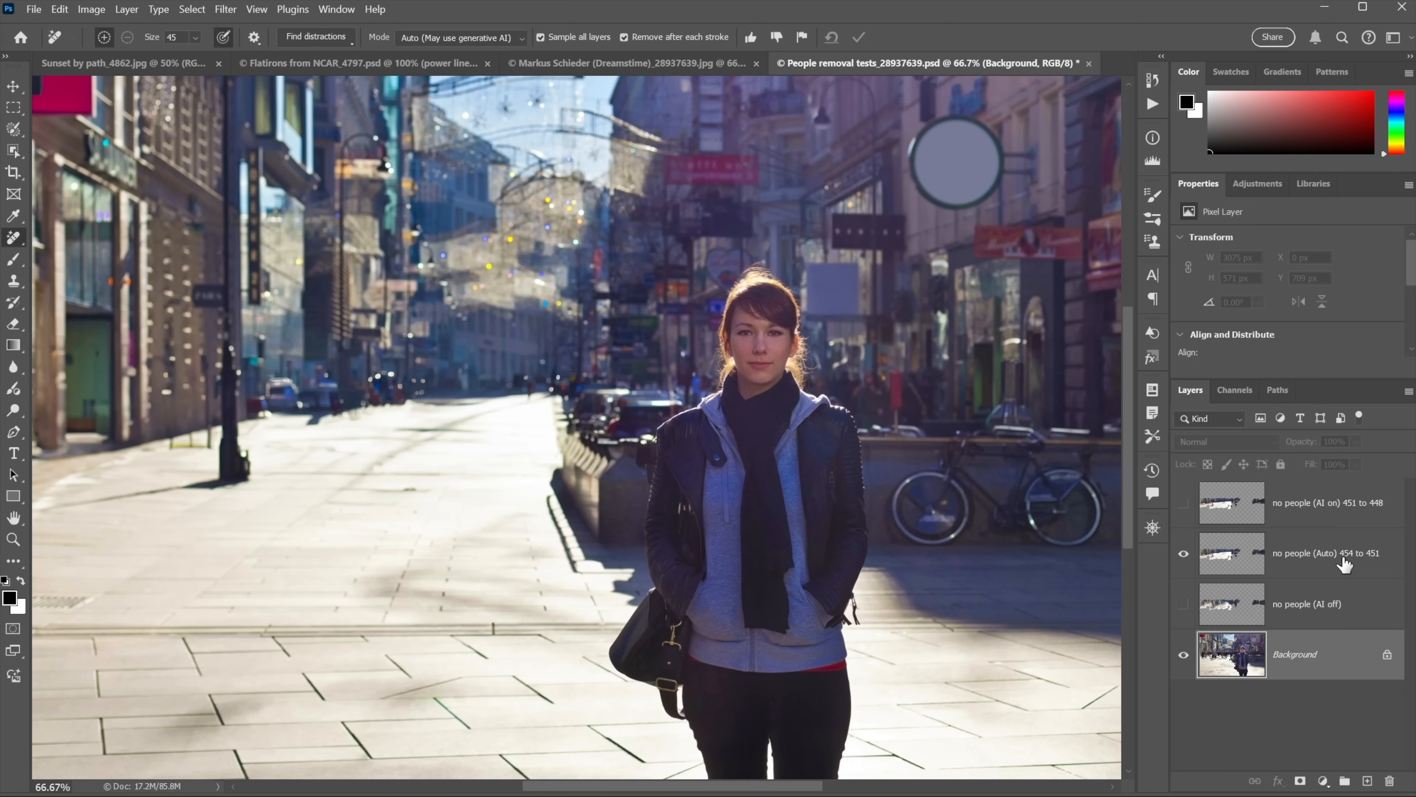
mouse_move(1387, 562)
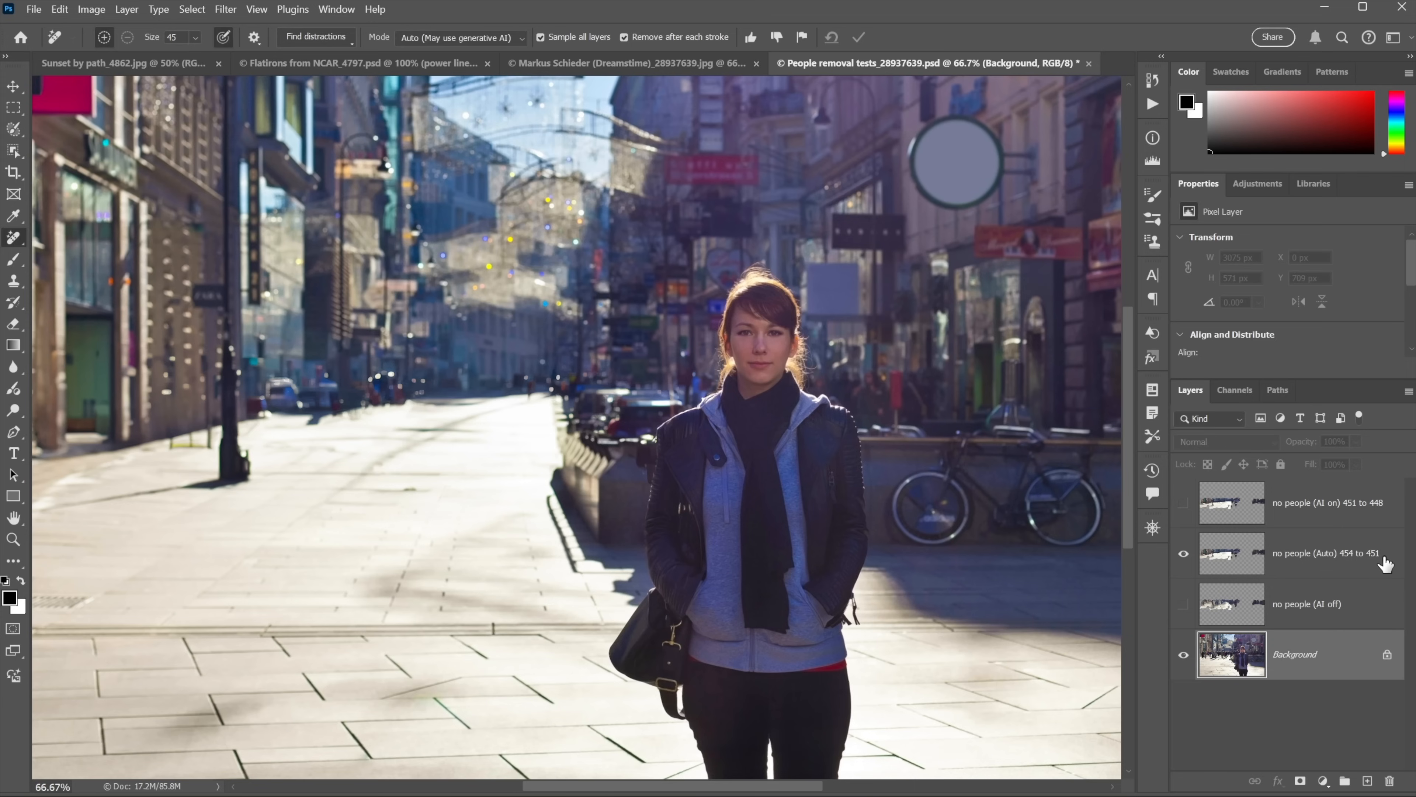
click(1183, 553)
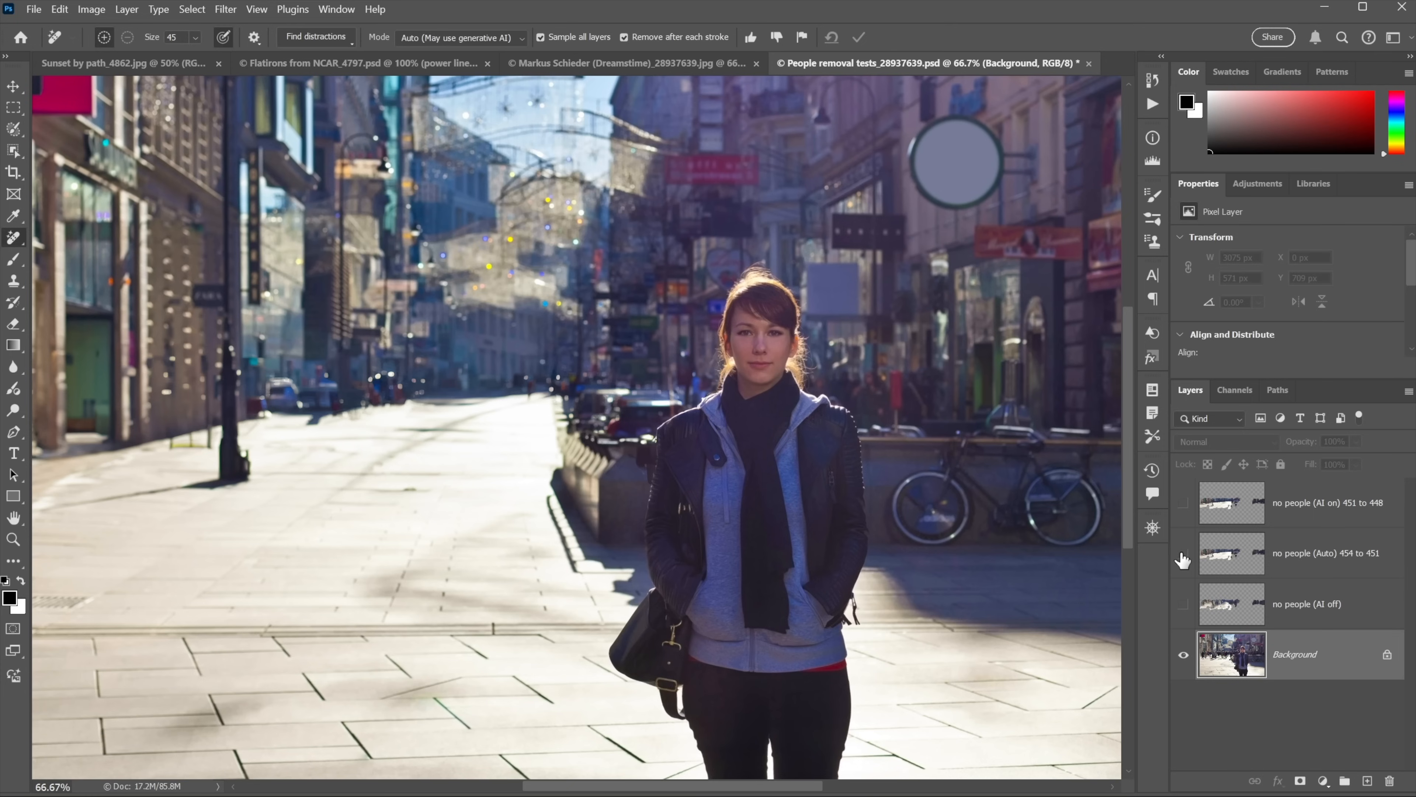
click(1184, 503)
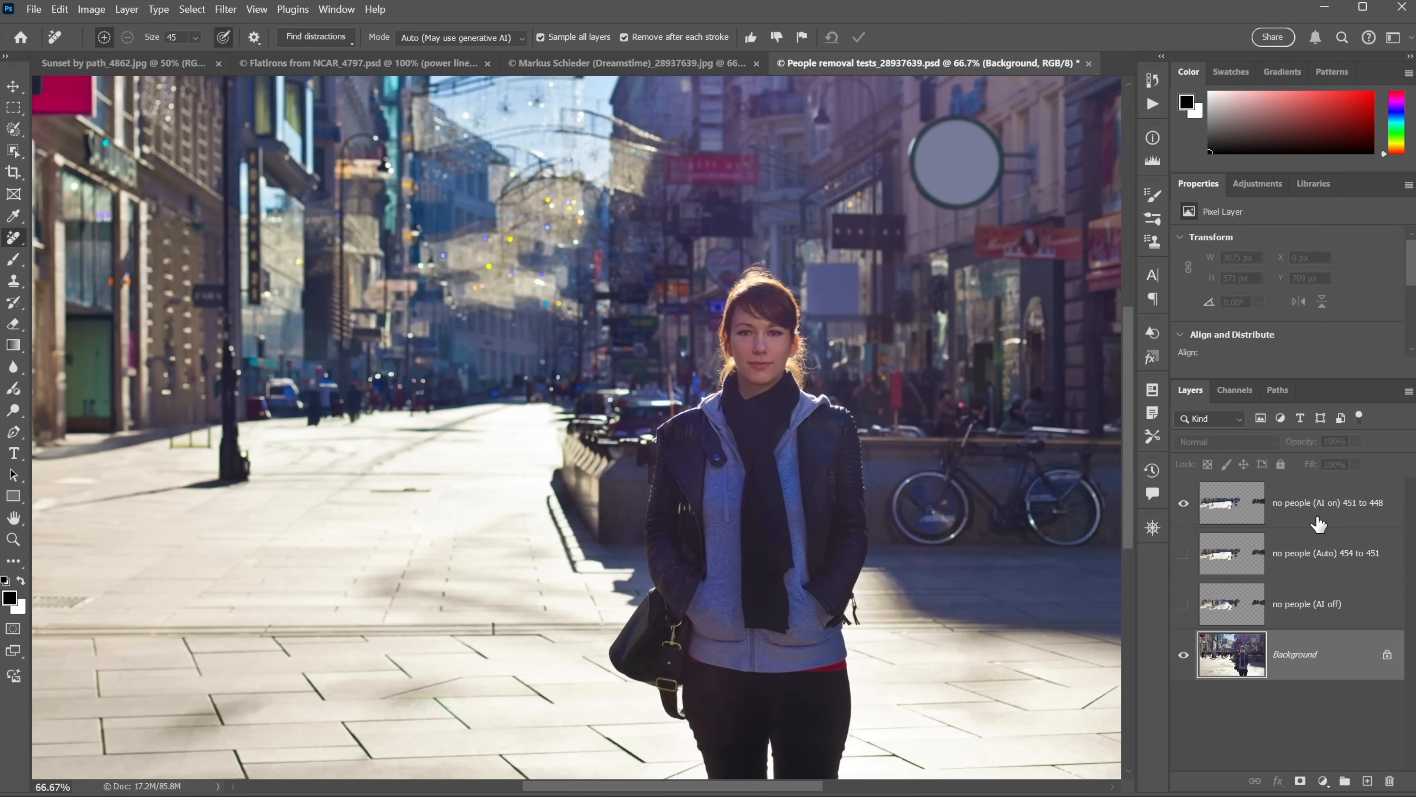
mouse_move(1352, 514)
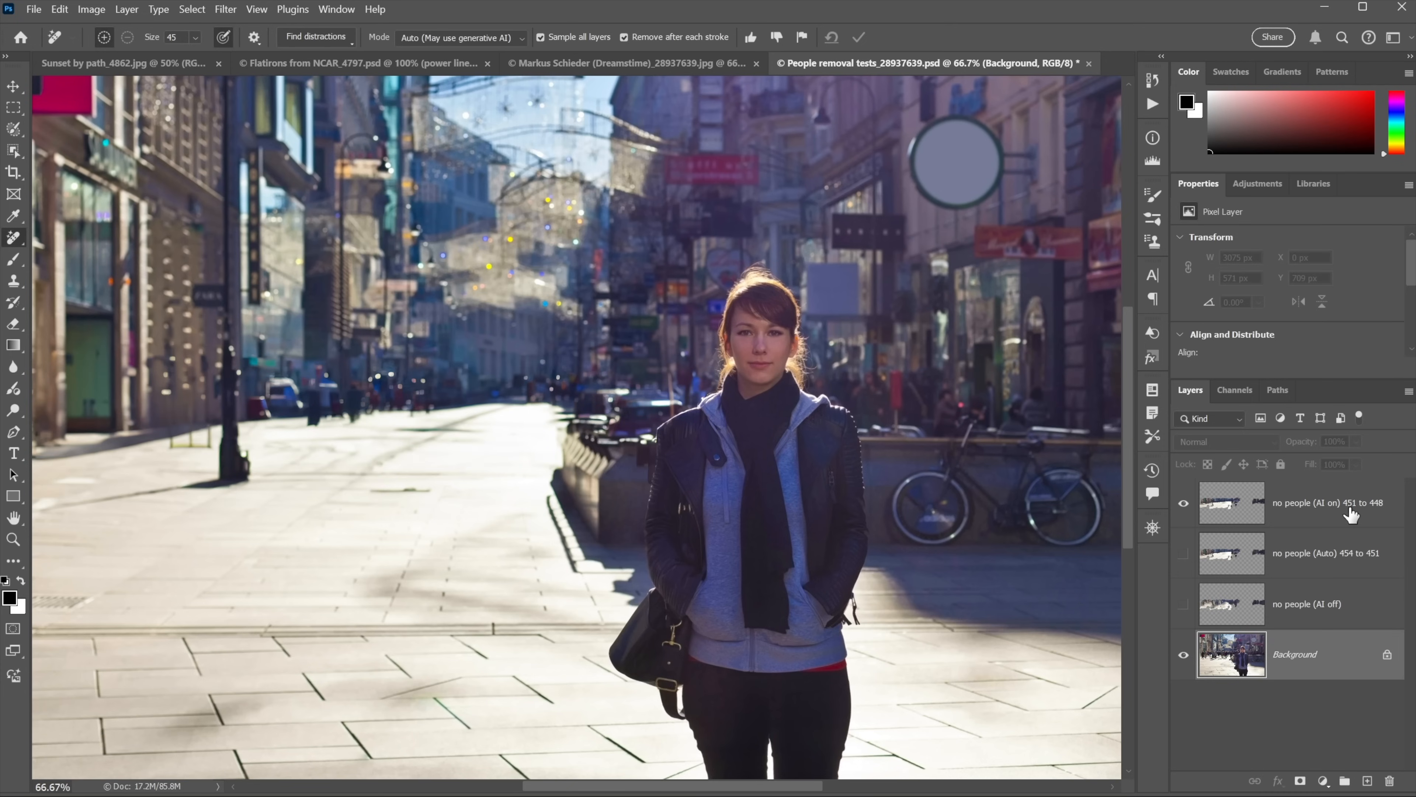
mouse_move(1347, 512)
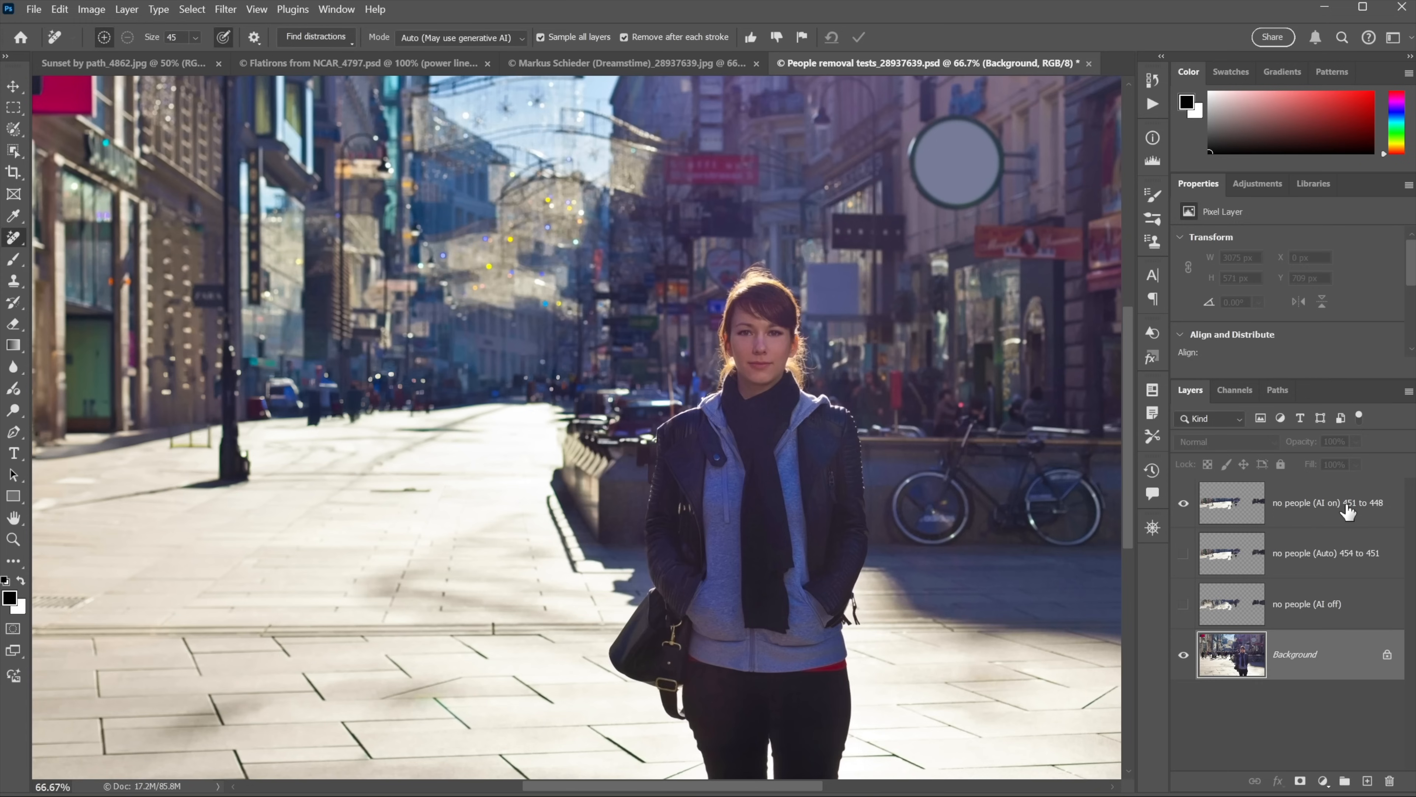
mouse_move(1336, 531)
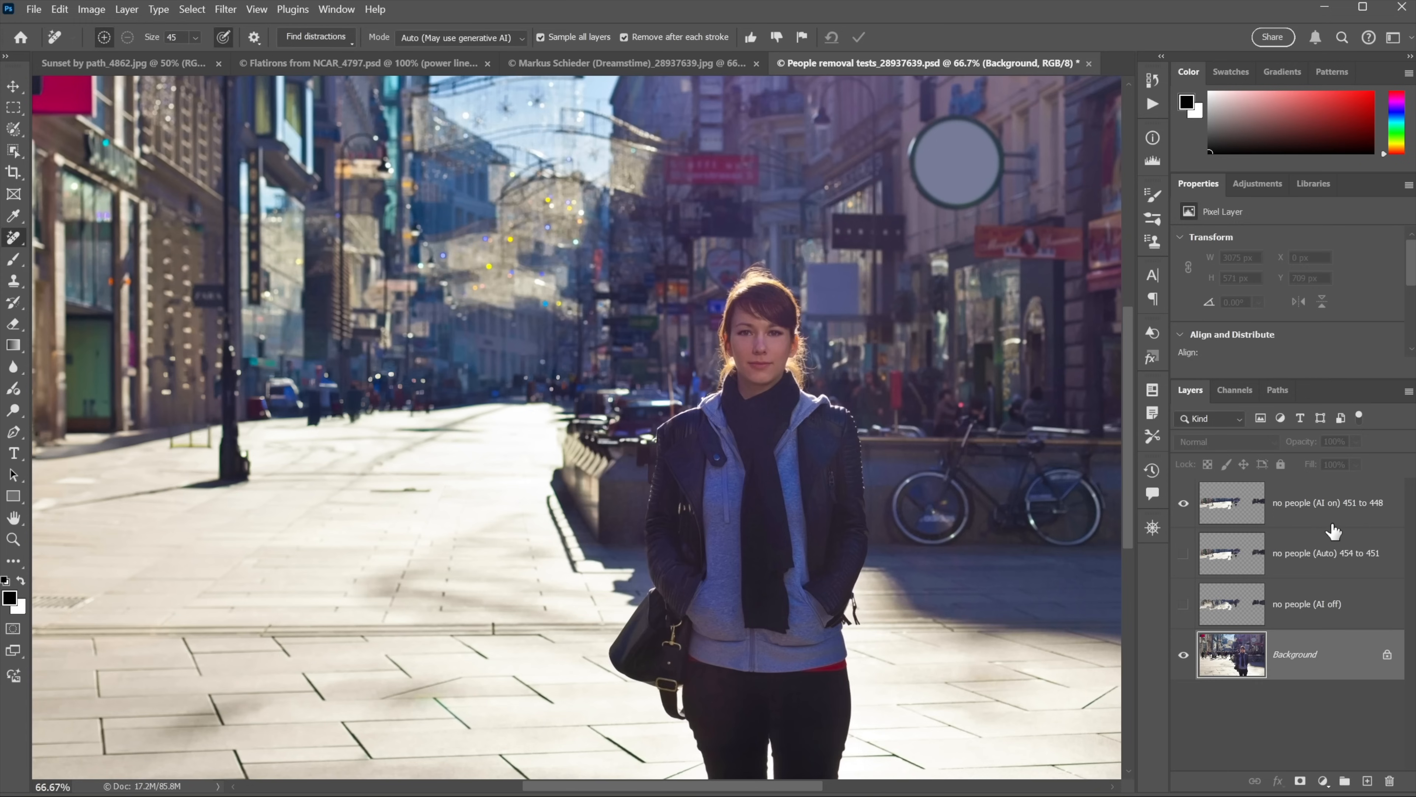
mouse_move(1062, 426)
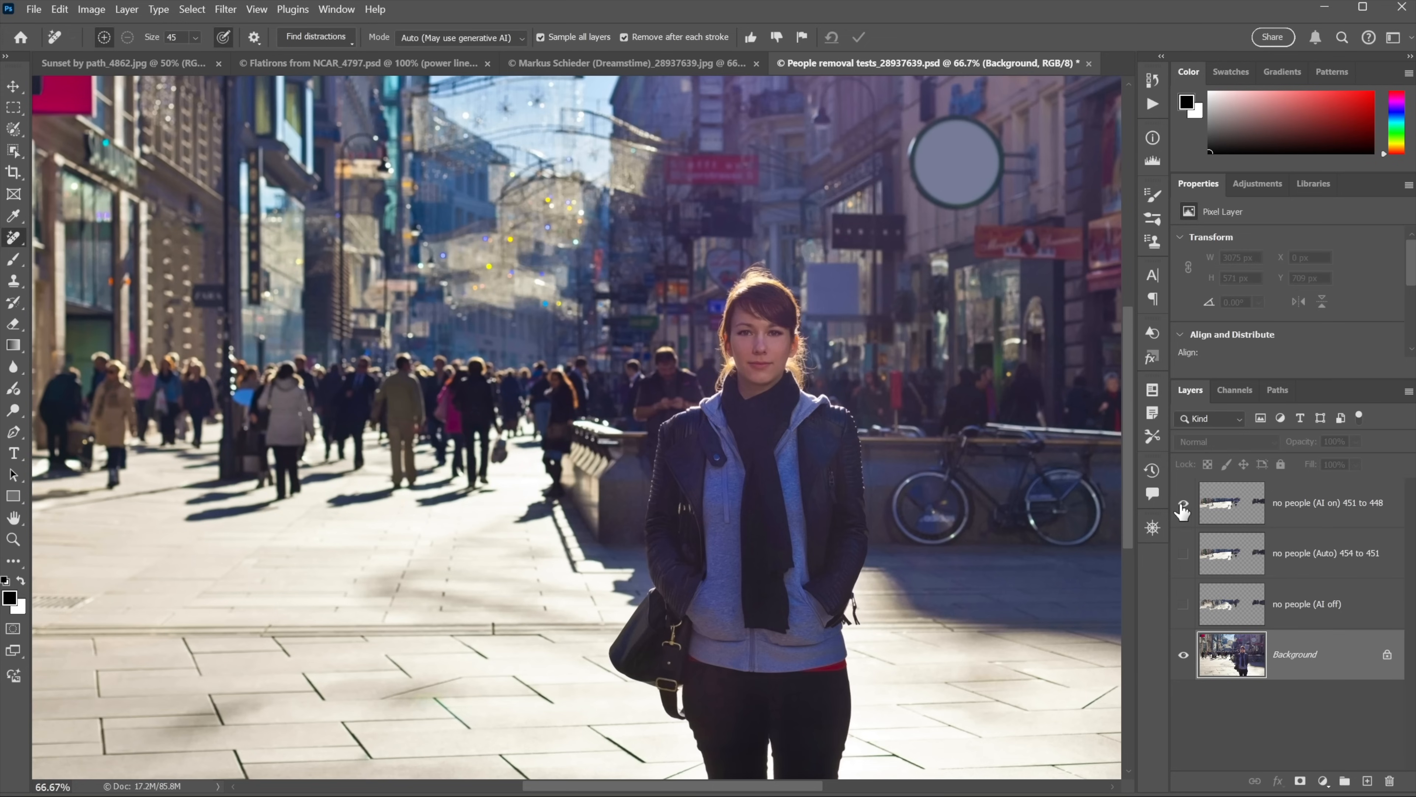
click(1184, 502)
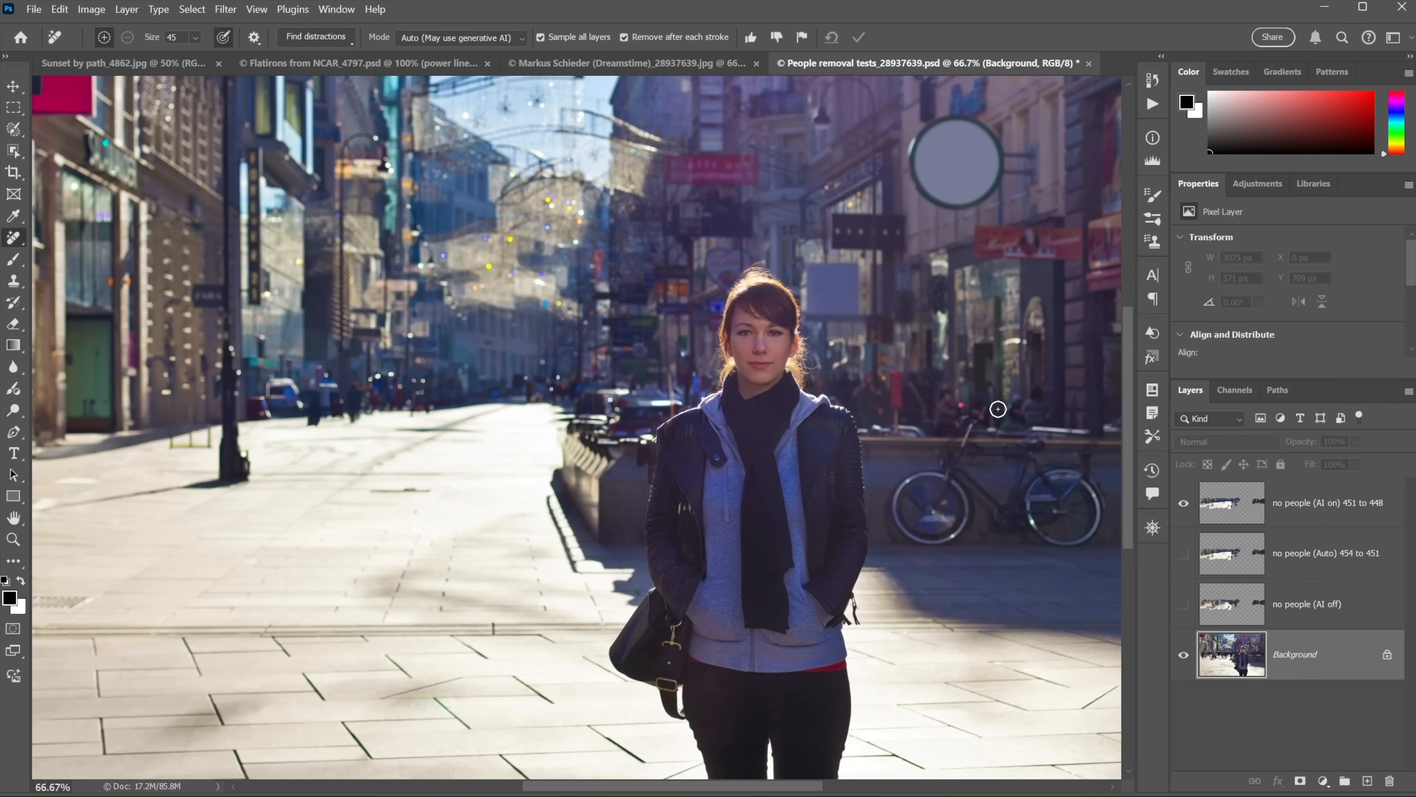
- Switch to the cabin photo and paint a selection over the central tree trunk with the Selection Brush
click(809, 63)
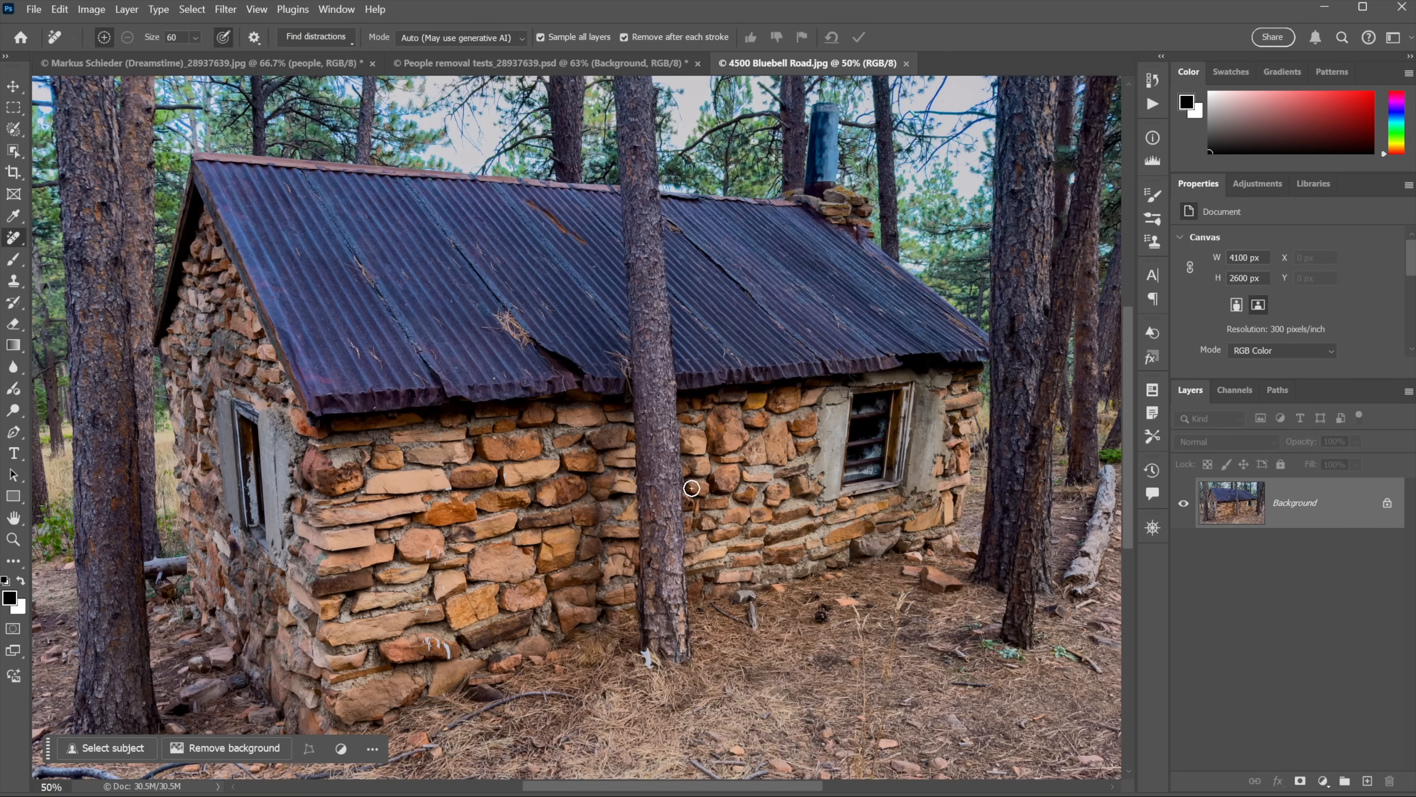
mouse_move(637, 338)
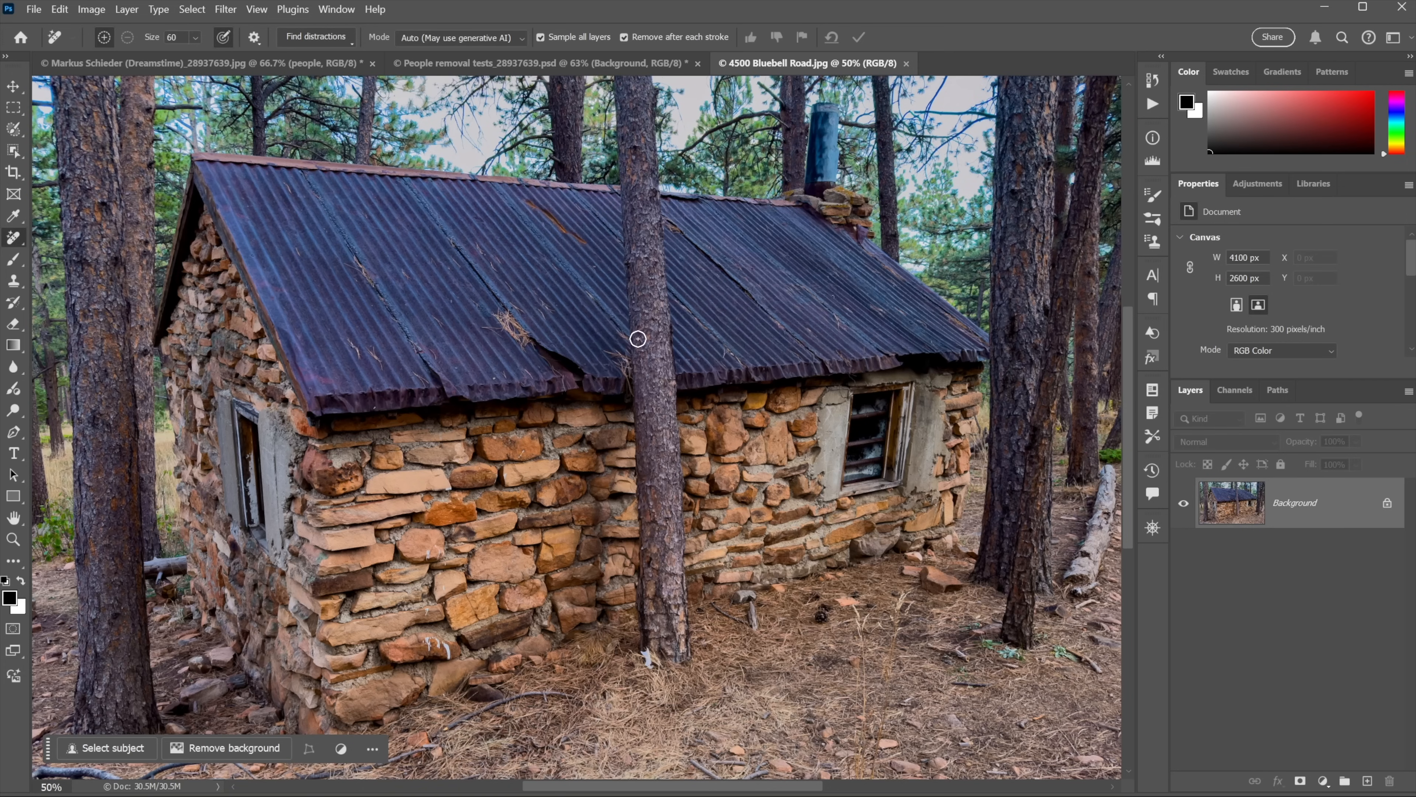
mouse_move(32, 165)
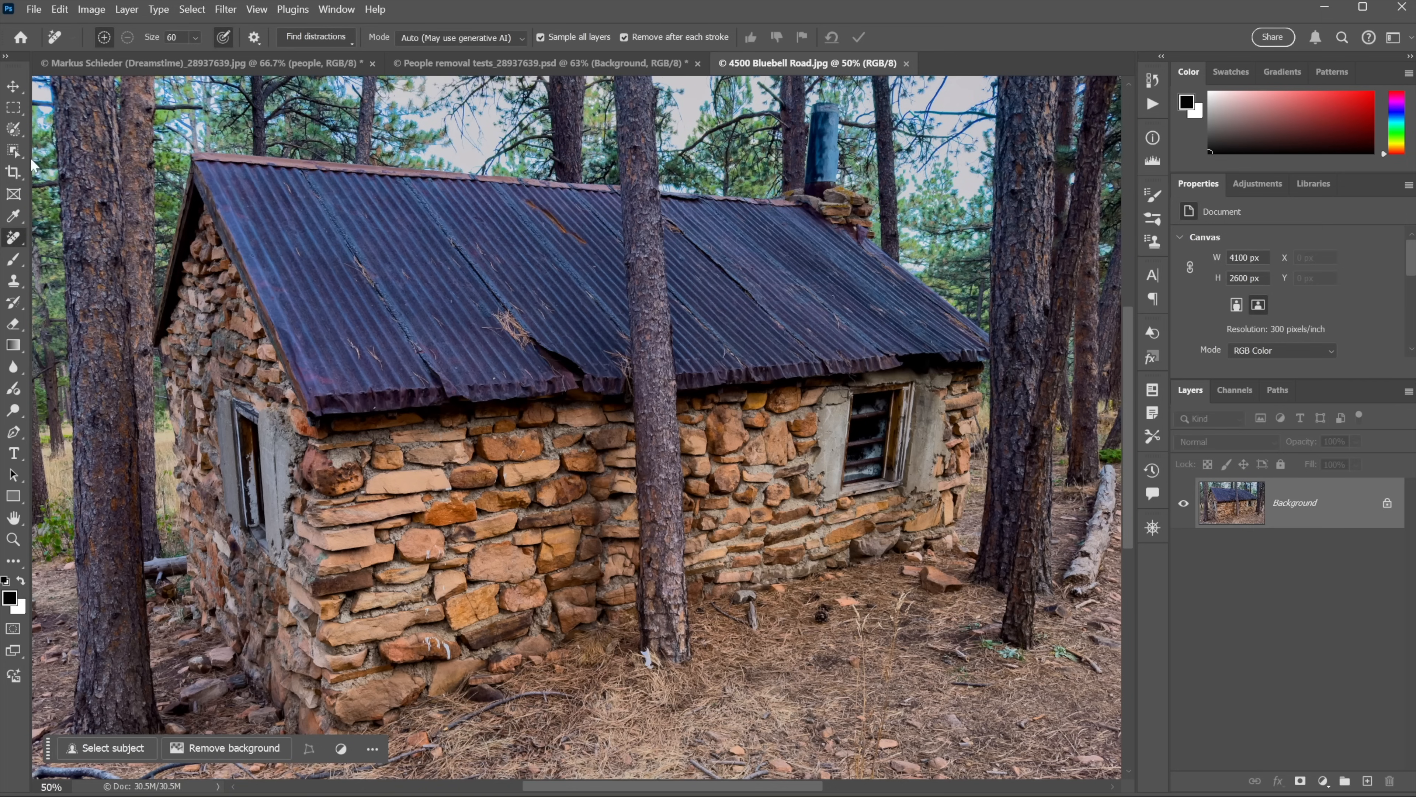
click(15, 129)
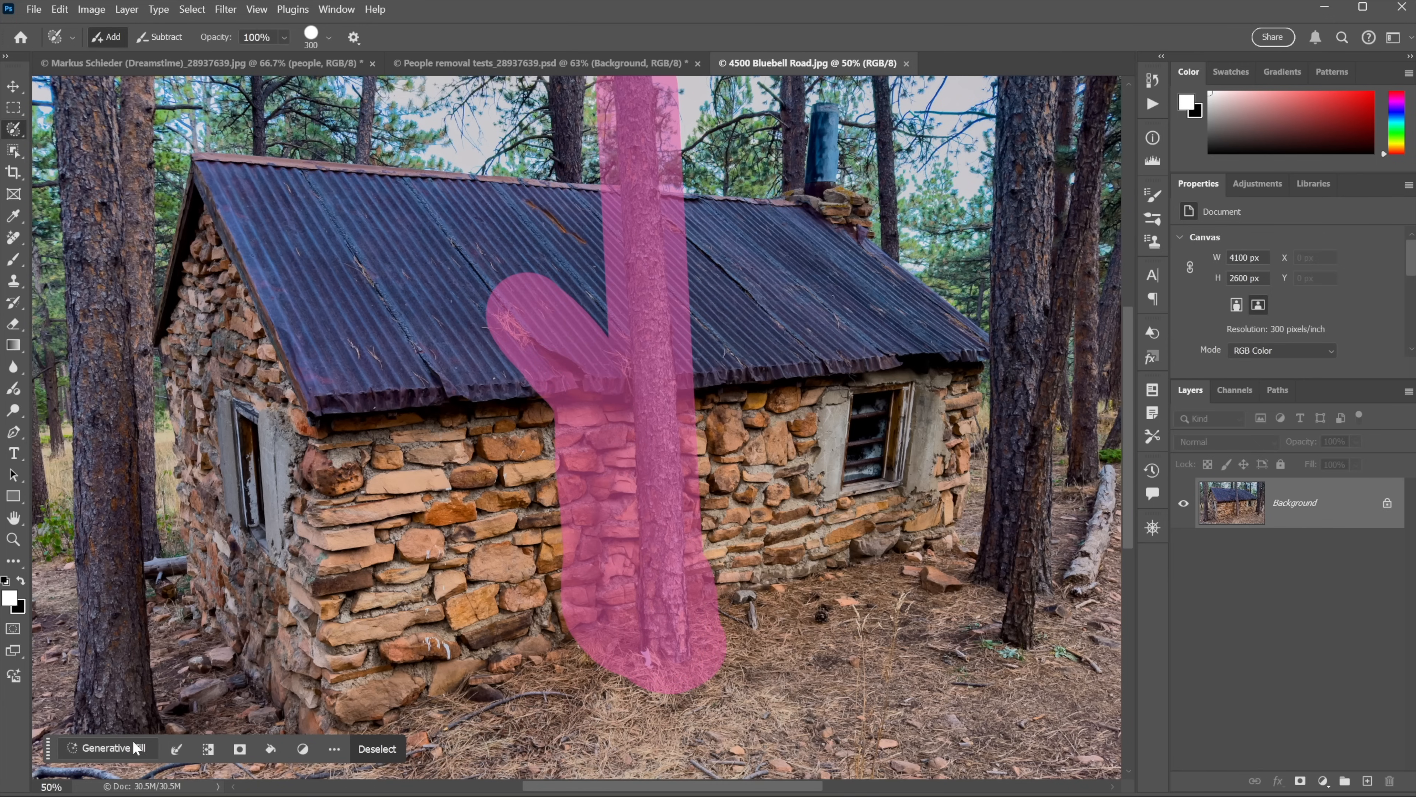
- Generate a prompt-free fill replacing the trunk with stone wall and roof, then cycle through the variations
click(106, 748)
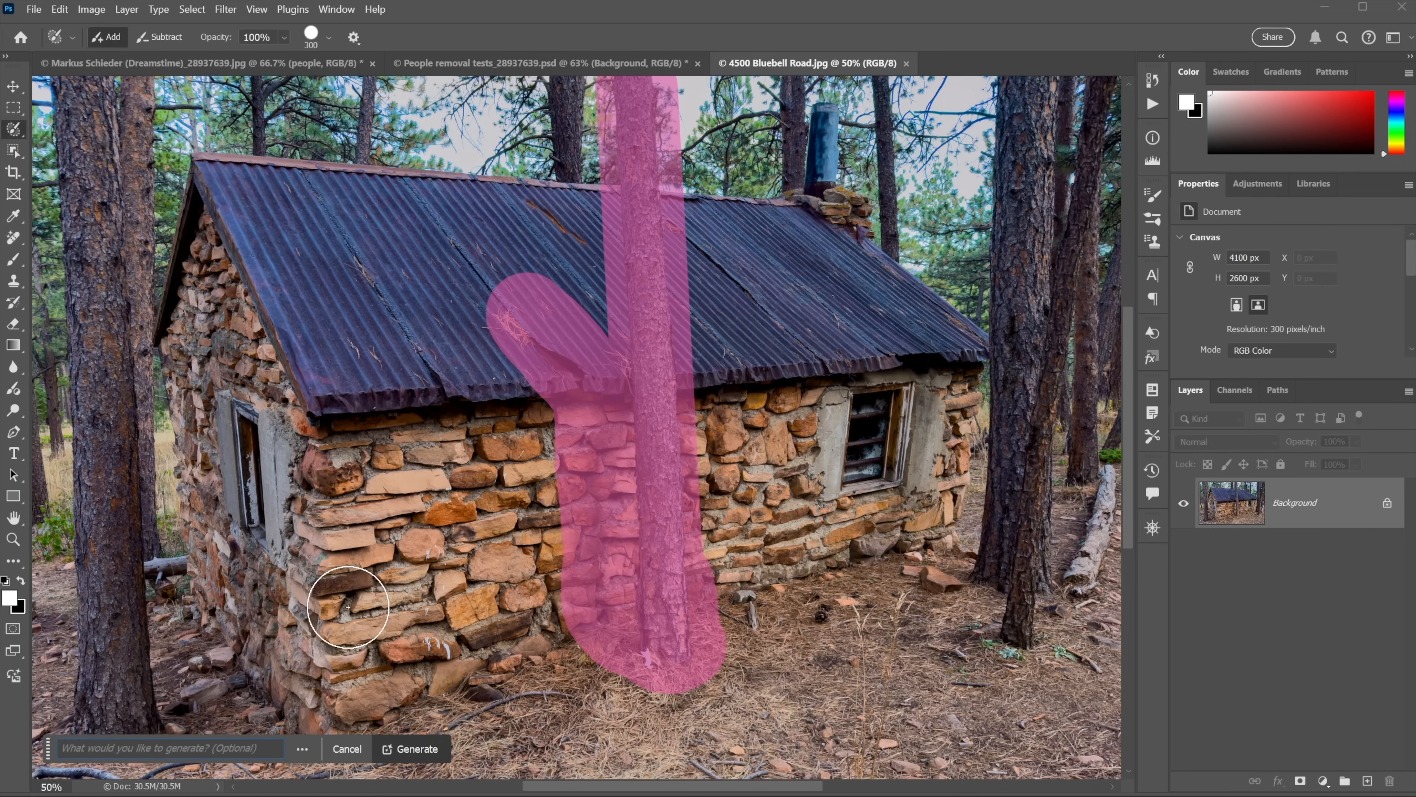
click(411, 748)
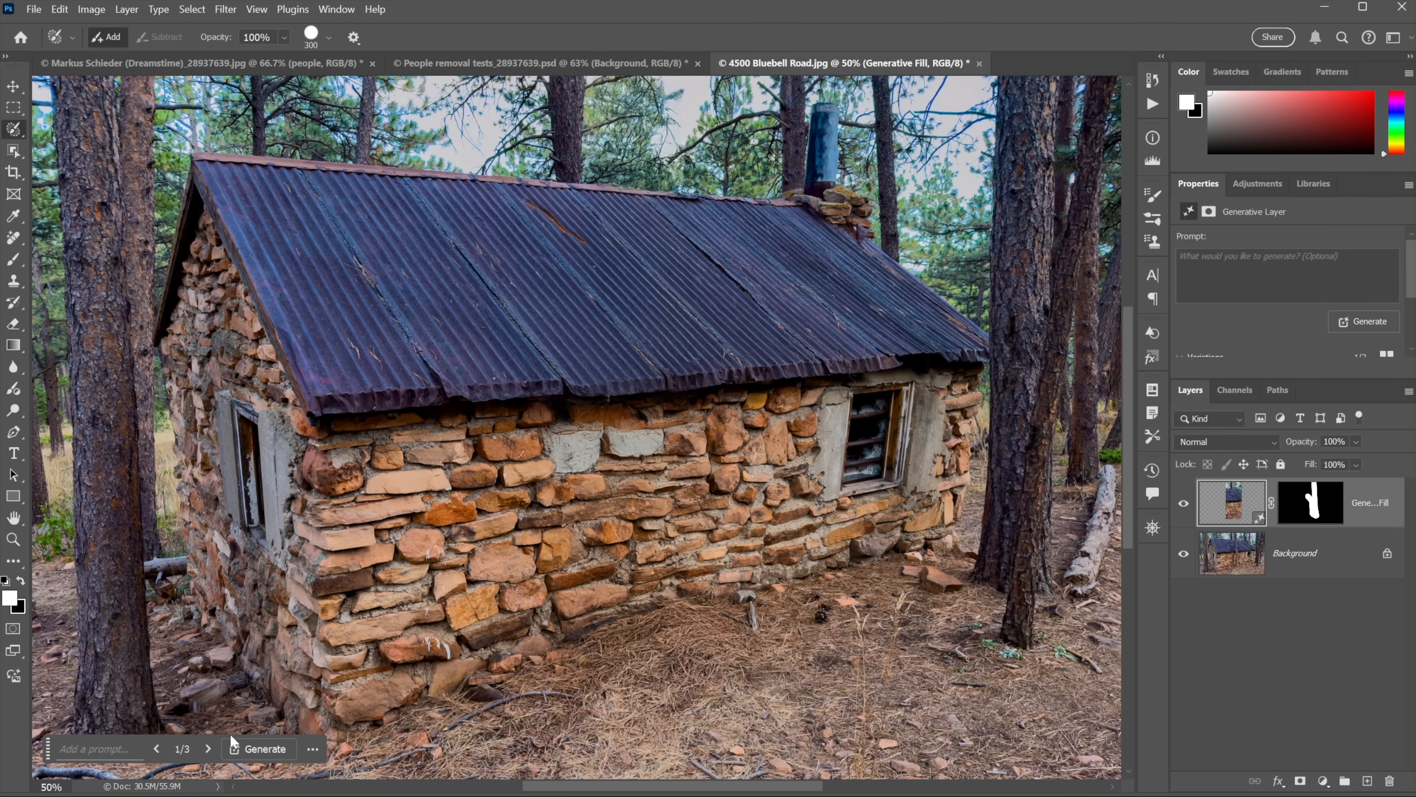
click(208, 748)
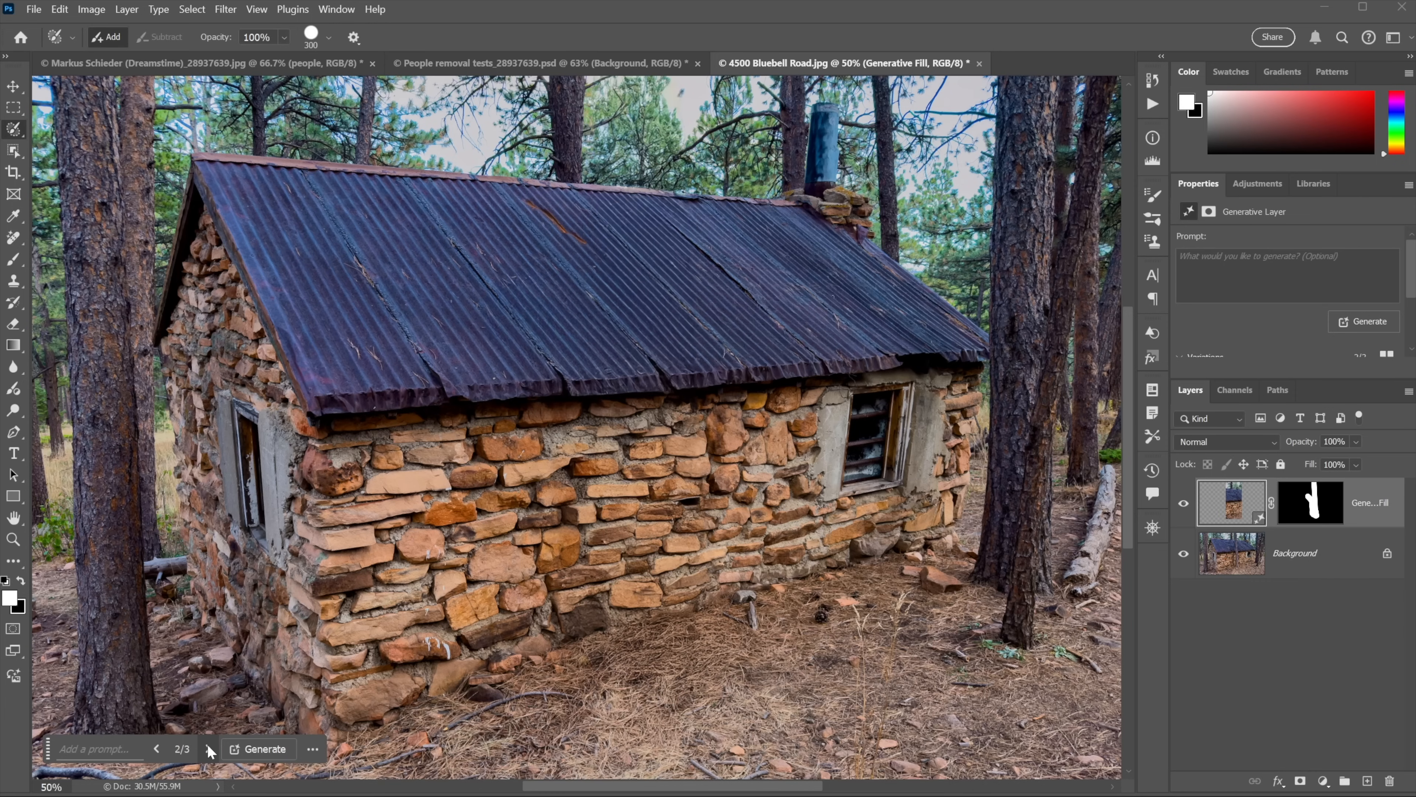
click(208, 748)
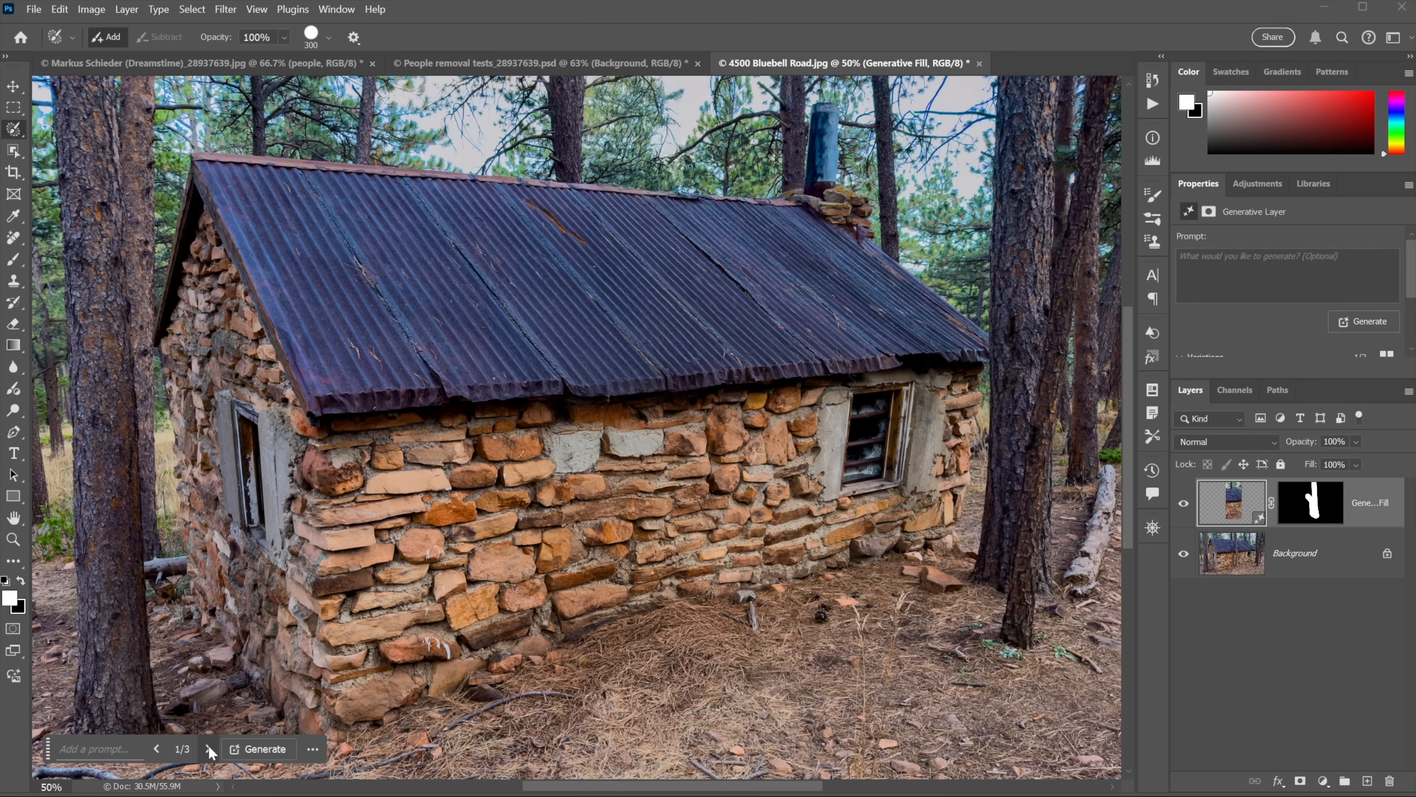
mouse_move(680, 536)
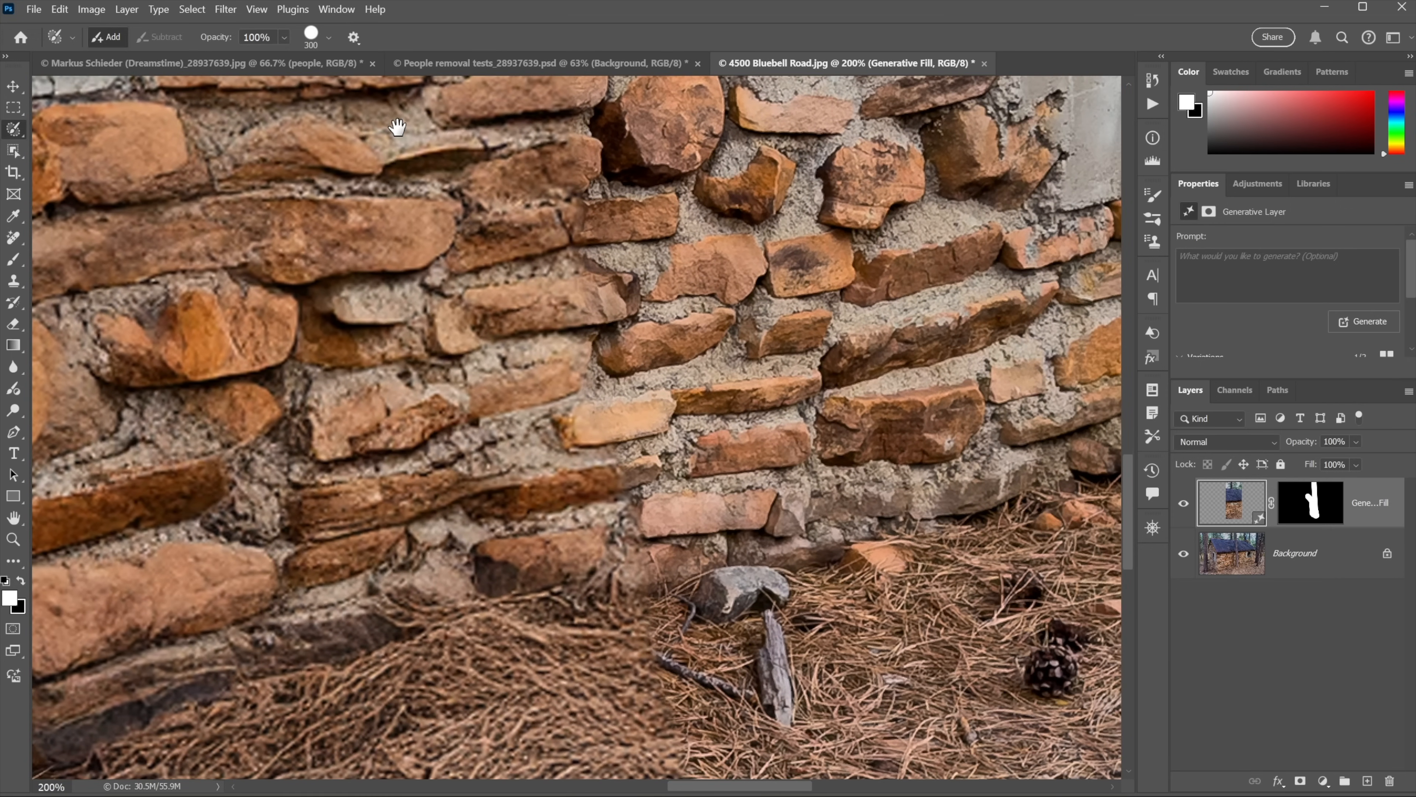
- Switch to the rectangular selection tool and scroll the Properties panel to the fill's three variations
click(13, 108)
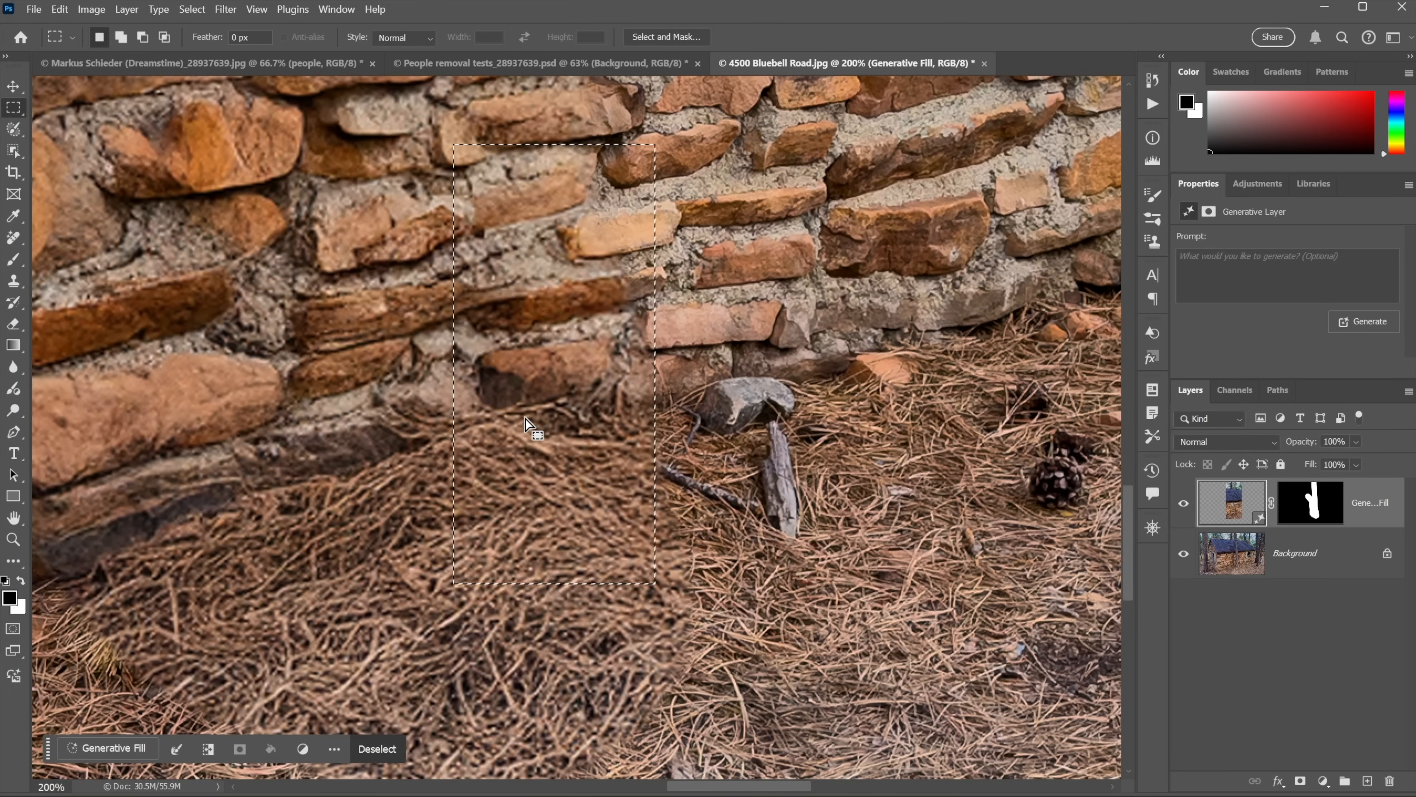
mouse_move(503, 316)
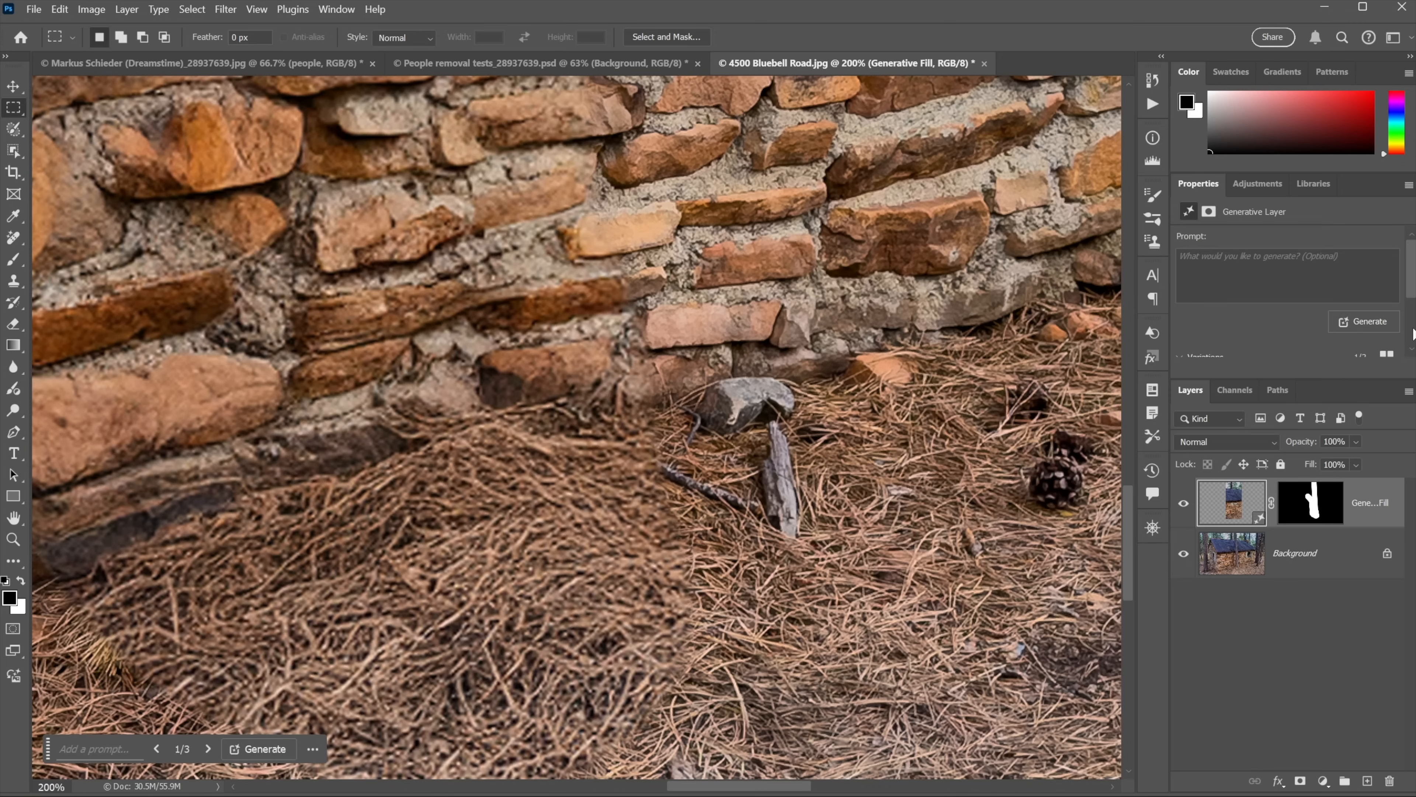
click(1204, 256)
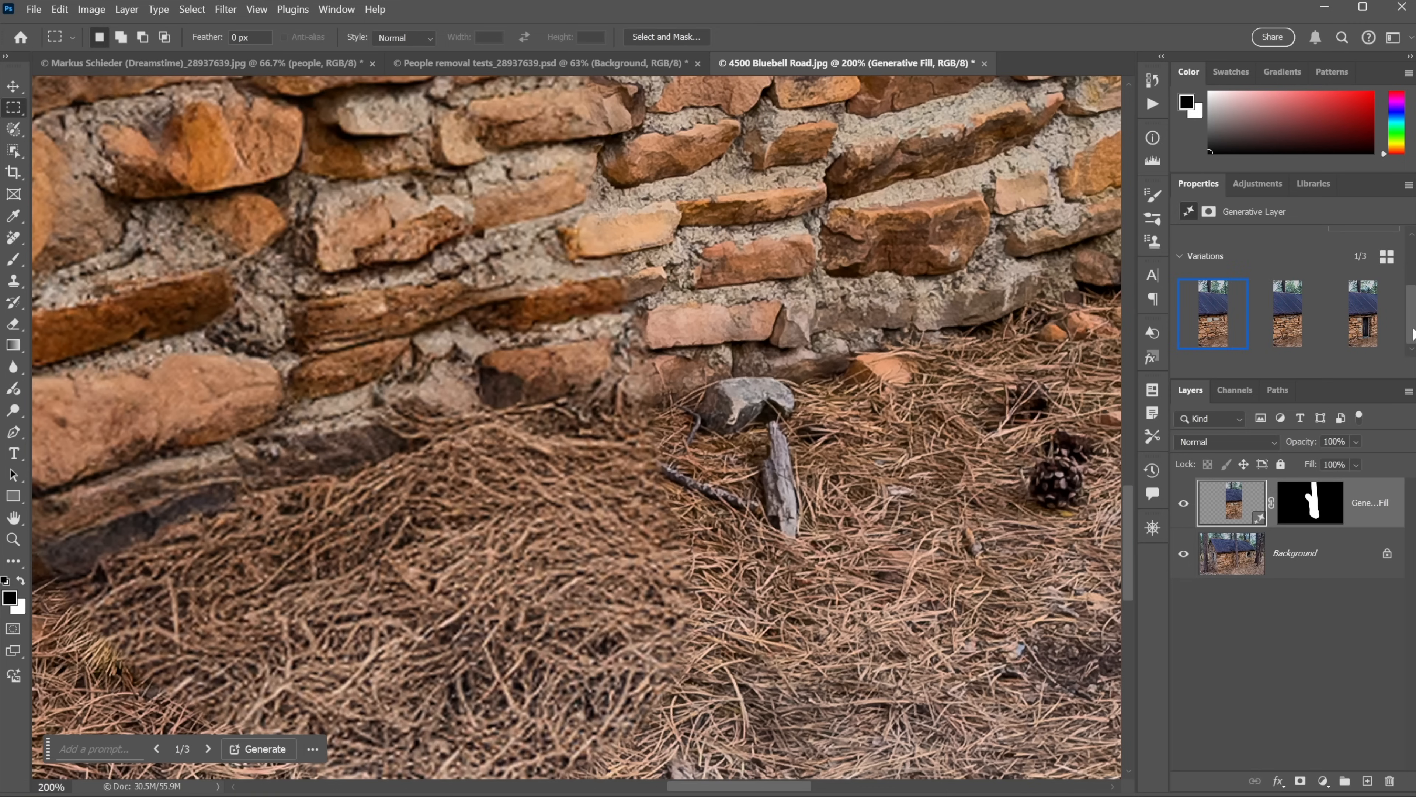
mouse_move(1221, 322)
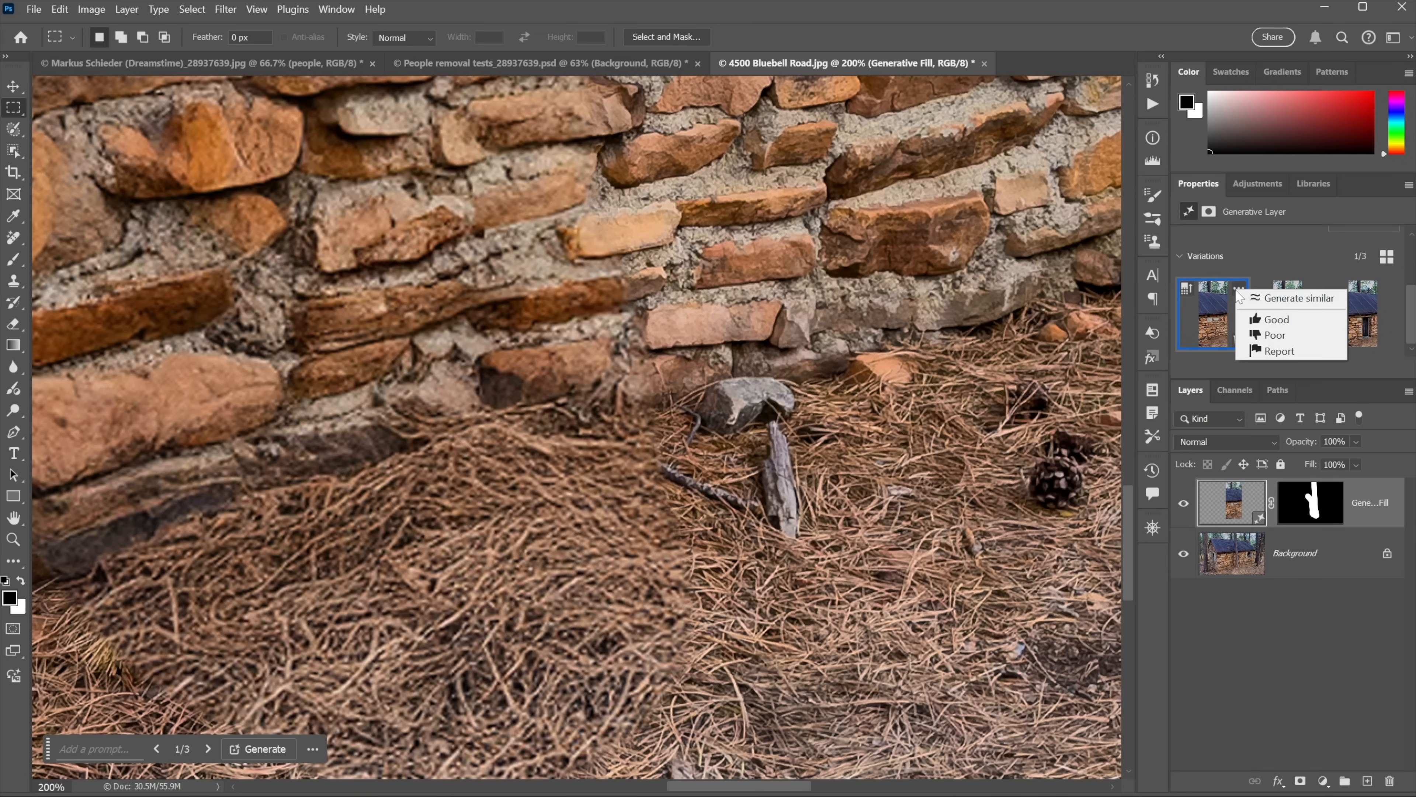
mouse_move(1299, 298)
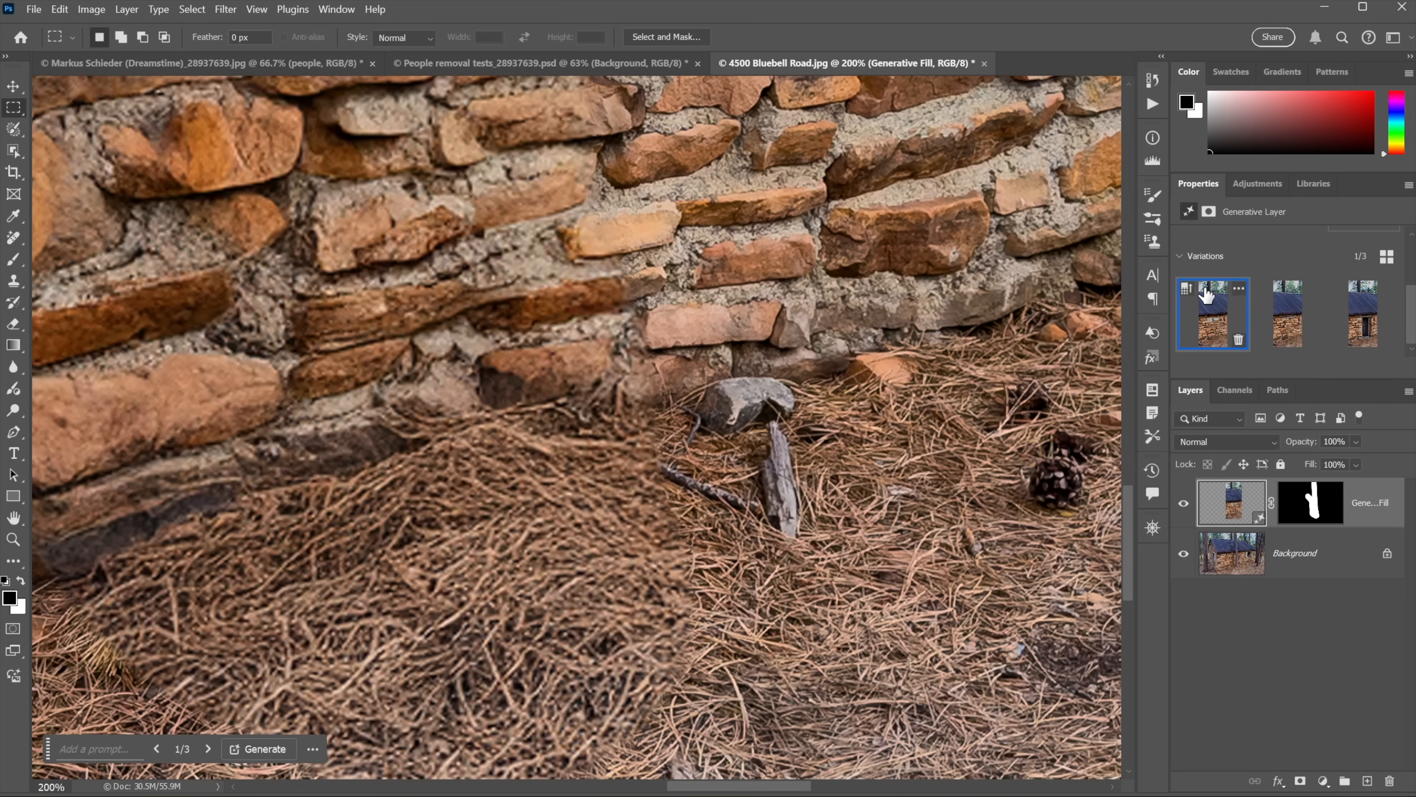
mouse_move(1192, 293)
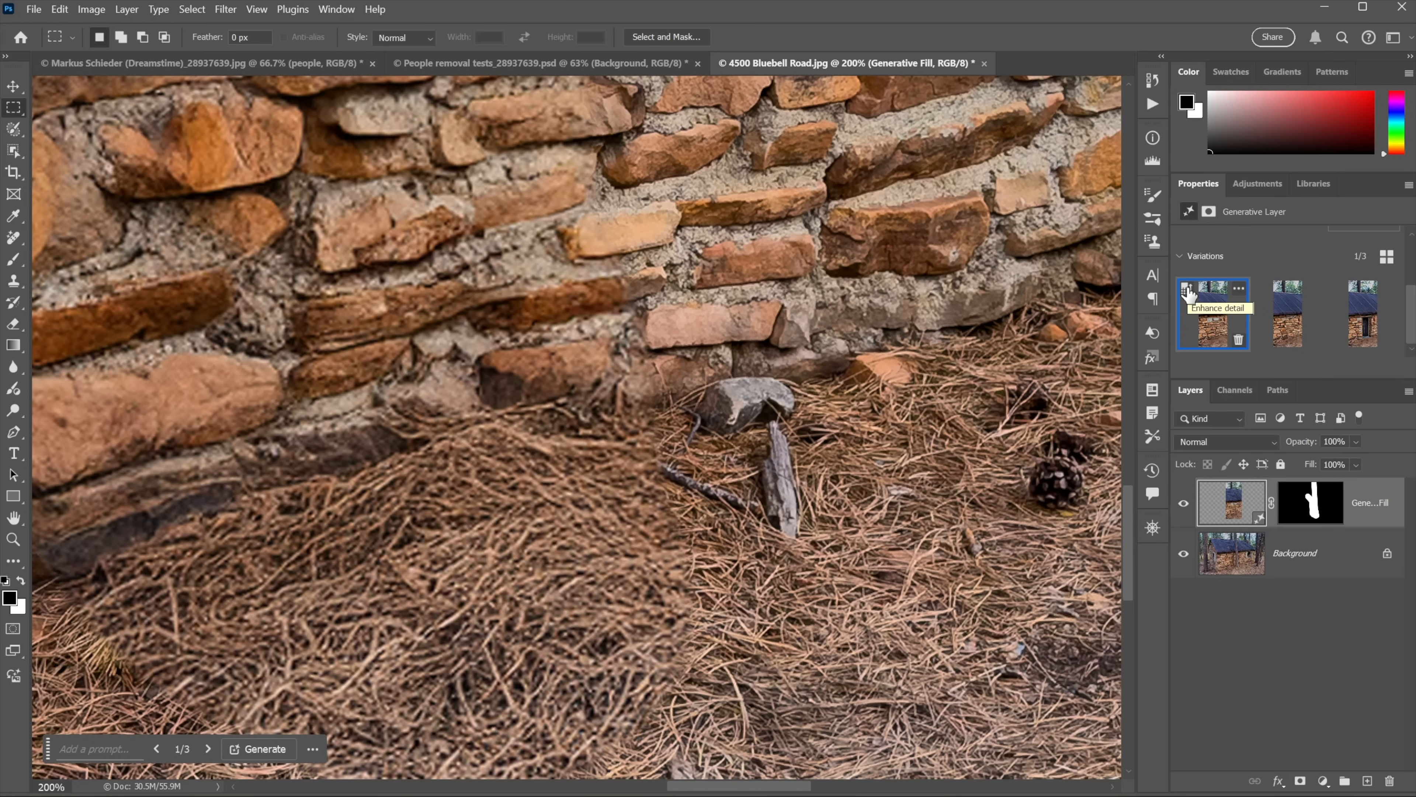
mouse_move(314, 285)
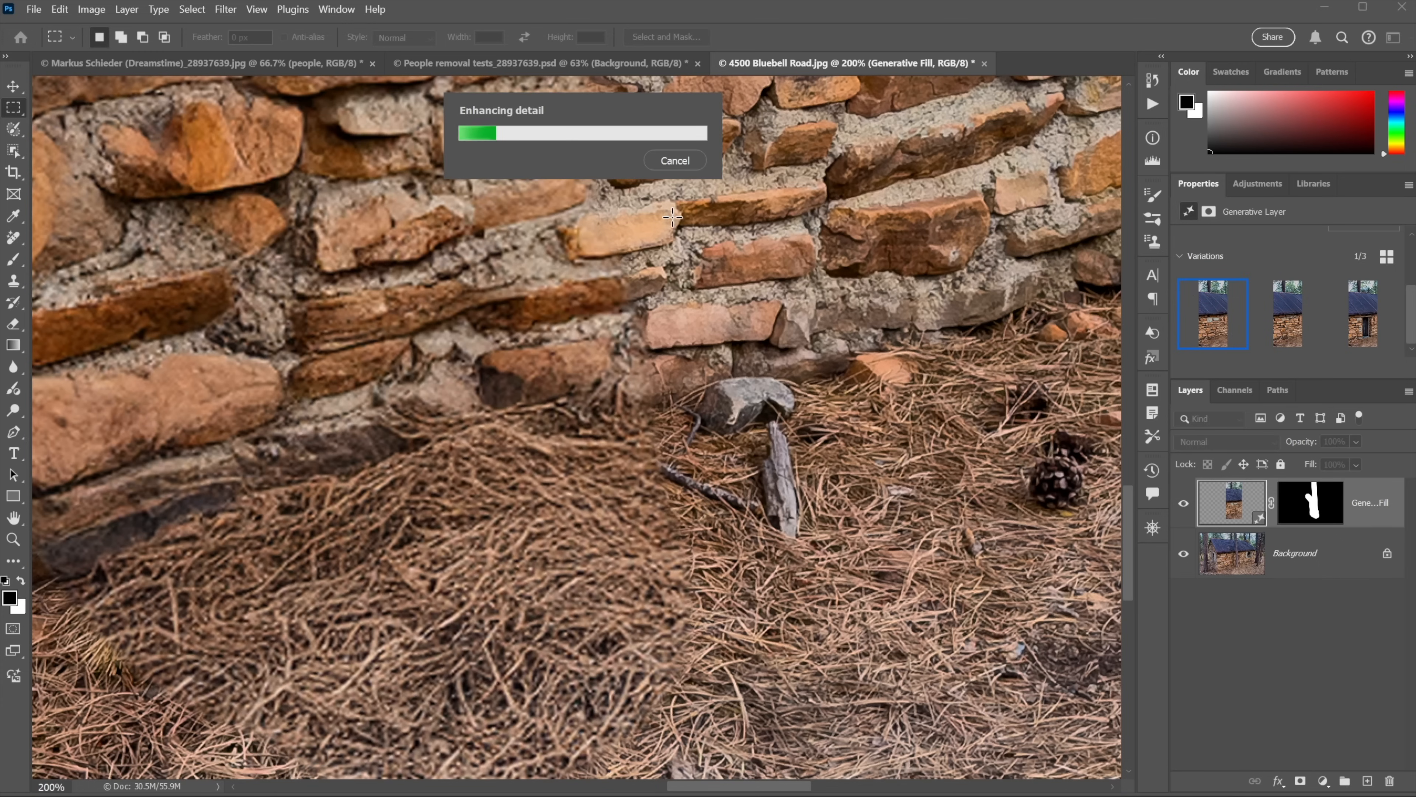
mouse_move(512, 228)
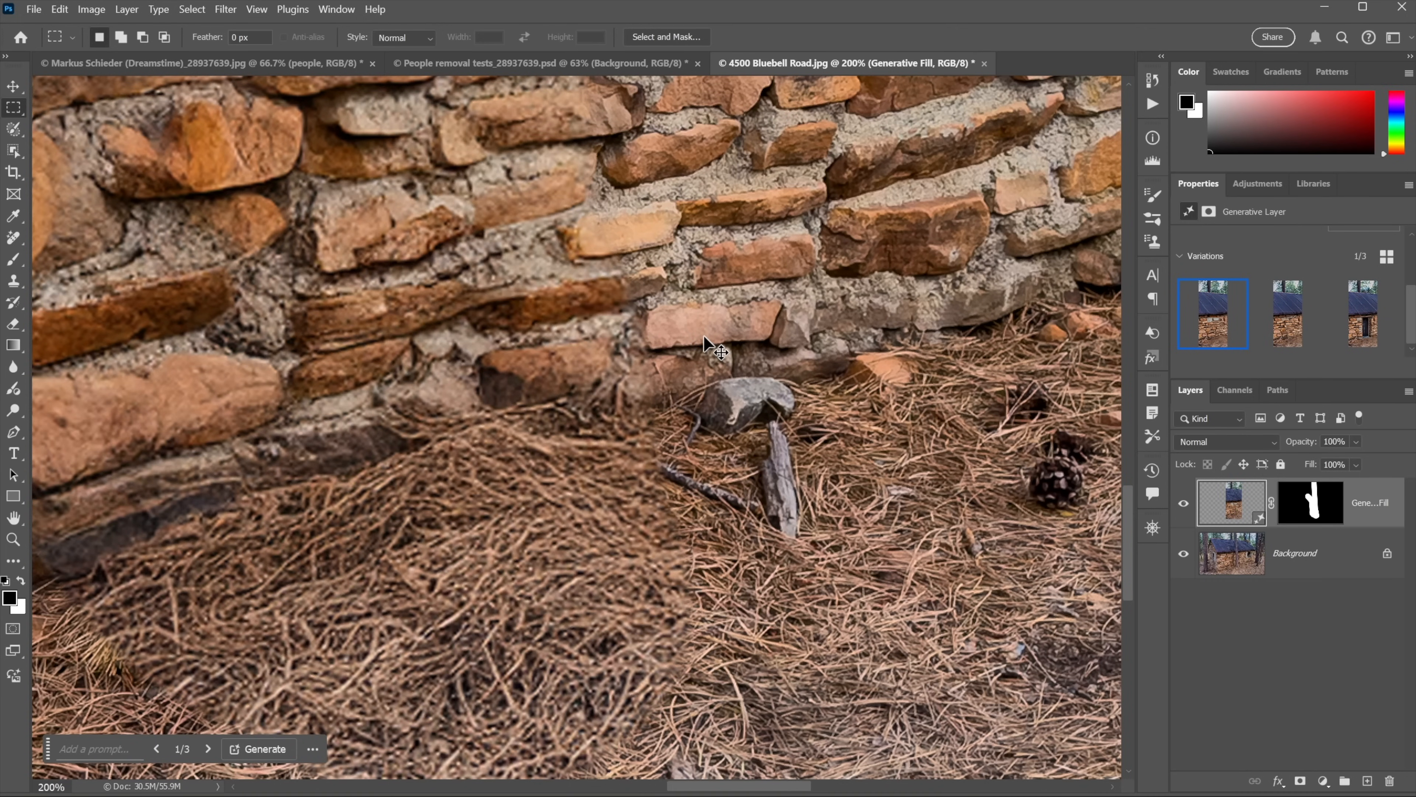
- Show the fourth, detail-enhanced variation of the generated stone wall fill
click(265, 748)
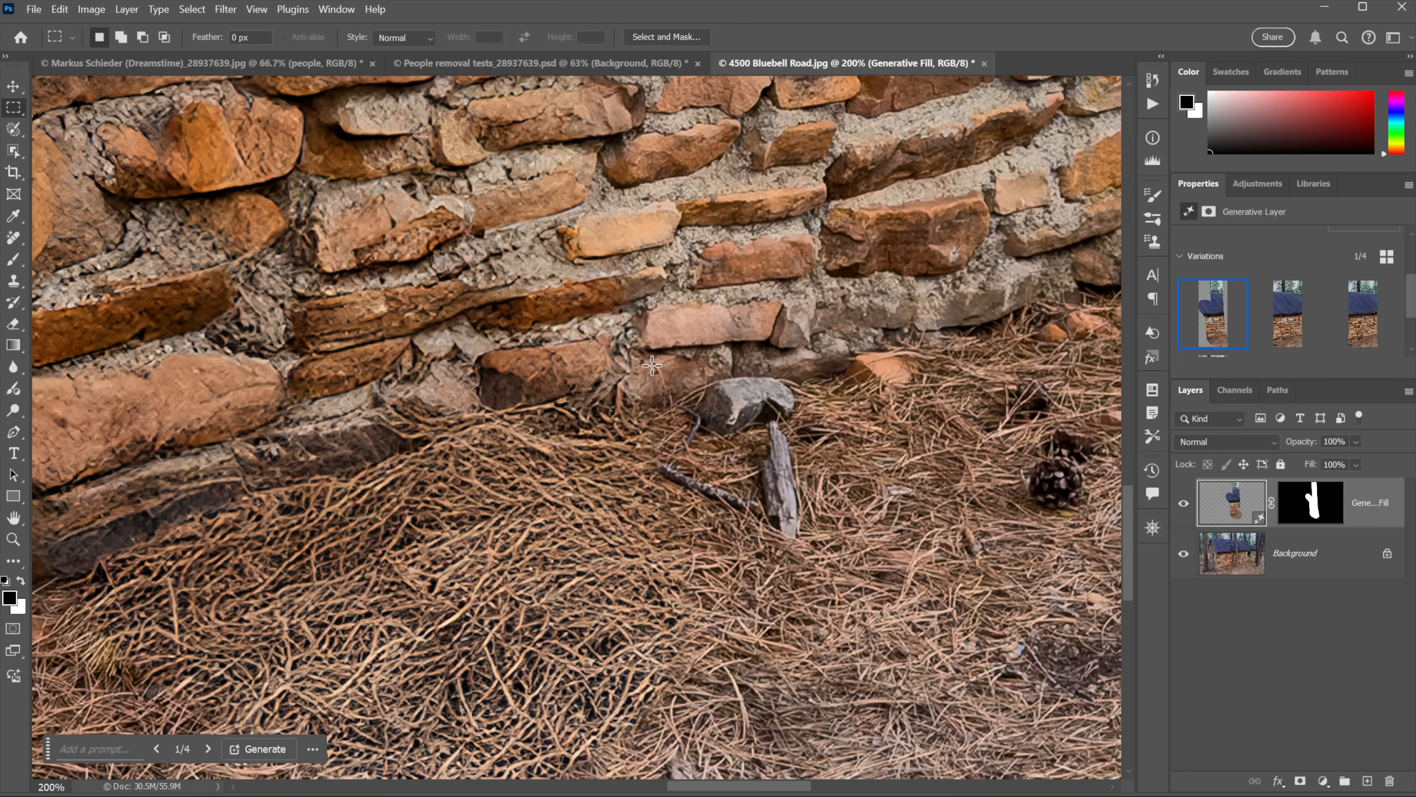
mouse_move(527, 331)
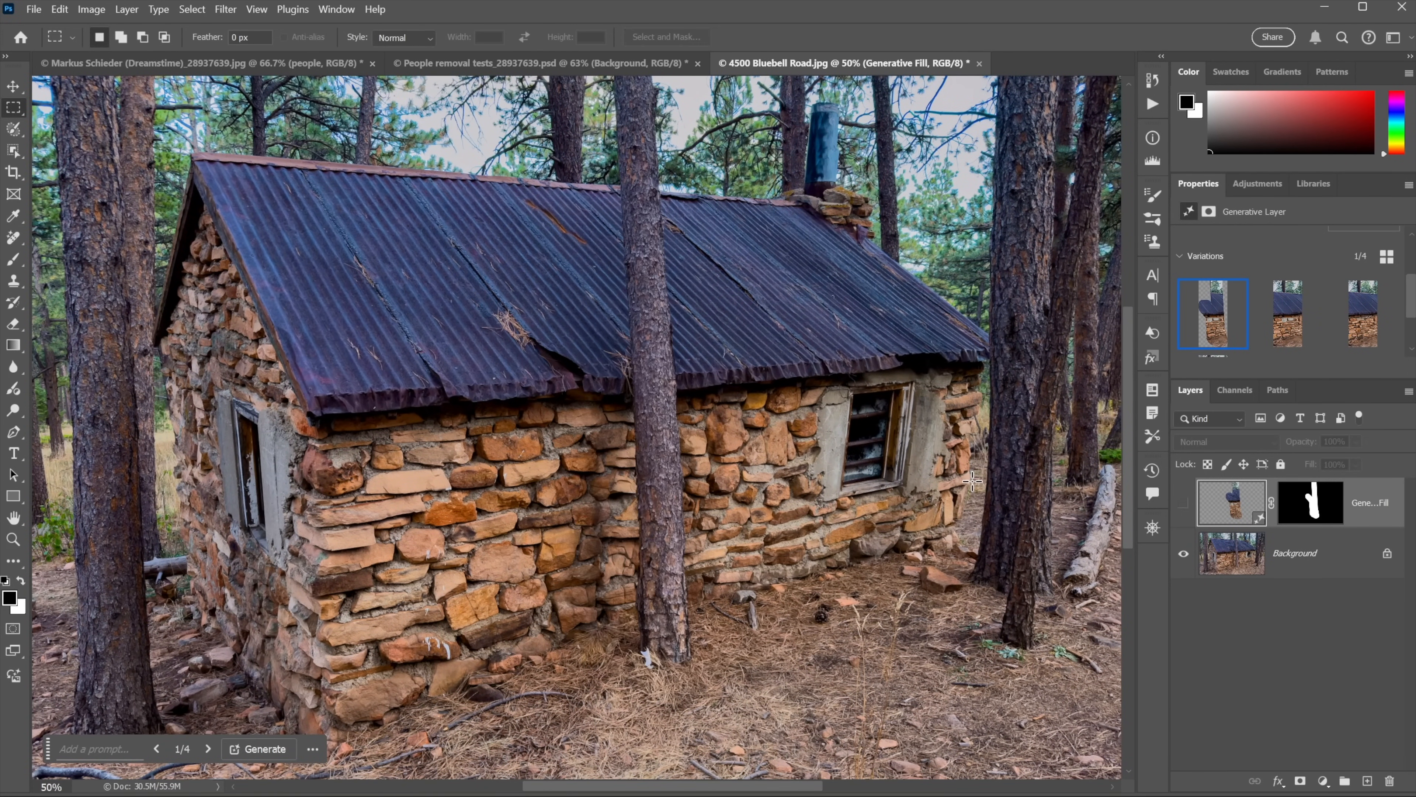
- Create an empty layer named 'tree' and set the Remove tool to always use generative AI
text(tr)
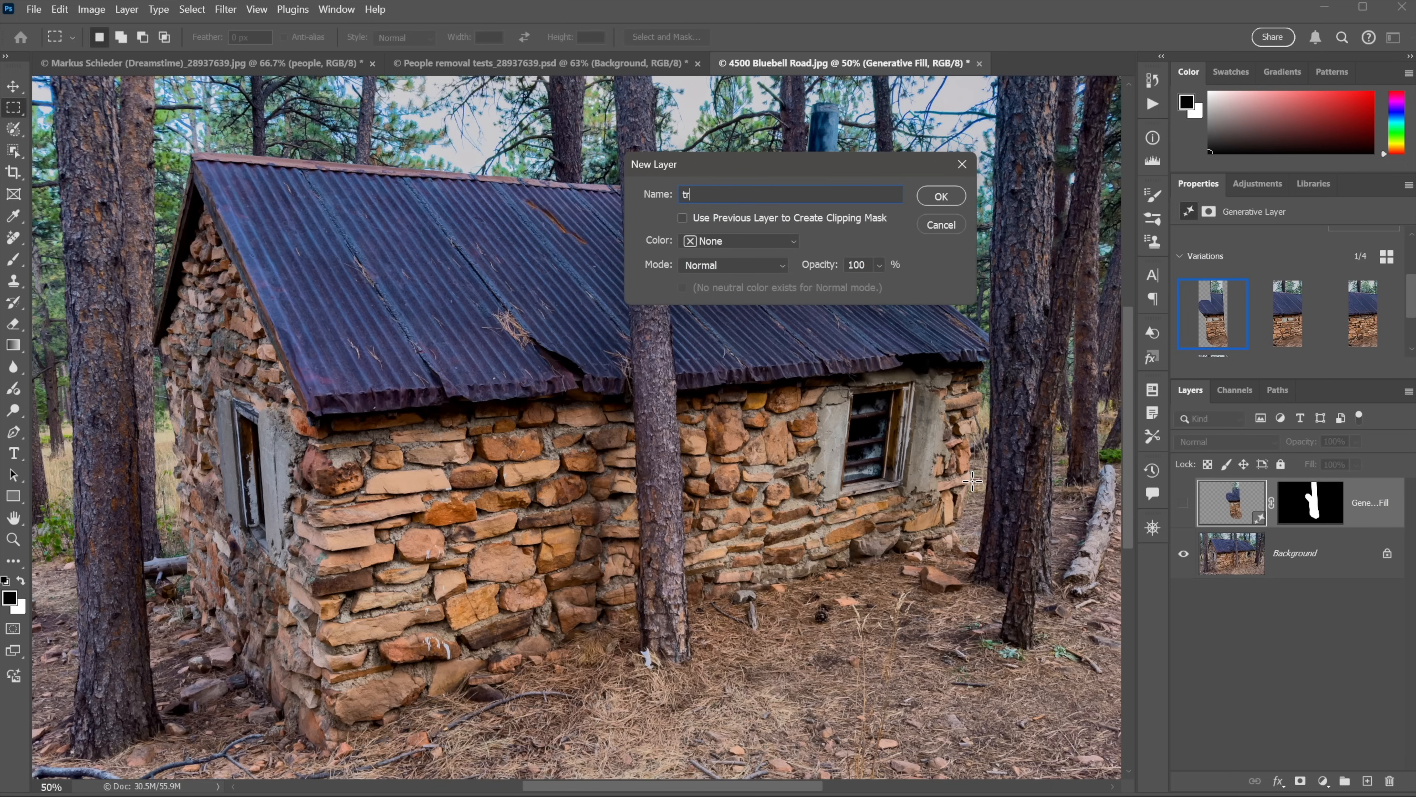
click(939, 197)
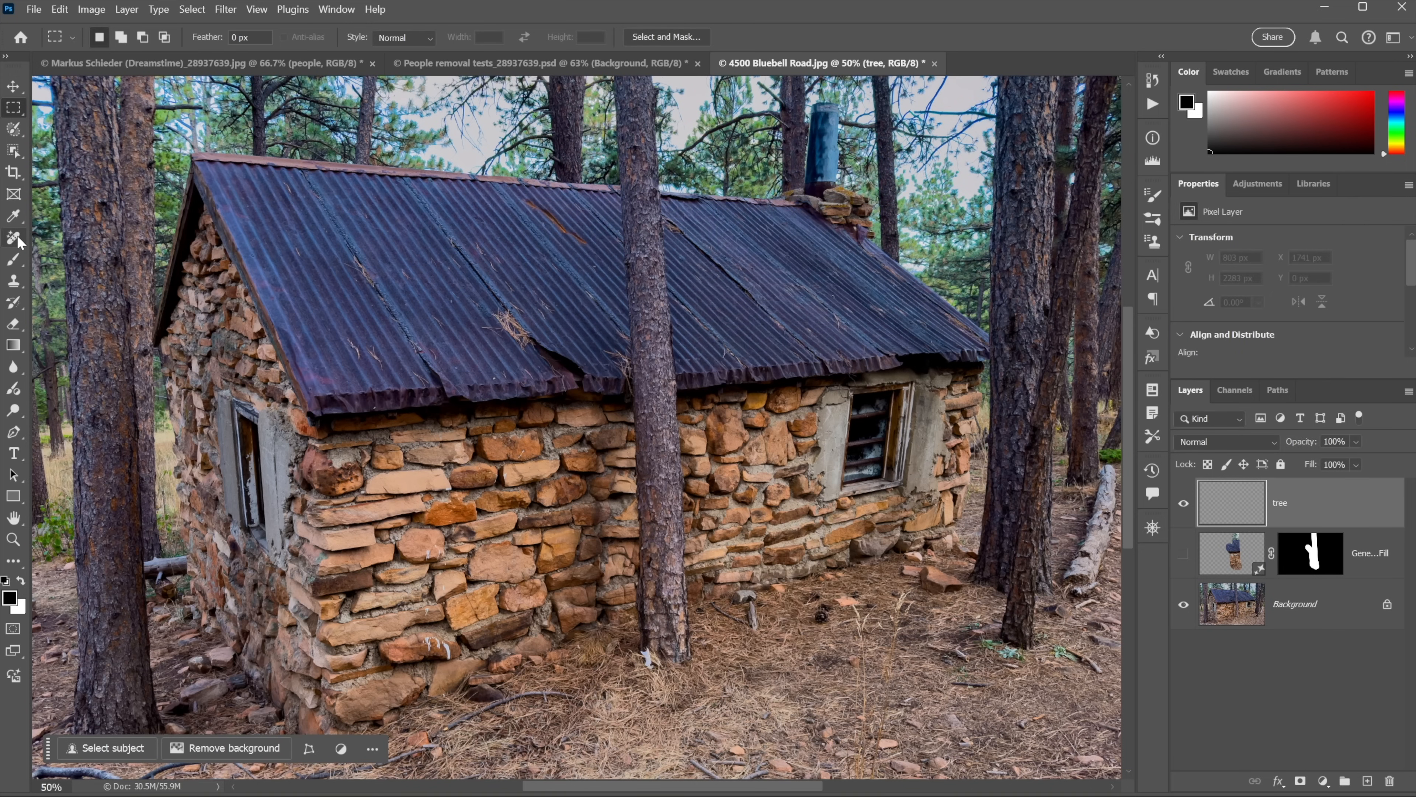
click(15, 238)
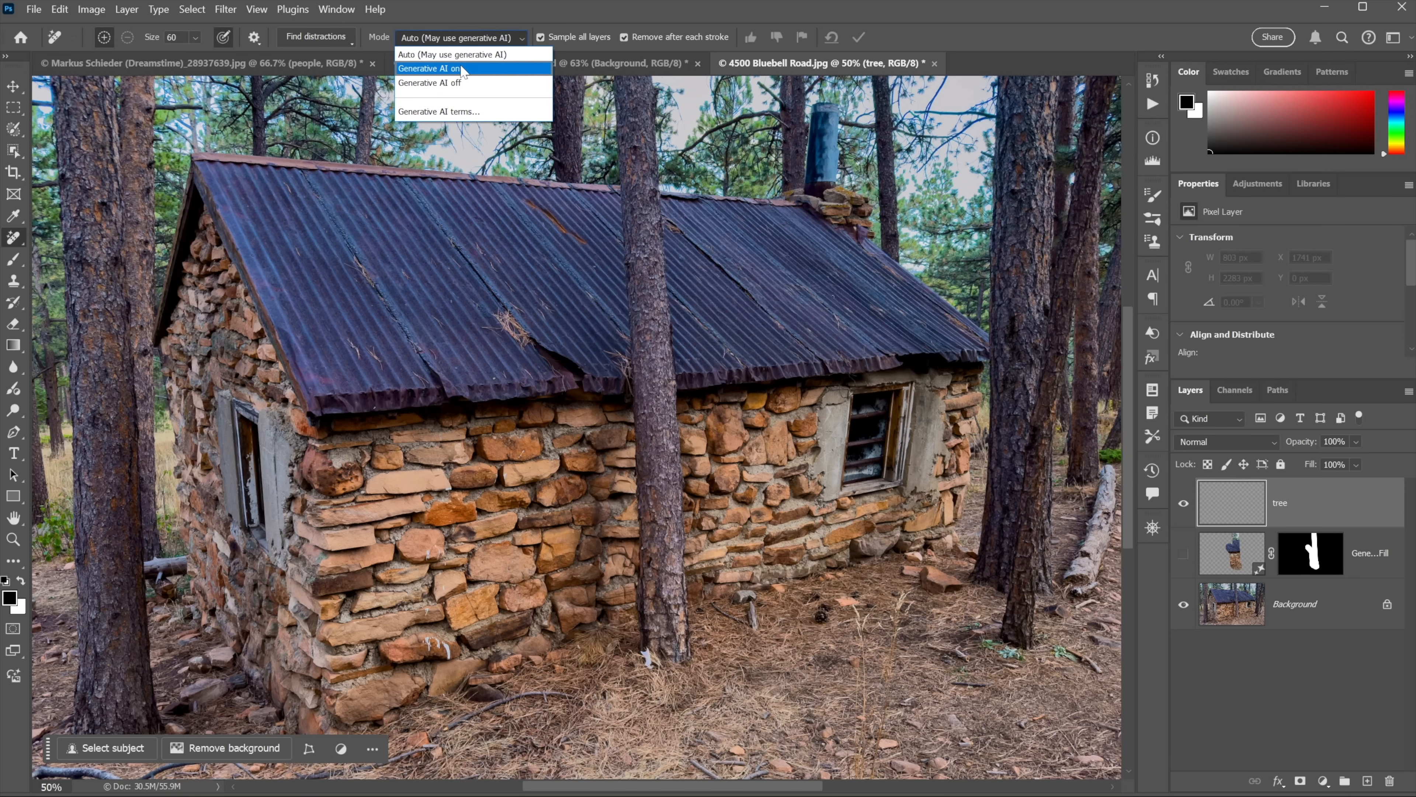
click(429, 68)
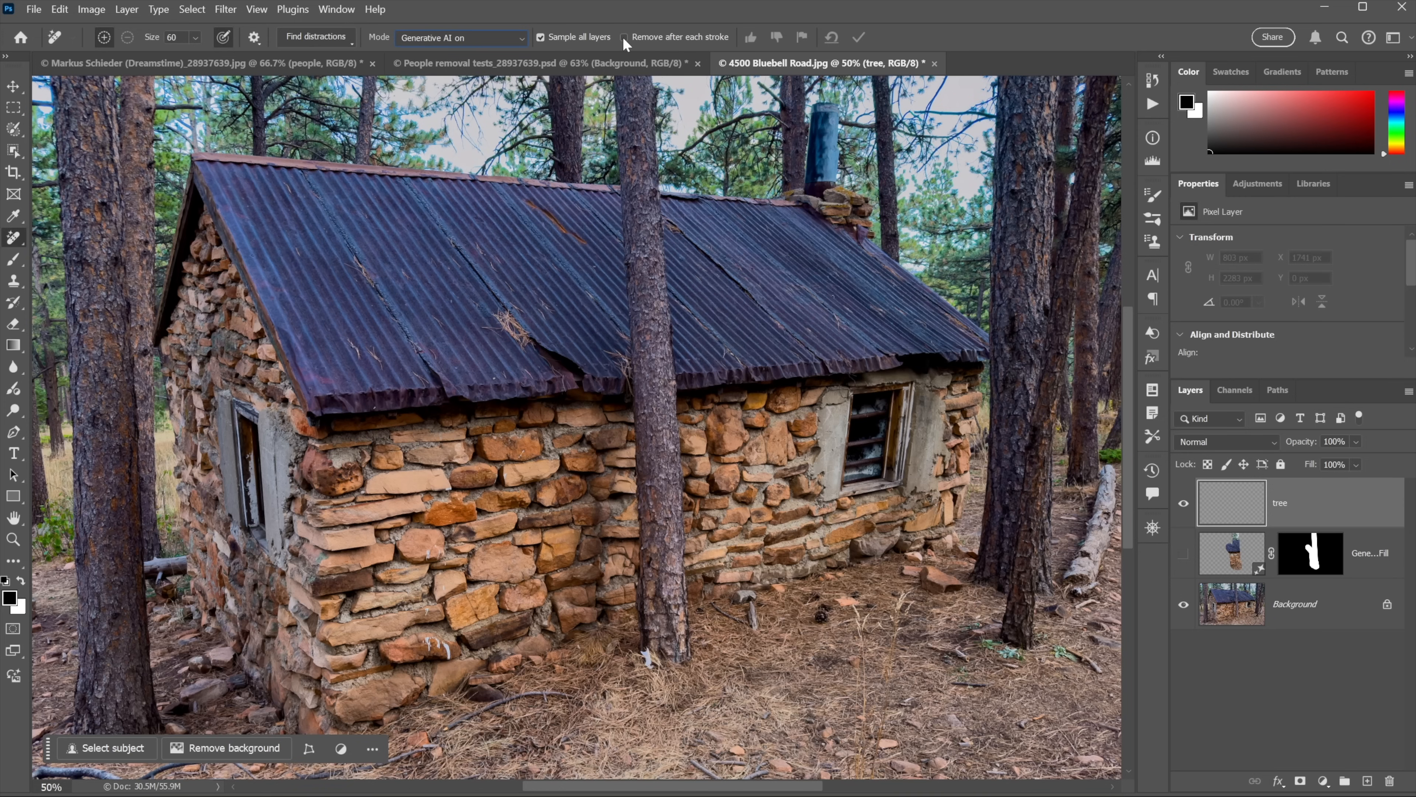
mouse_move(629, 95)
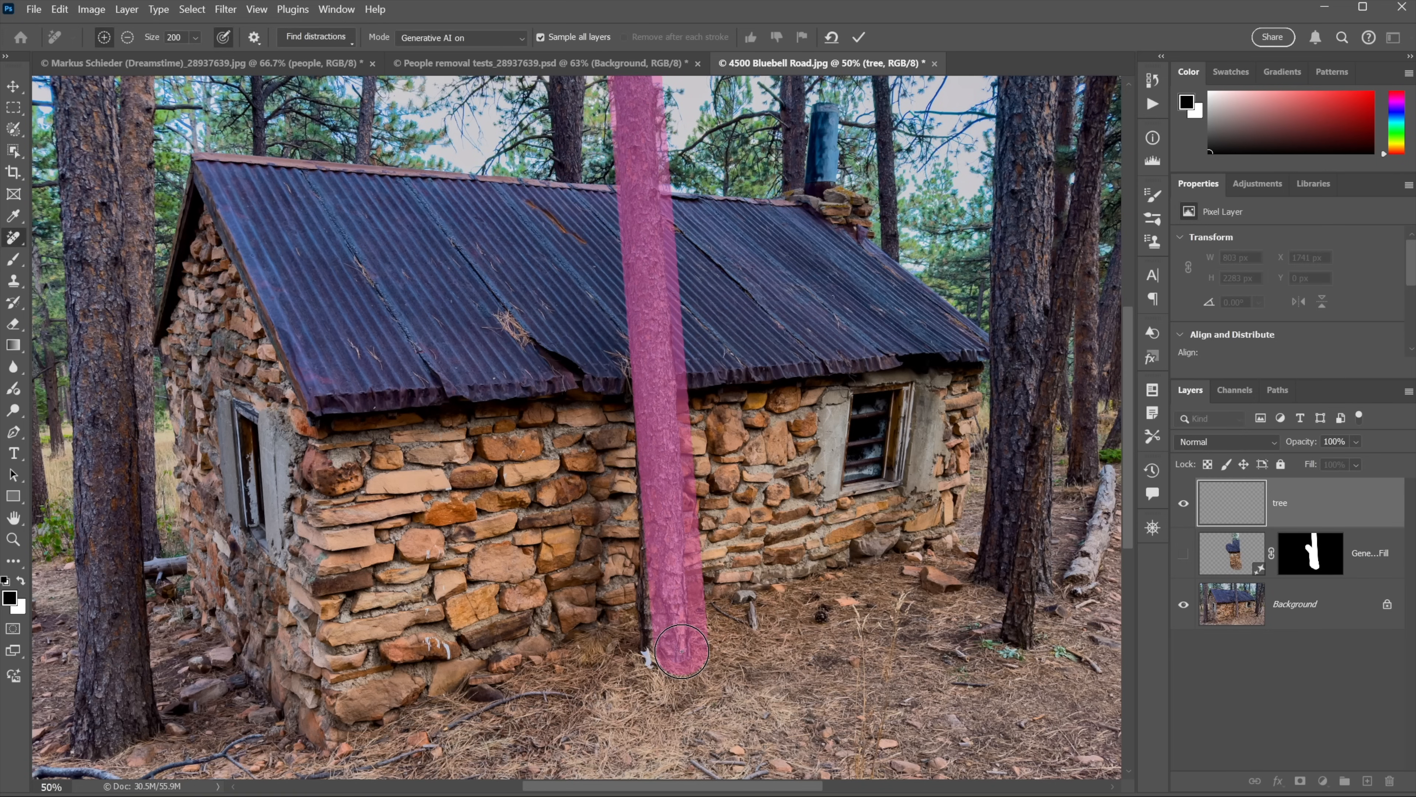
mouse_move(646, 48)
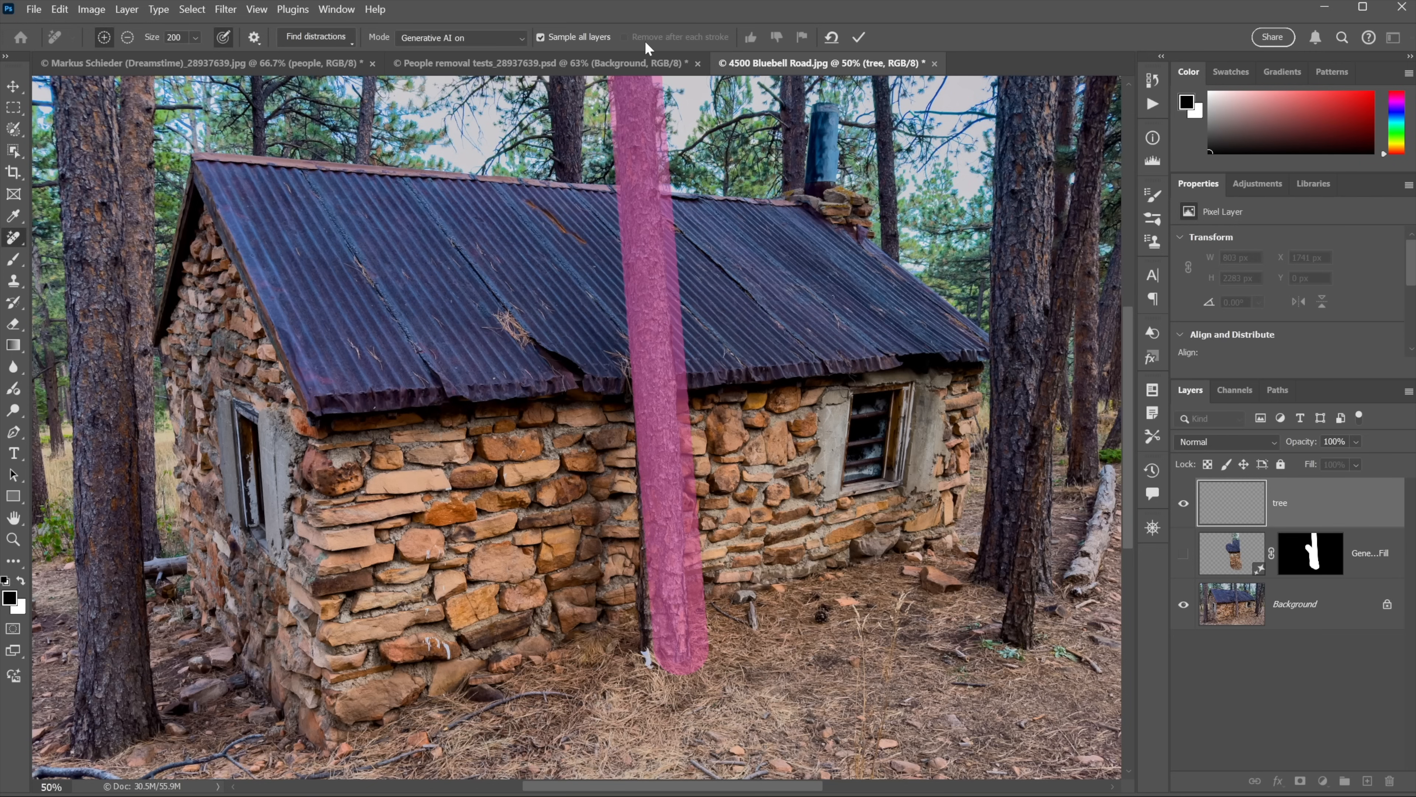
- Apply the Remove stroke, erasing the central trunk onto the tree layer
click(668, 652)
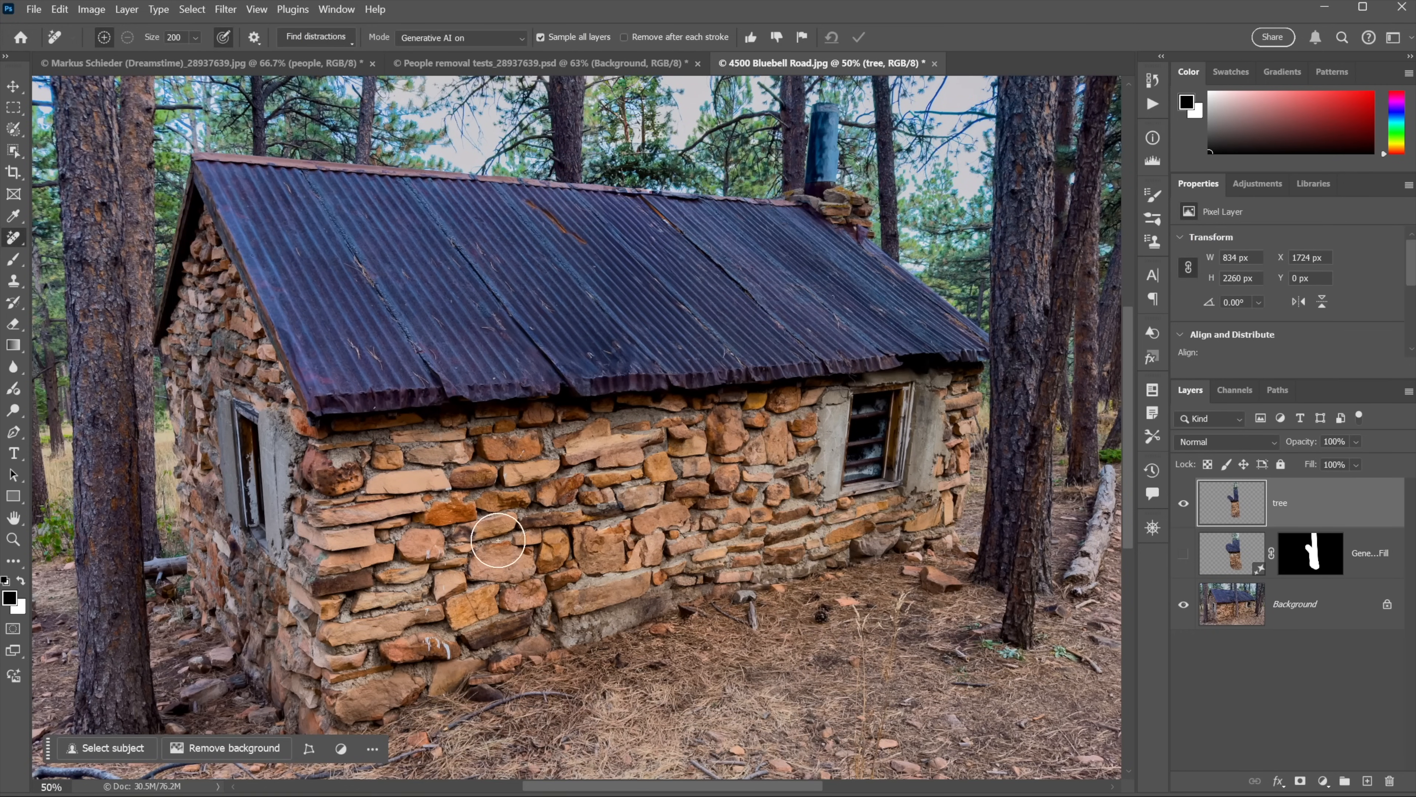
mouse_move(365, 691)
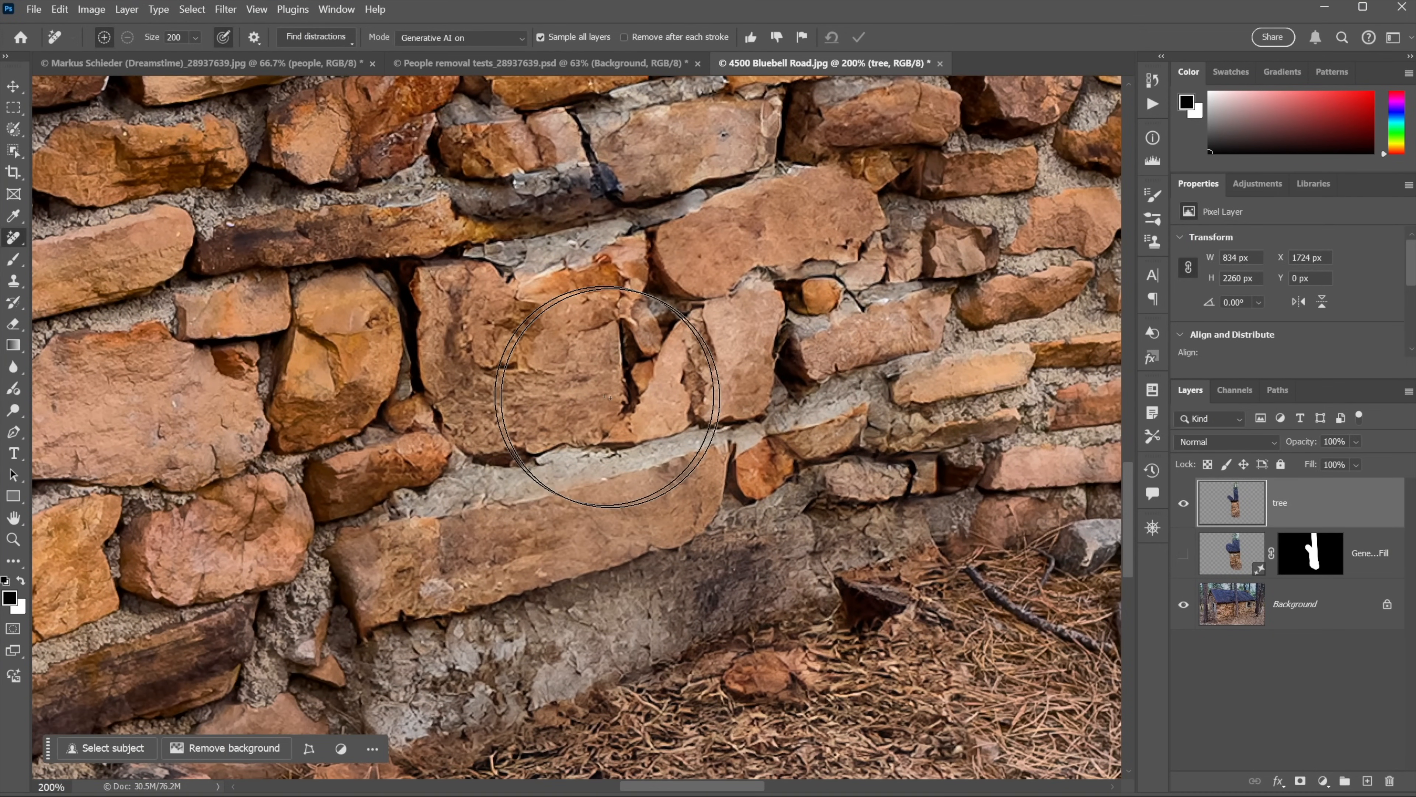
click(13, 85)
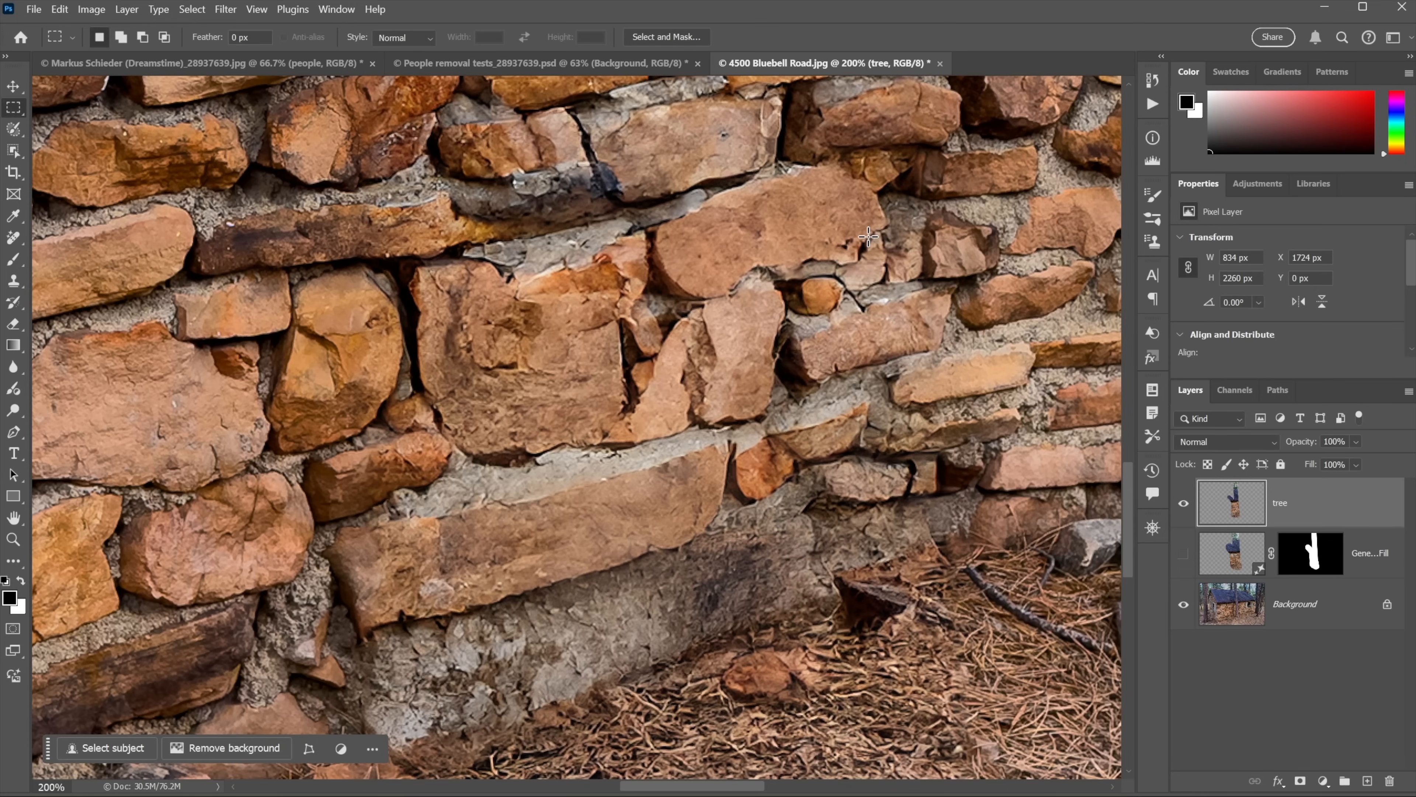
mouse_move(721, 402)
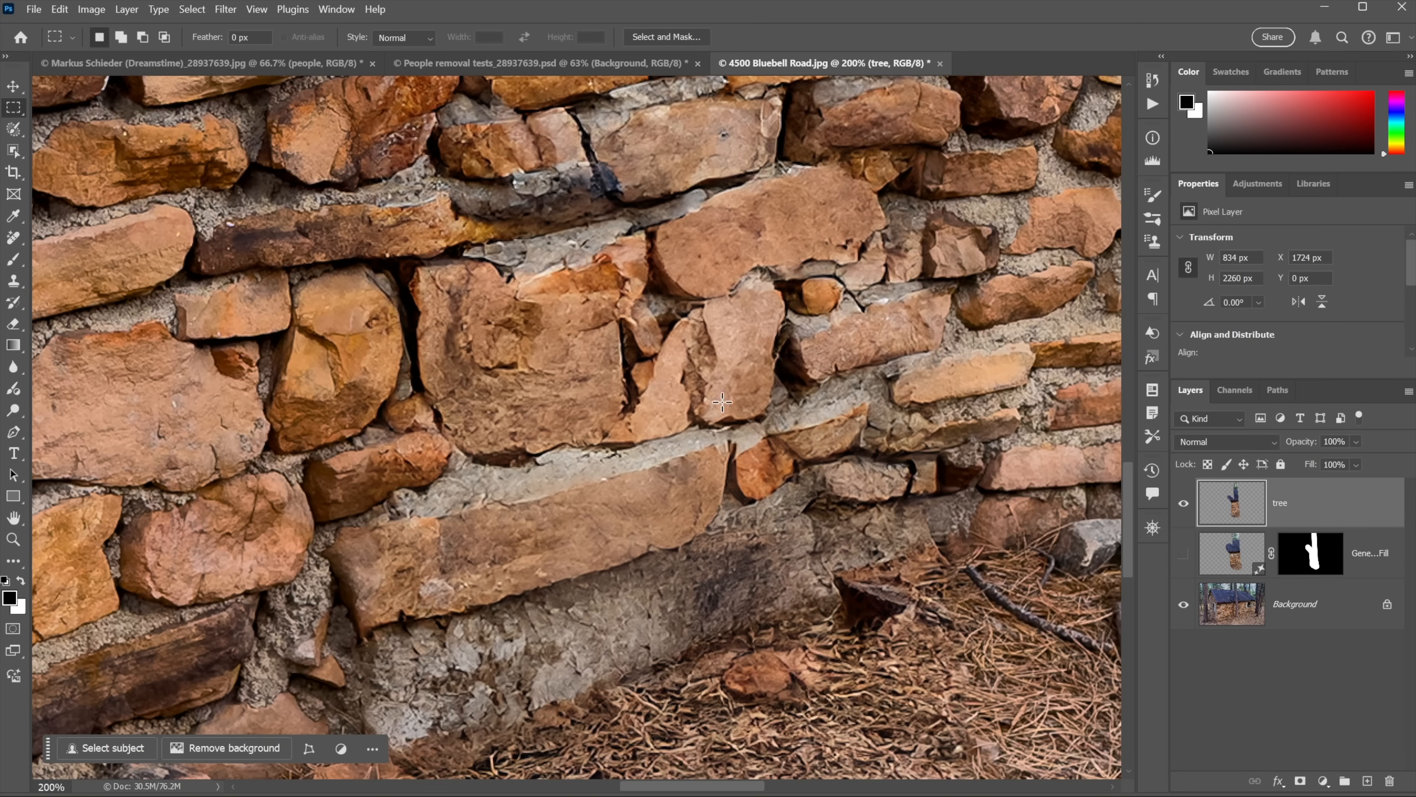
mouse_move(886, 382)
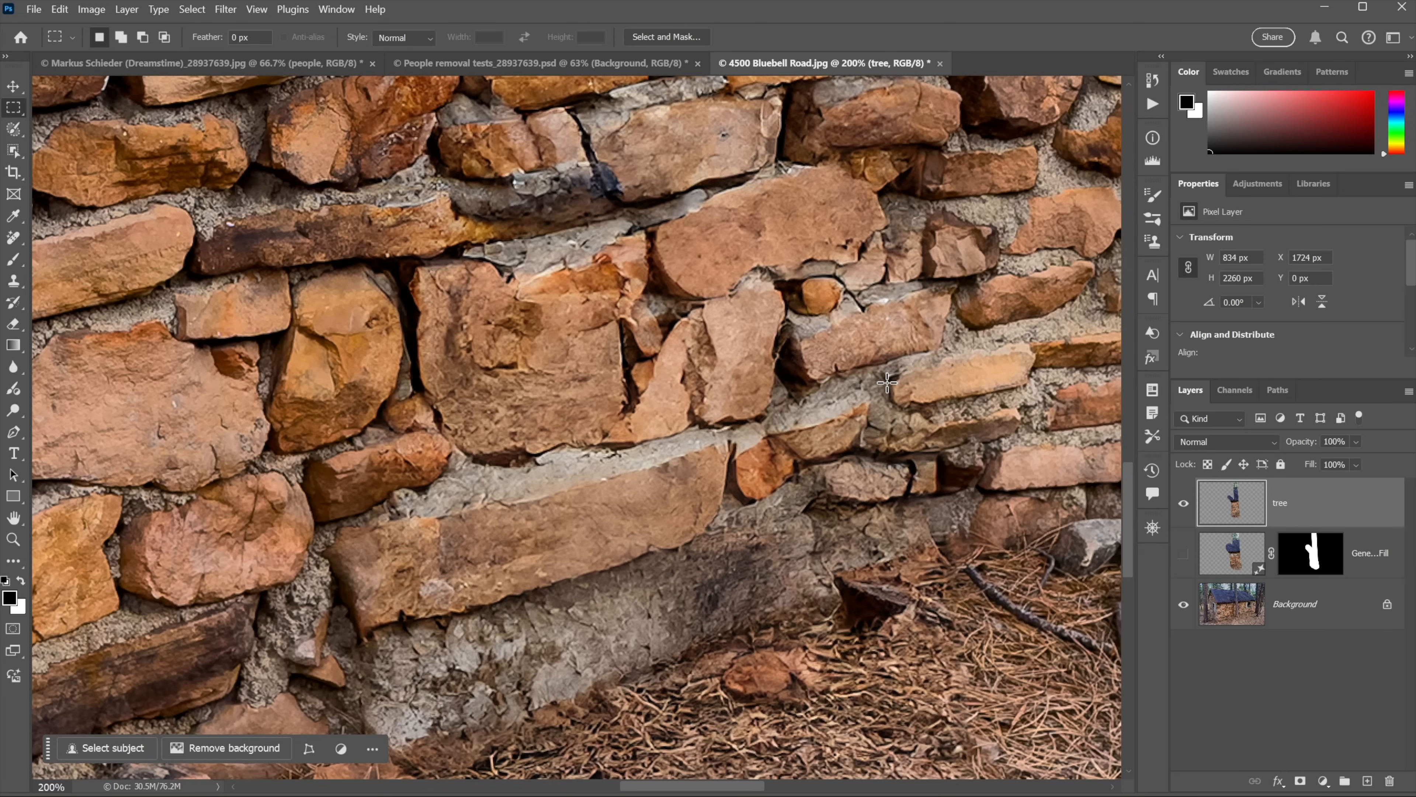
mouse_move(552, 439)
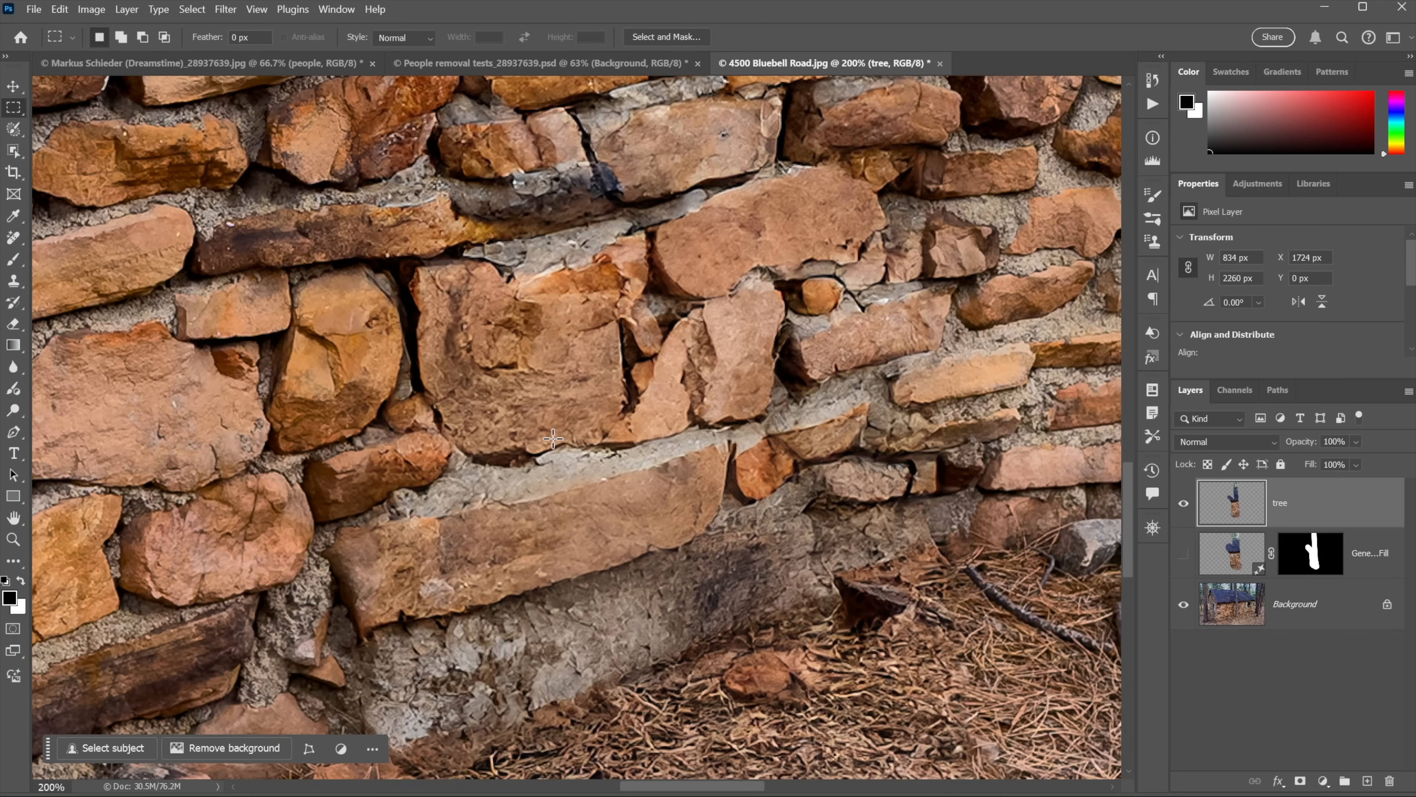
mouse_move(38, 248)
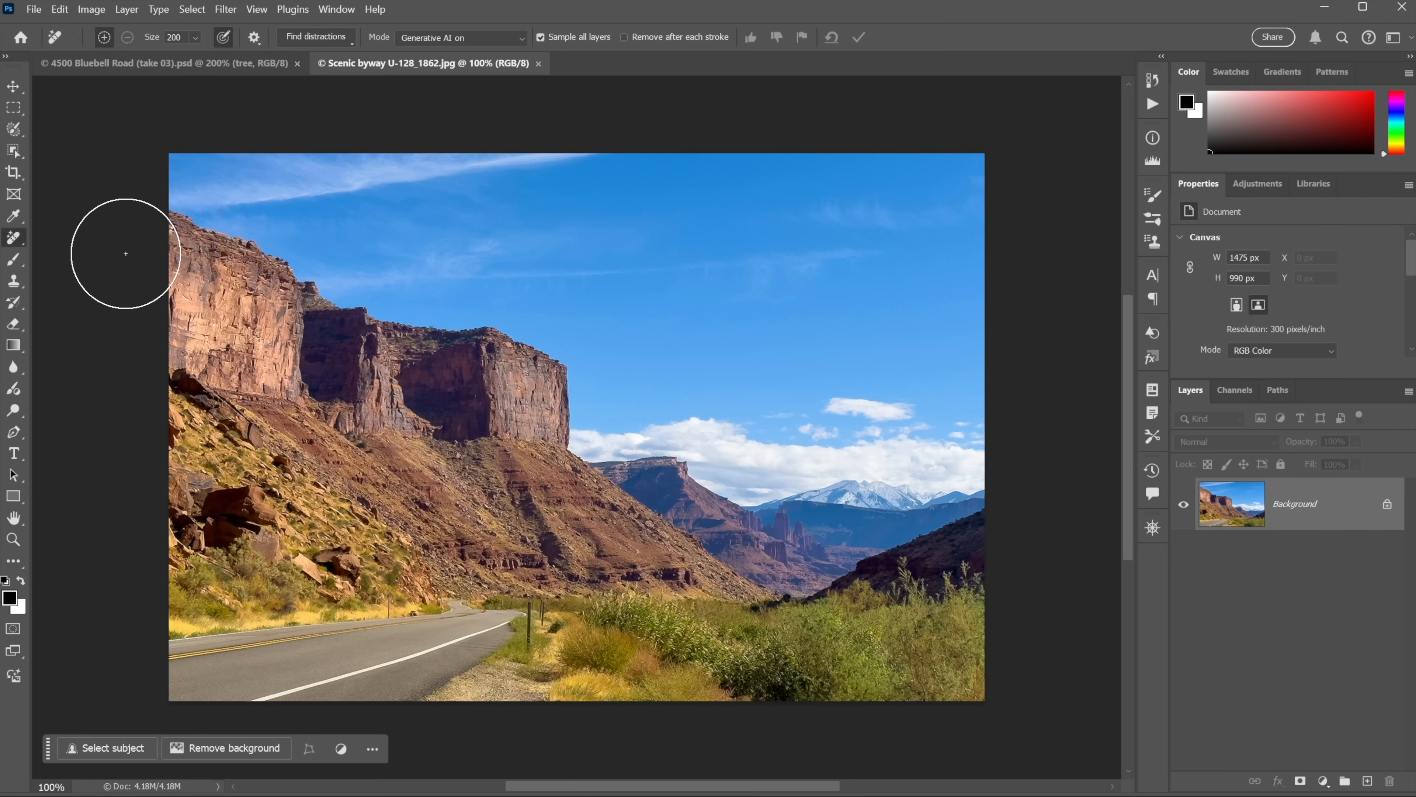
mouse_move(109, 323)
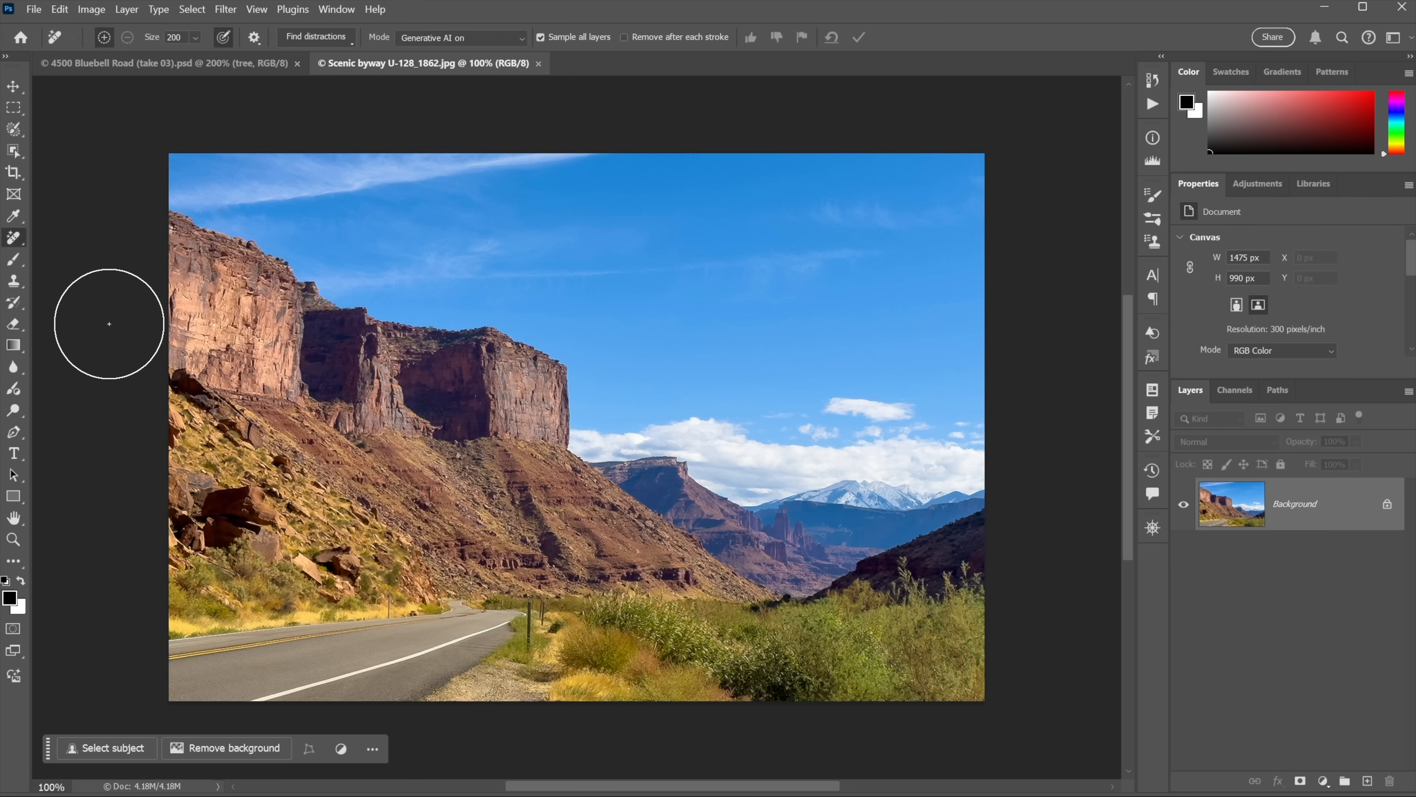
mouse_move(96, 314)
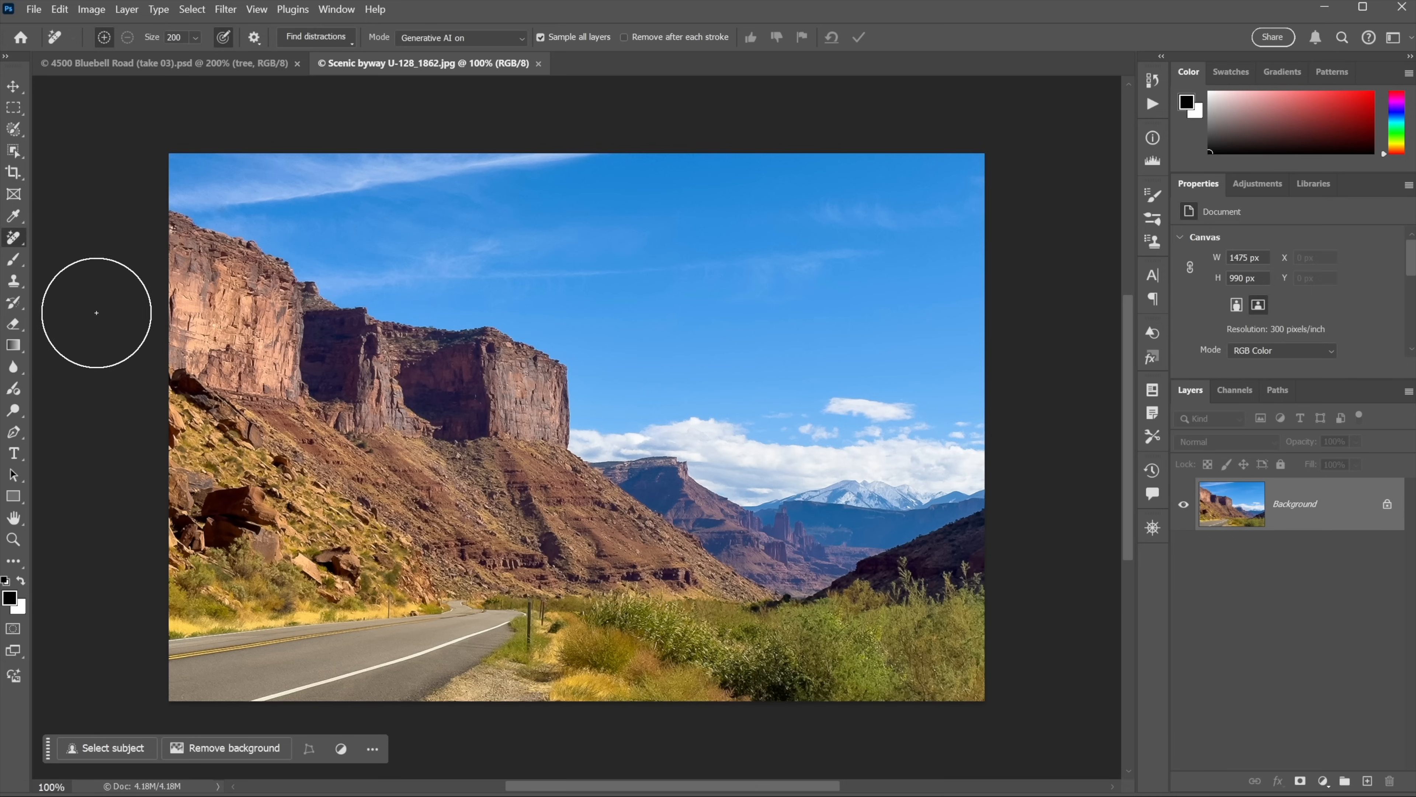
mouse_move(406, 77)
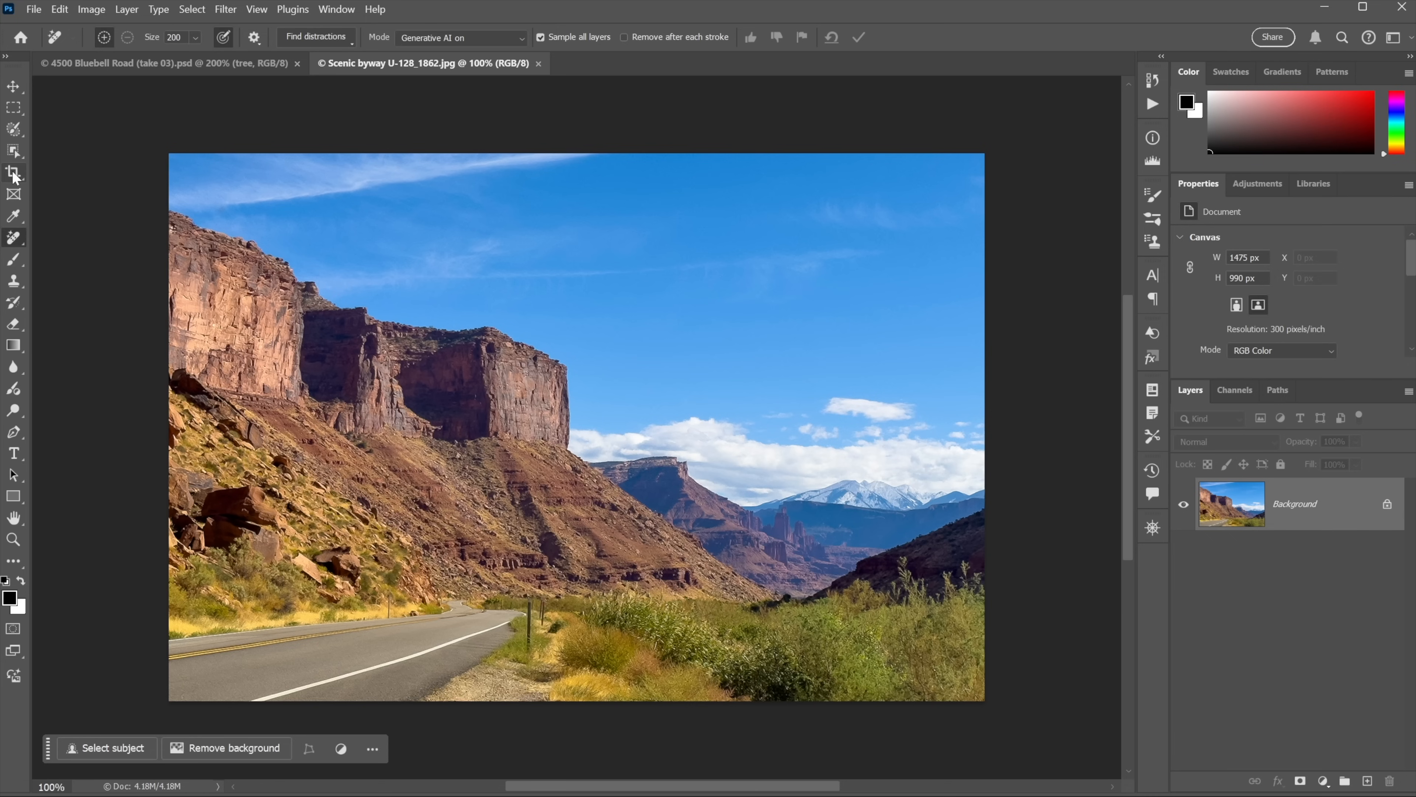
- Generatively expand the road photo left and down, compare two variations and keep the first
click(13, 173)
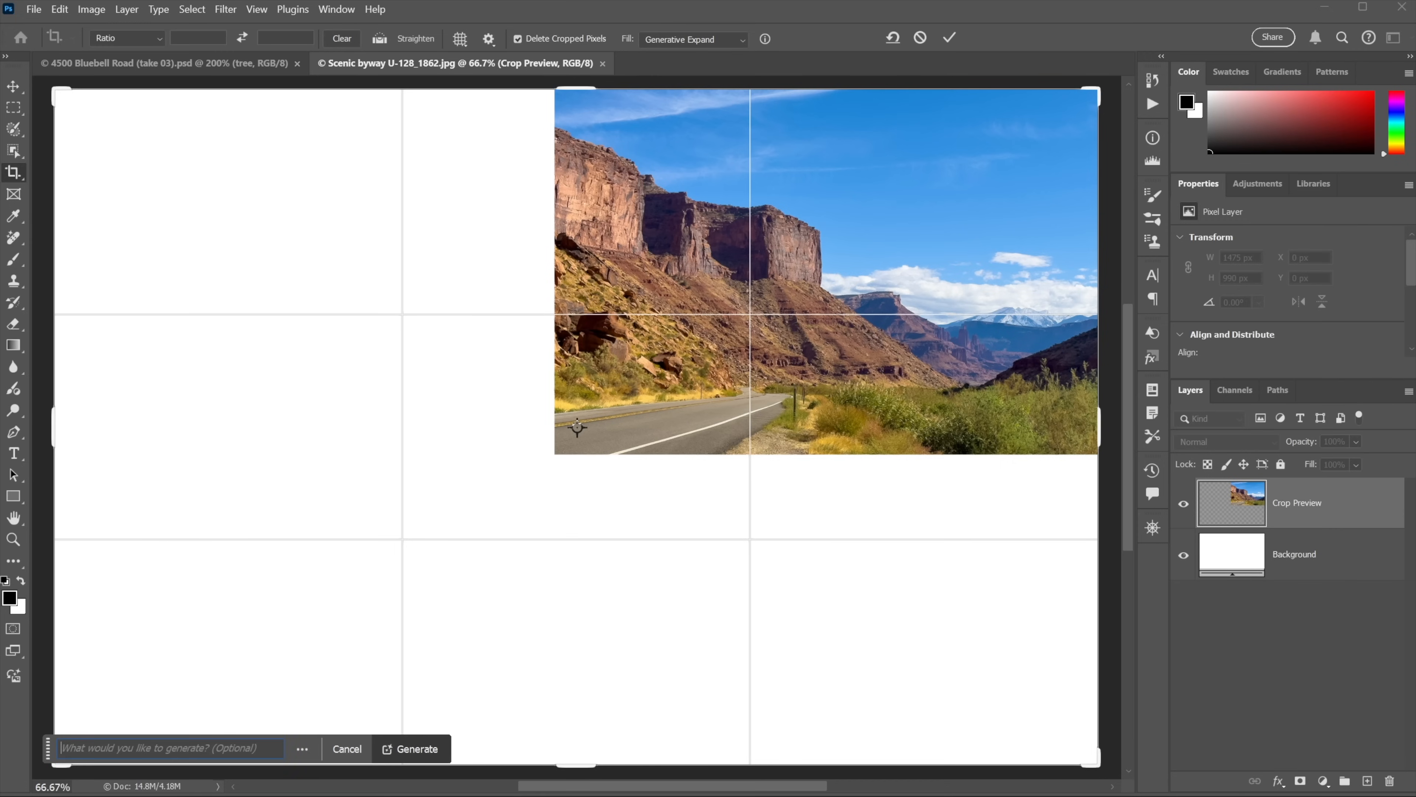
click(411, 748)
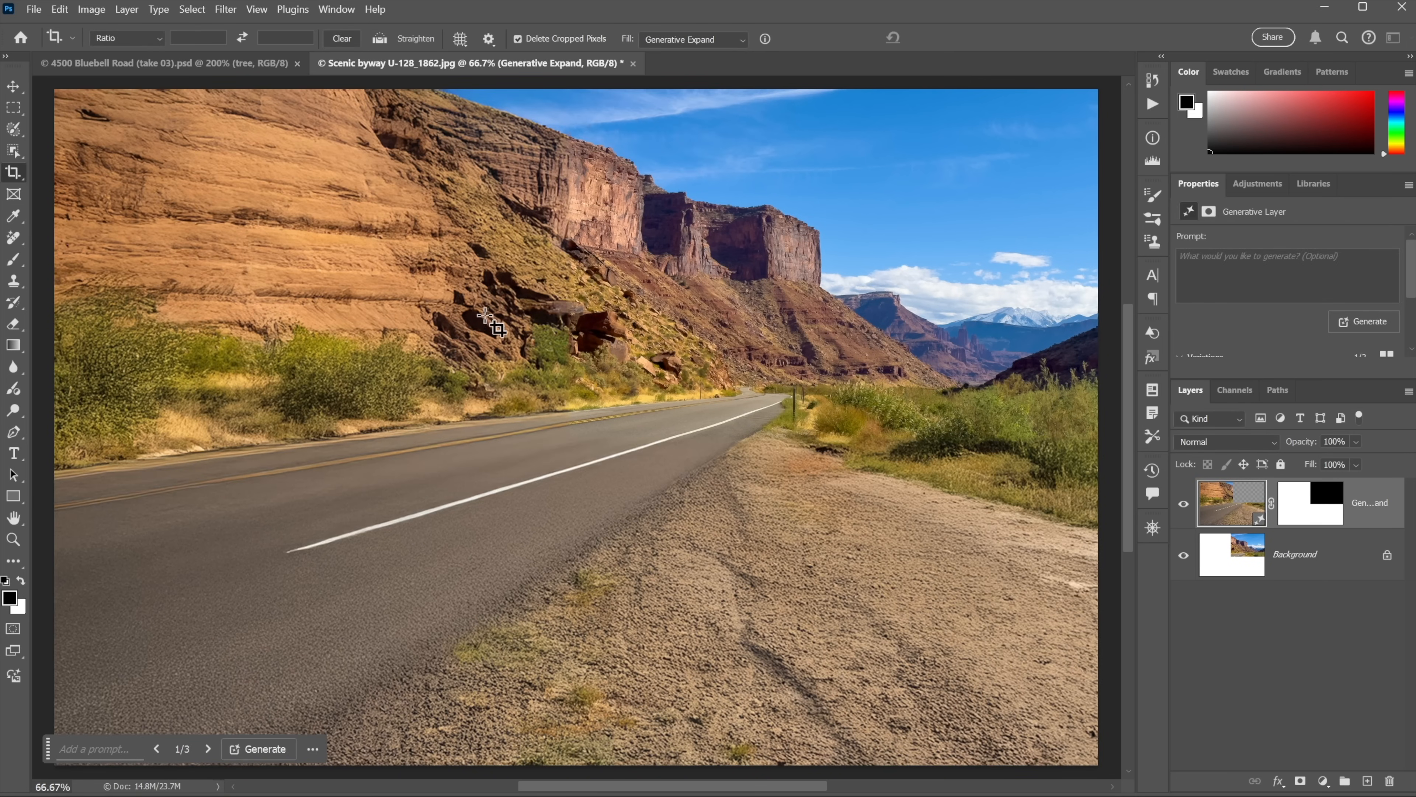
mouse_move(217, 727)
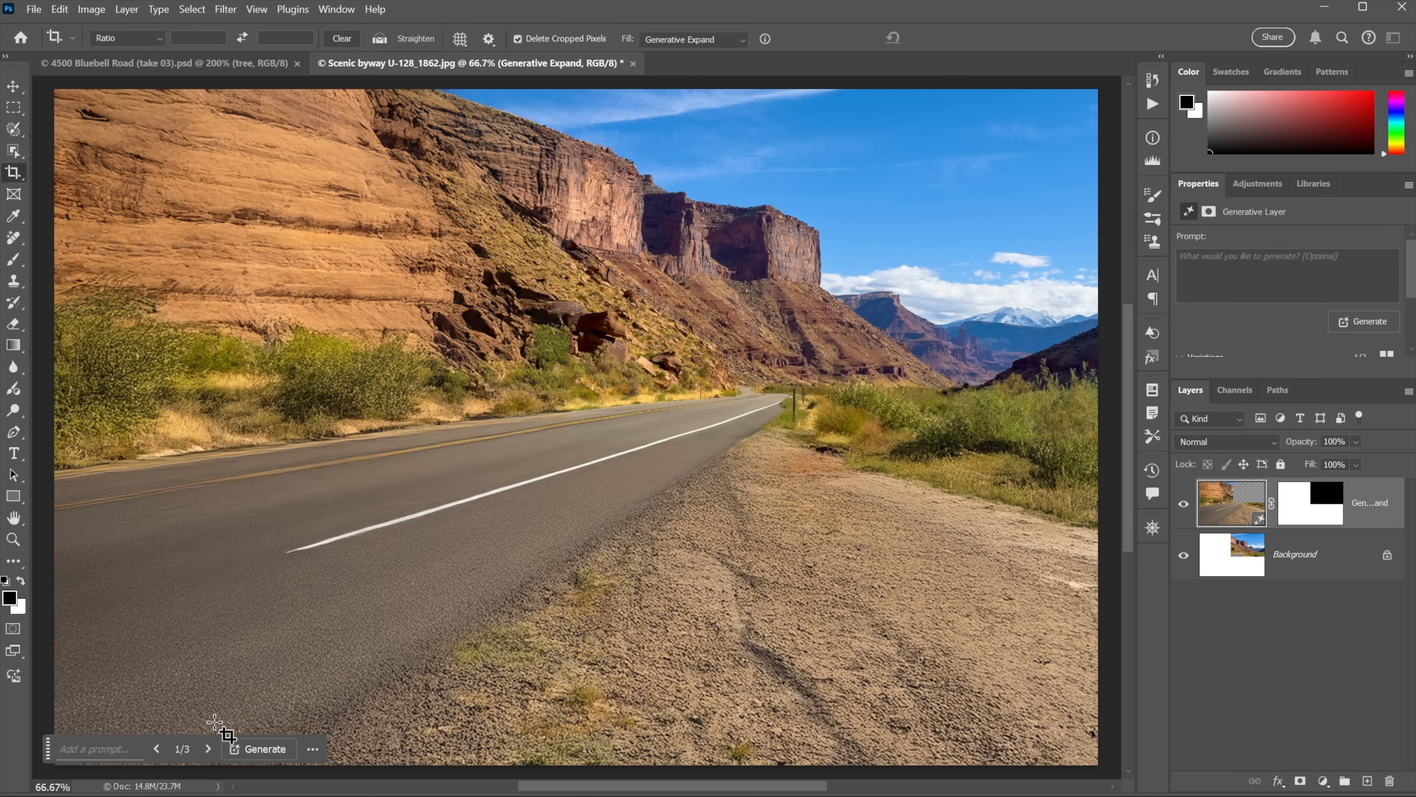
click(208, 748)
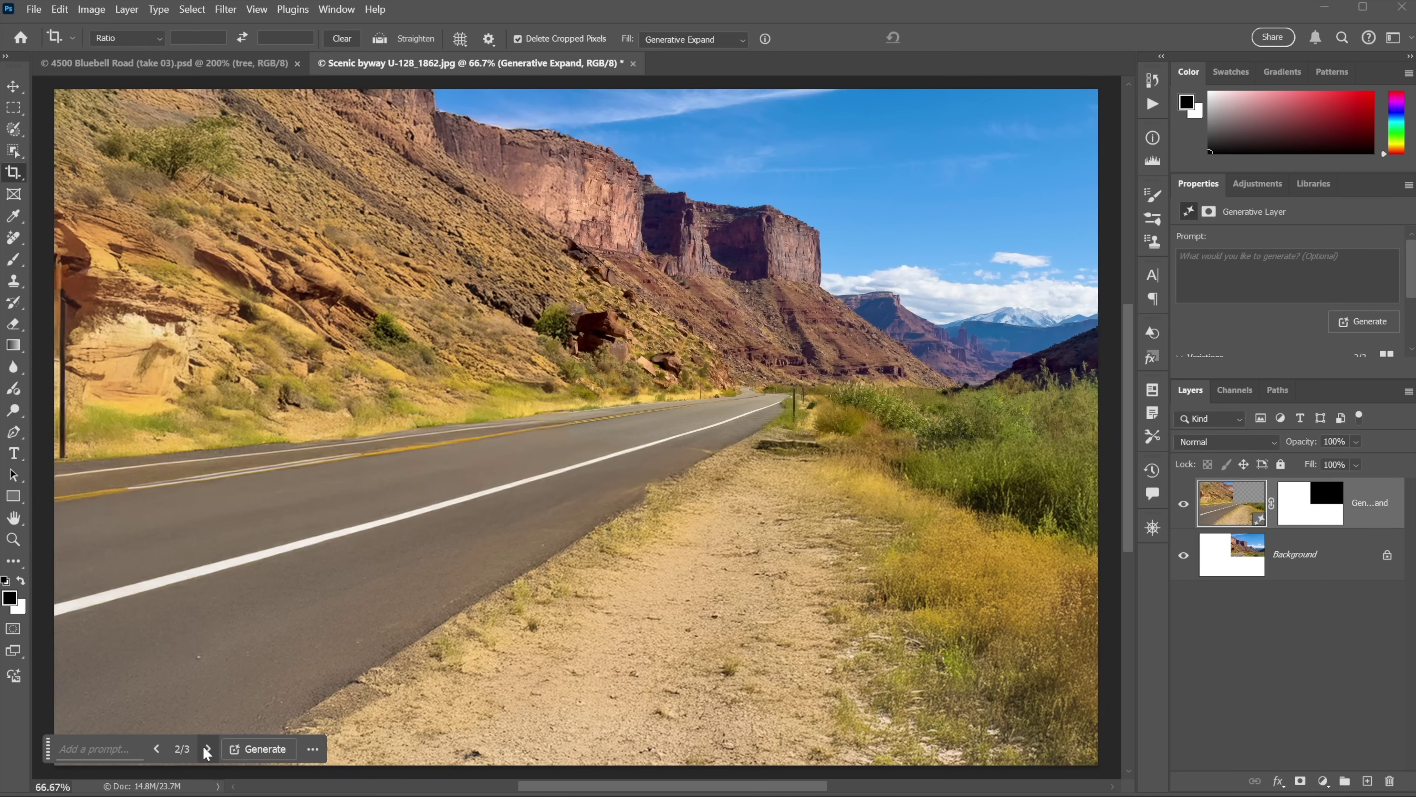
click(206, 748)
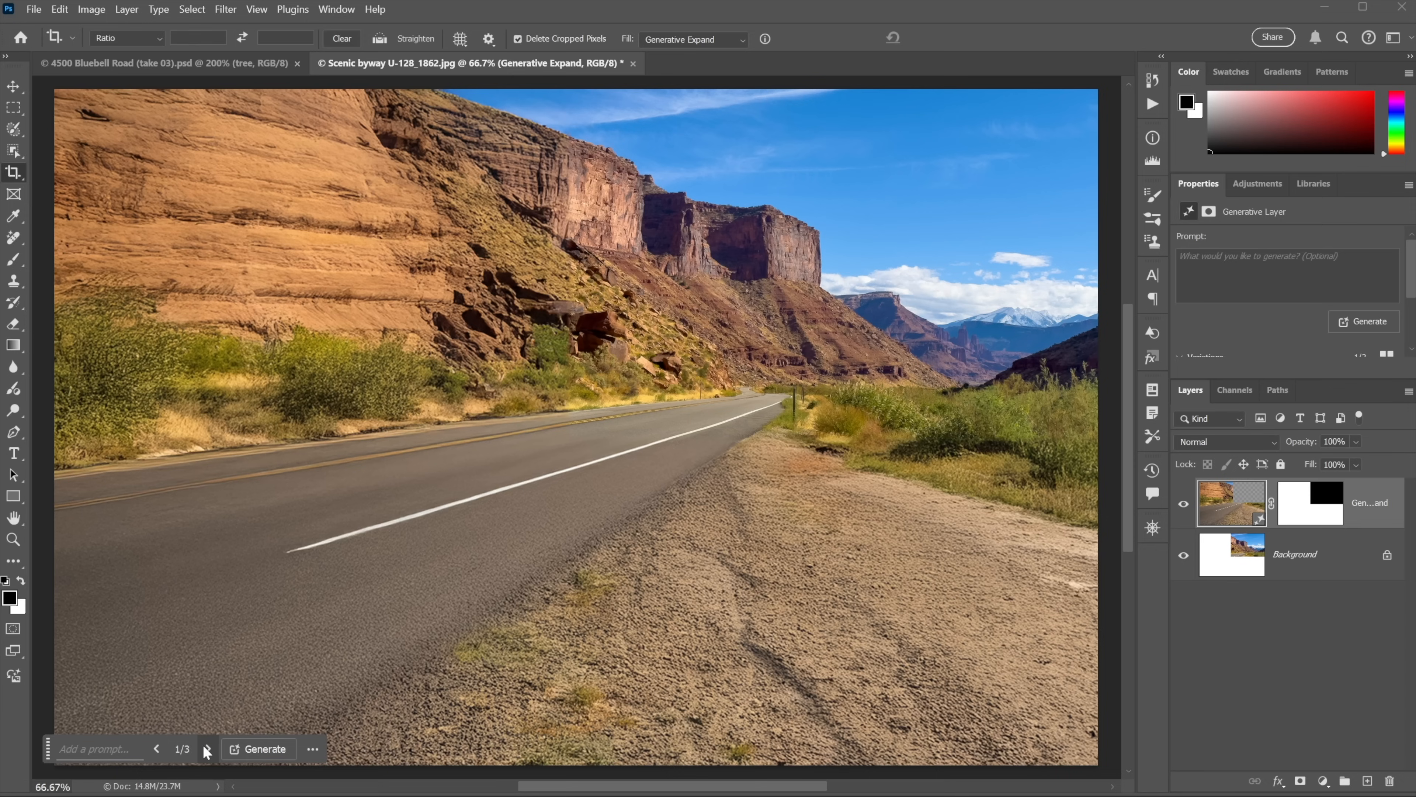
mouse_move(888, 446)
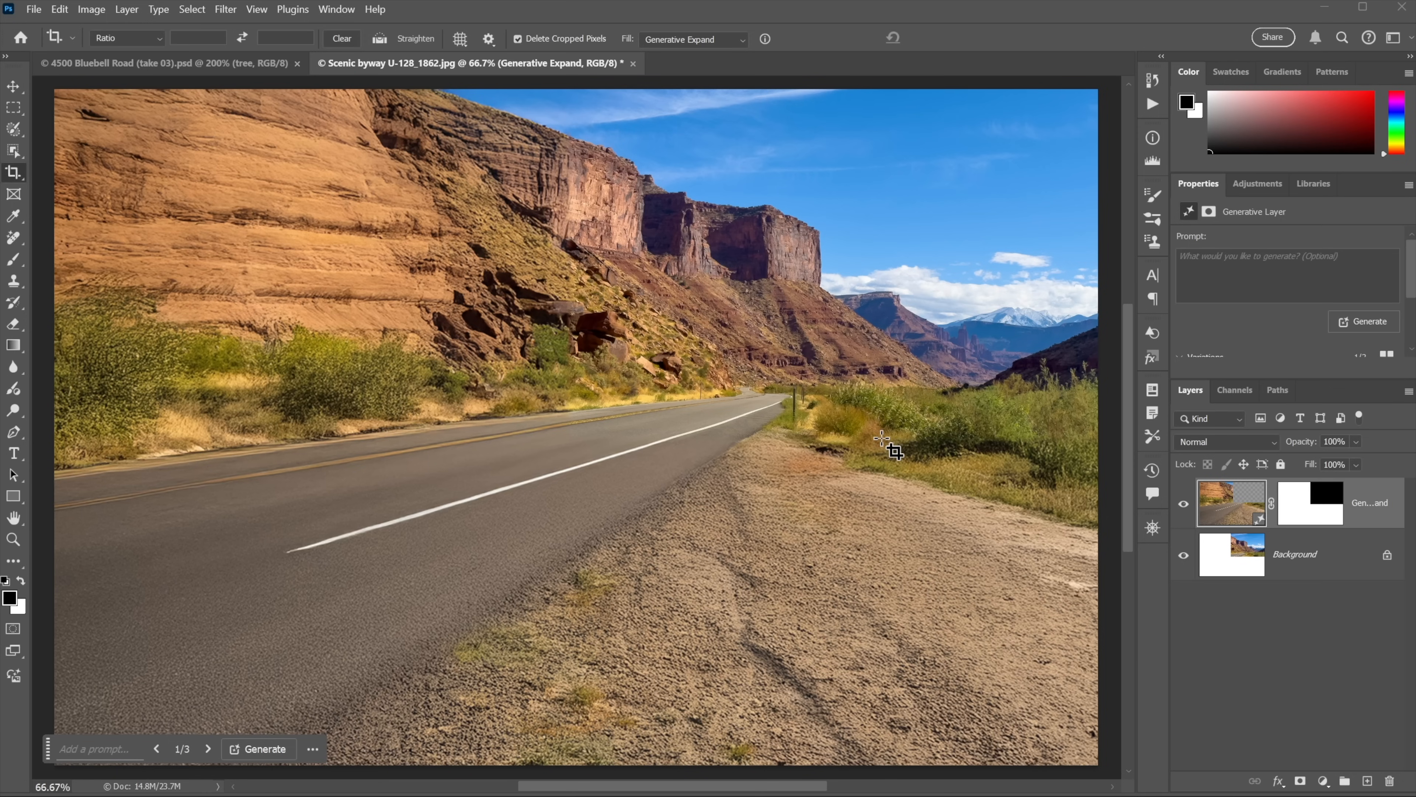
mouse_move(656, 429)
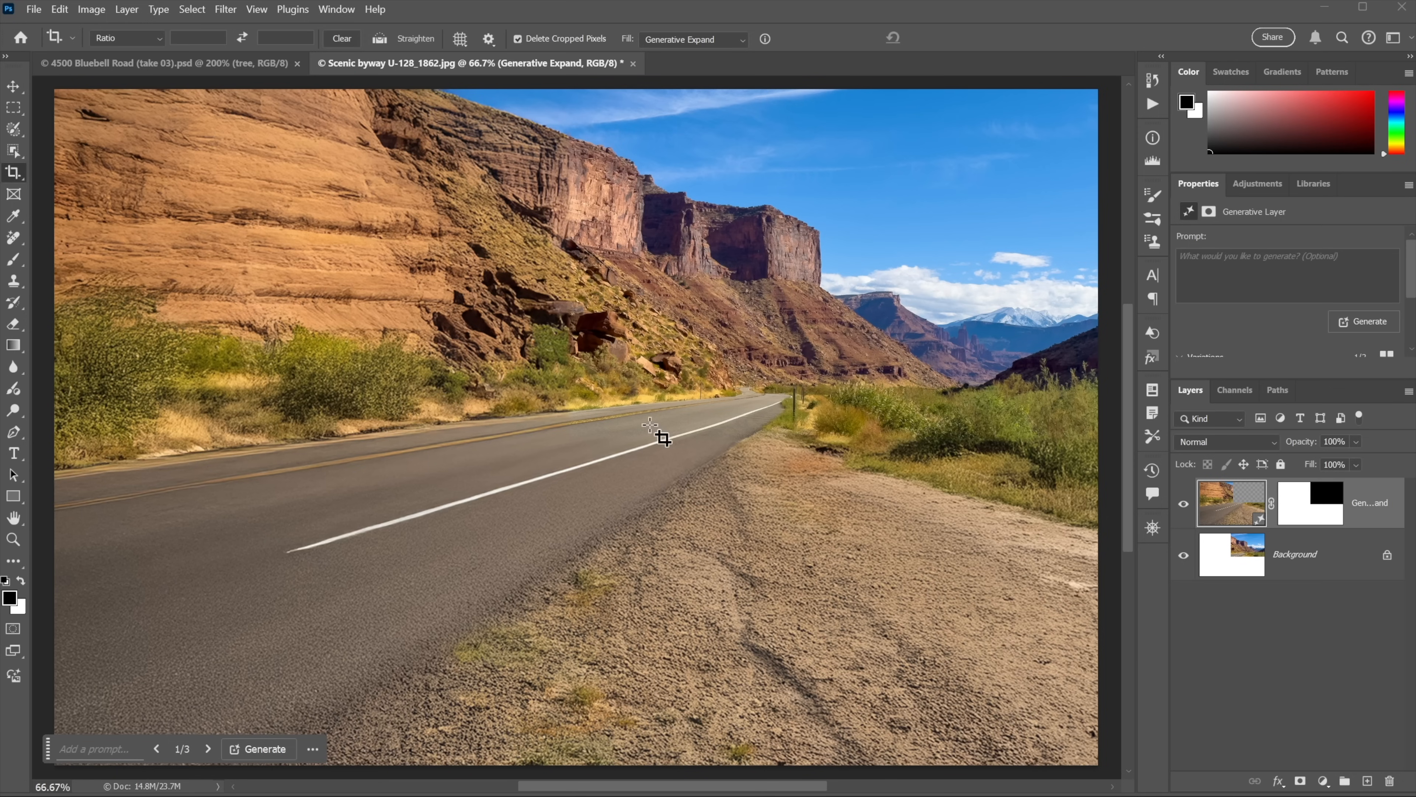
click(576, 422)
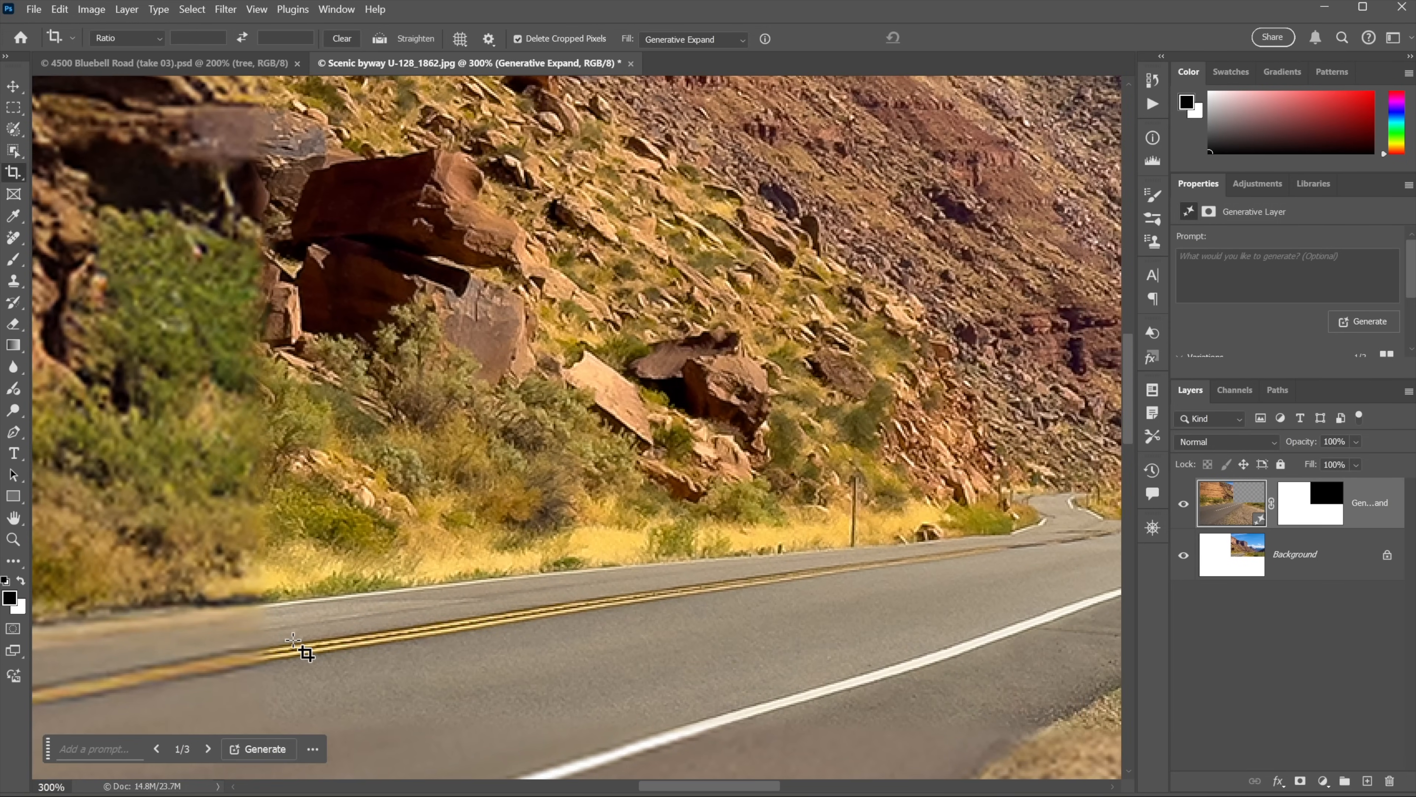
- Generate a fourth variation of the expanded canyon road scene
click(14, 106)
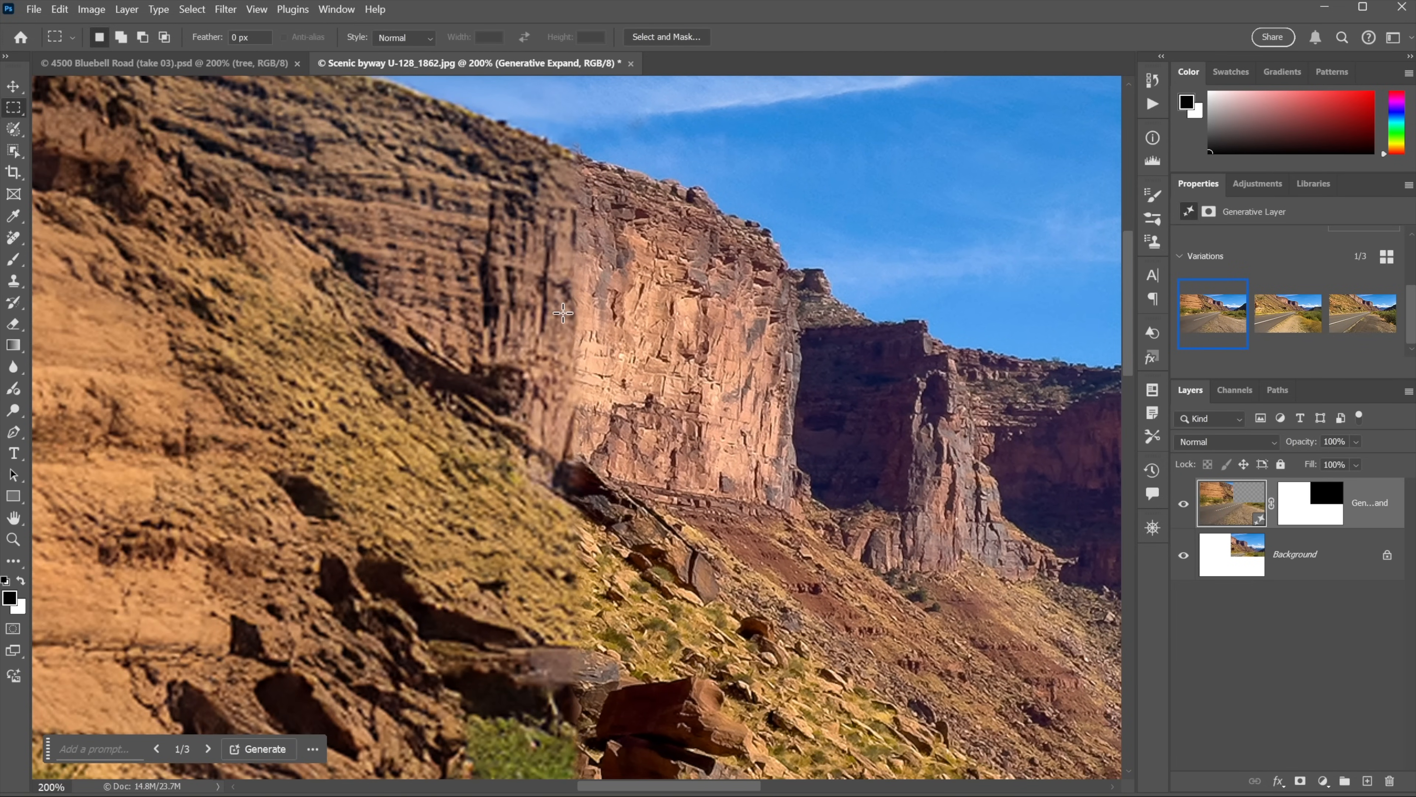
mouse_move(576, 338)
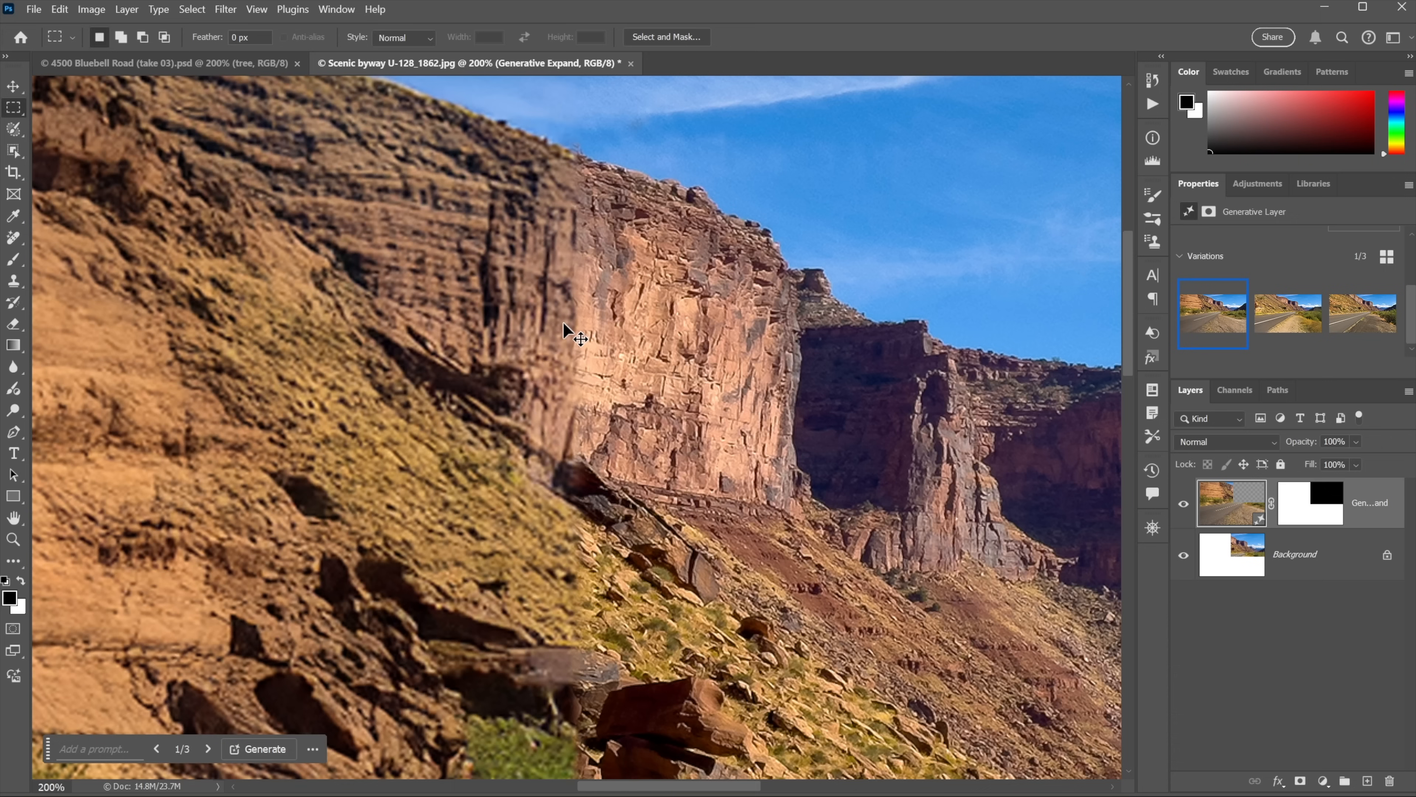
click(265, 748)
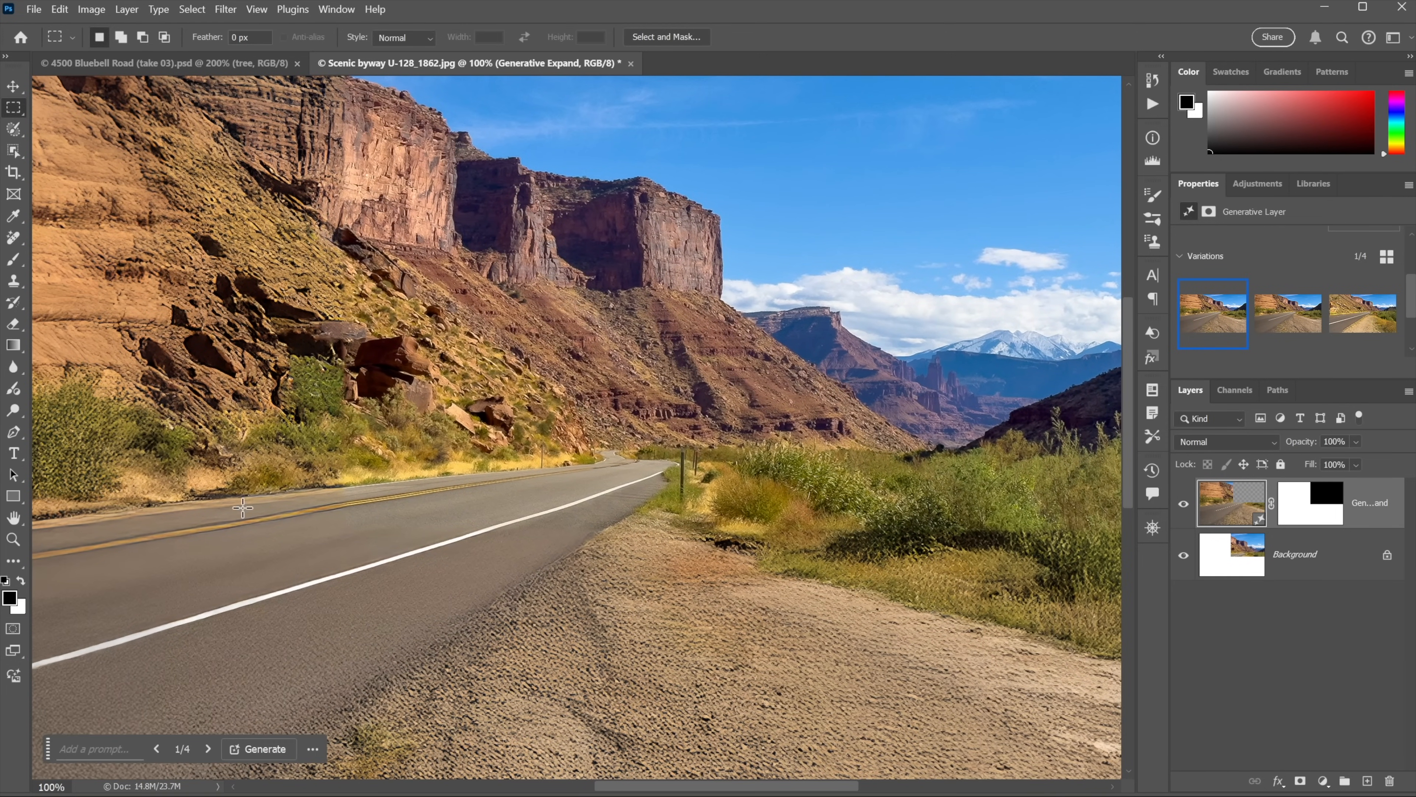
mouse_move(154, 449)
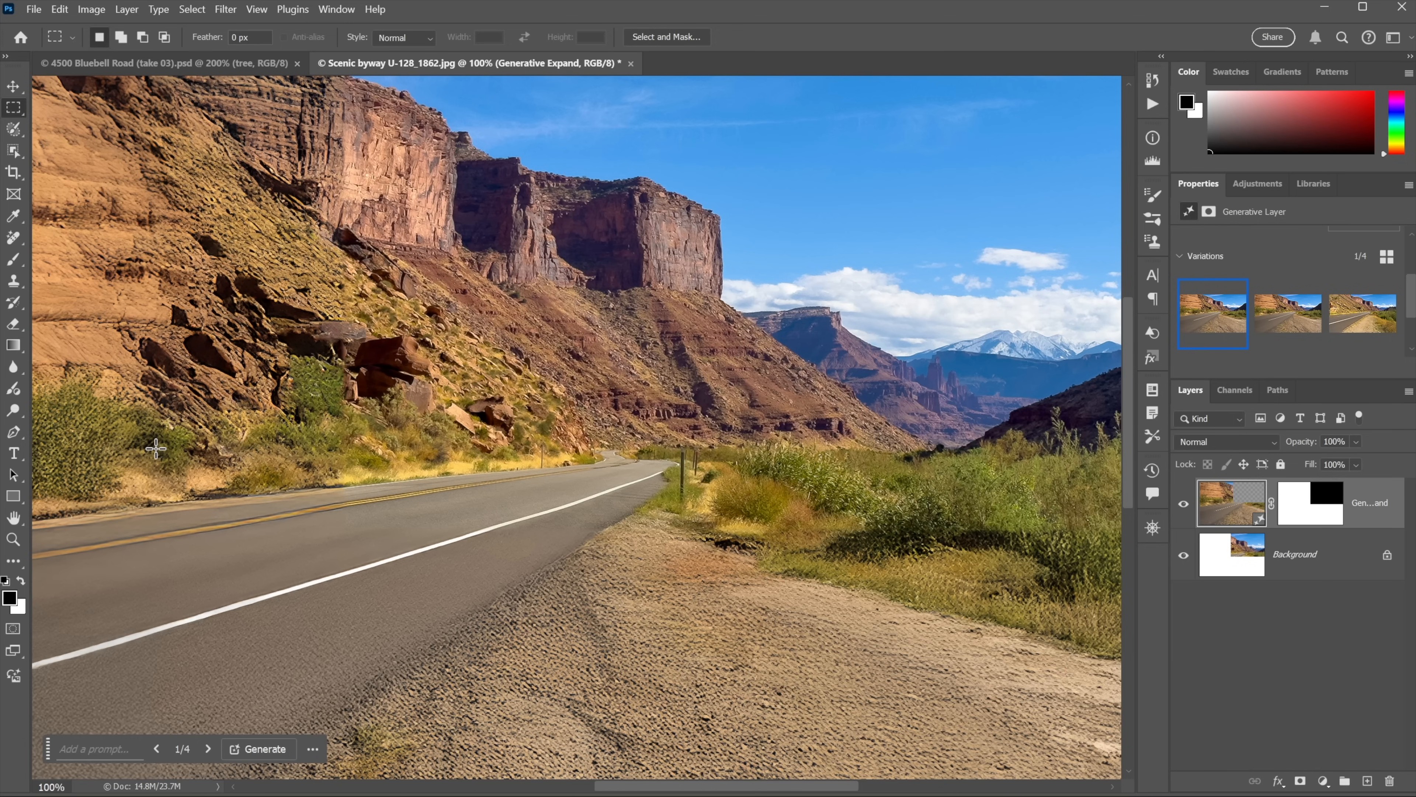
- Switch to the Tea portrait document and remove its blue background
click(764, 64)
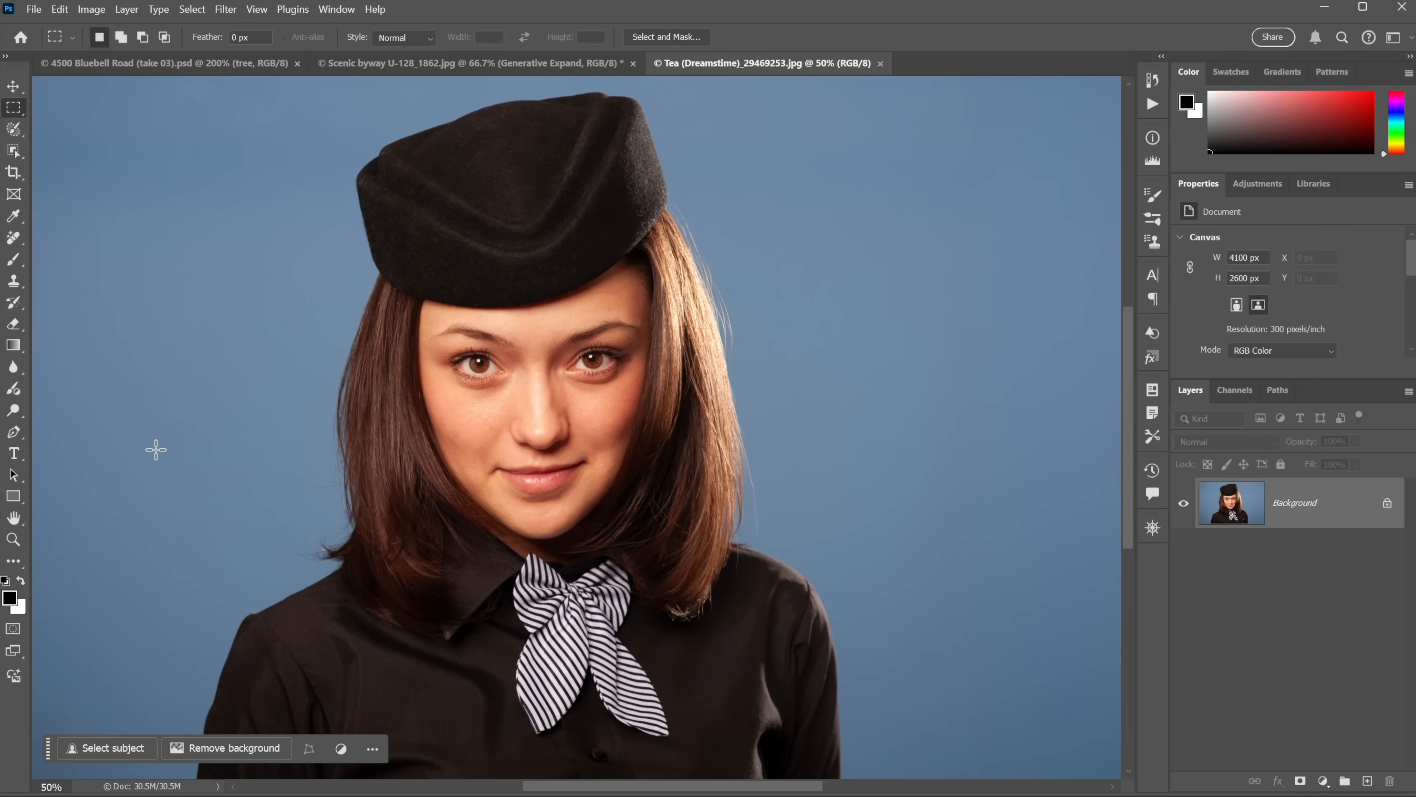
mouse_move(287, 472)
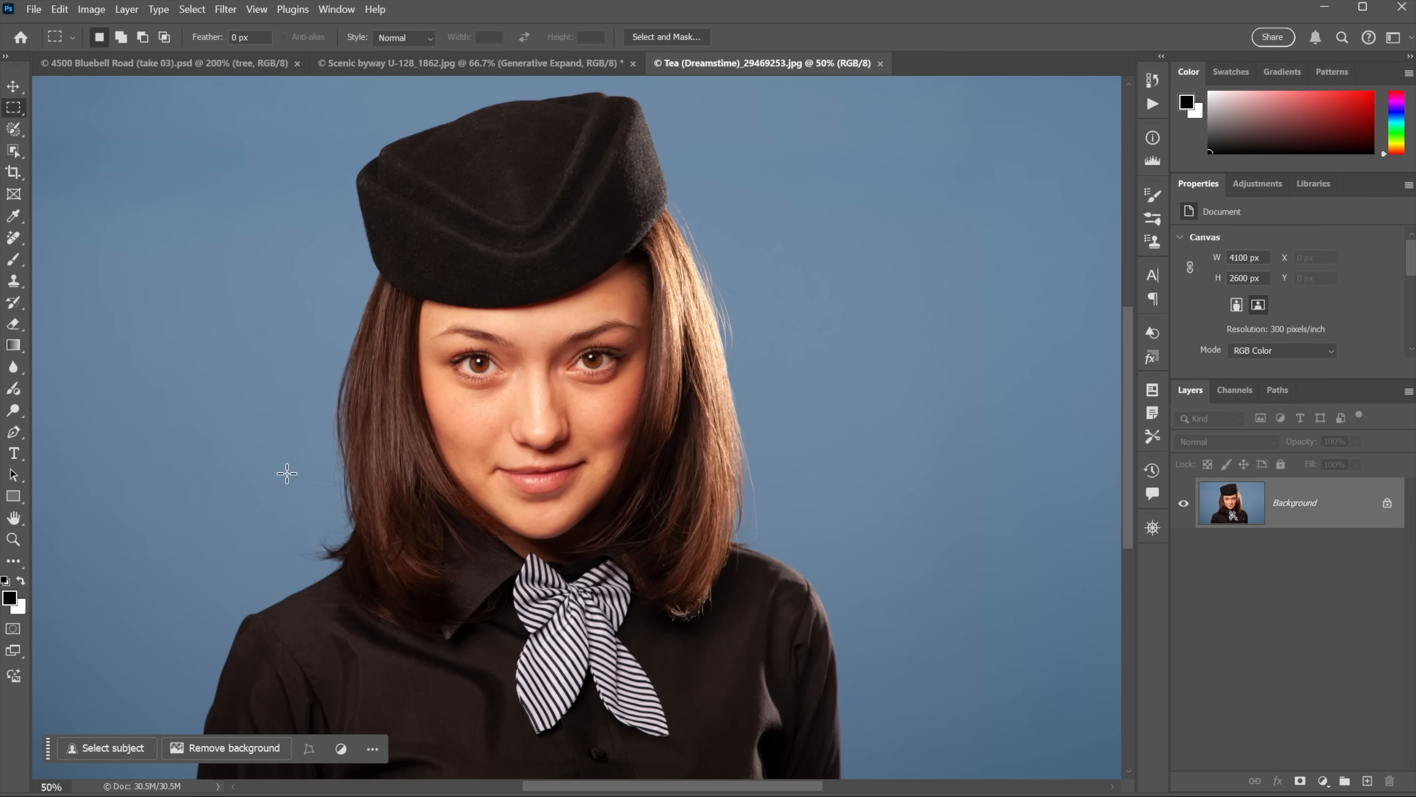
mouse_move(152, 398)
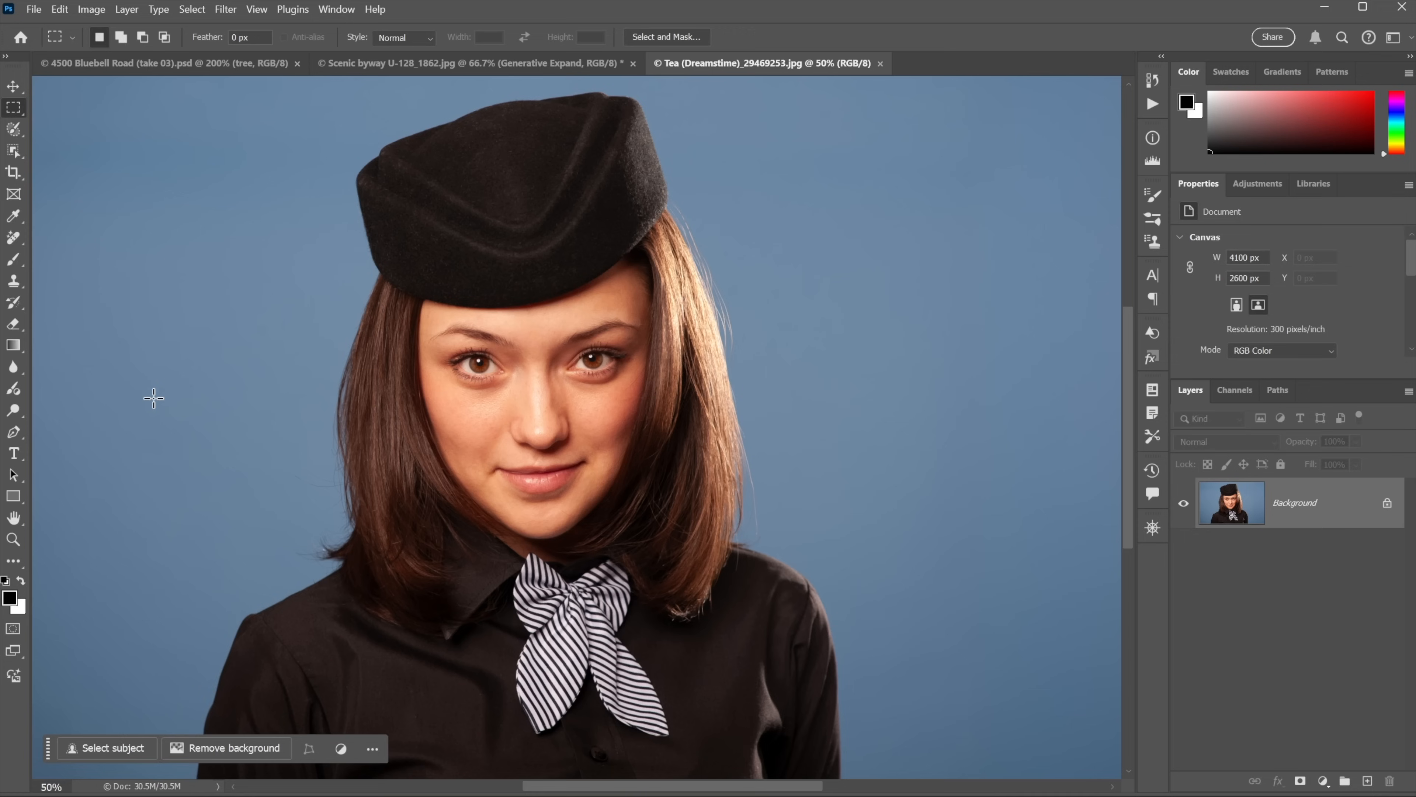
mouse_move(190, 466)
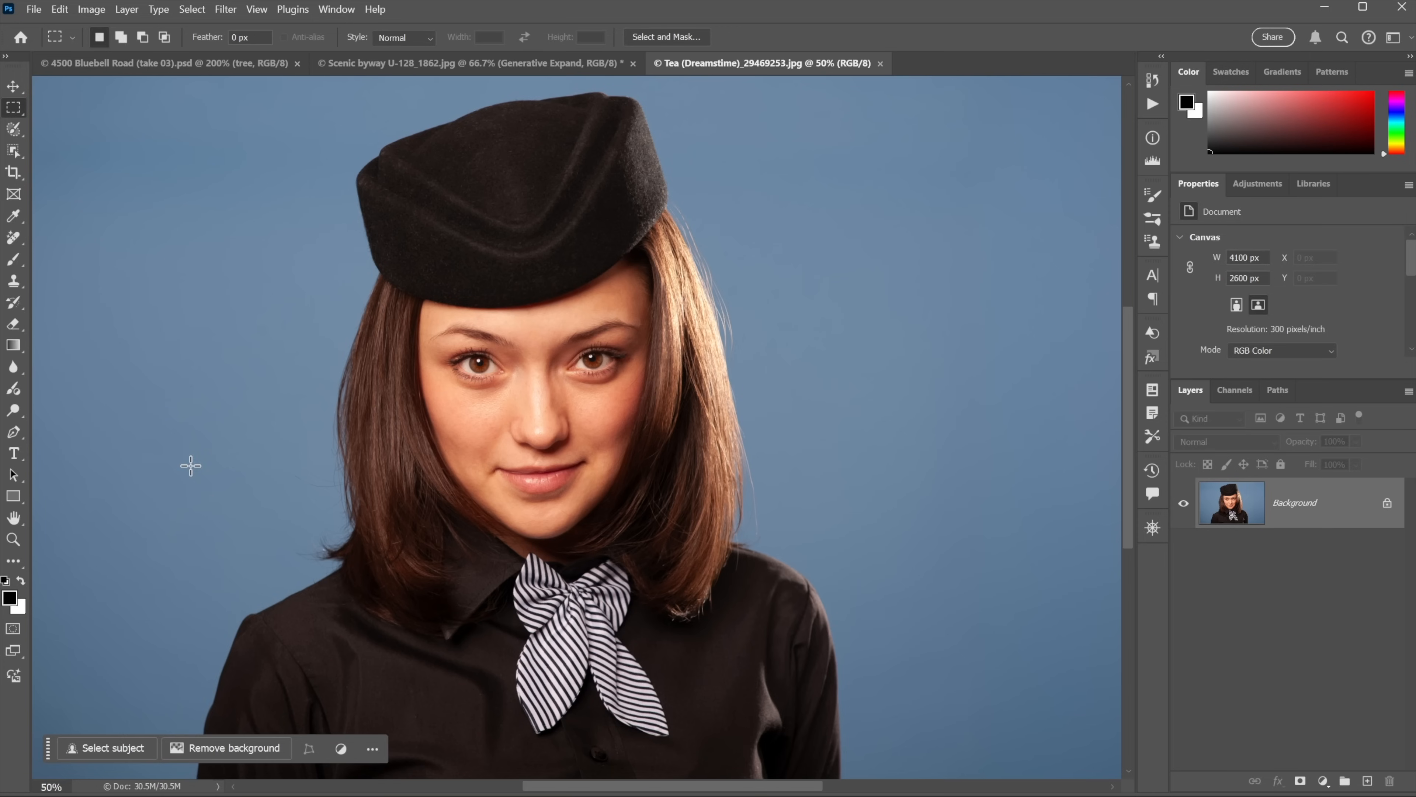
mouse_move(219, 744)
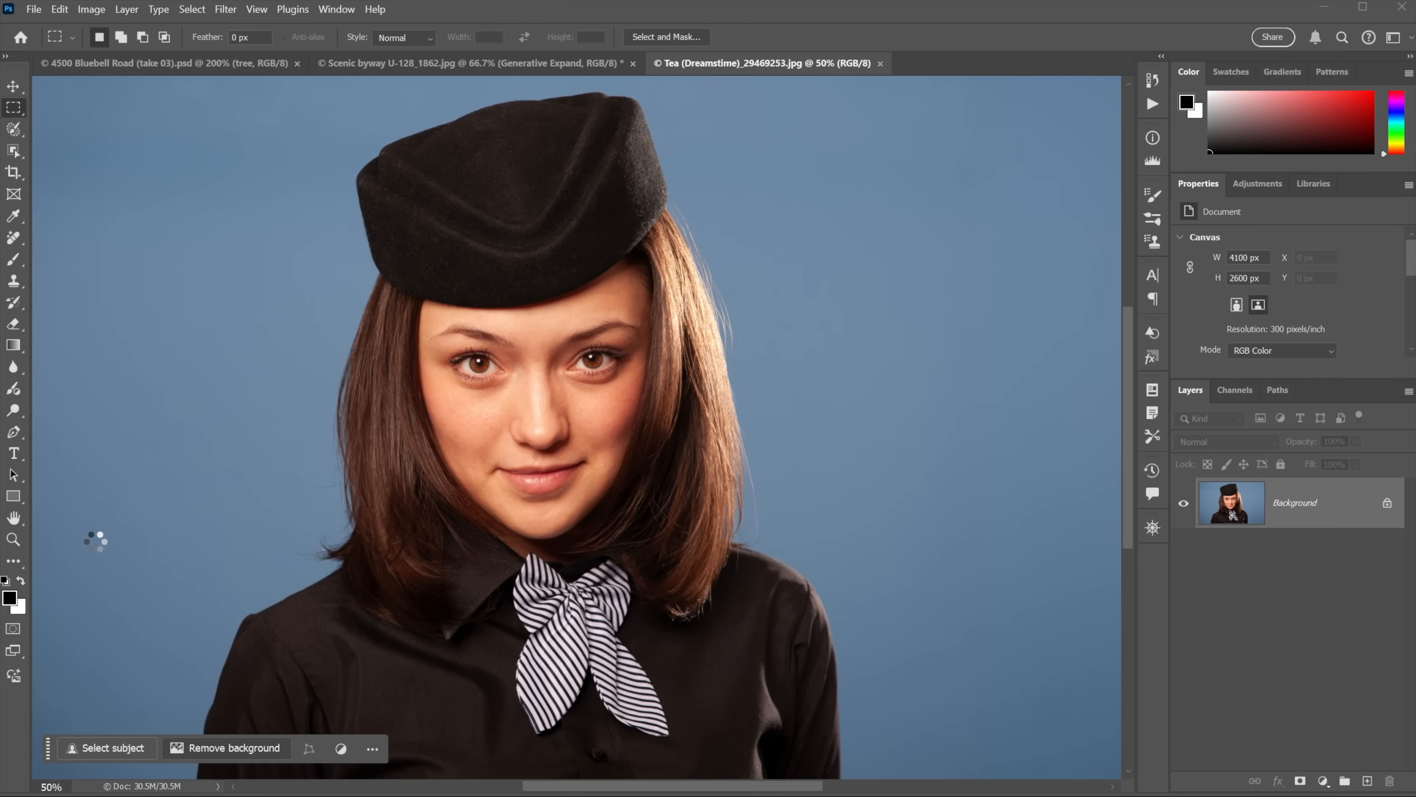
click(232, 748)
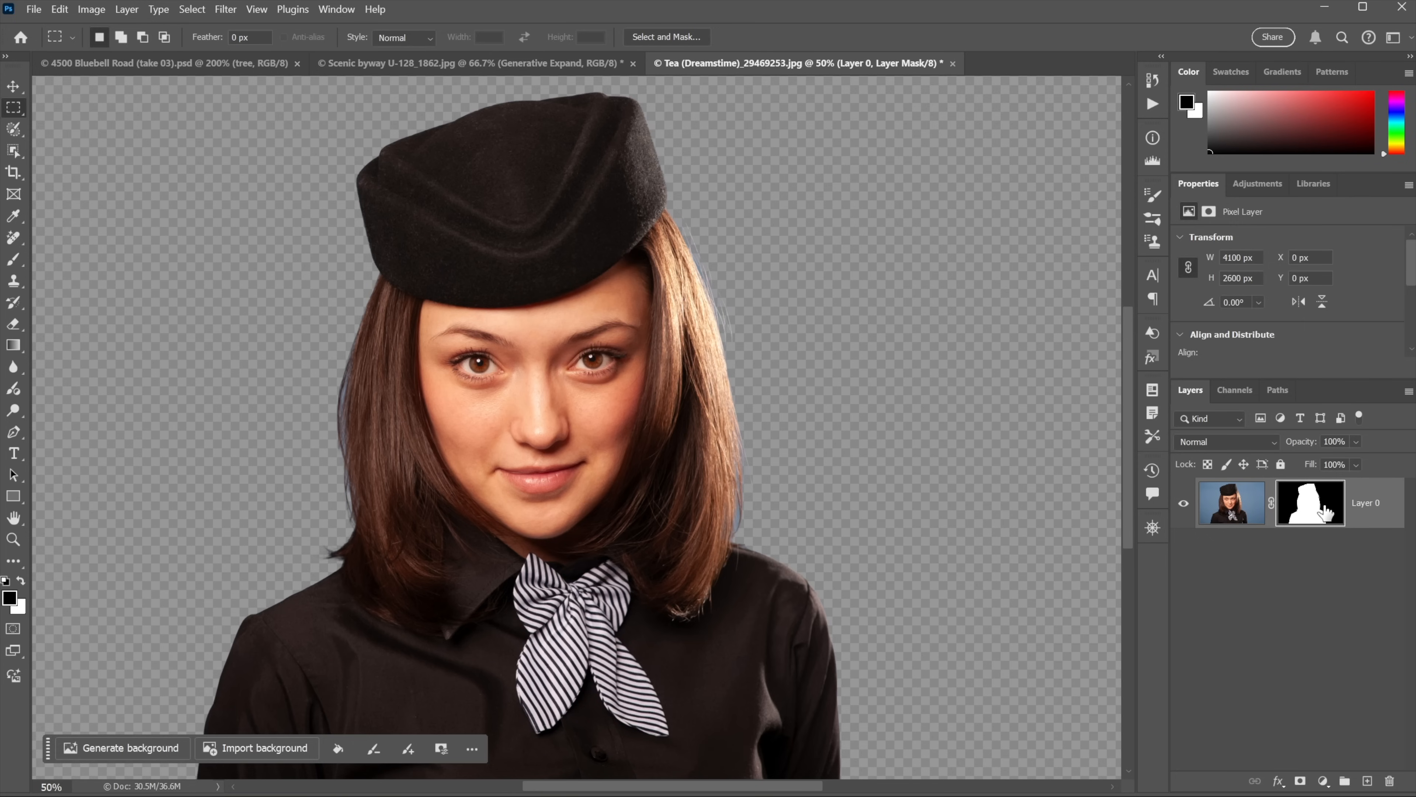
mouse_move(752, 296)
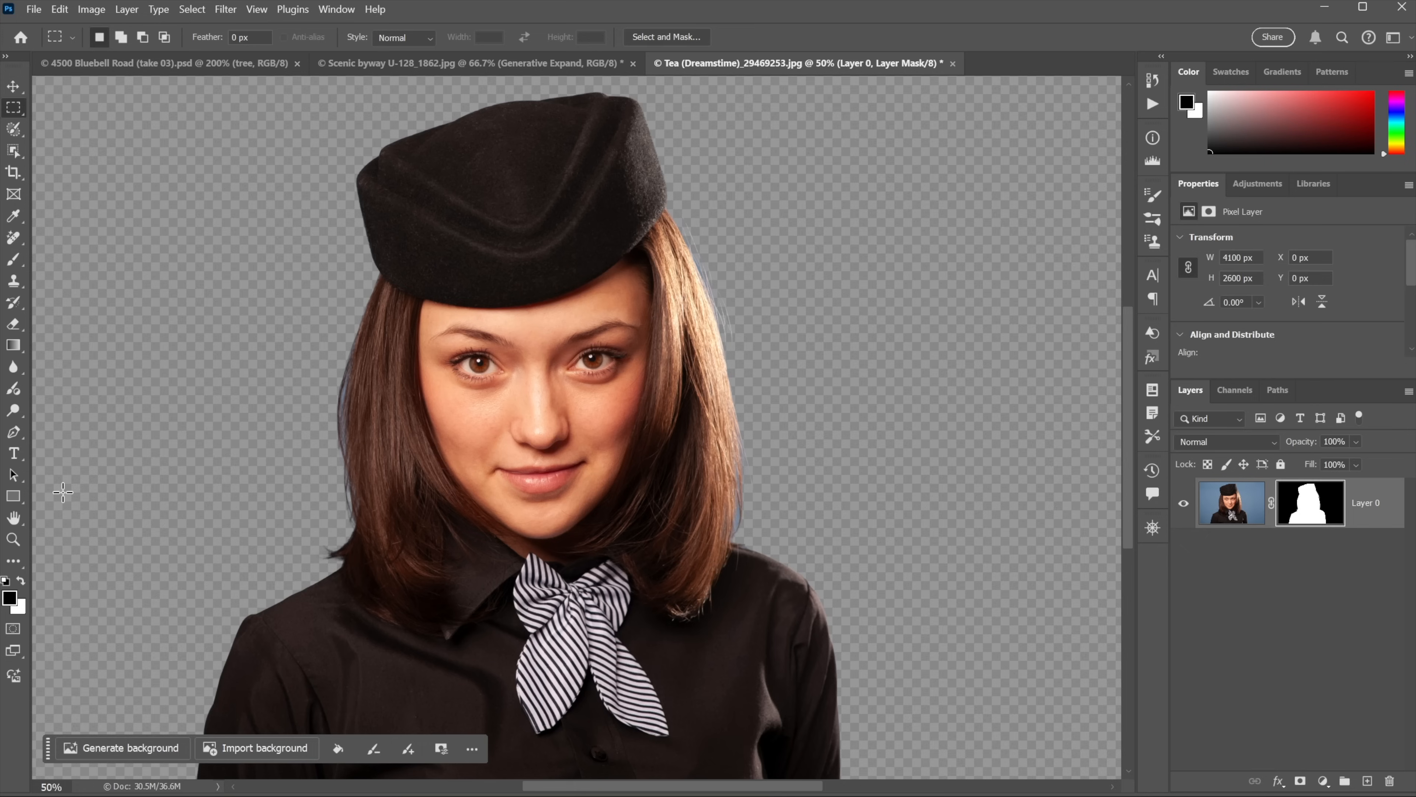
- Generate a background from the prompt 'interior of luxury private airplane'
click(121, 748)
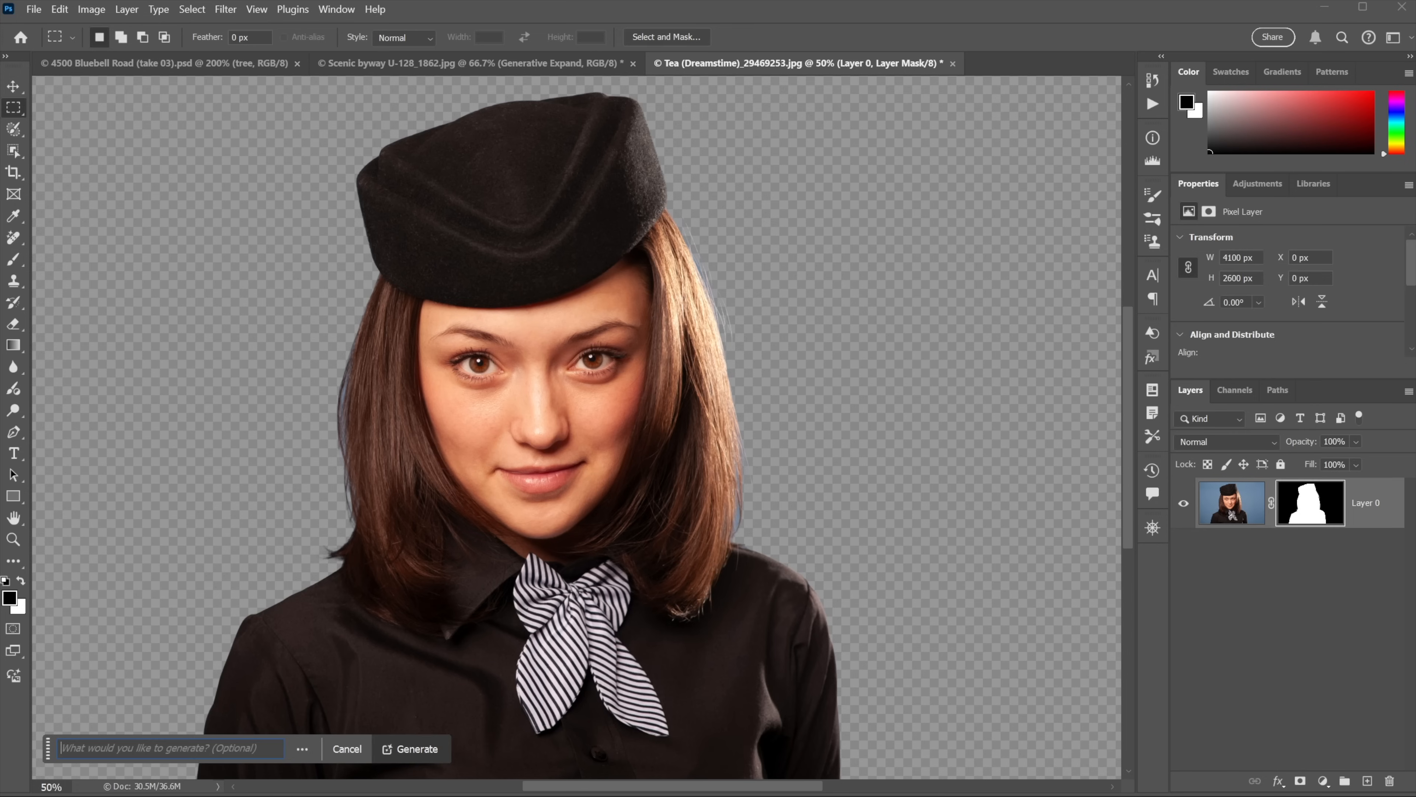
text(interior of luxury private airplane)
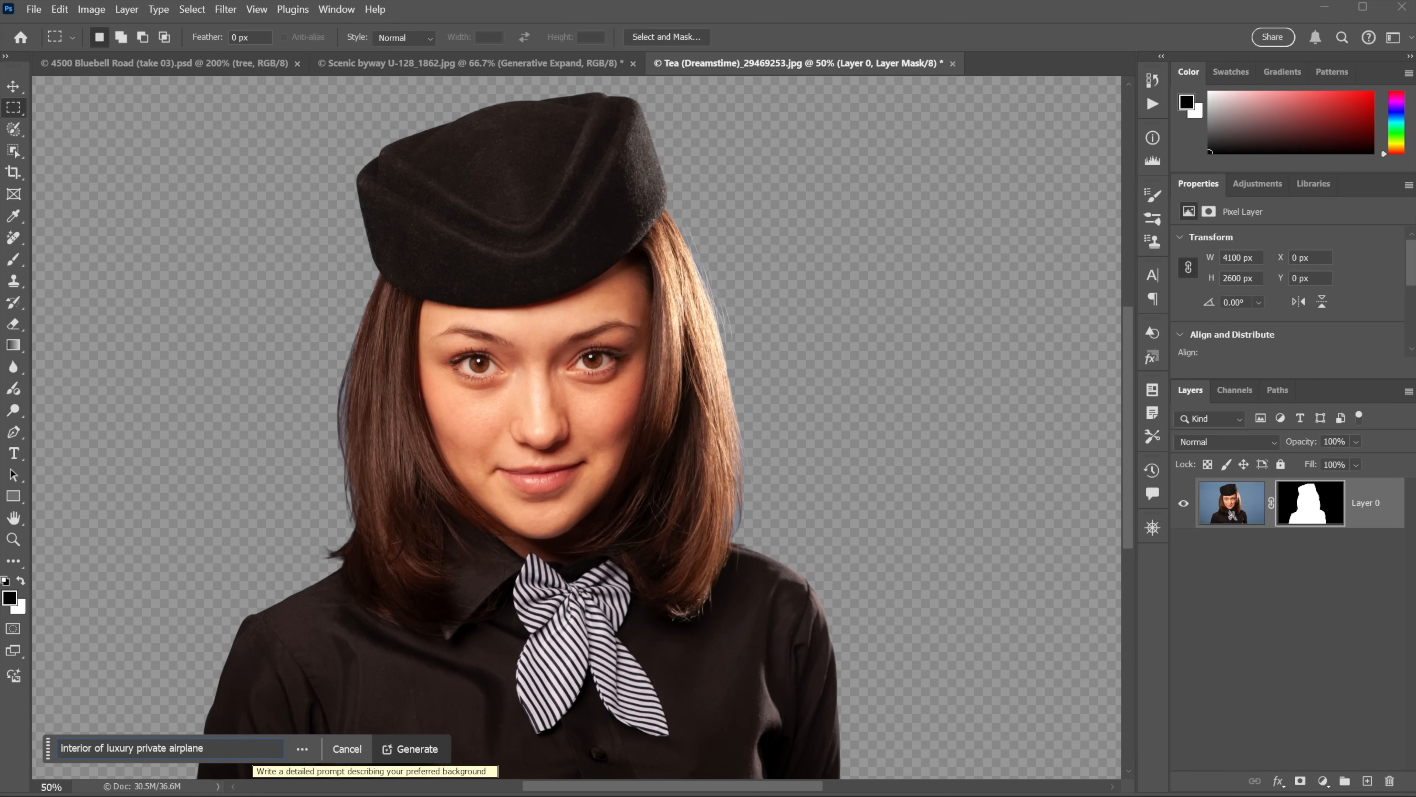
click(411, 748)
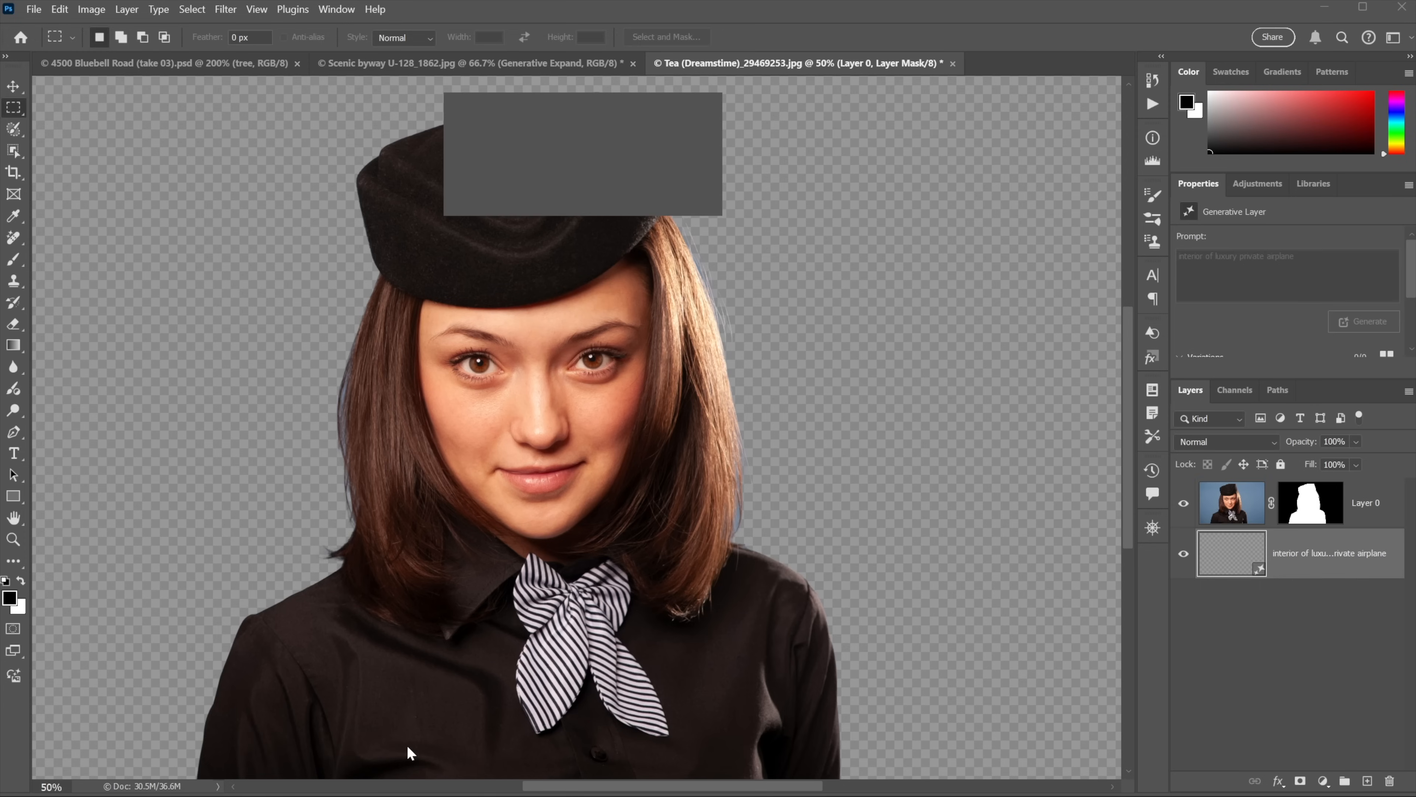
click(1368, 321)
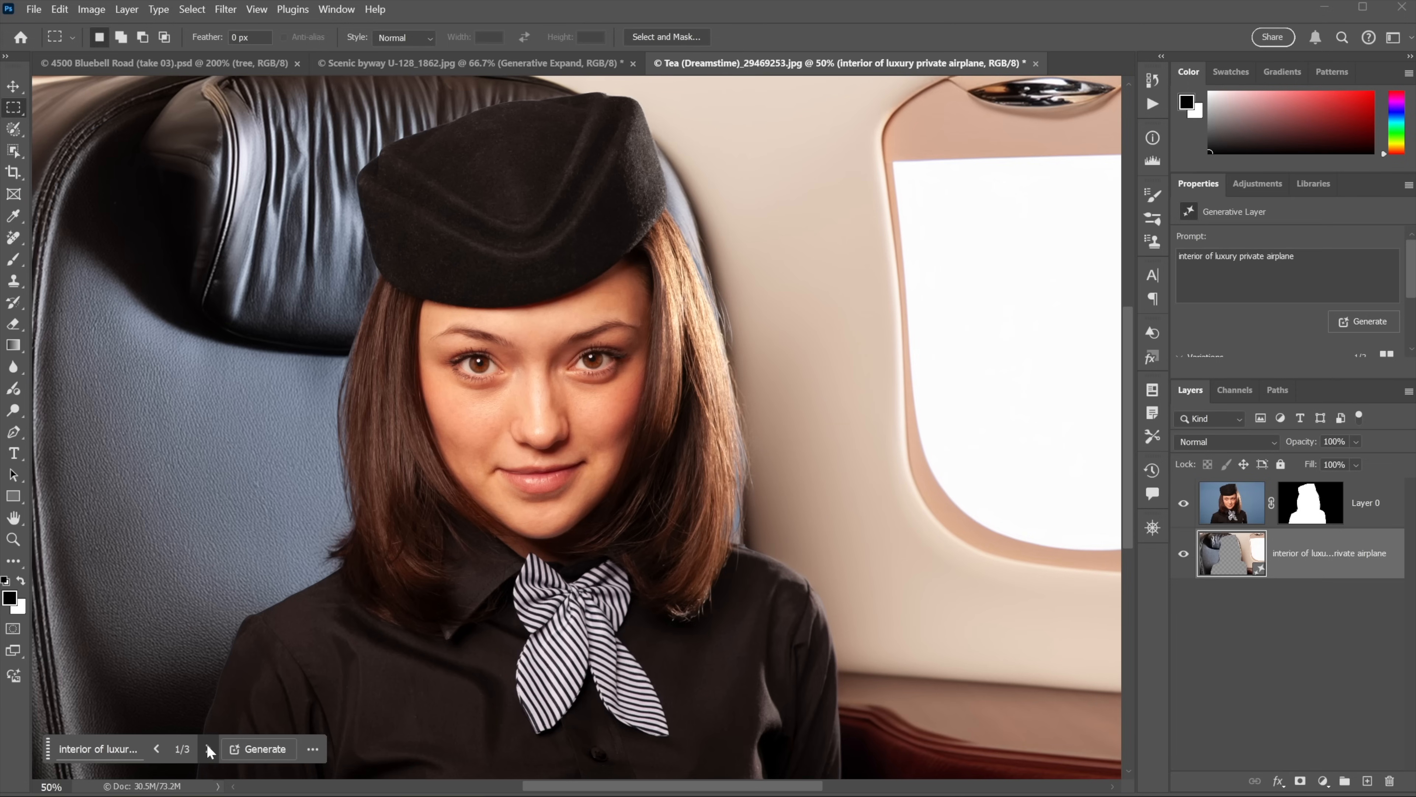
- Cycle the three jet-interior variations and settle on the second
click(206, 748)
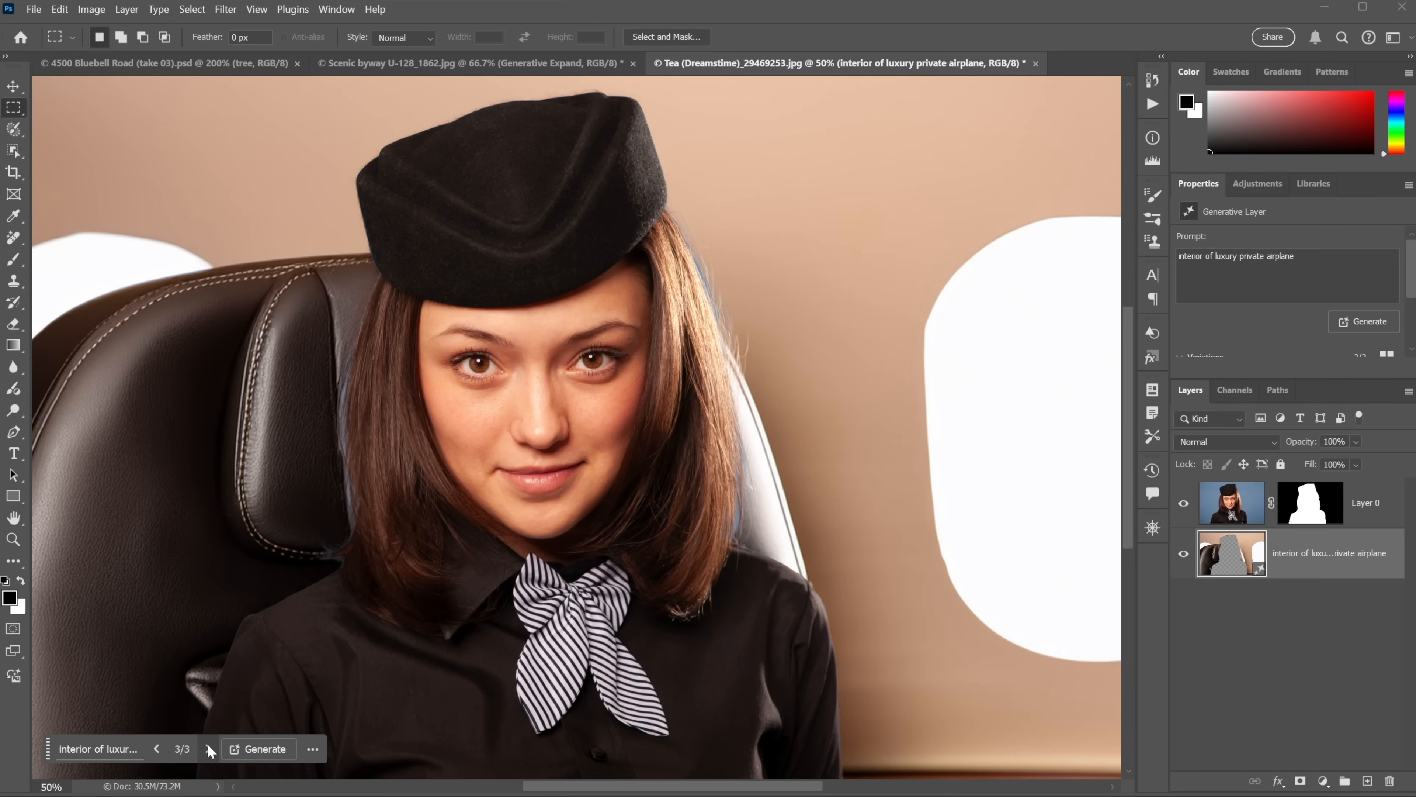
click(156, 748)
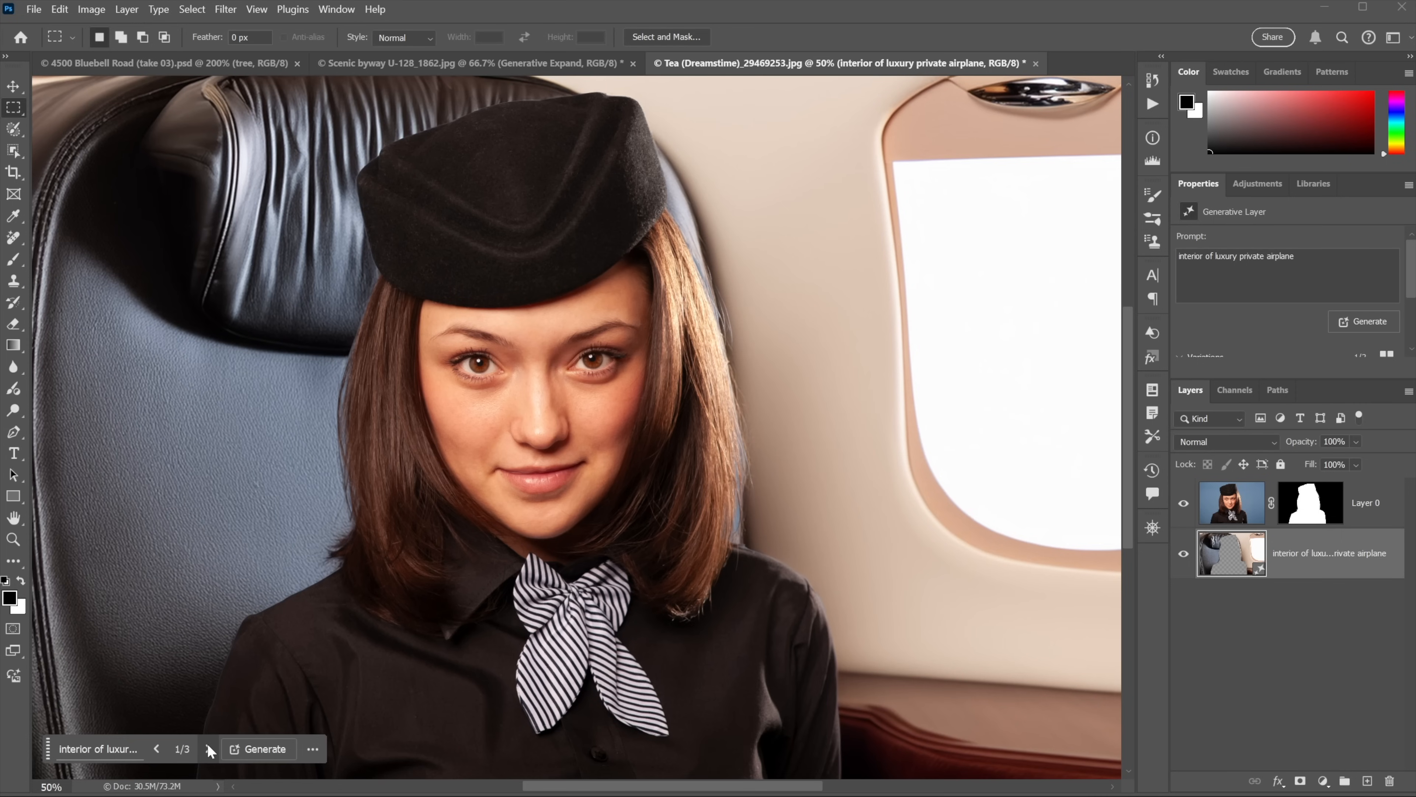
click(207, 748)
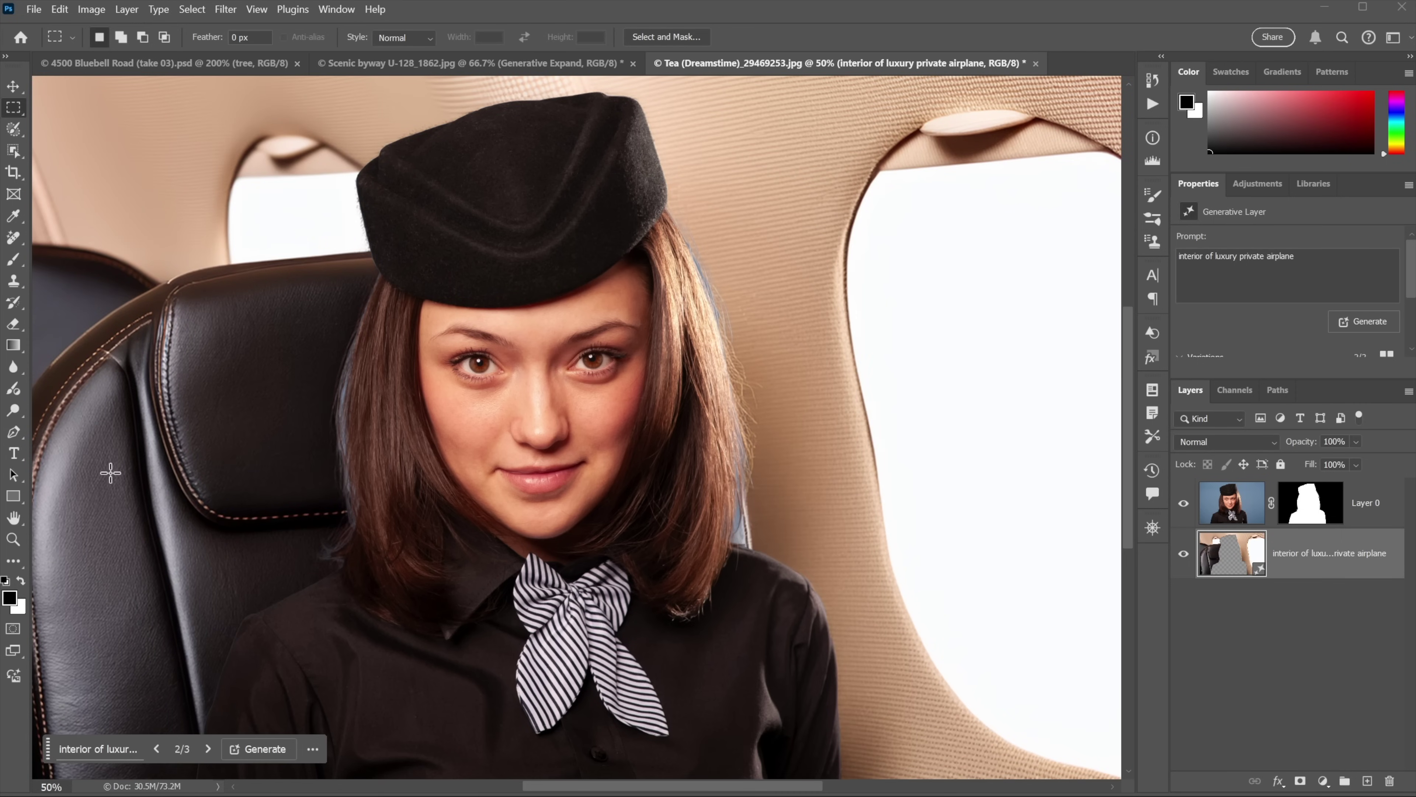
mouse_move(265, 432)
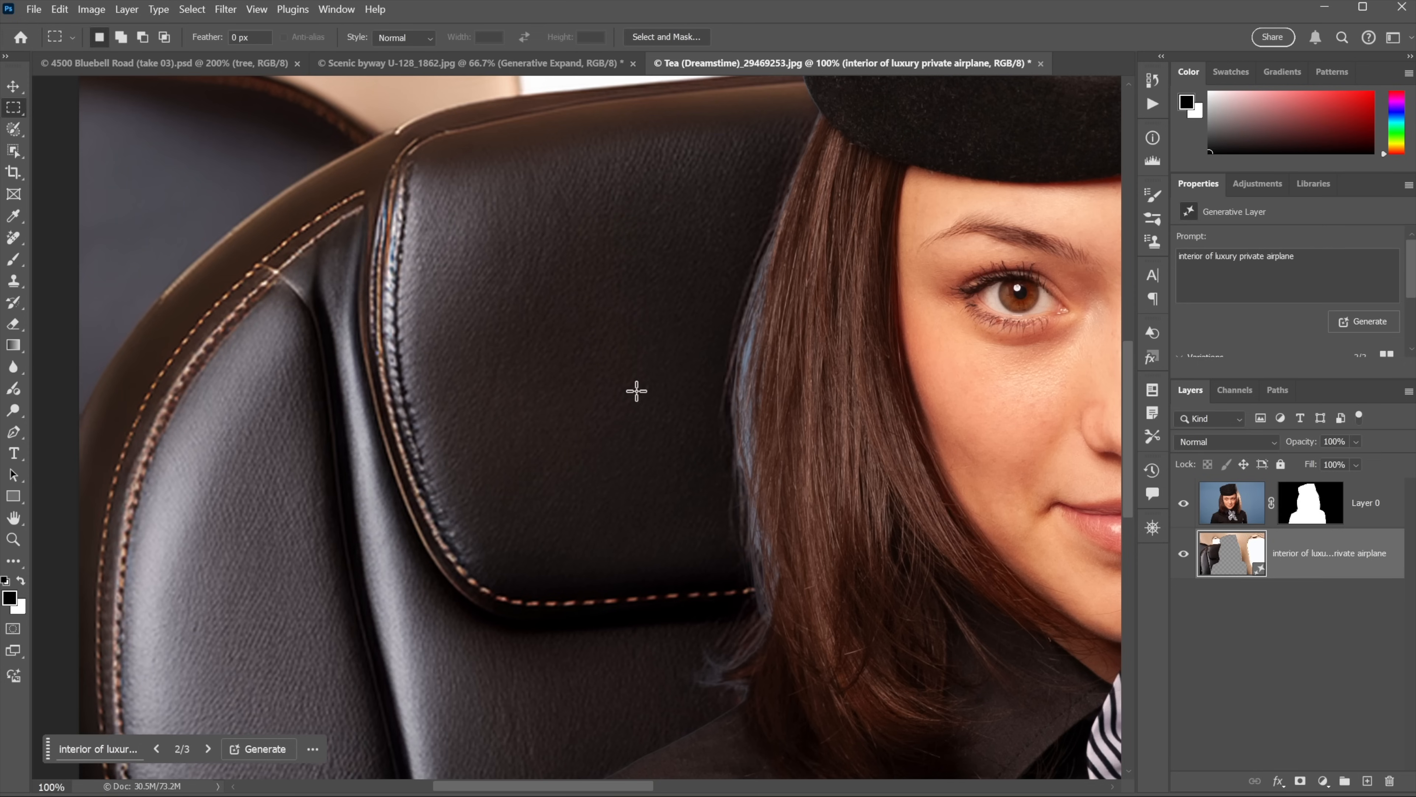
mouse_move(1070, 329)
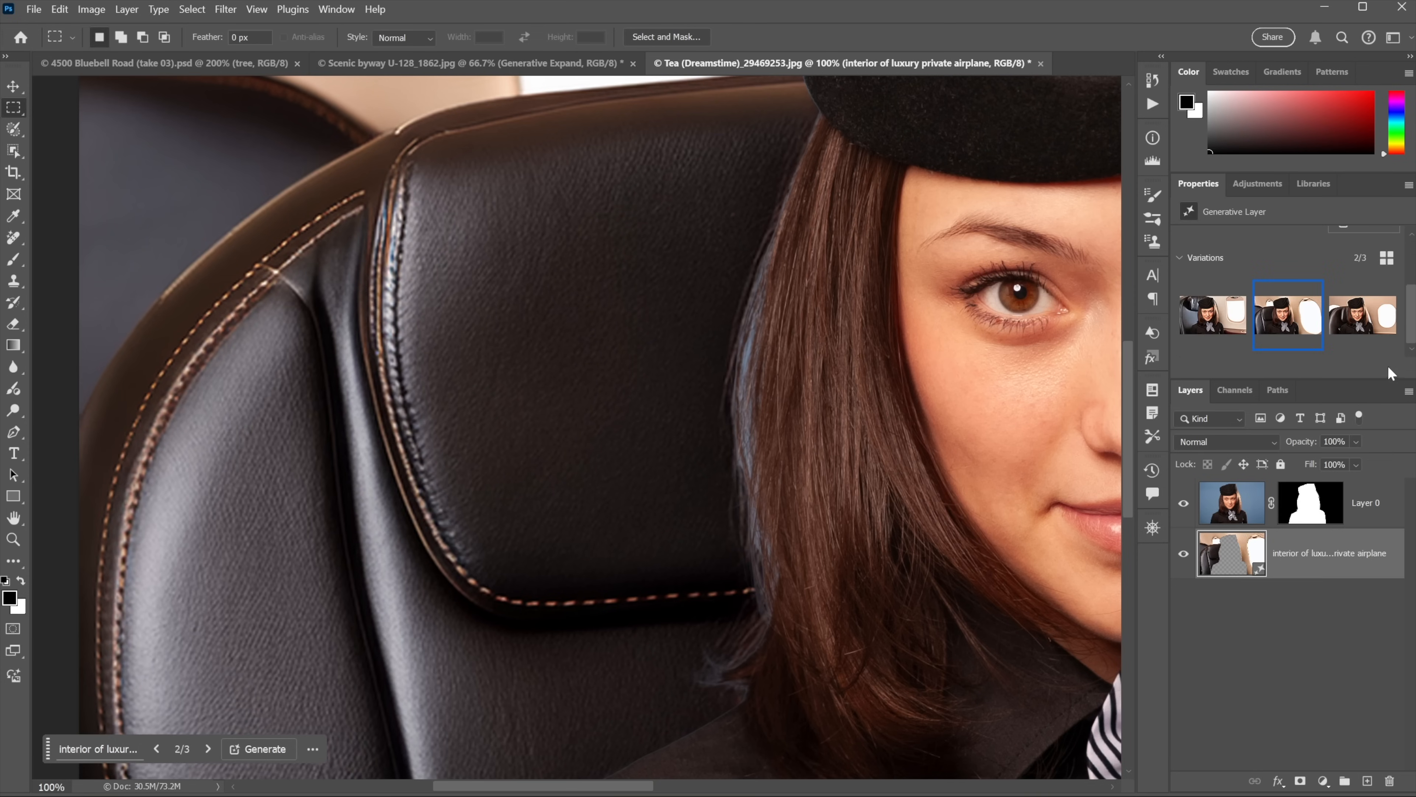
mouse_move(1287, 315)
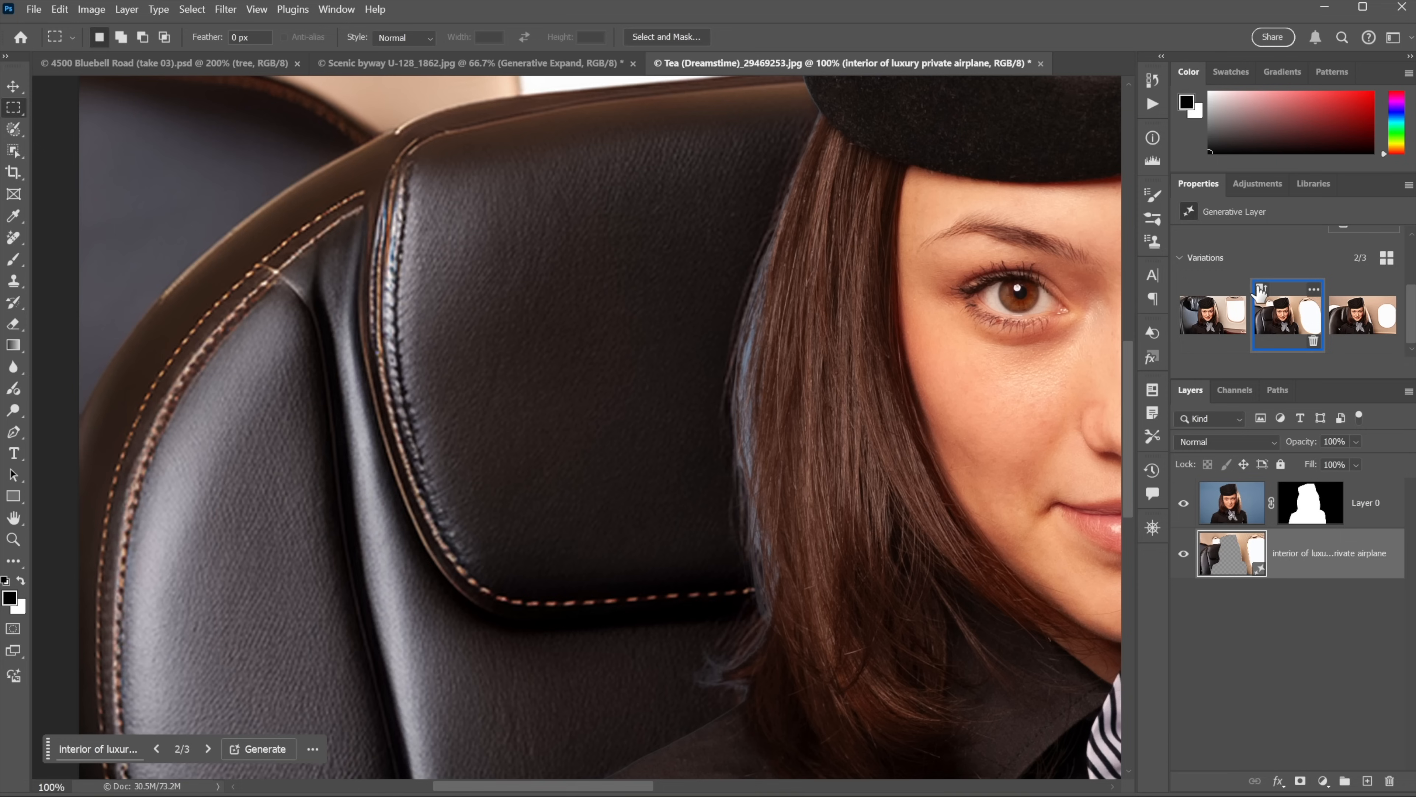
mouse_move(1061, 418)
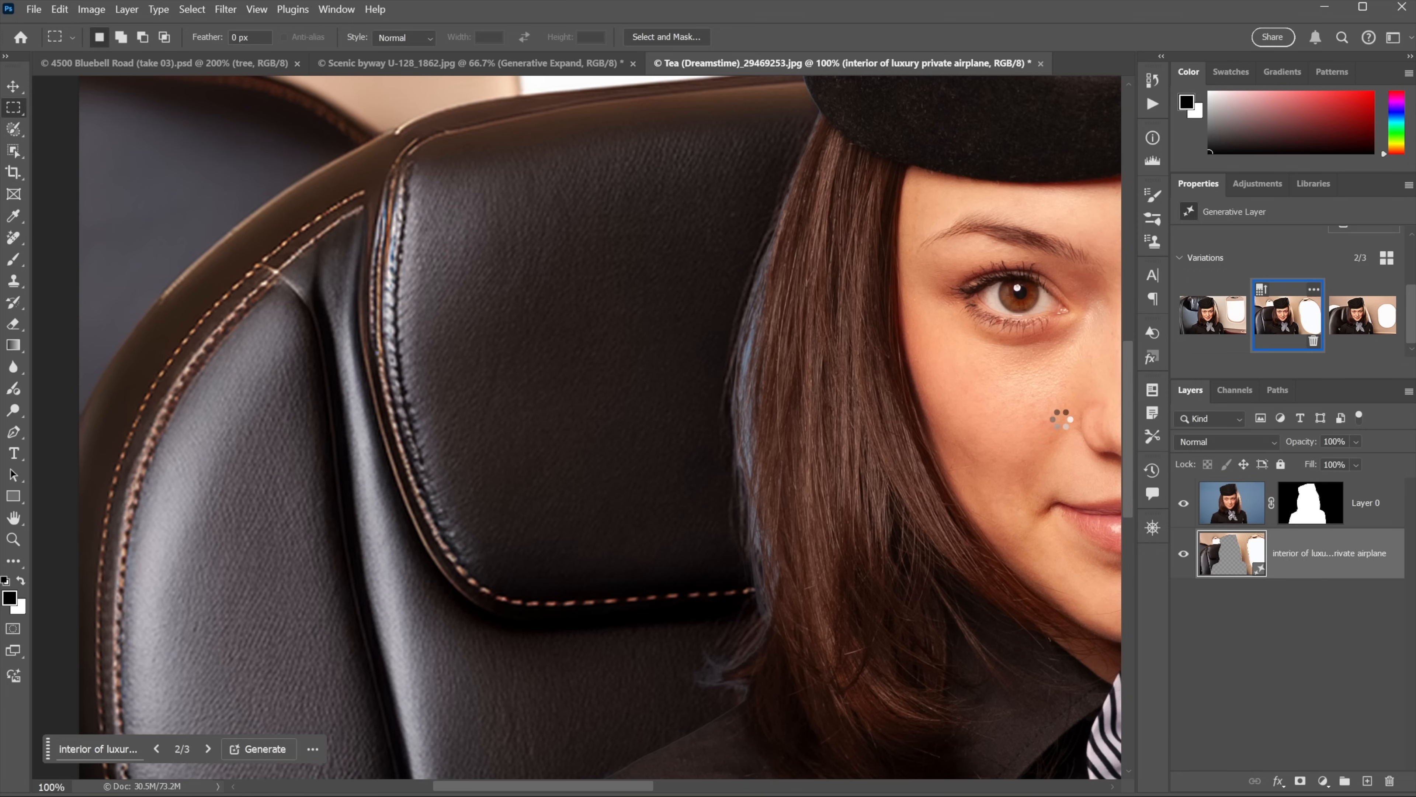
- Generate a fourth similar cabin variation and hide the portrait layer to view it alone
click(265, 748)
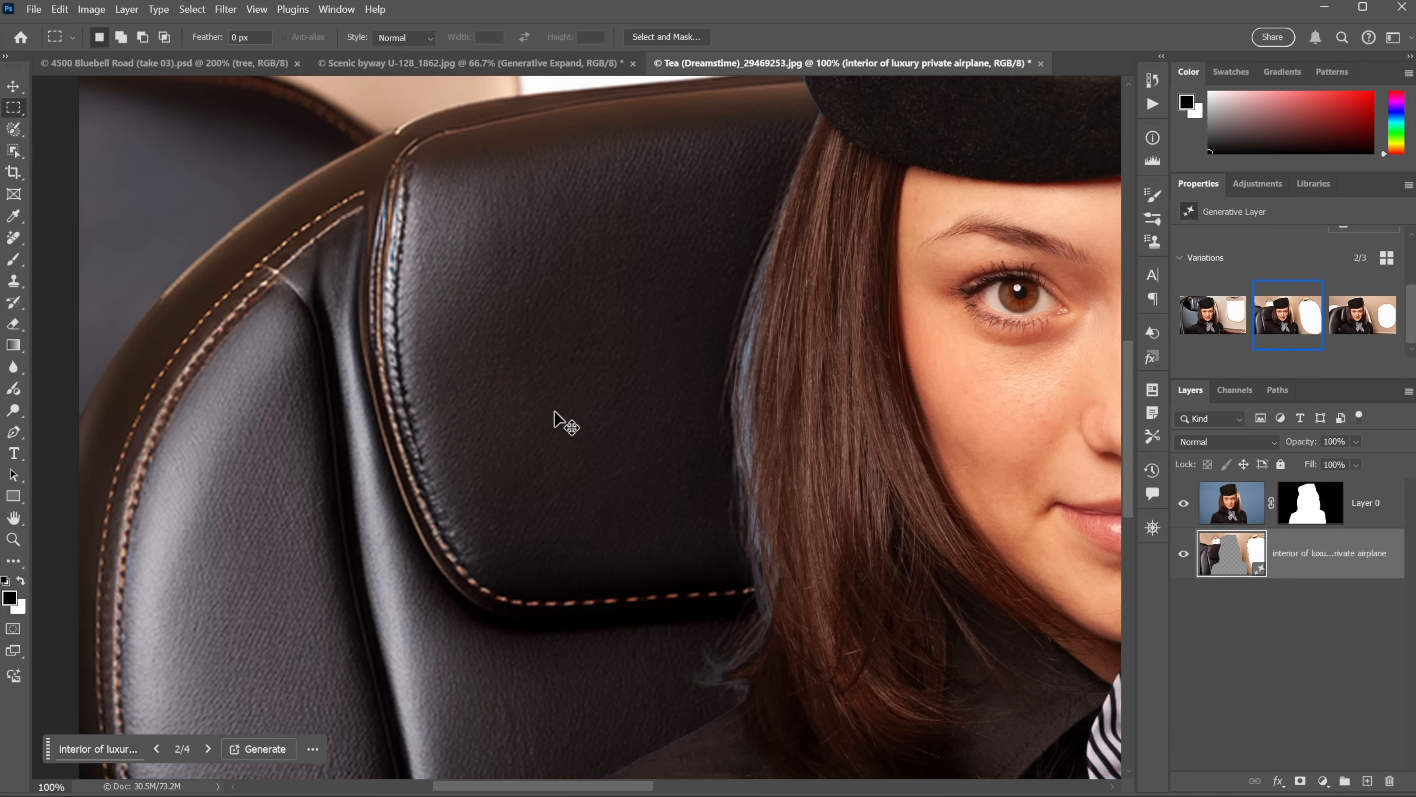
click(265, 749)
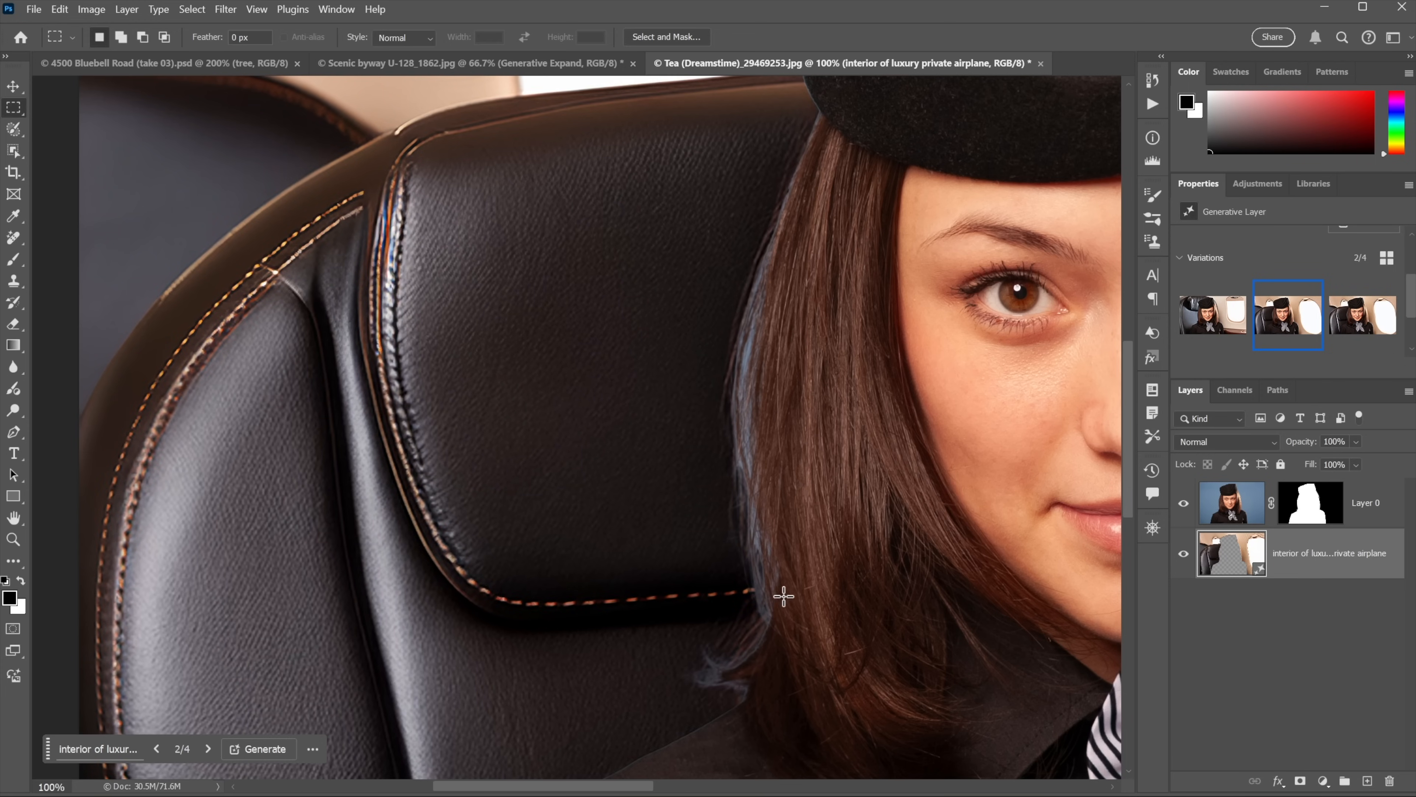
mouse_move(742, 361)
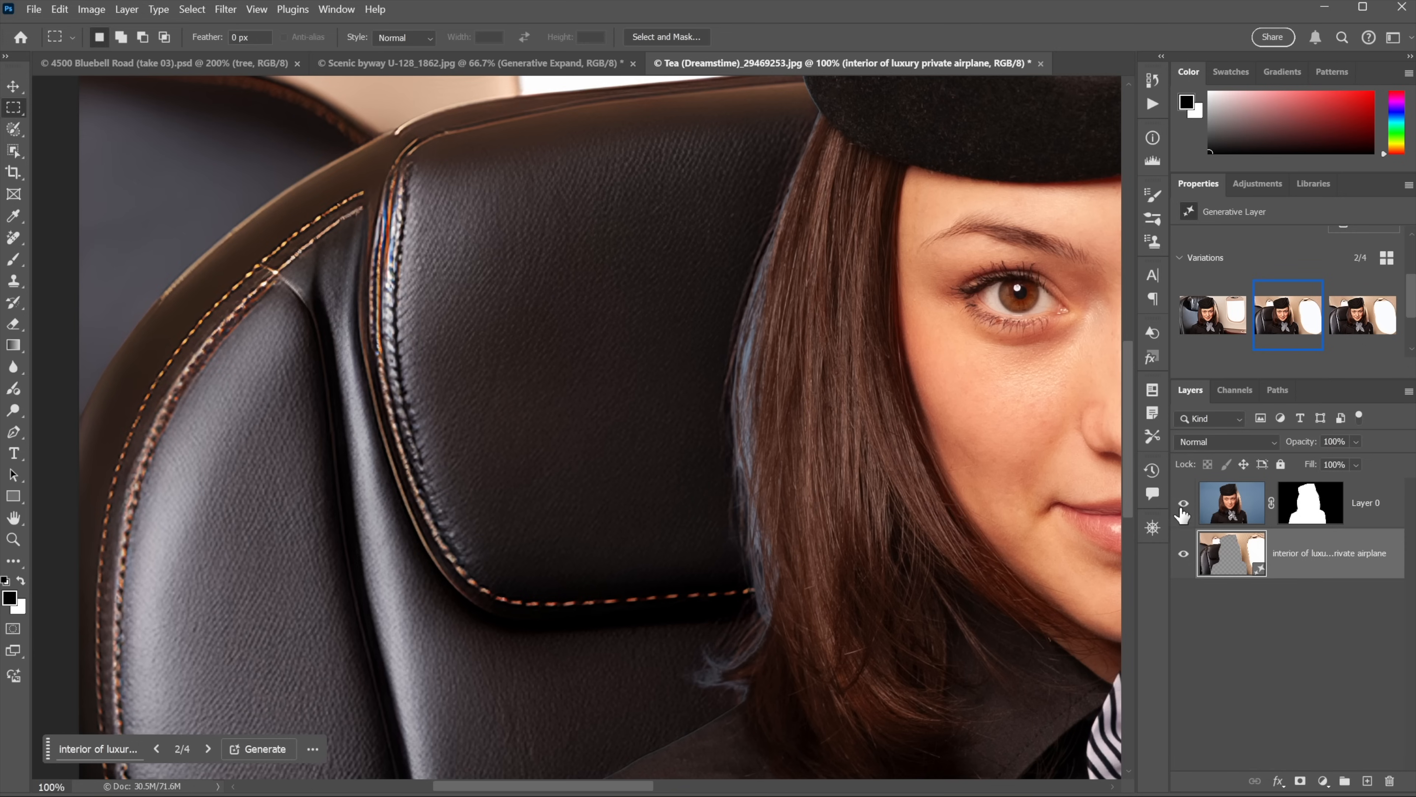
click(1183, 503)
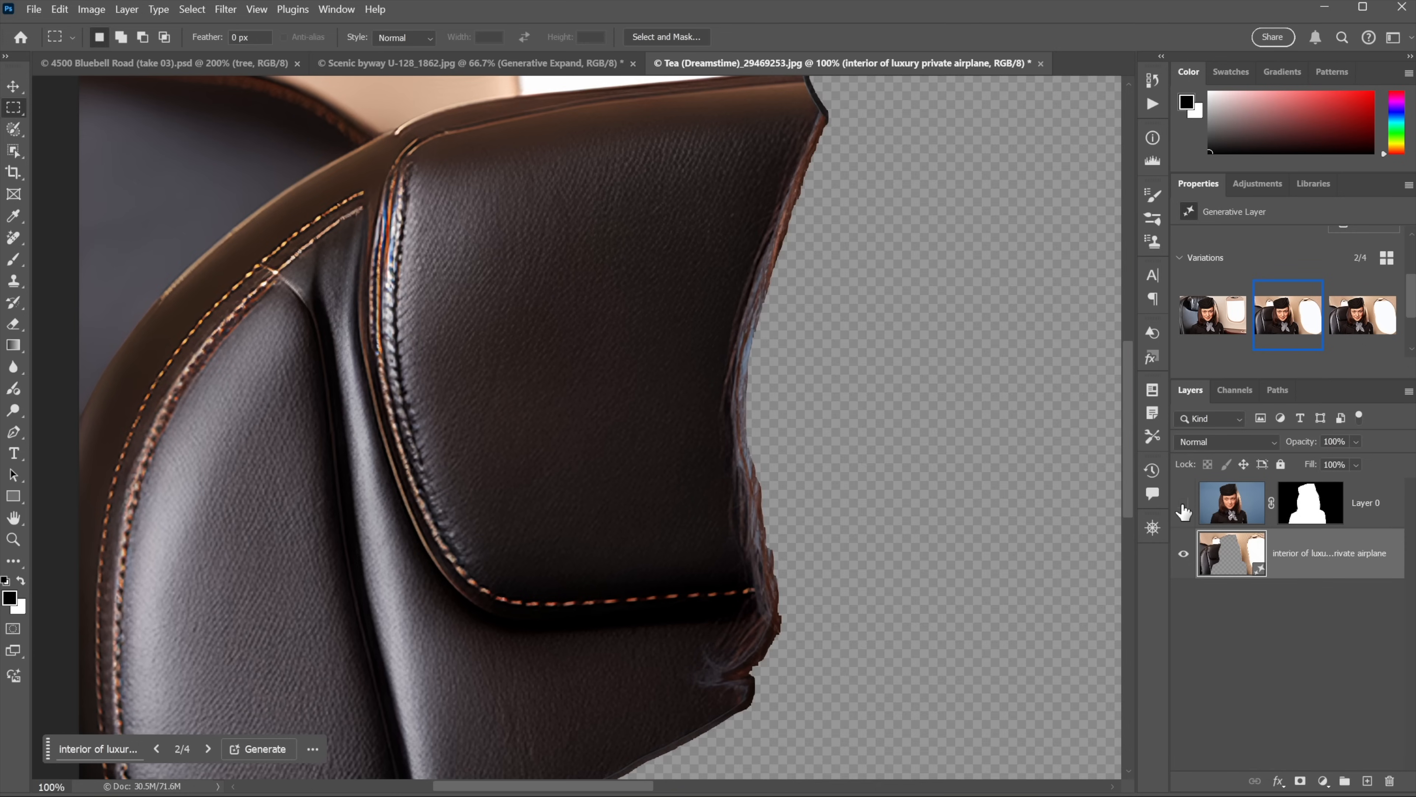
mouse_move(898, 433)
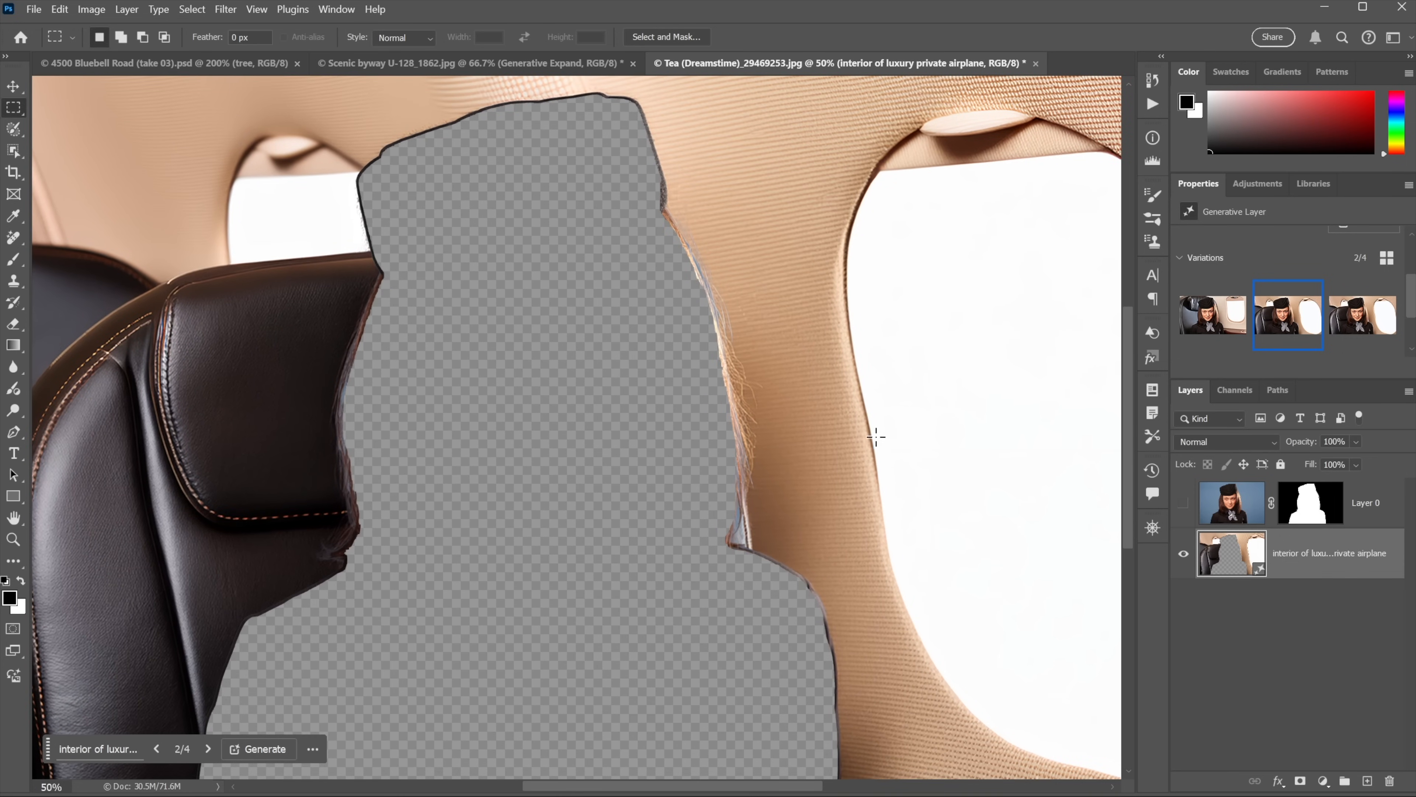
mouse_move(141, 471)
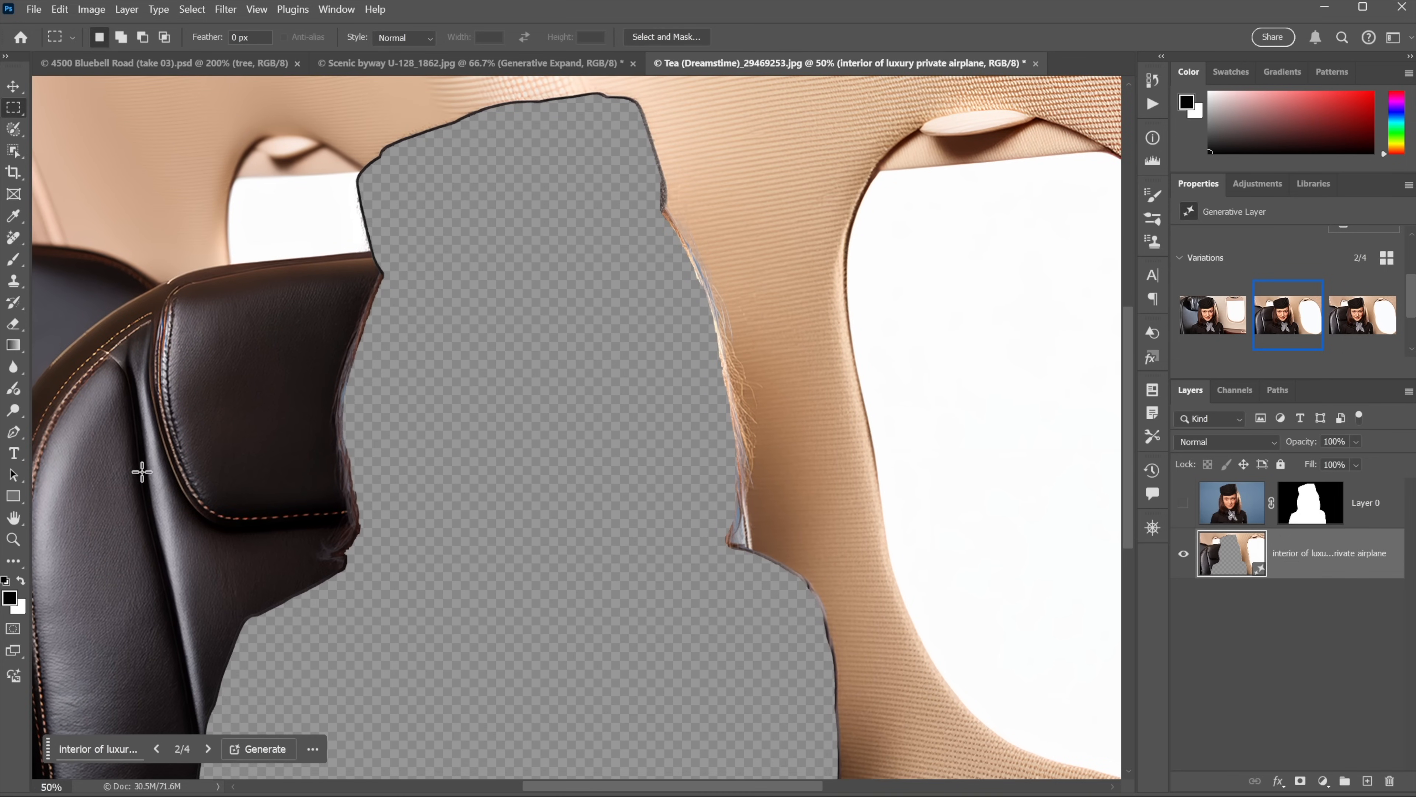
mouse_move(508, 499)
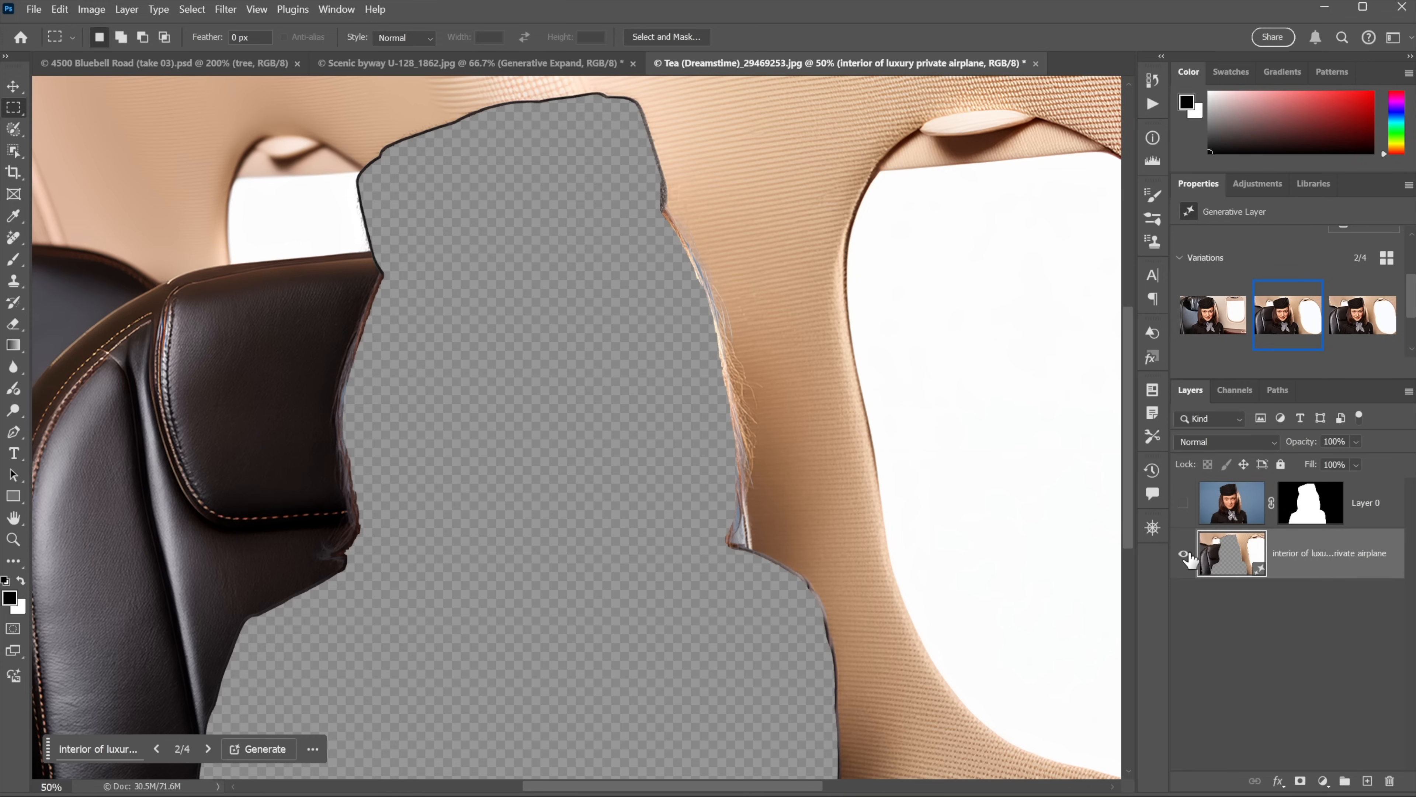
- Hide the old background and generate a full image of 'interior of luxury private airplane'
click(1188, 555)
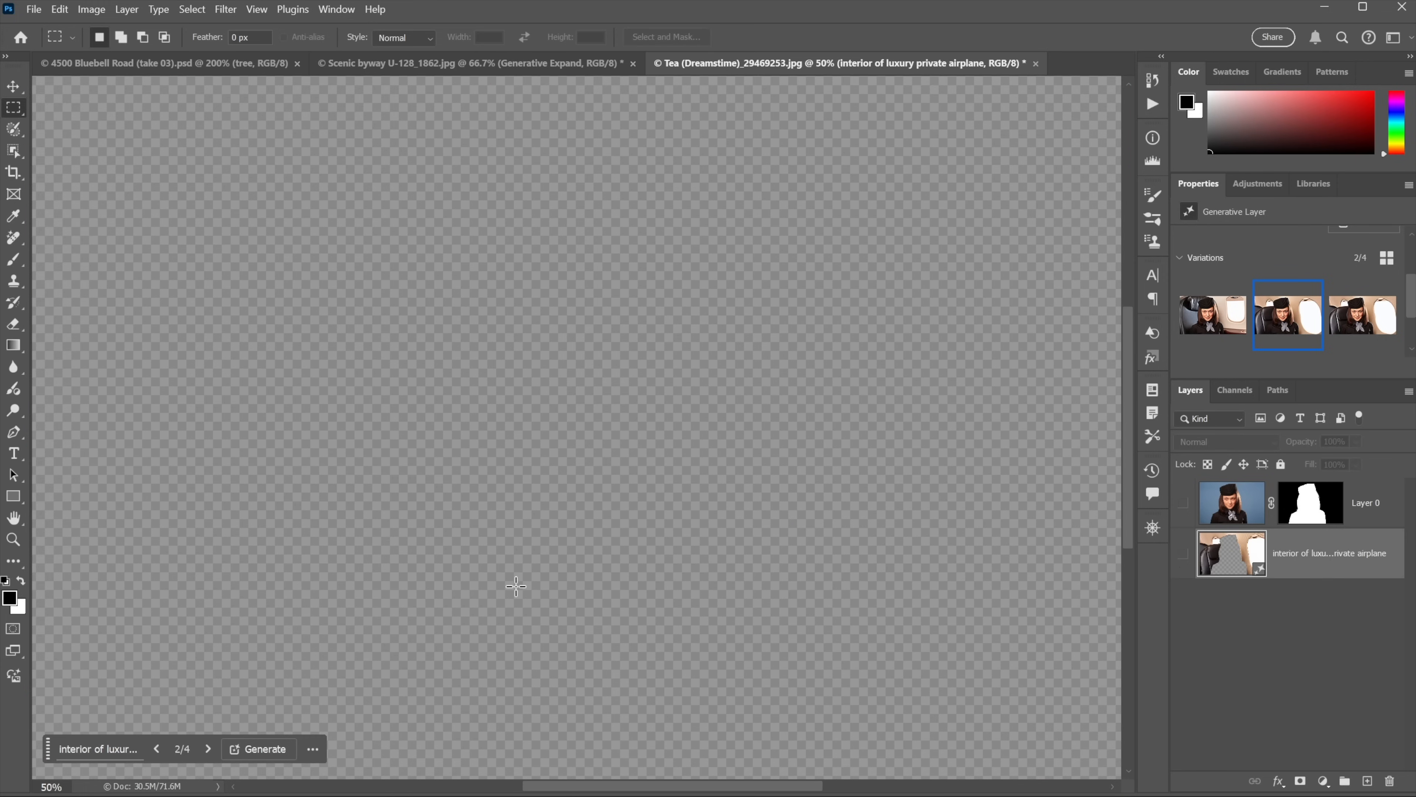
mouse_move(141, 617)
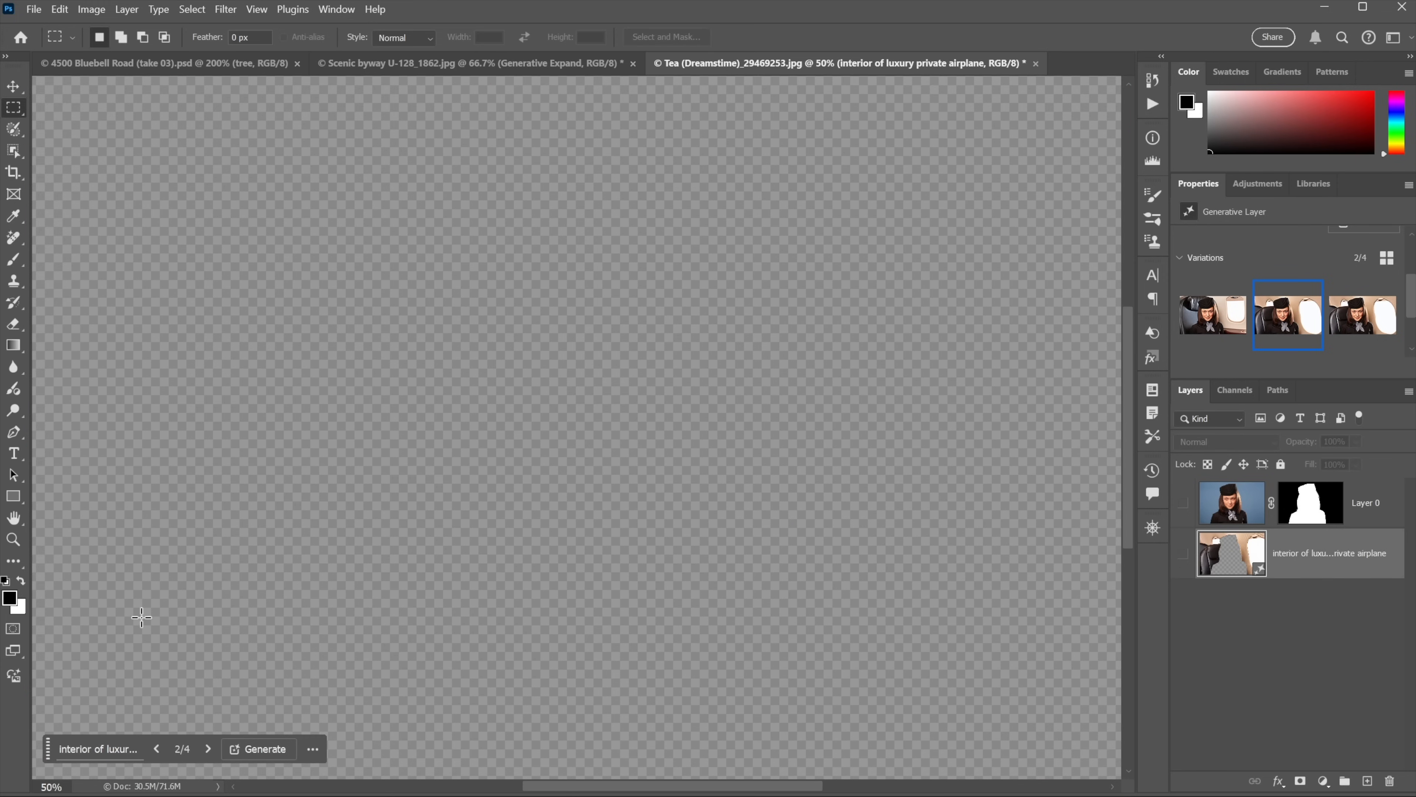
mouse_move(13, 678)
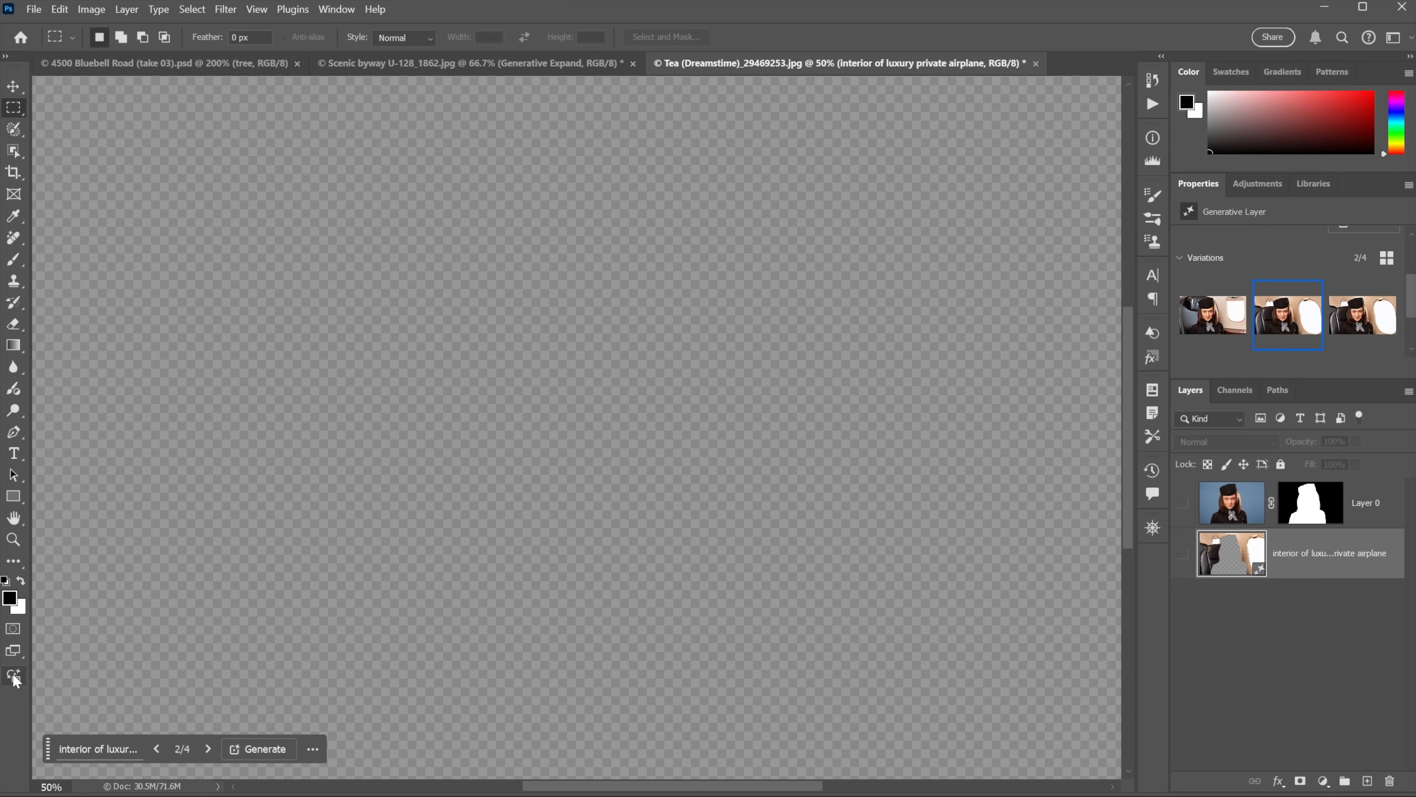
mouse_move(13, 677)
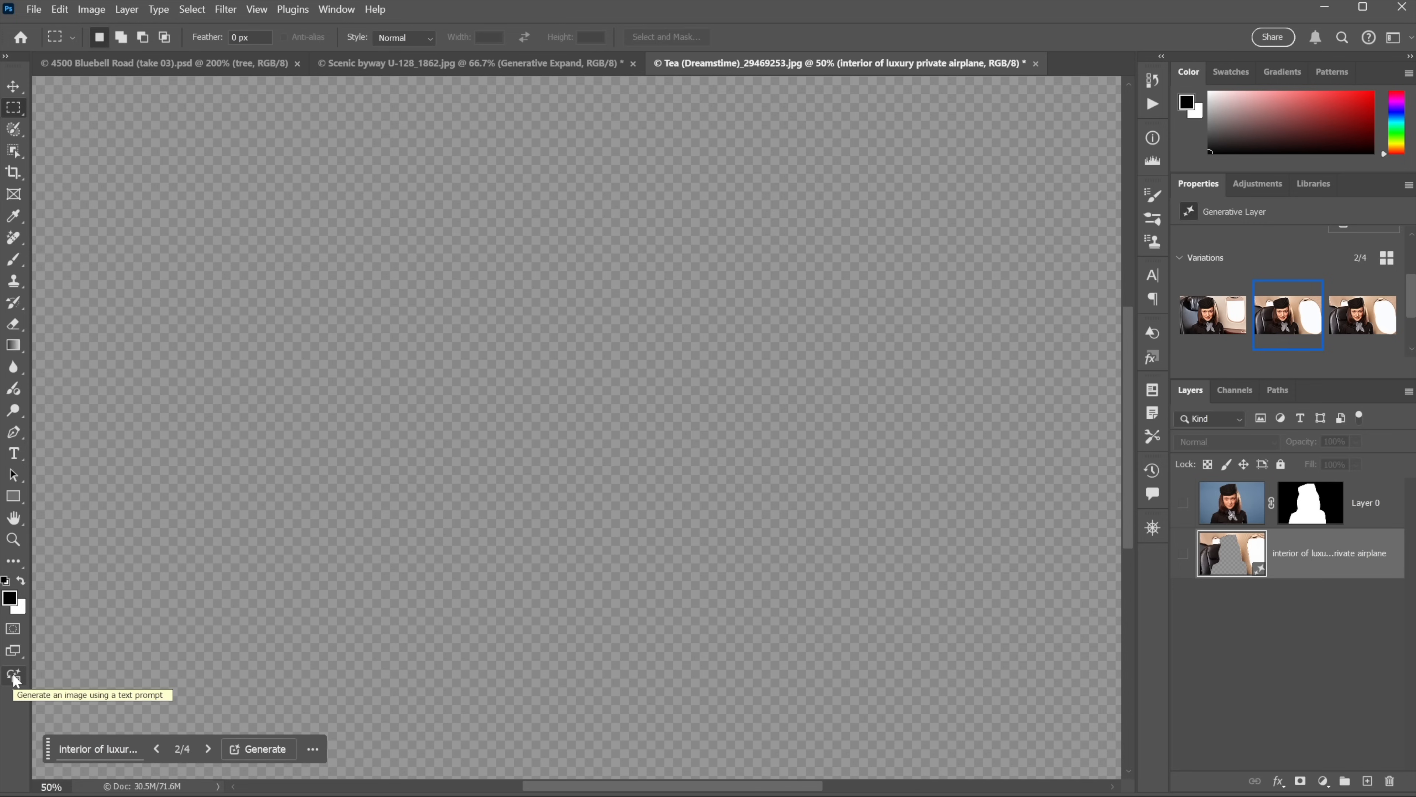
click(265, 748)
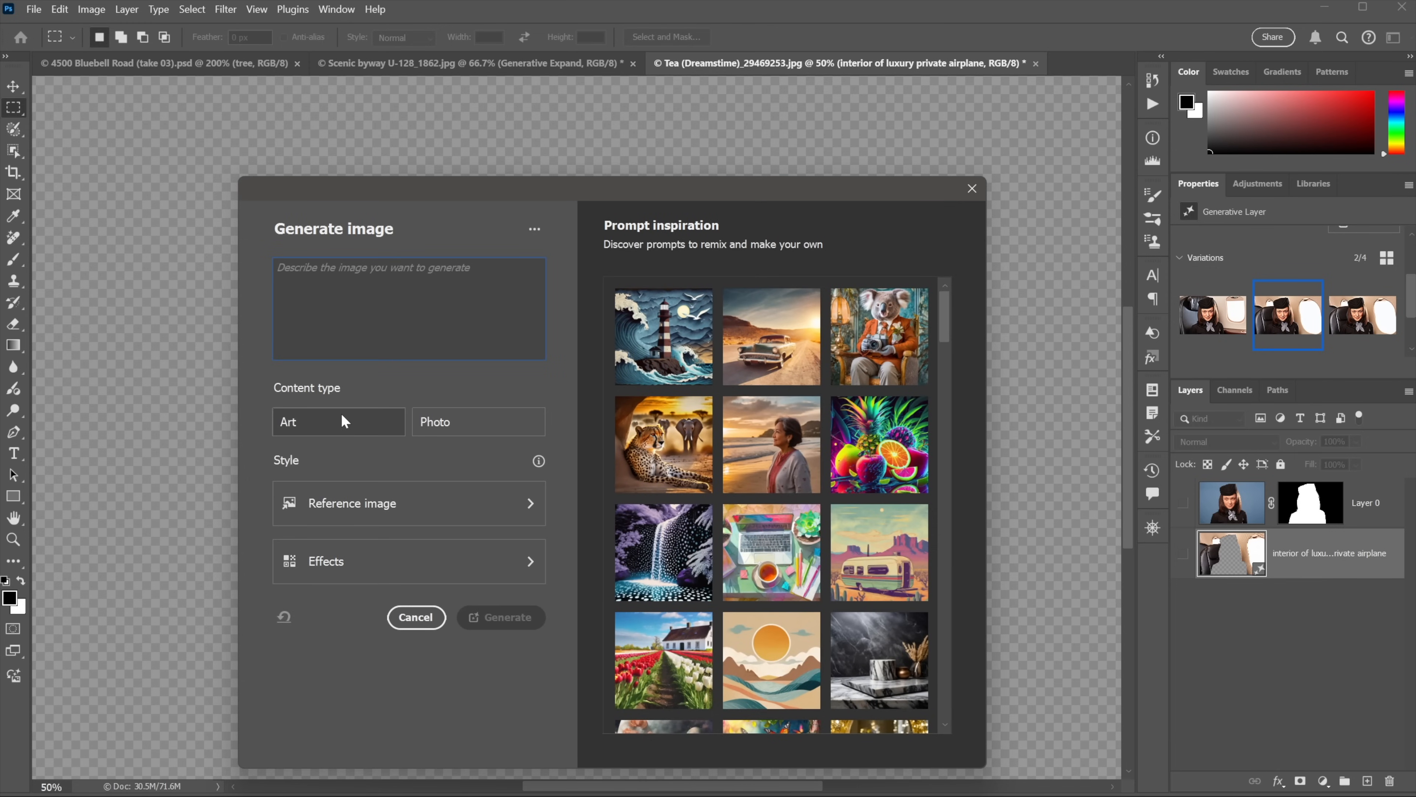
text(interior of luxury private airplane)
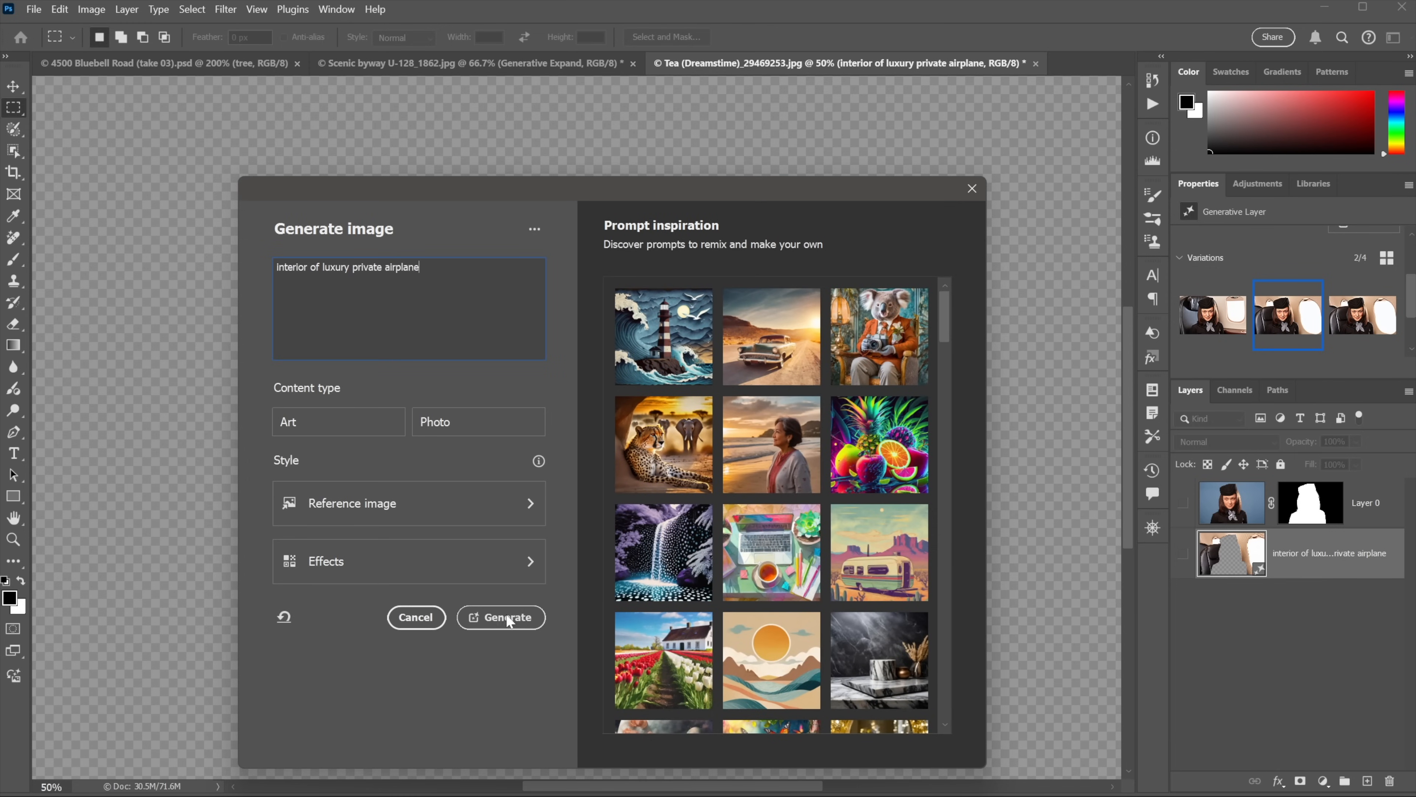
click(507, 617)
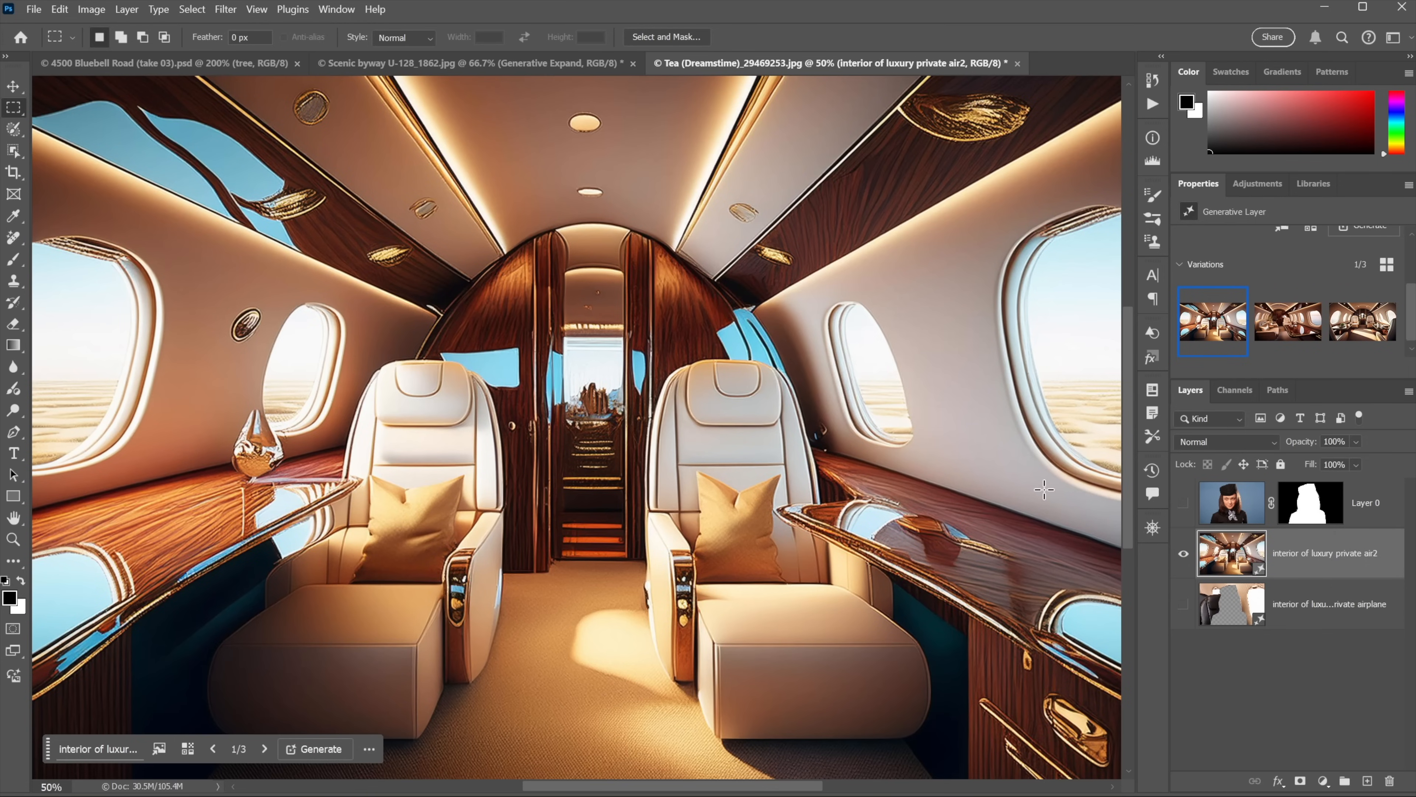
- Show the portrait again and choose the third jet-cabin variation behind her
click(1184, 503)
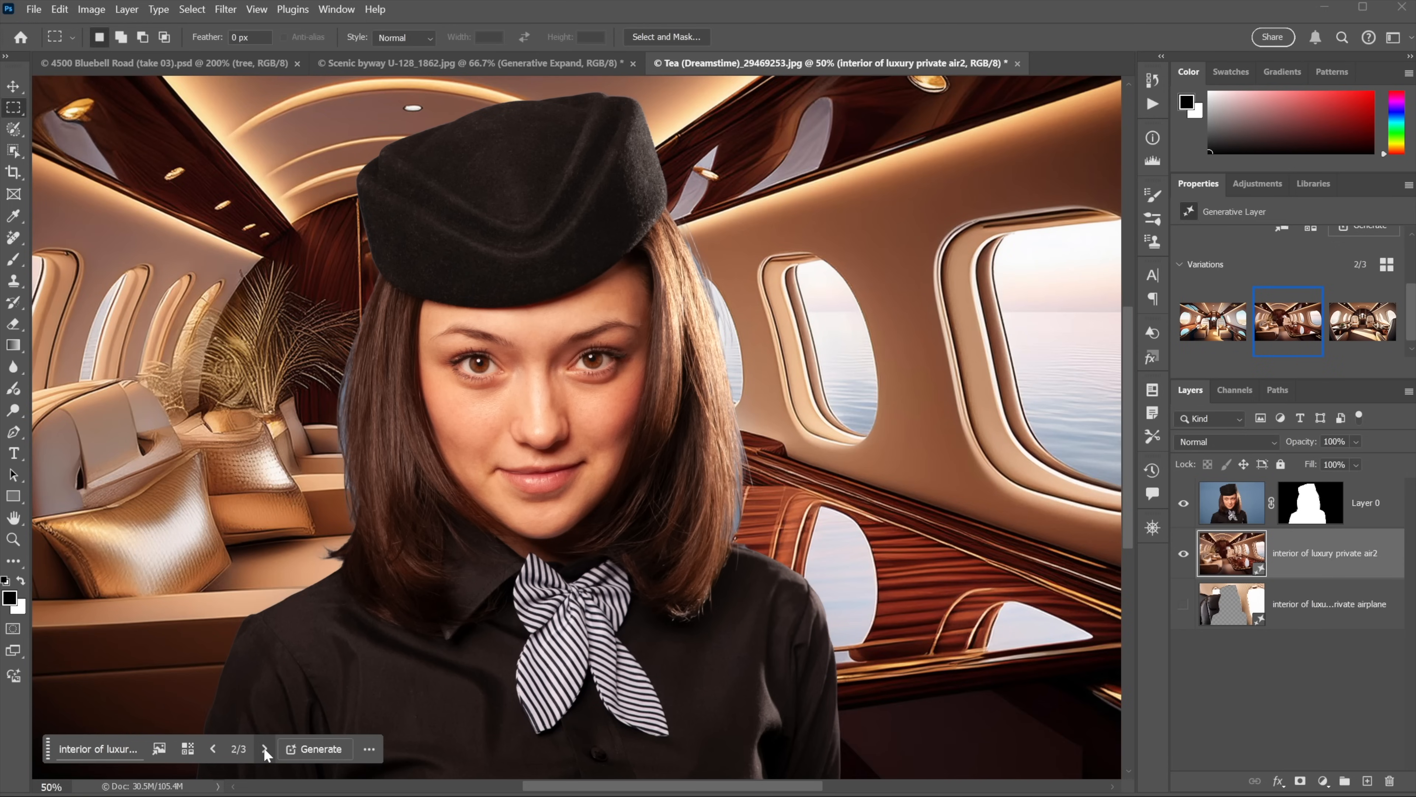
mouse_move(265, 753)
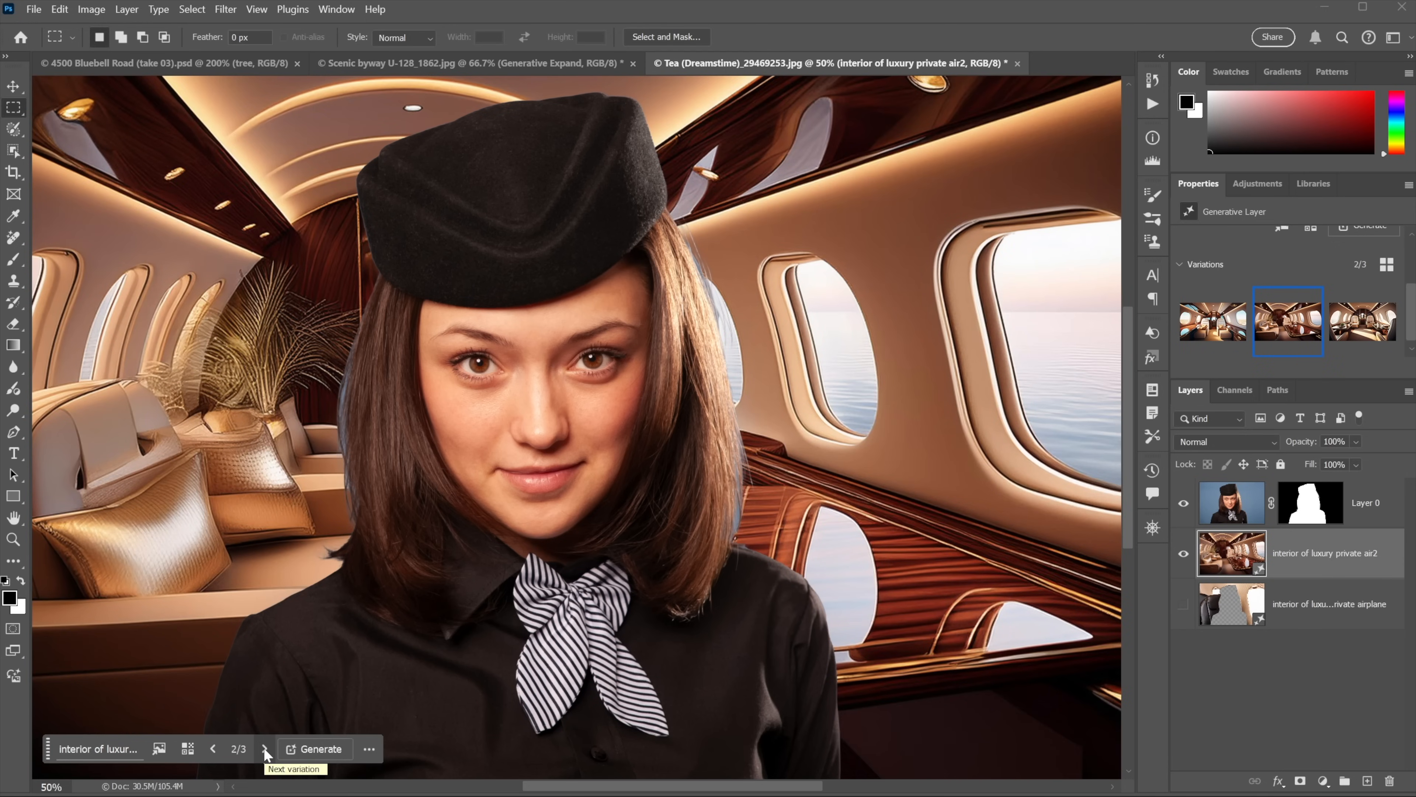
click(265, 748)
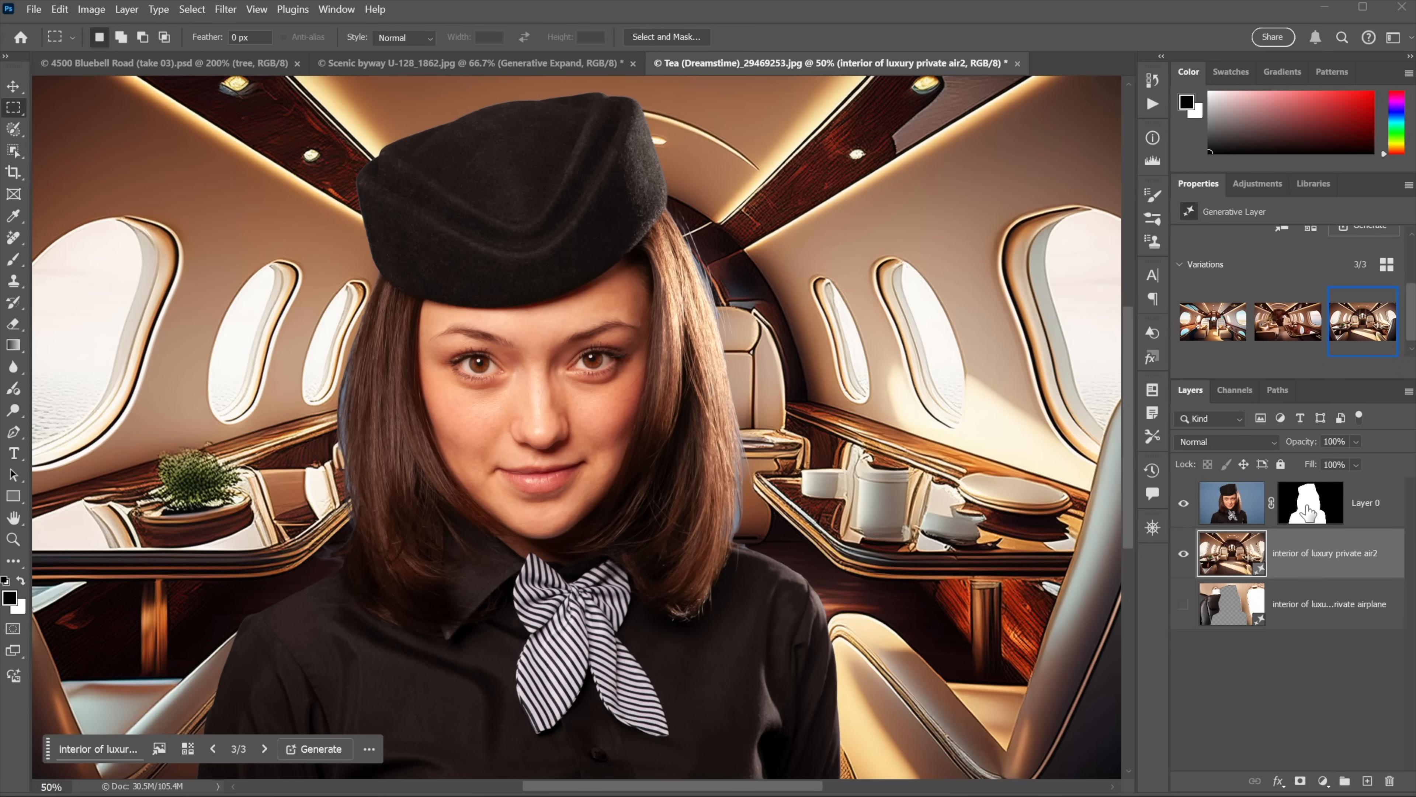
mouse_move(1311, 507)
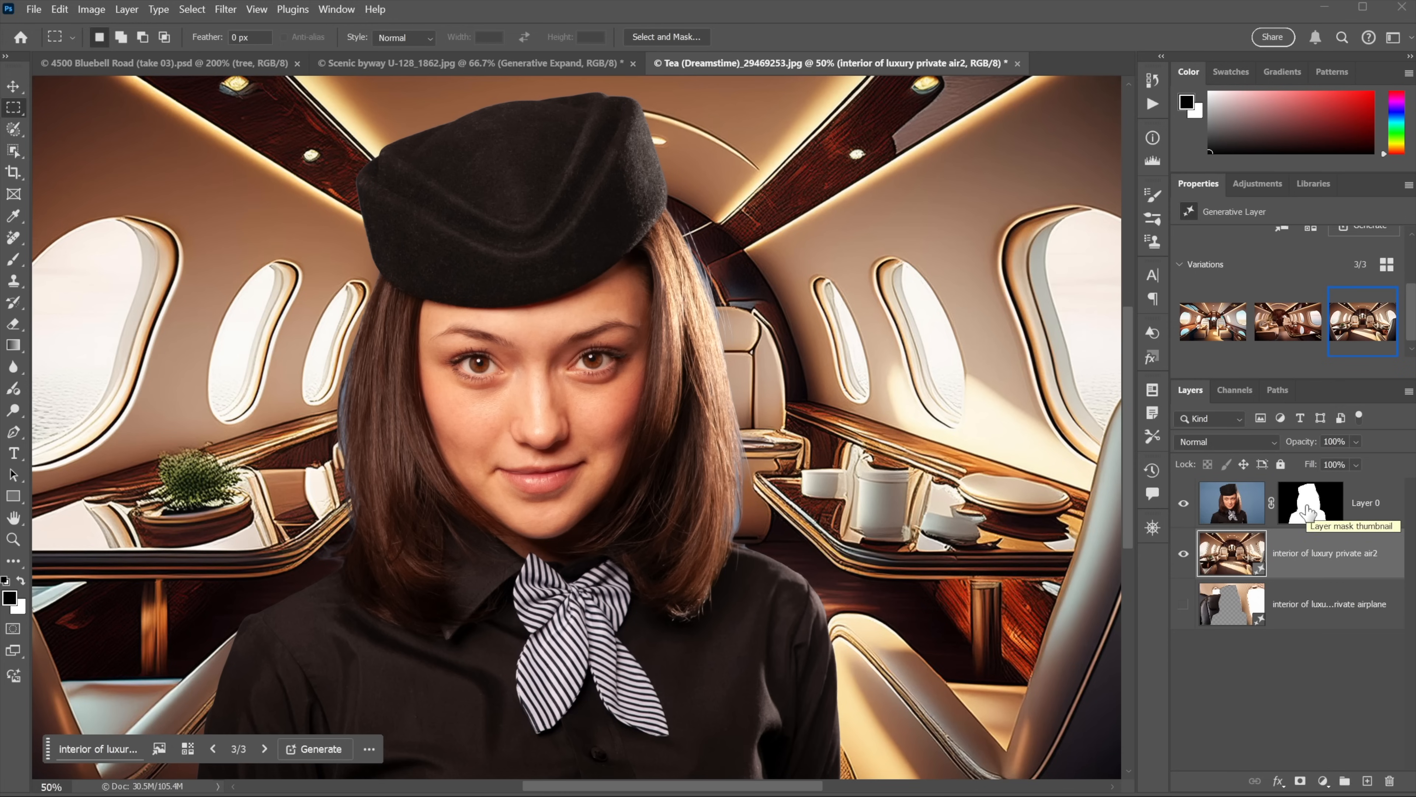